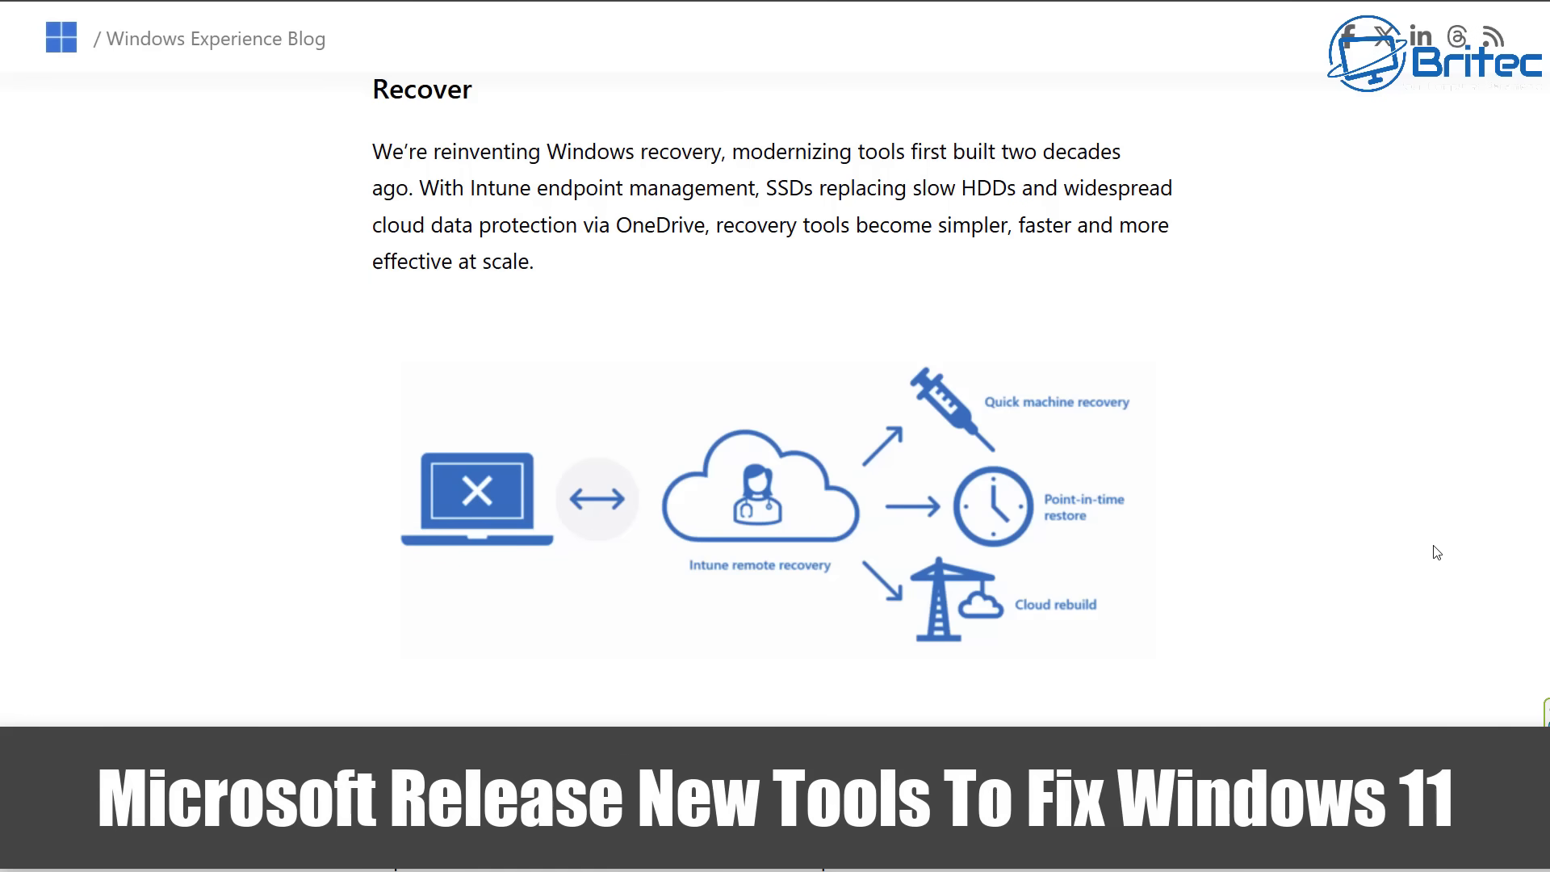
pyautogui.moveTo(1450, 466)
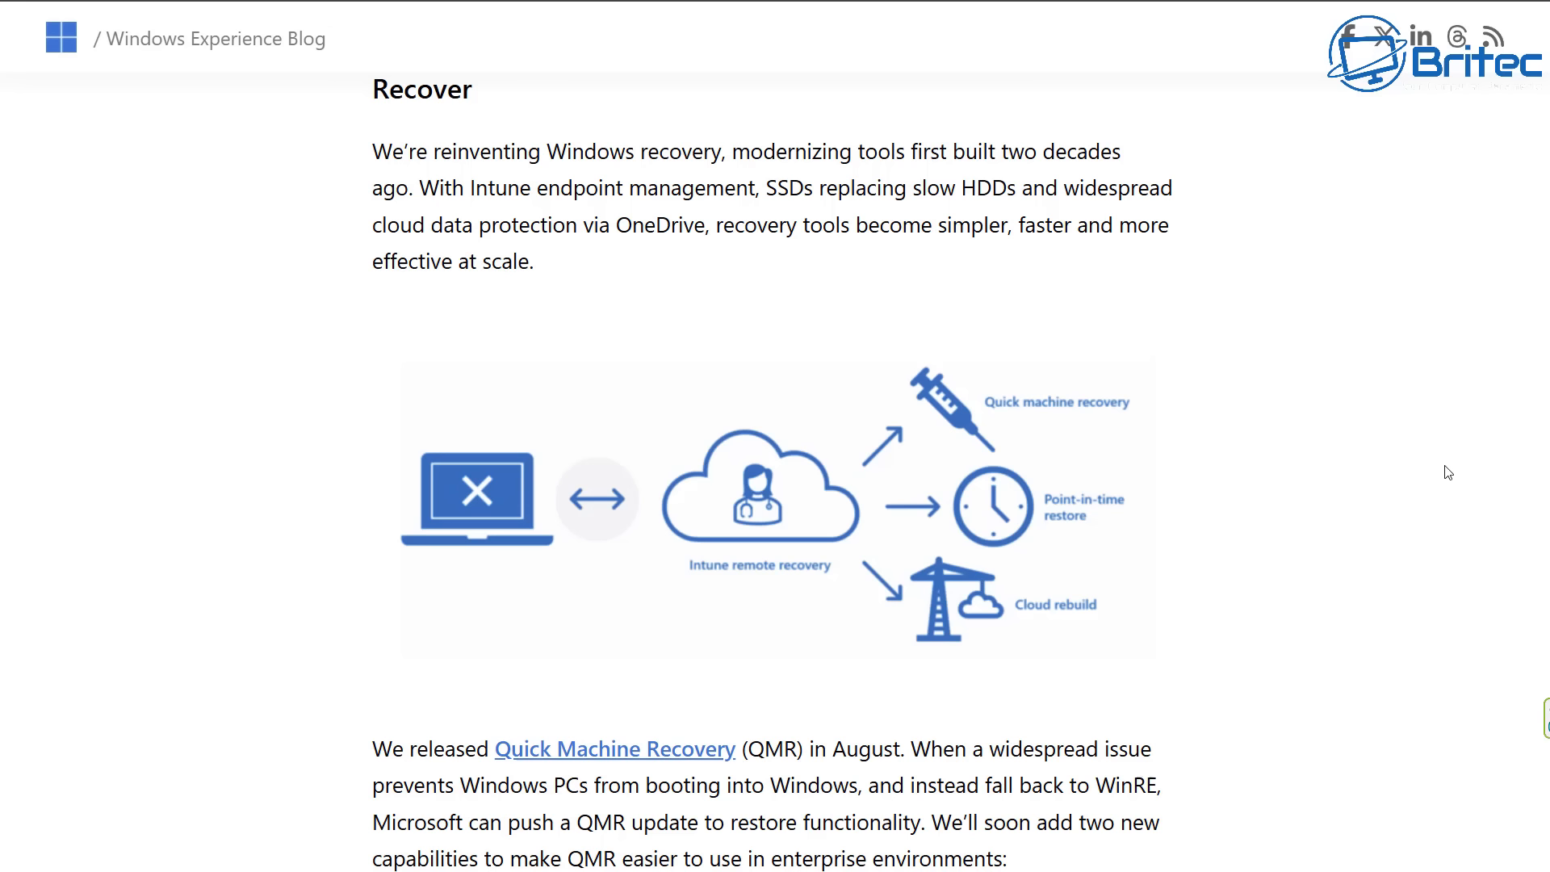
pyautogui.moveTo(944, 314)
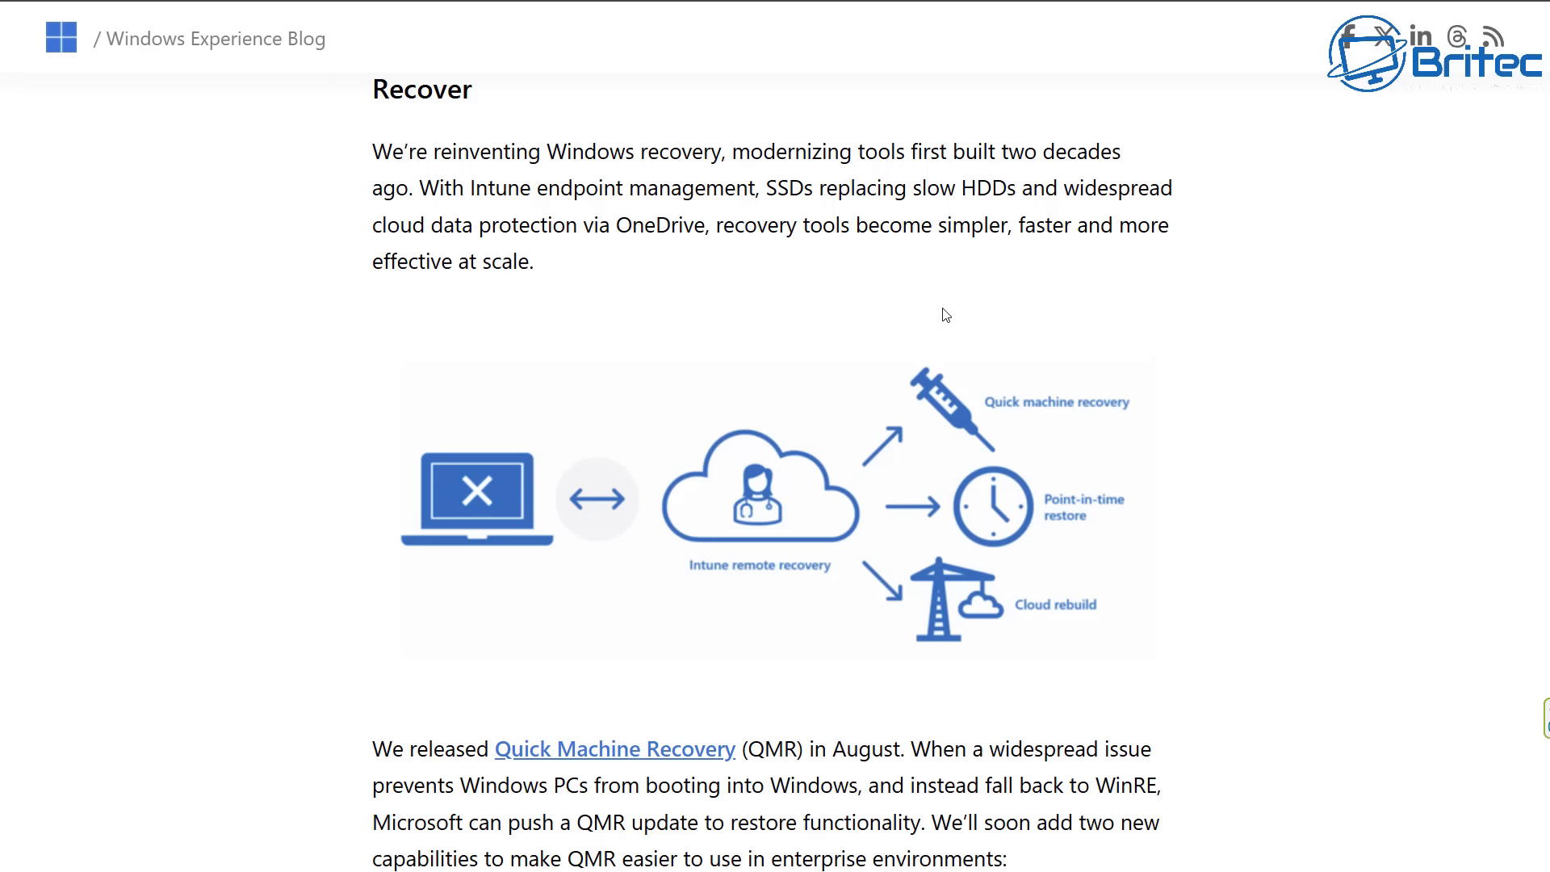
pyautogui.moveTo(1268, 566)
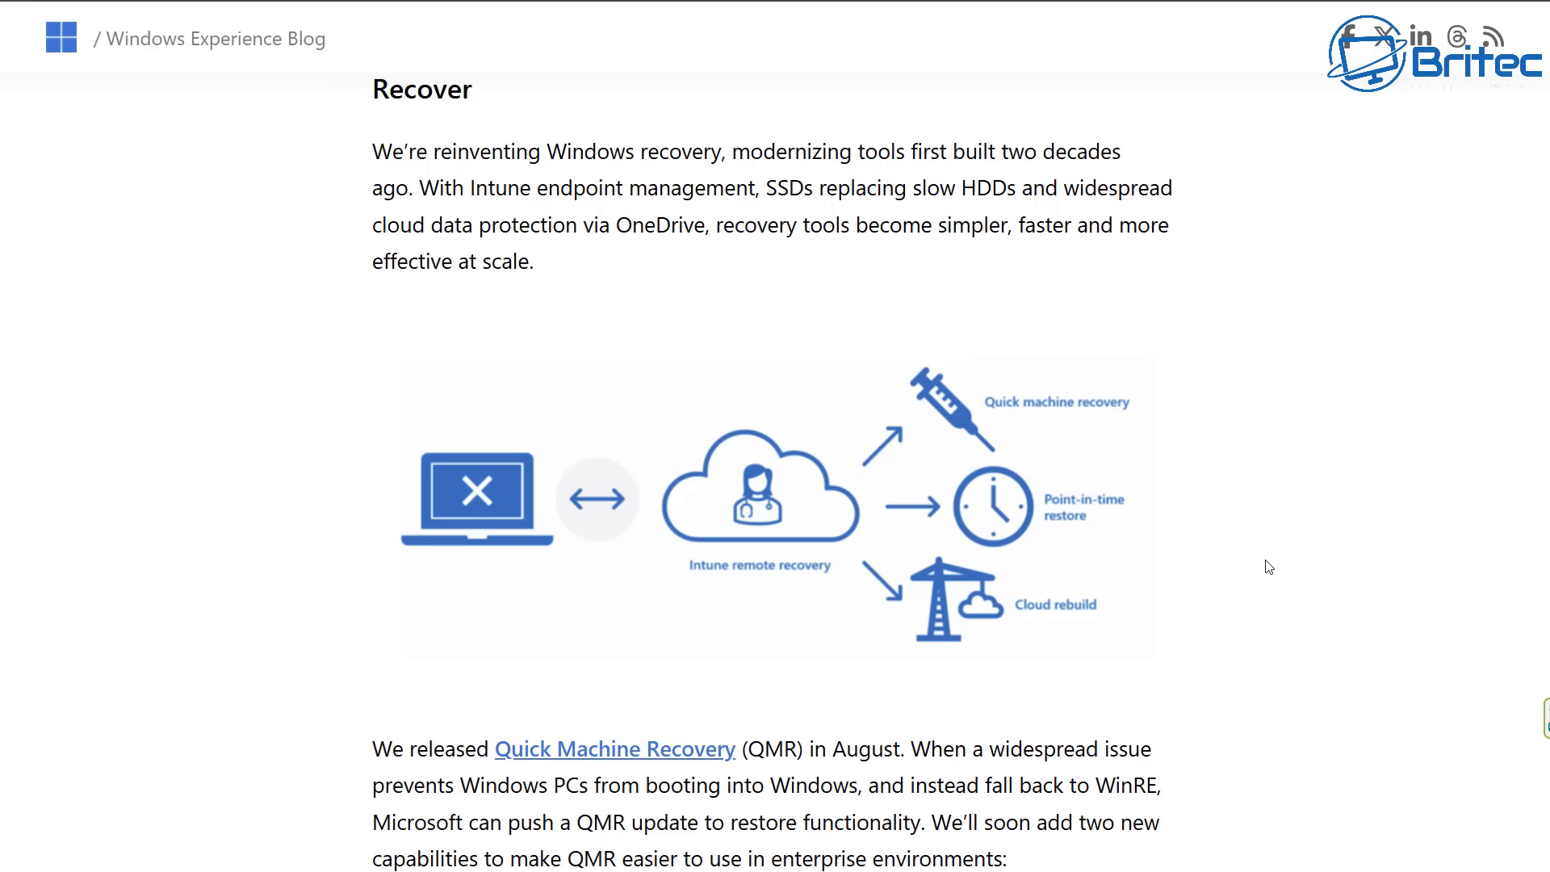
pyautogui.moveTo(753, 581)
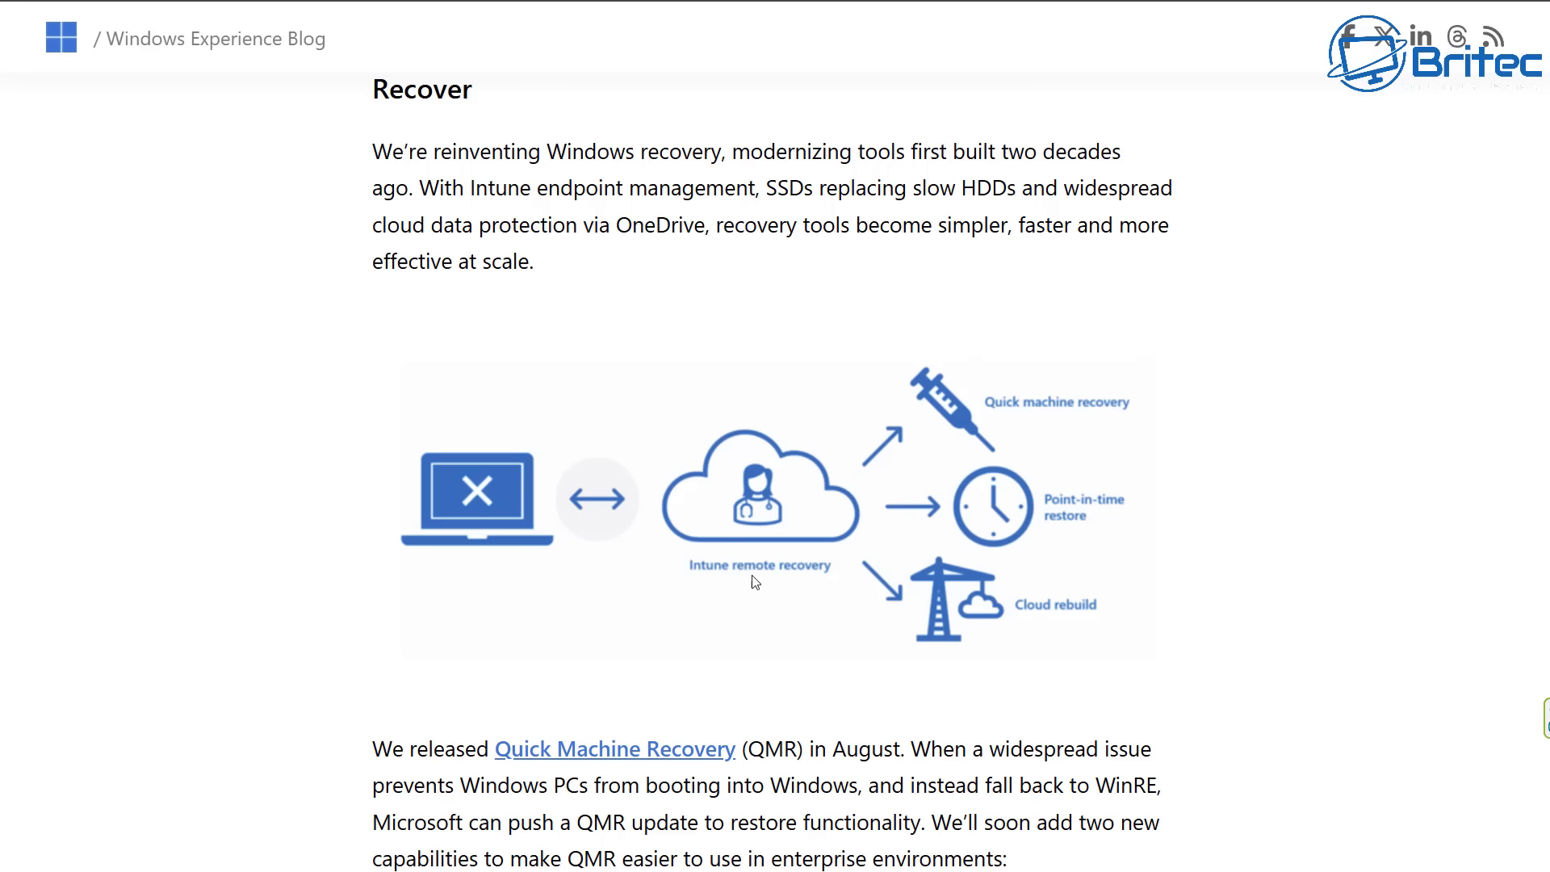
pyautogui.moveTo(1132, 418)
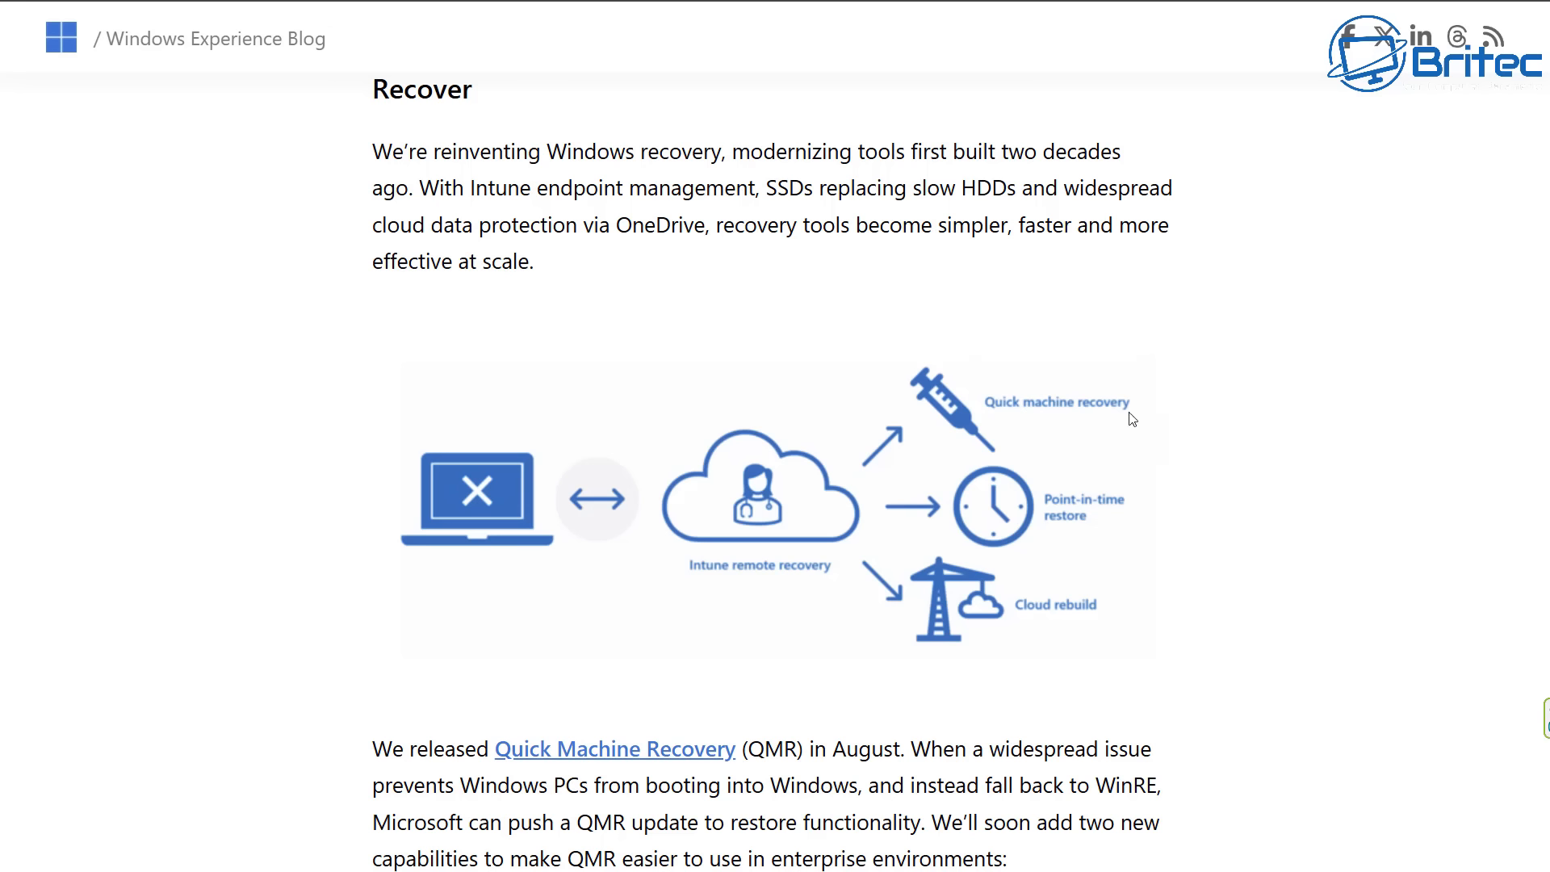
pyautogui.moveTo(1136, 511)
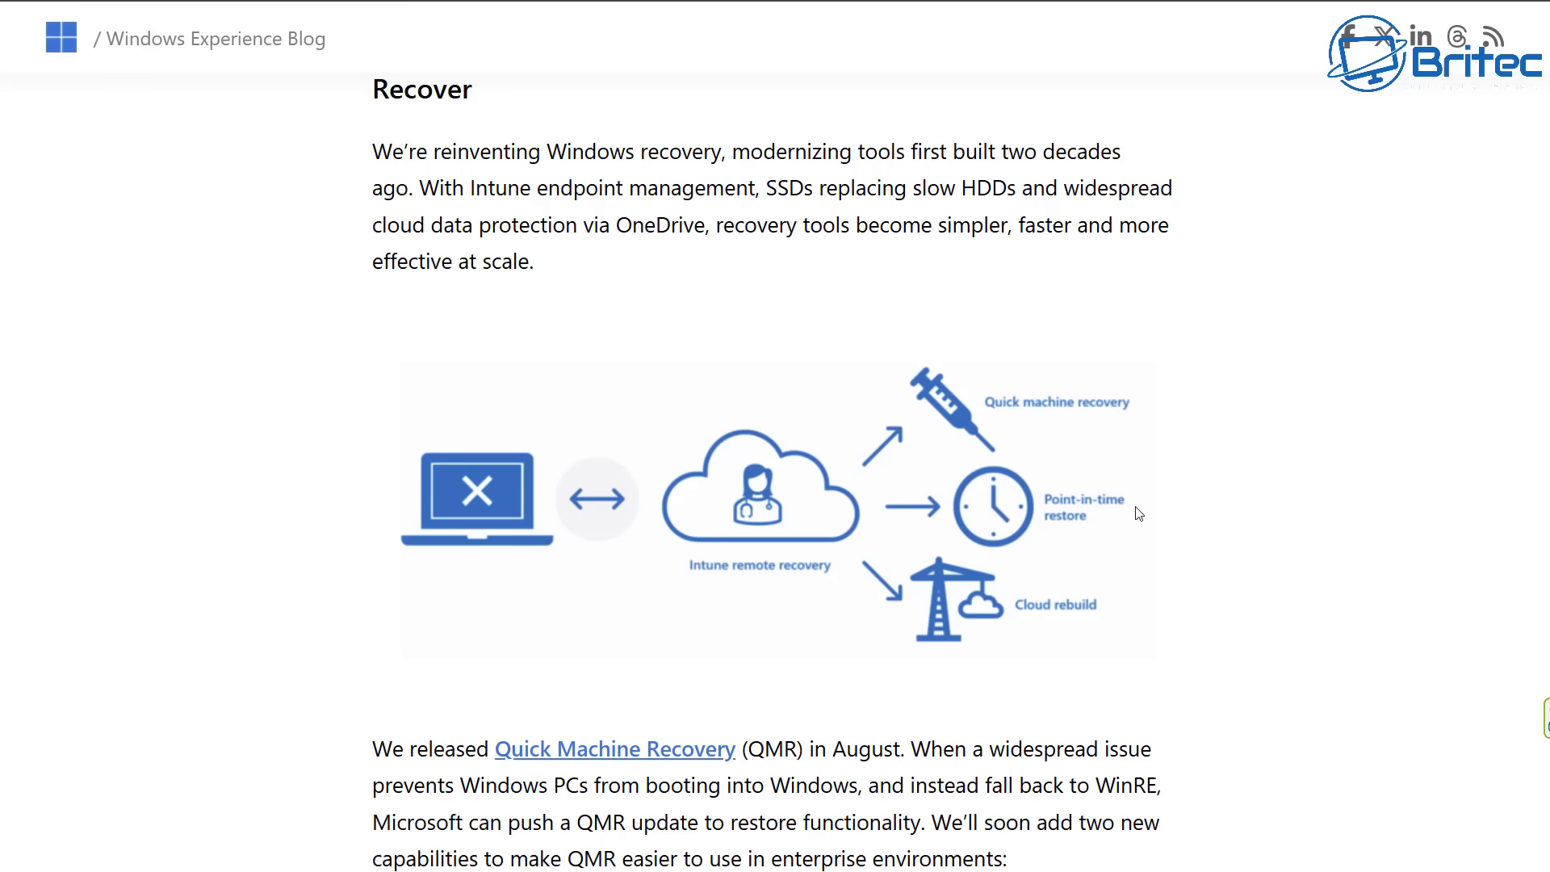
pyautogui.moveTo(1501, 597)
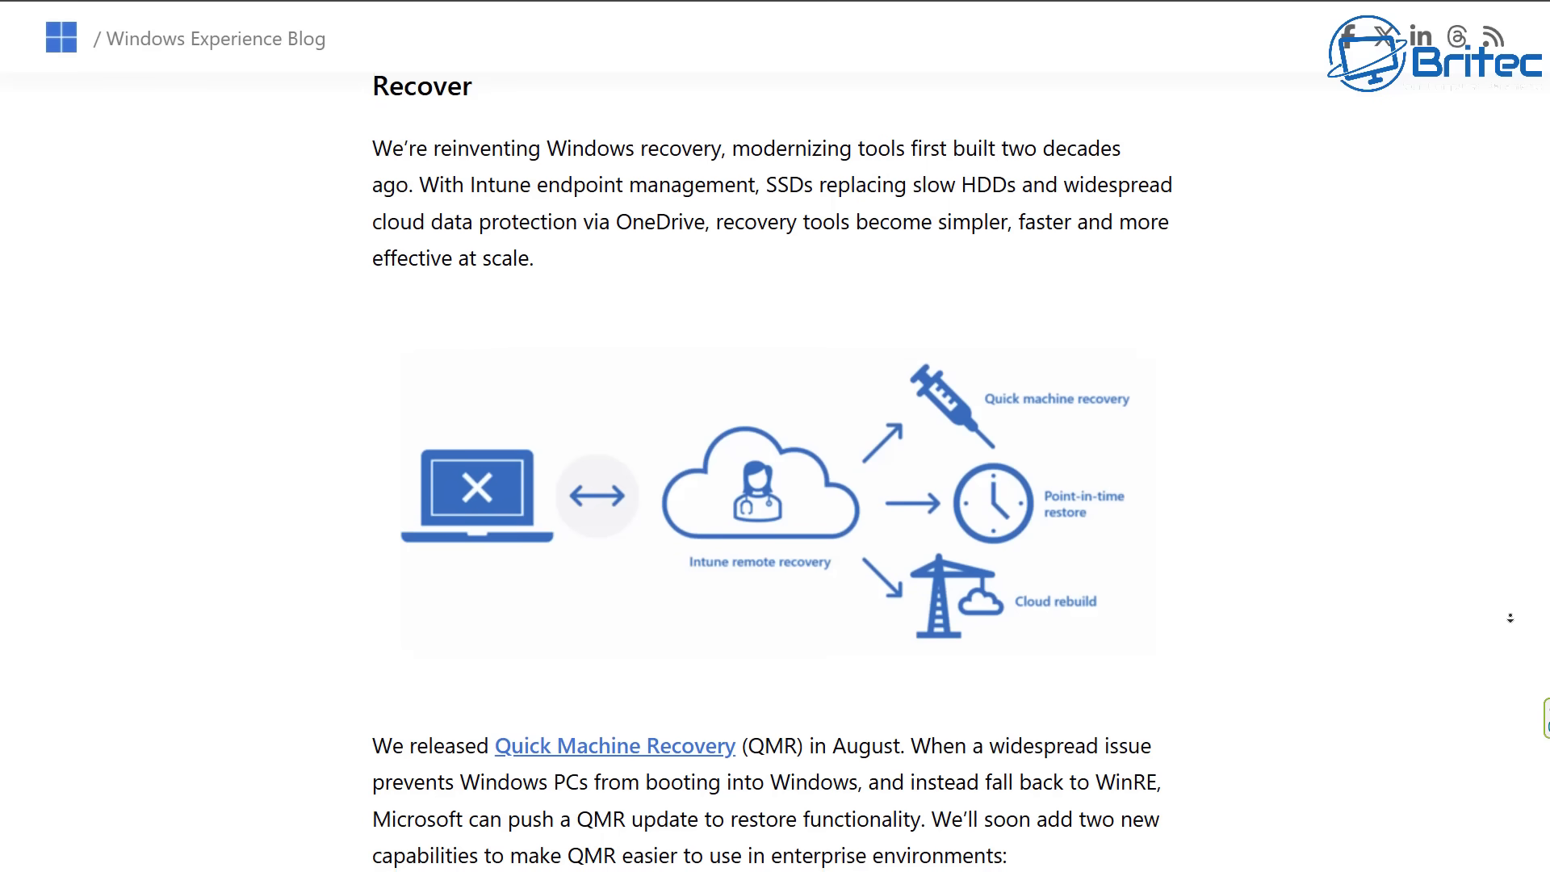
# - Scroll past the diagram to the WinRE networking, Autopatch QMR and Intune remote recovery passages
pyautogui.scroll(-3)
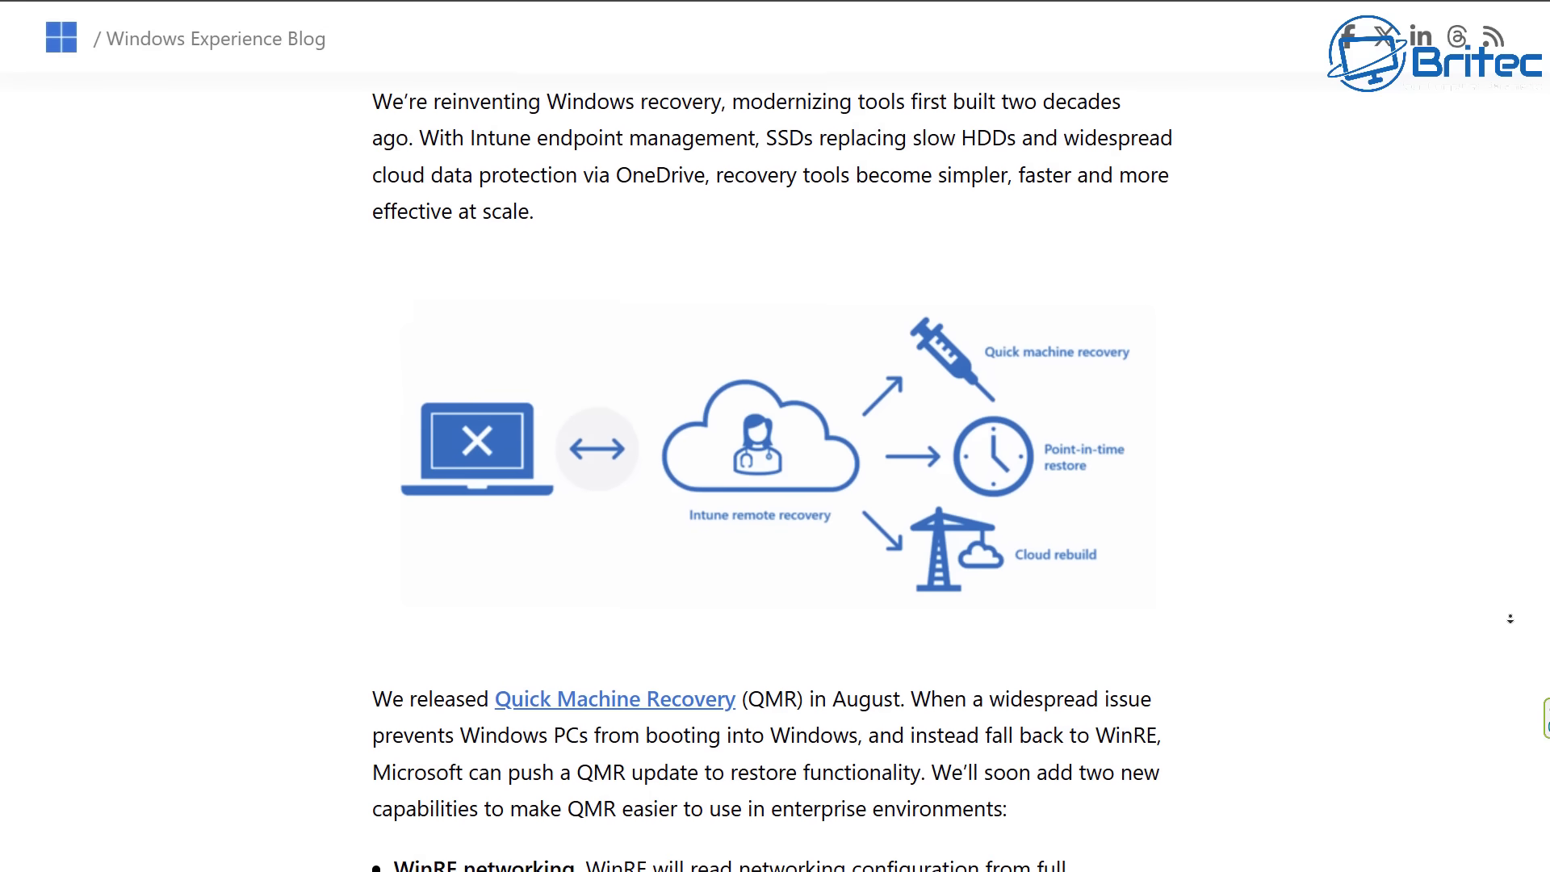
pyautogui.scroll(-3)
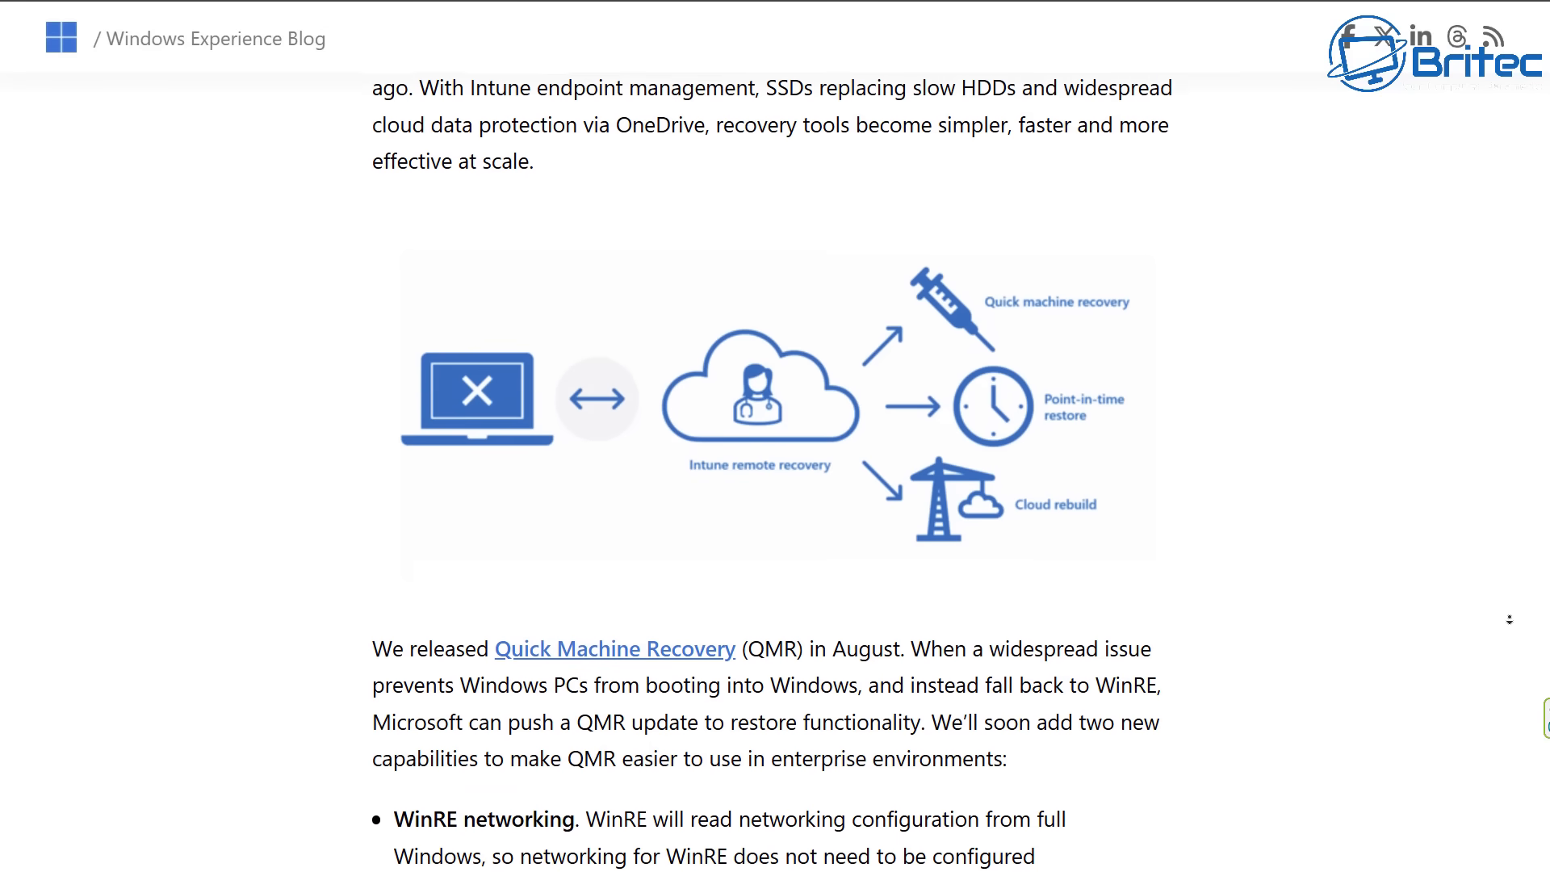
pyautogui.scroll(-3)
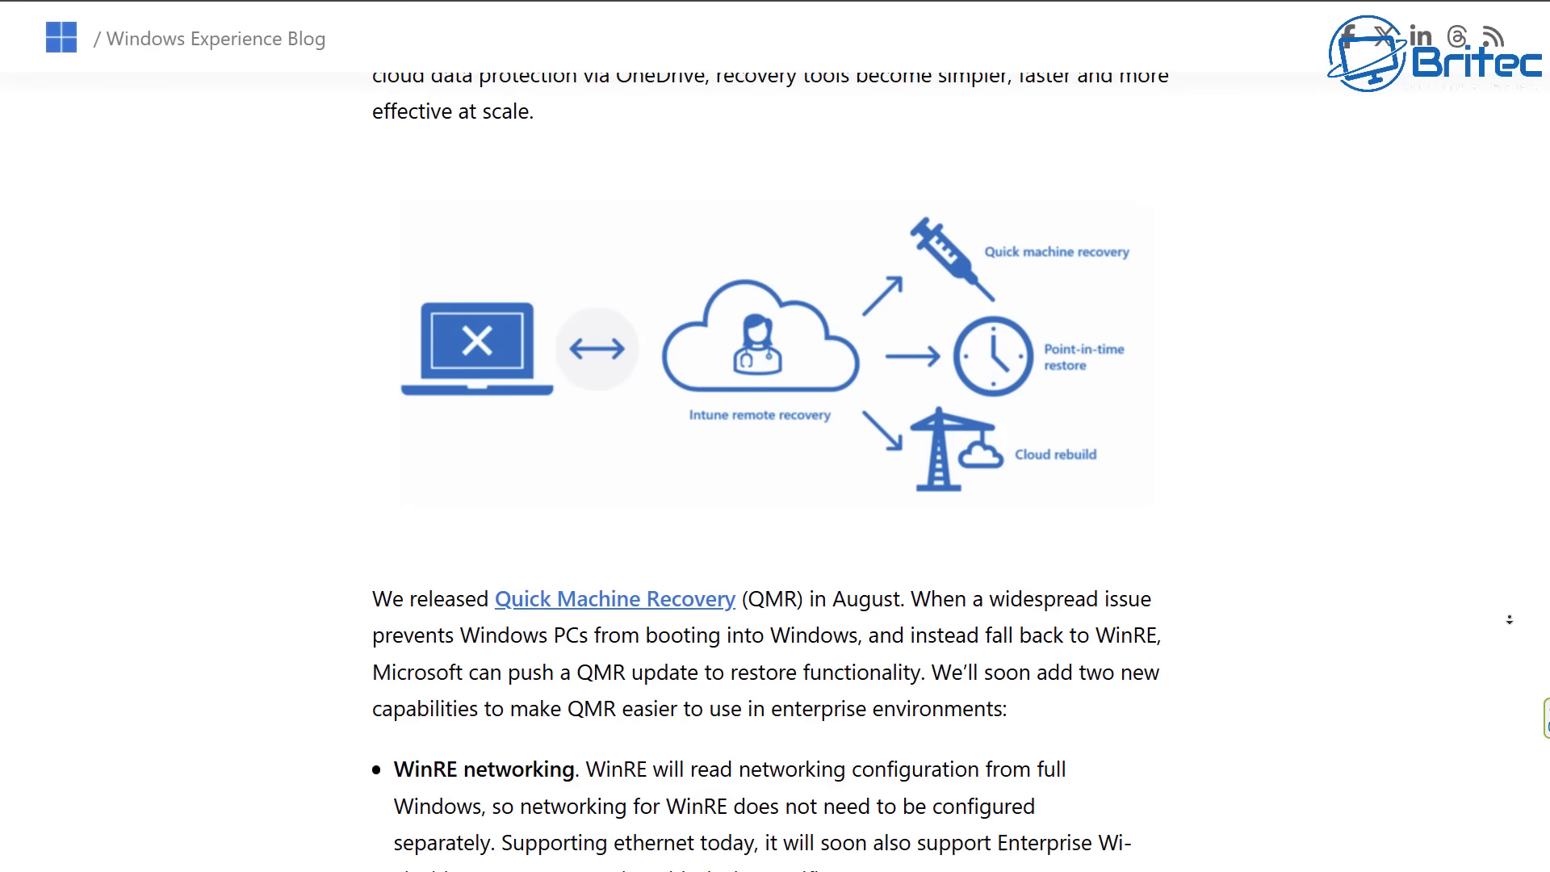
pyautogui.scroll(-3)
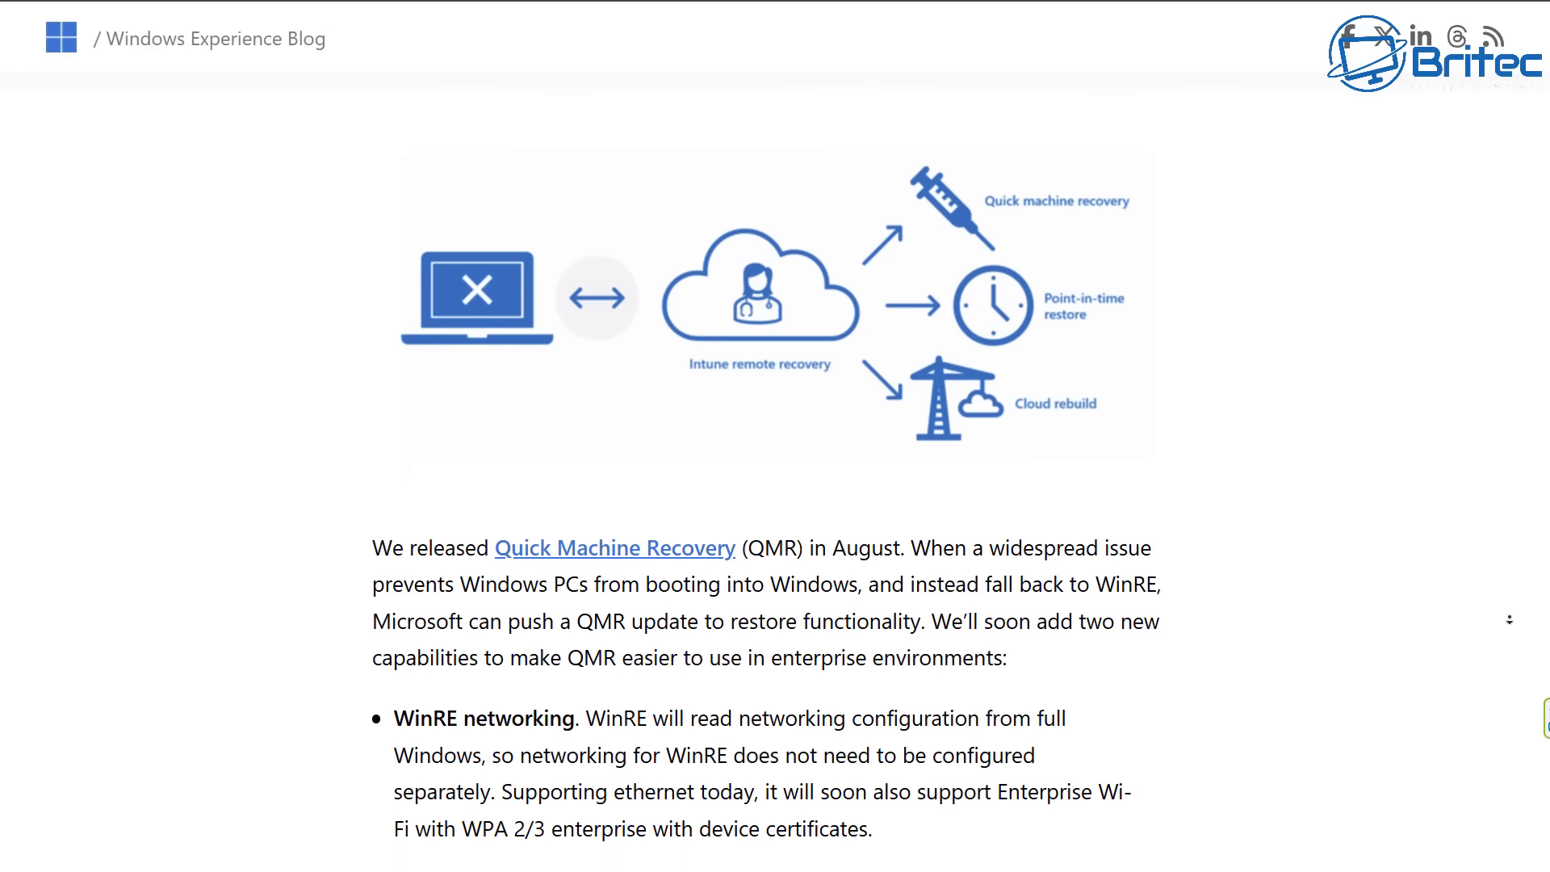
pyautogui.scroll(-3)
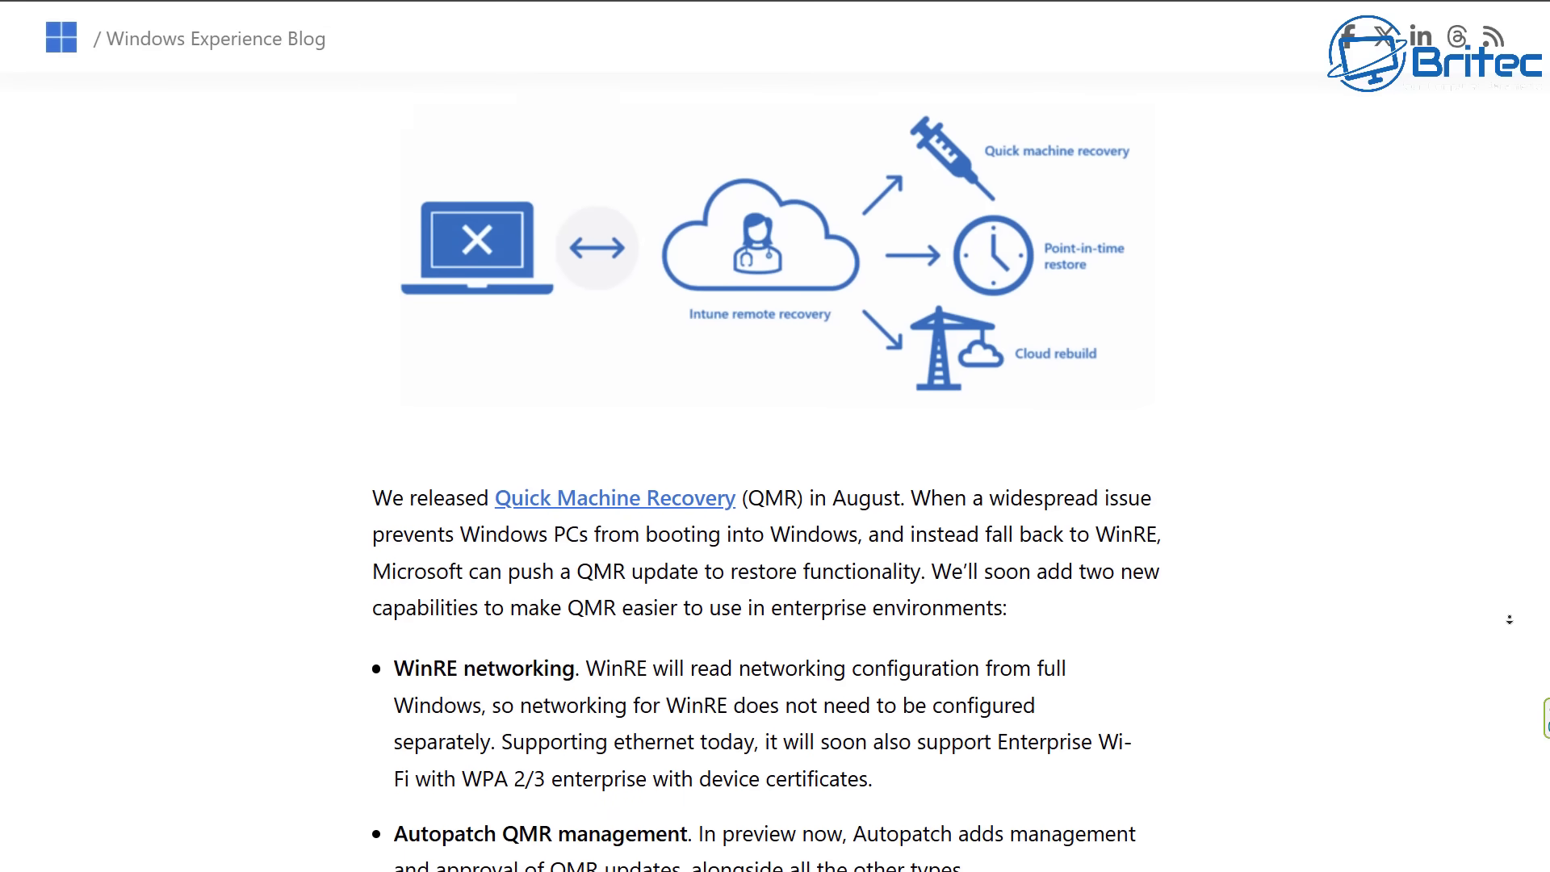
pyautogui.scroll(-3)
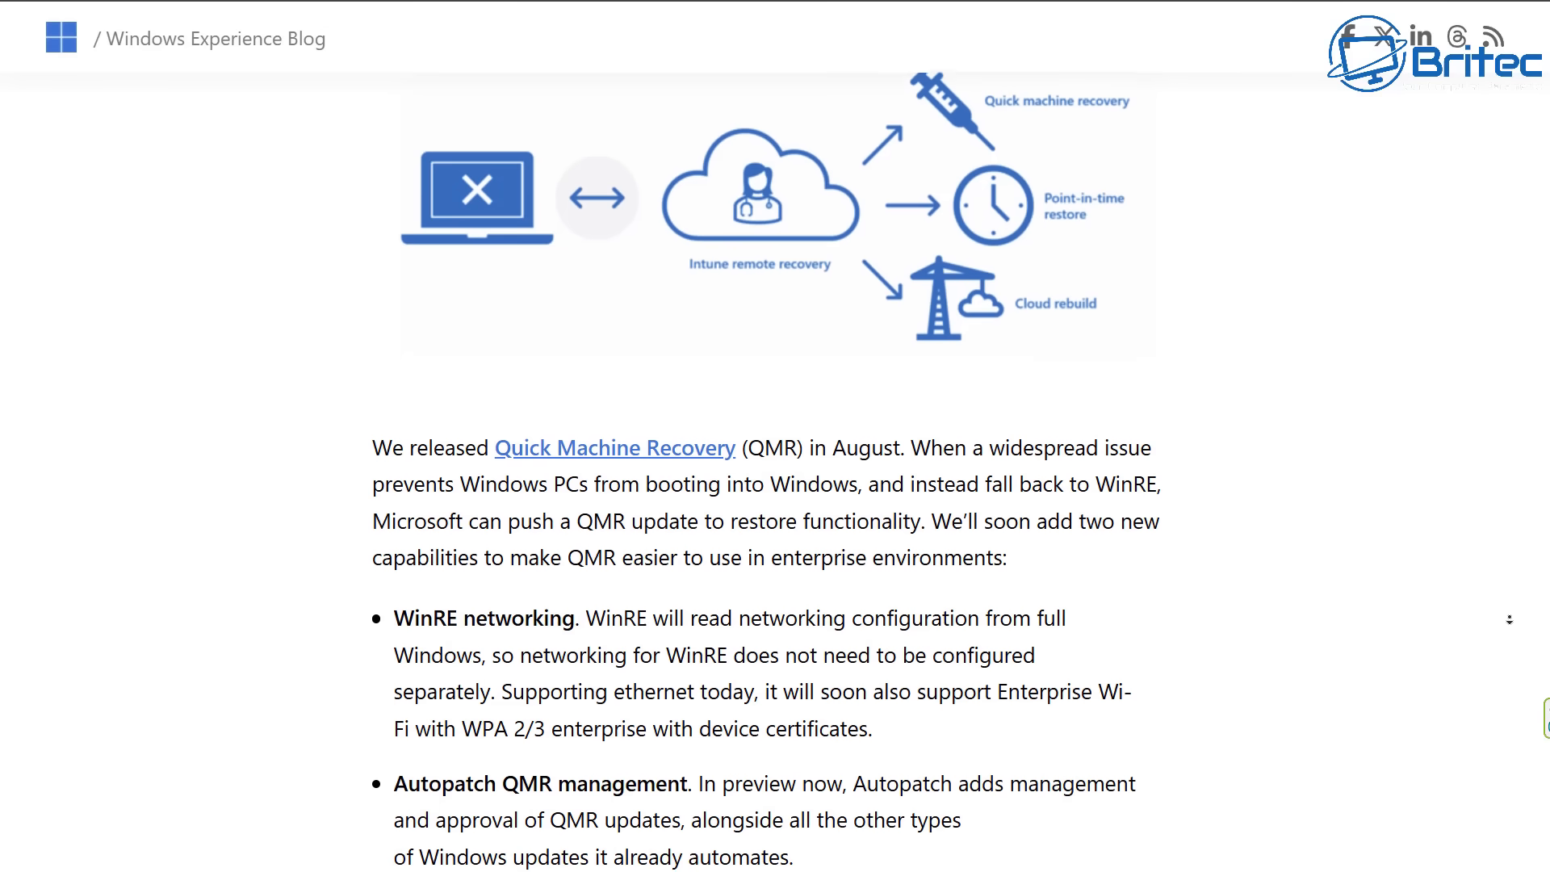
pyautogui.scroll(-3)
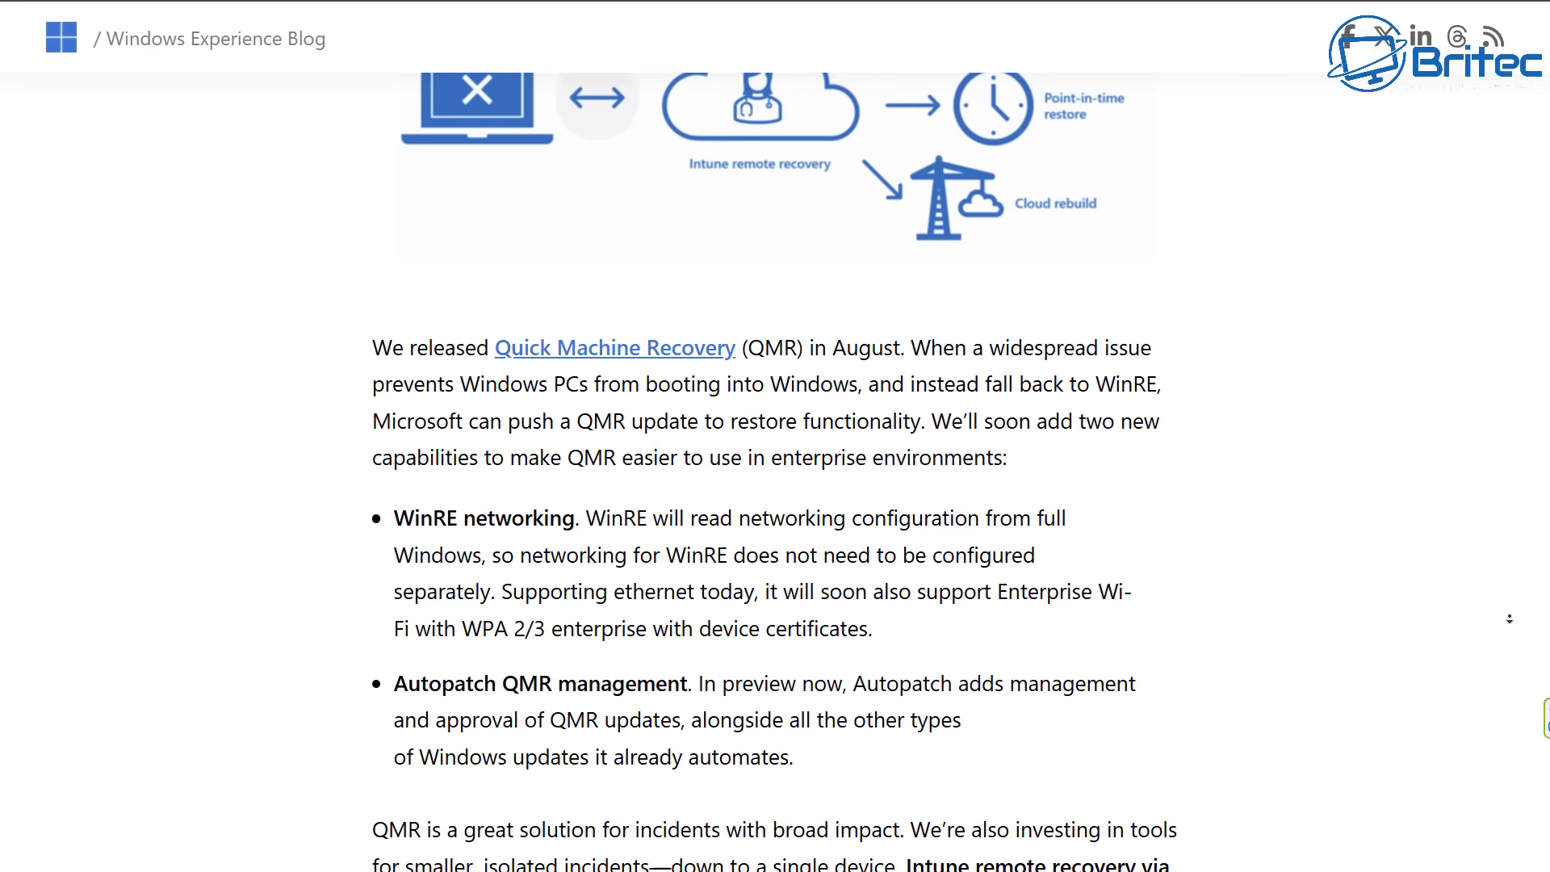
pyautogui.scroll(-3)
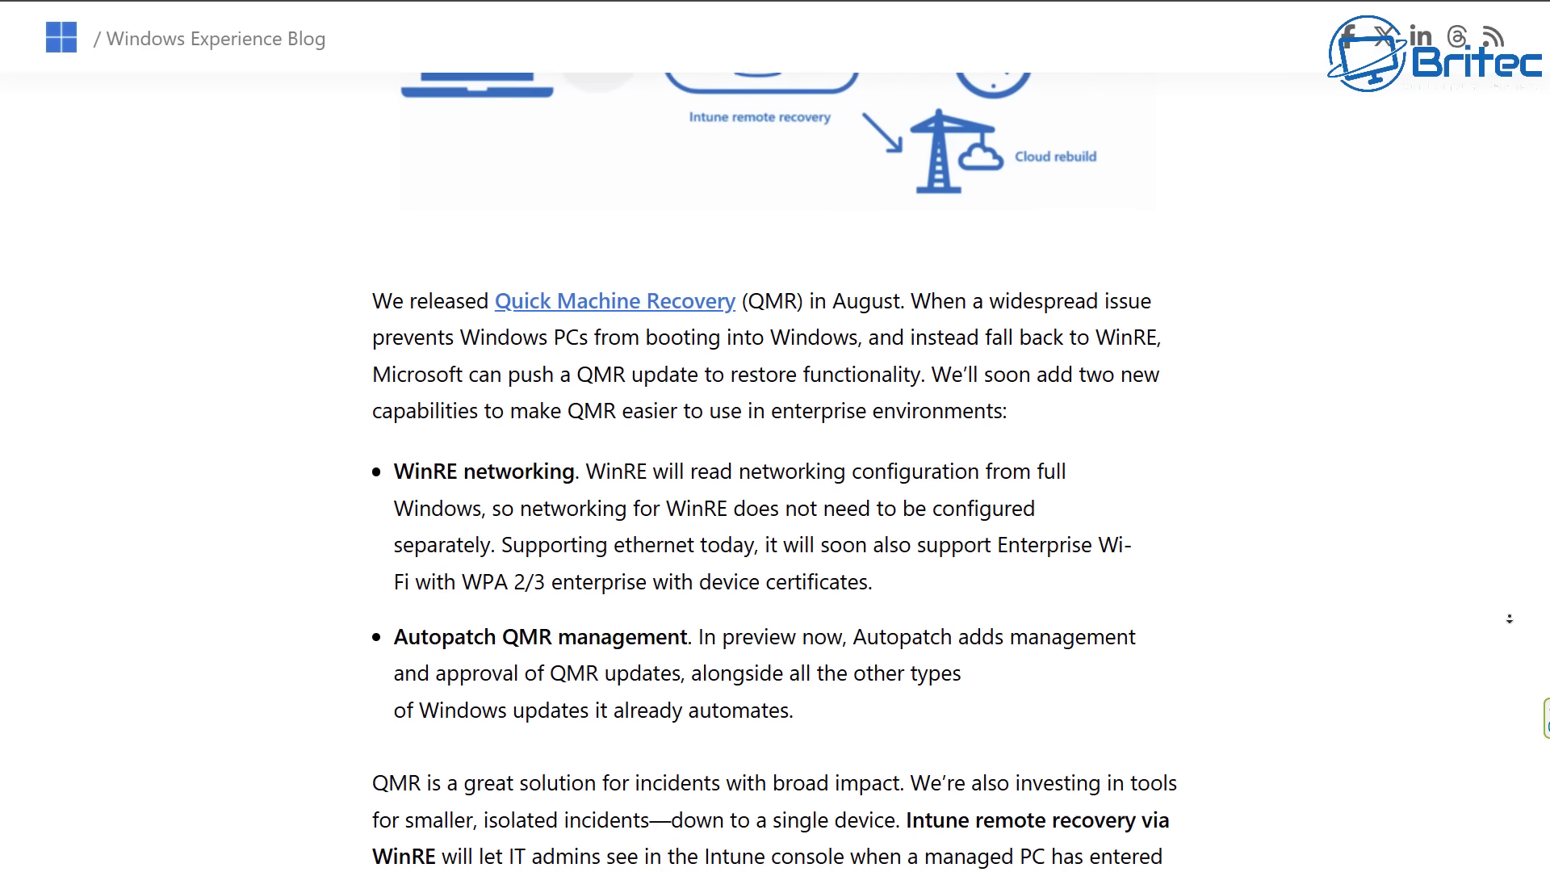
pyautogui.scroll(-3)
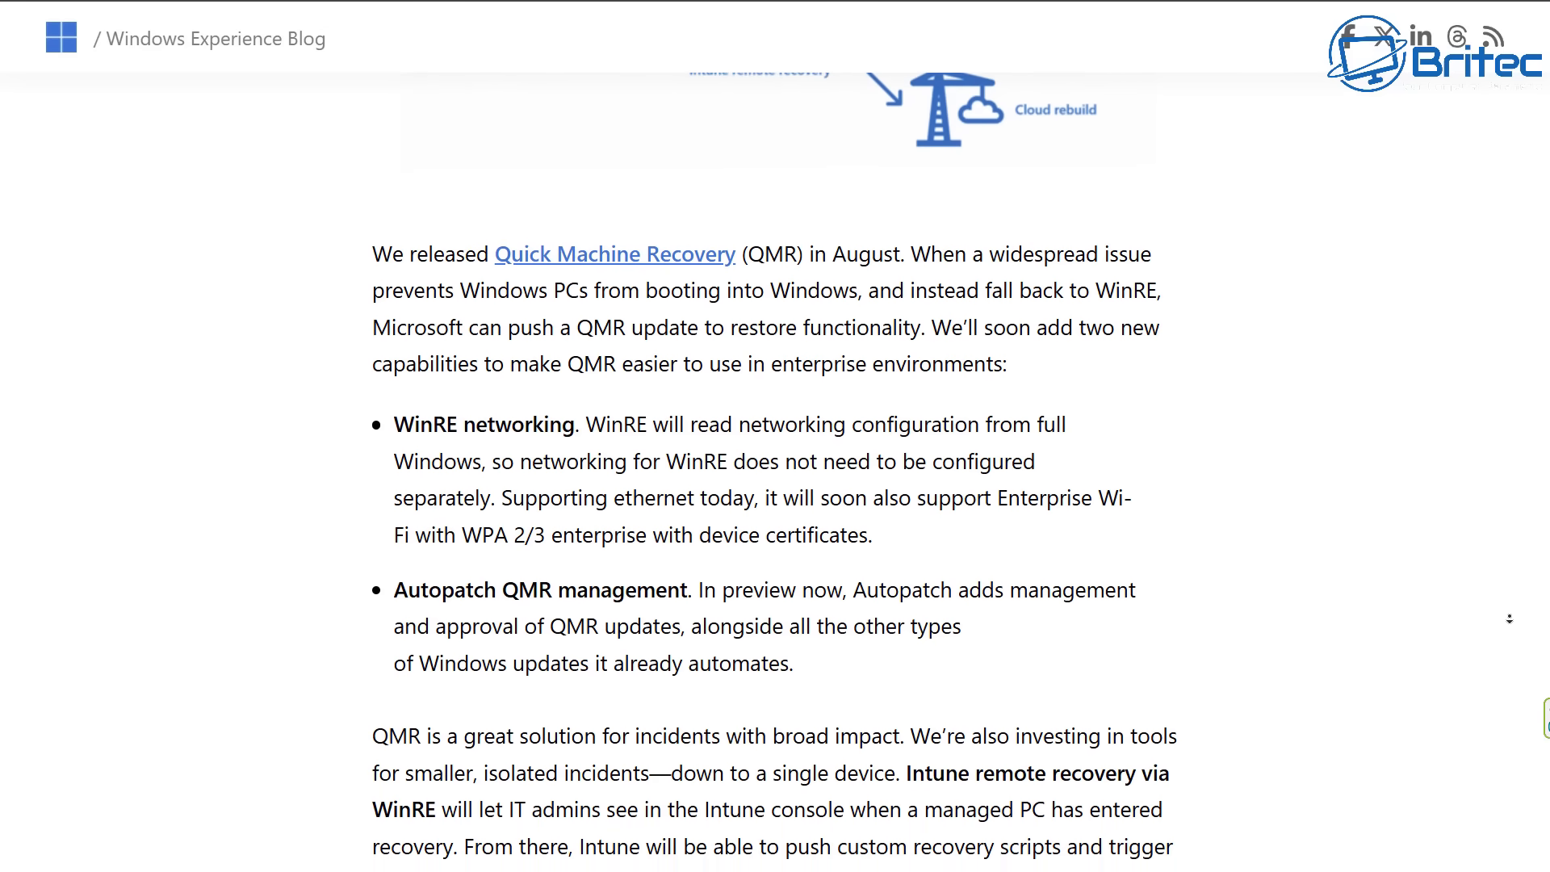
pyautogui.scroll(-3)
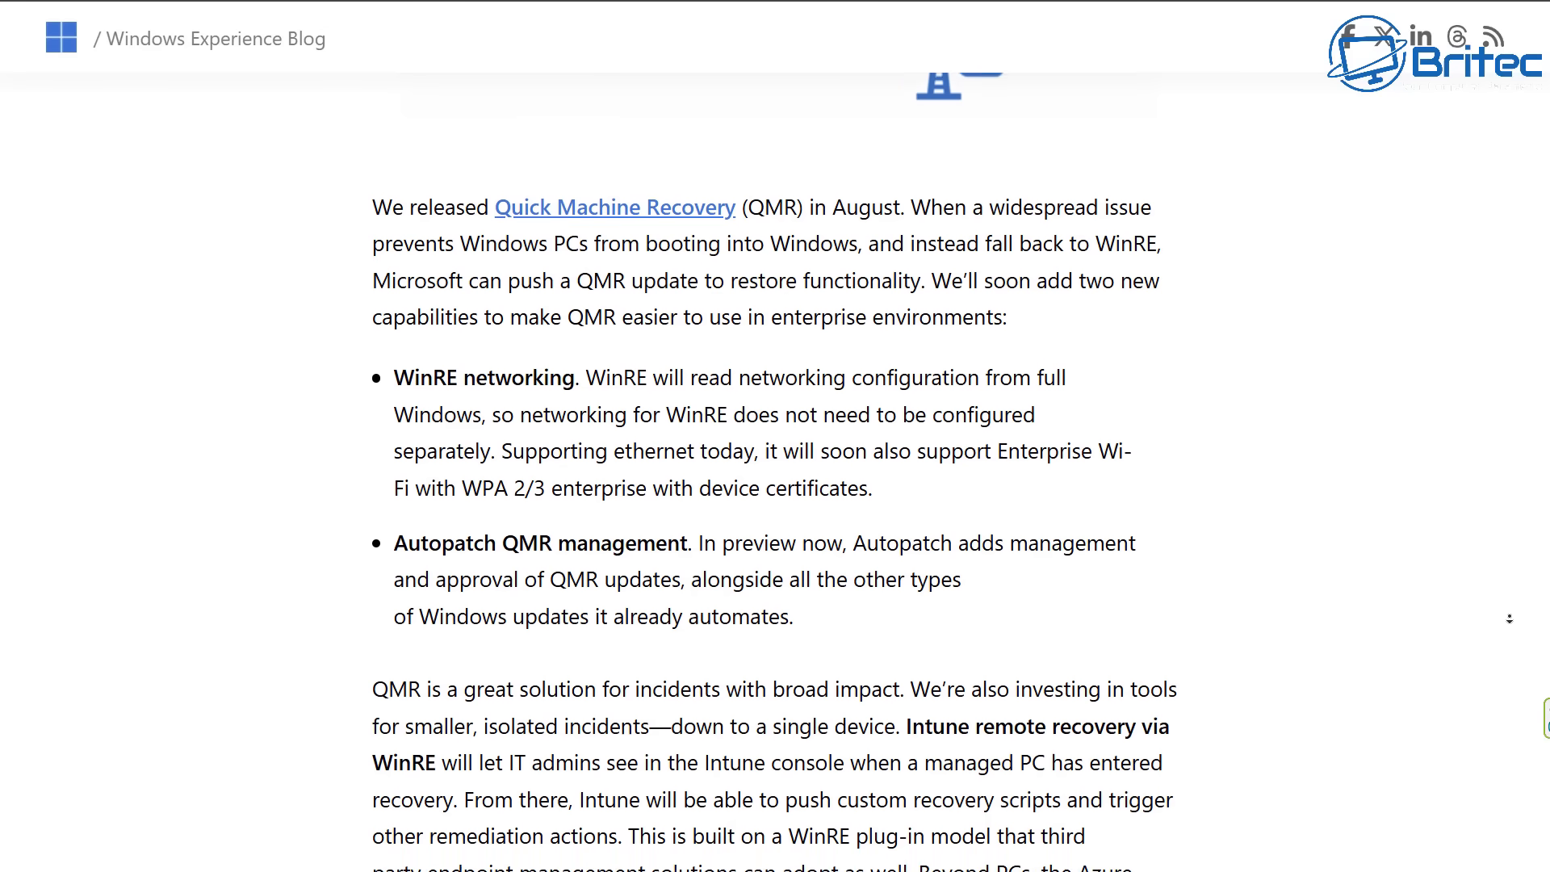
pyautogui.scroll(-3)
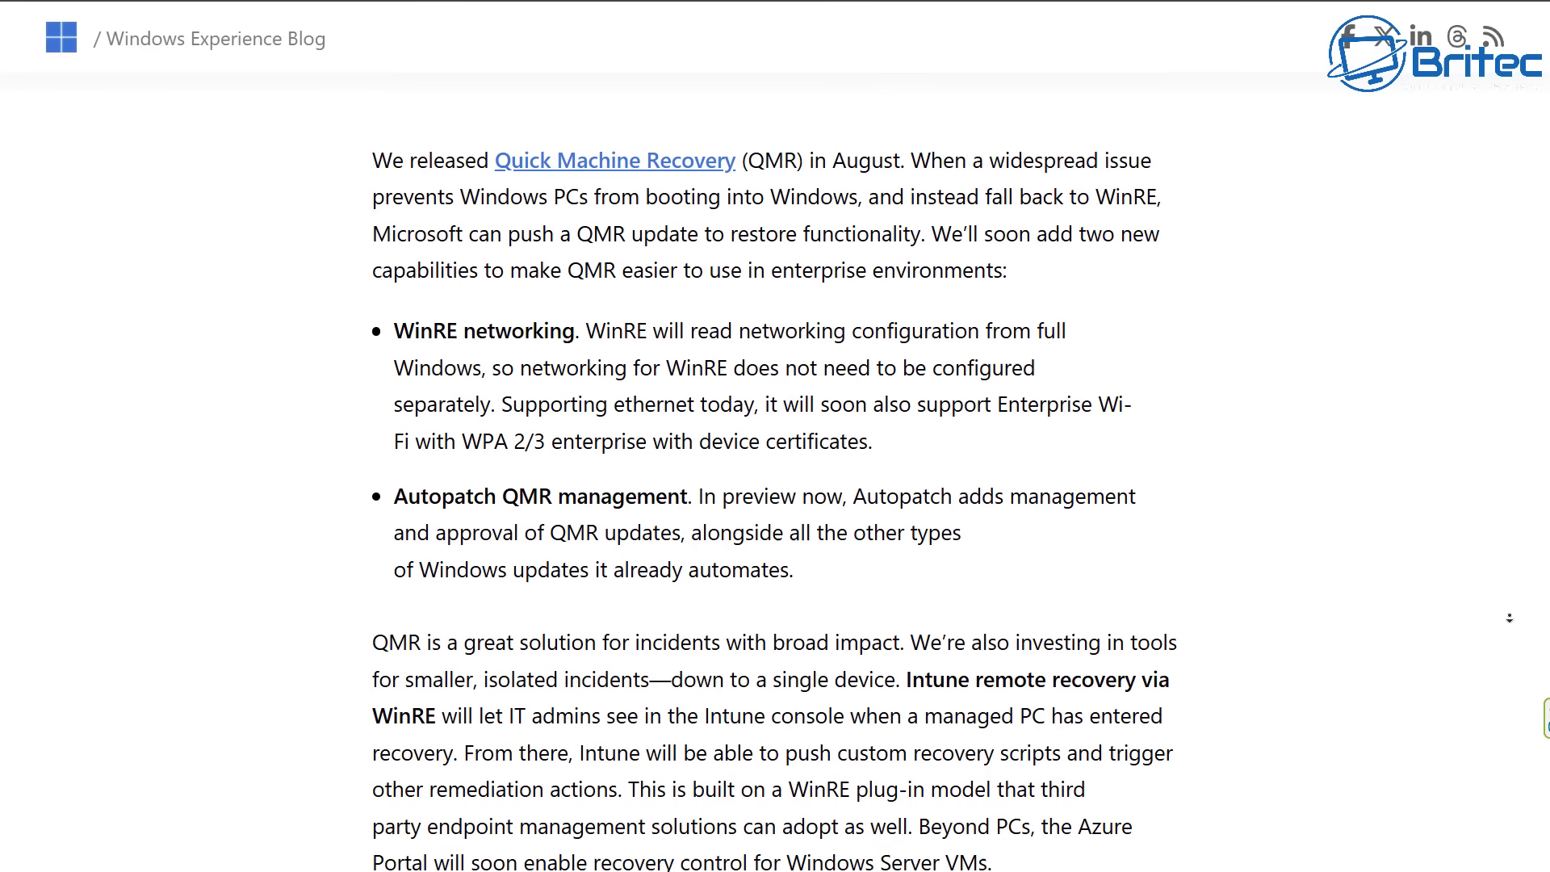
pyautogui.scroll(-3)
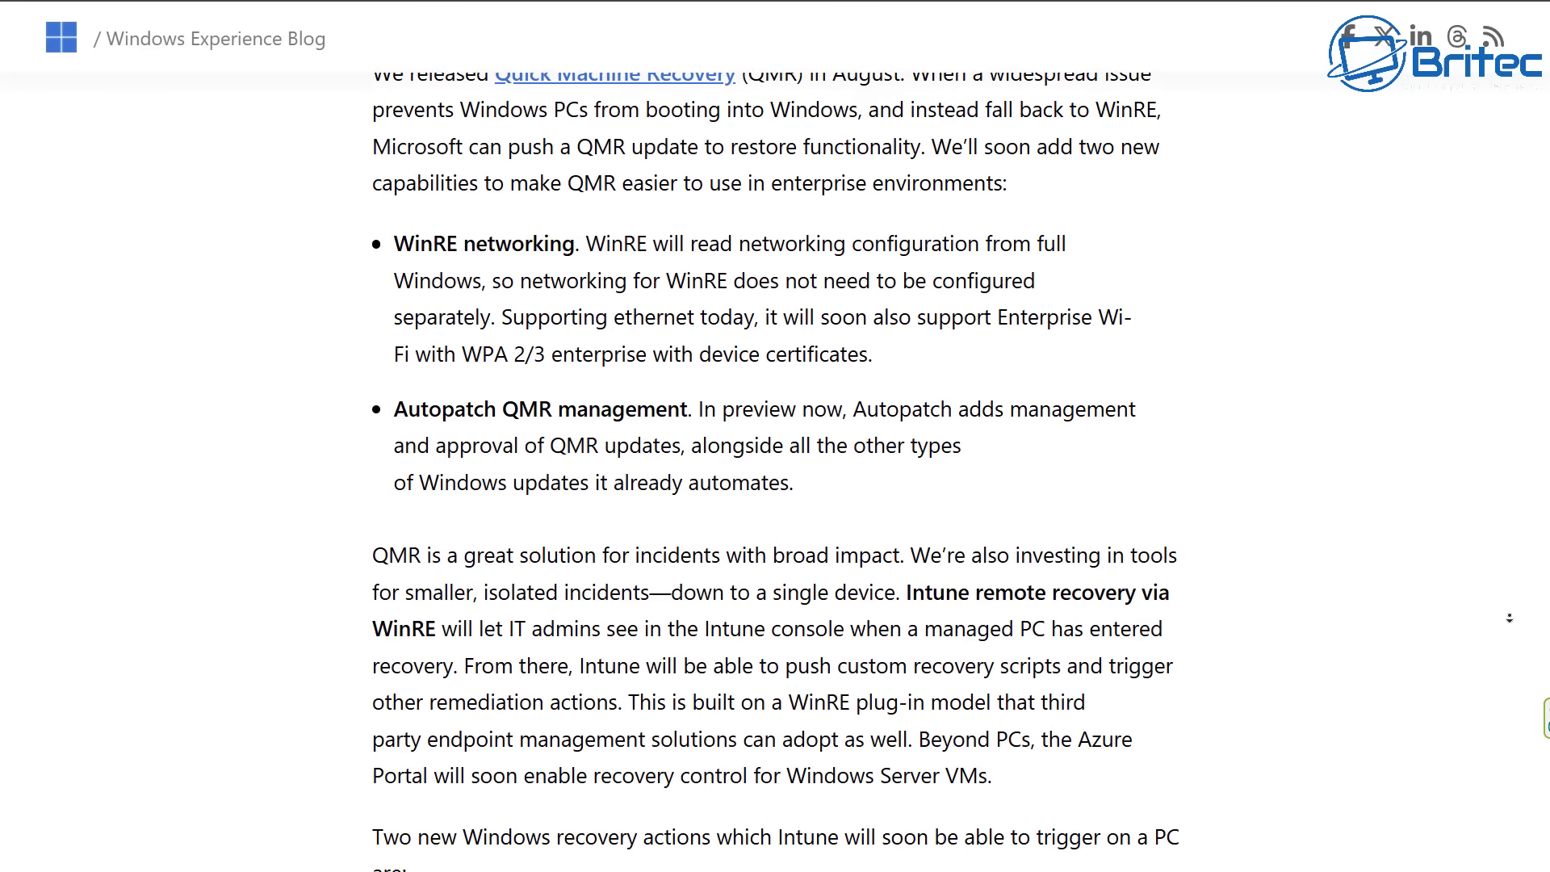
pyautogui.scroll(-3)
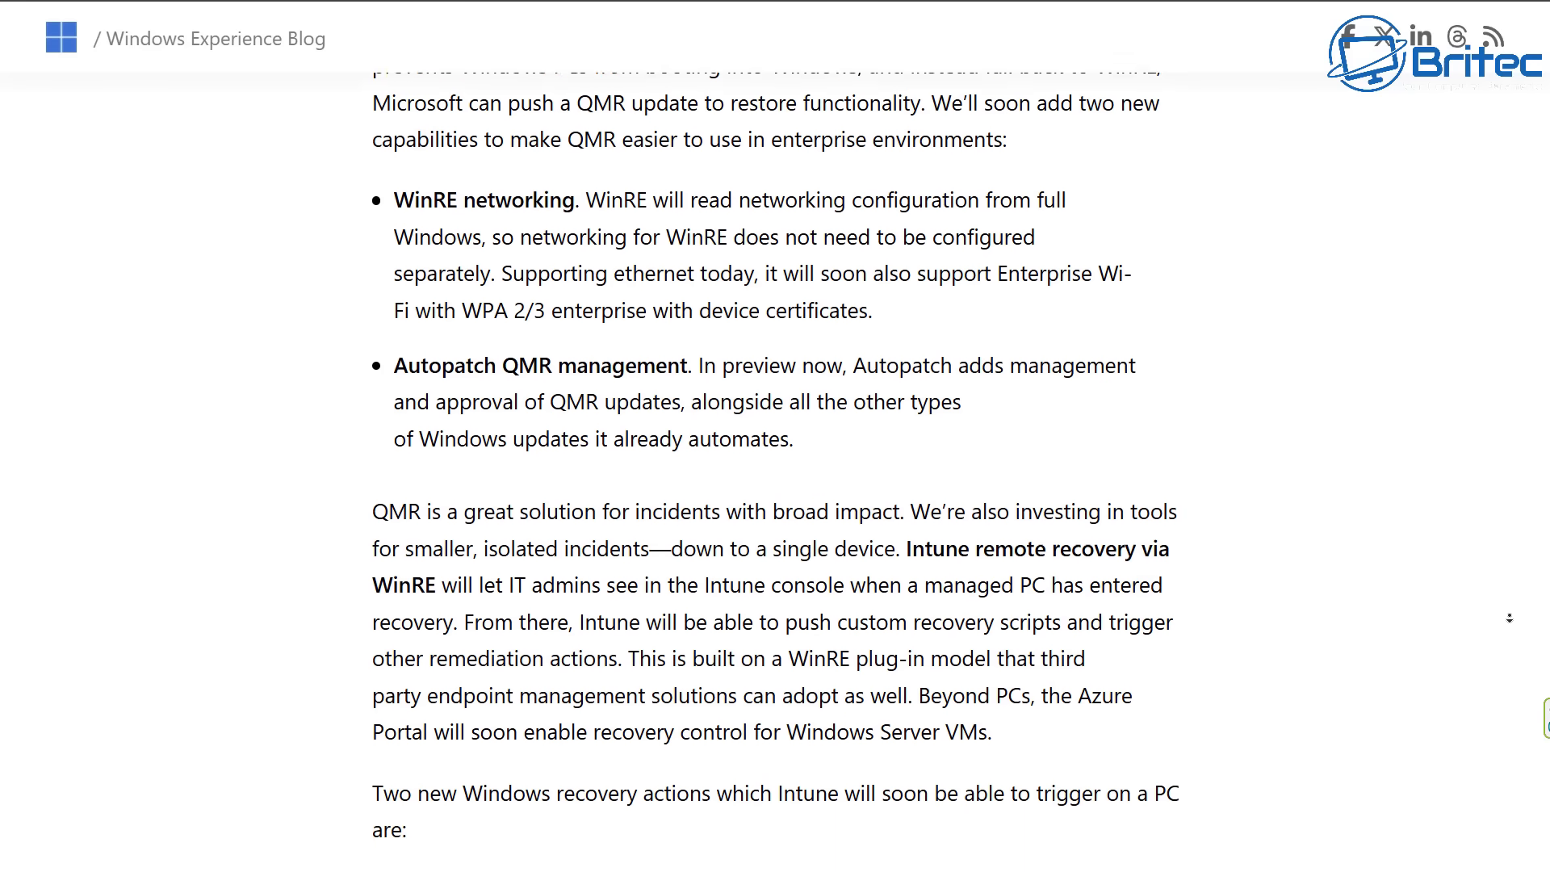
pyautogui.scroll(-3)
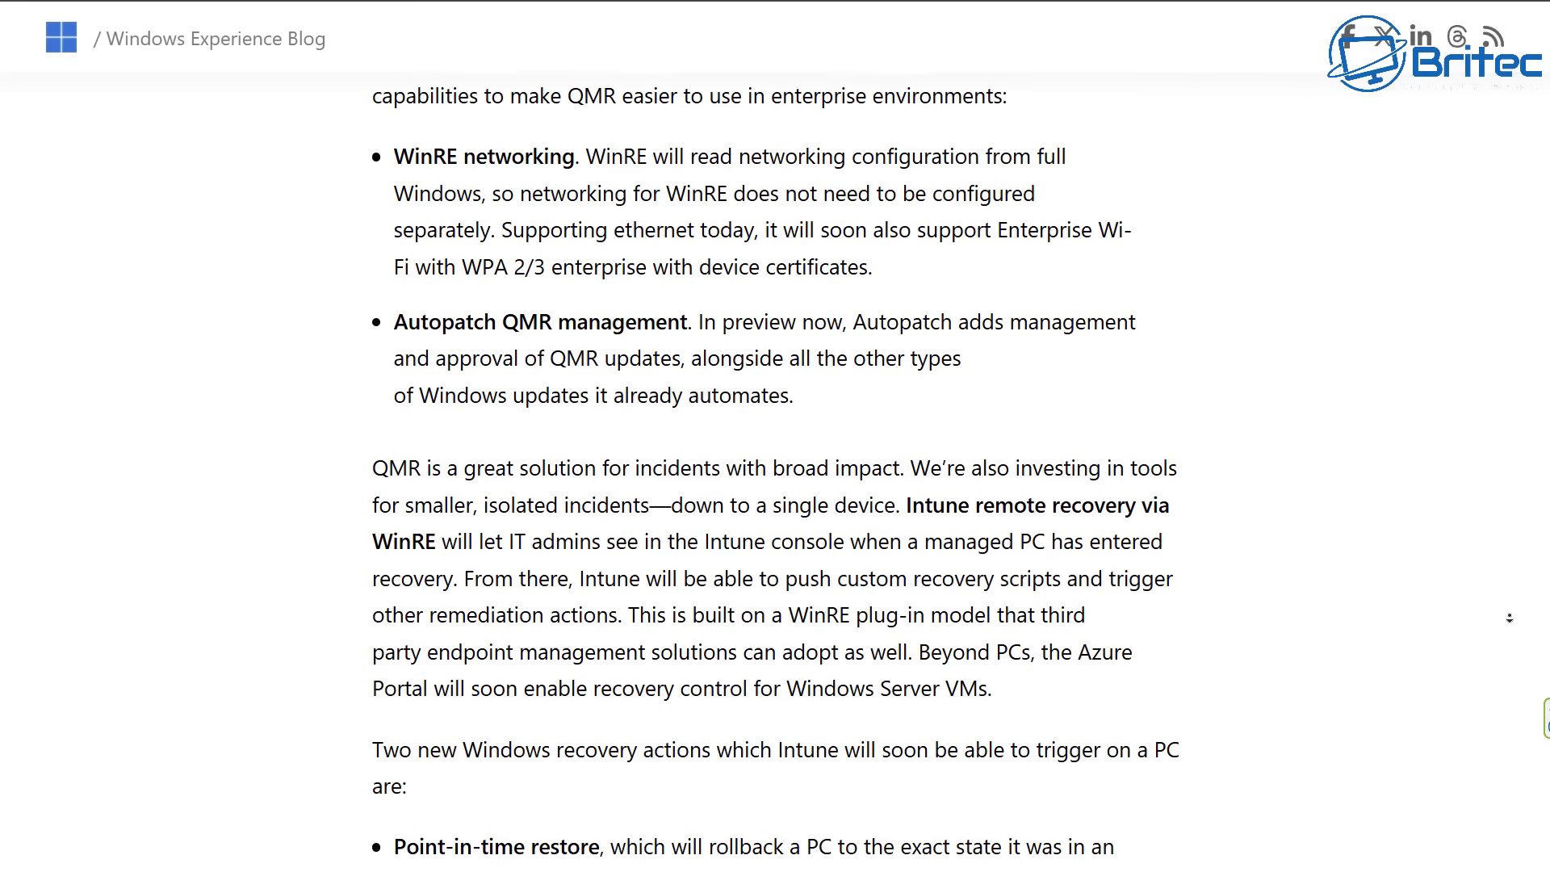
pyautogui.scroll(-3)
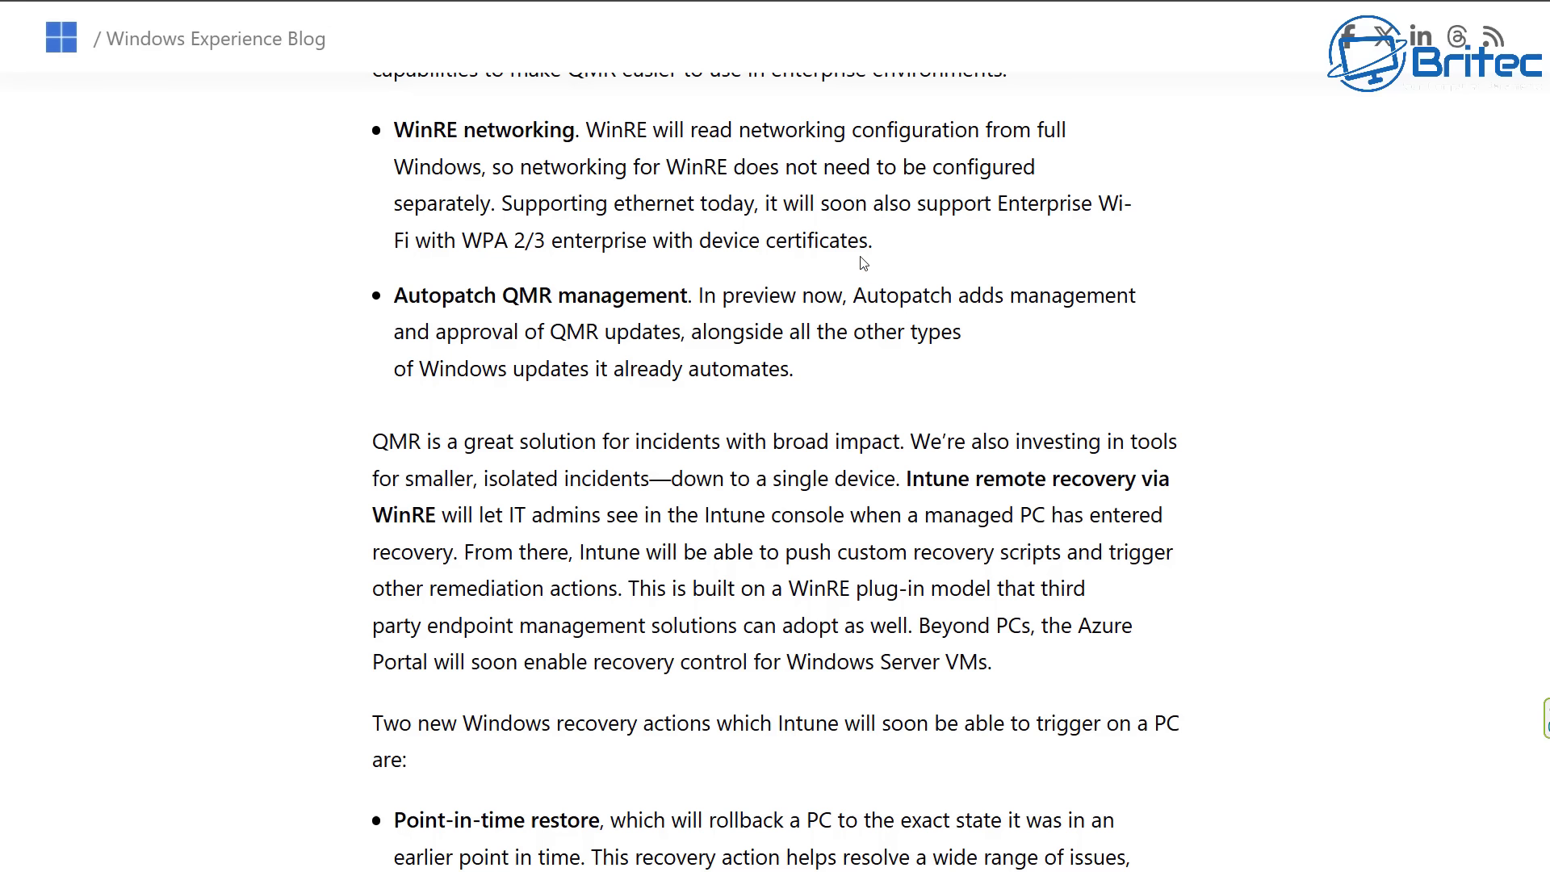
pyautogui.moveTo(1493, 515)
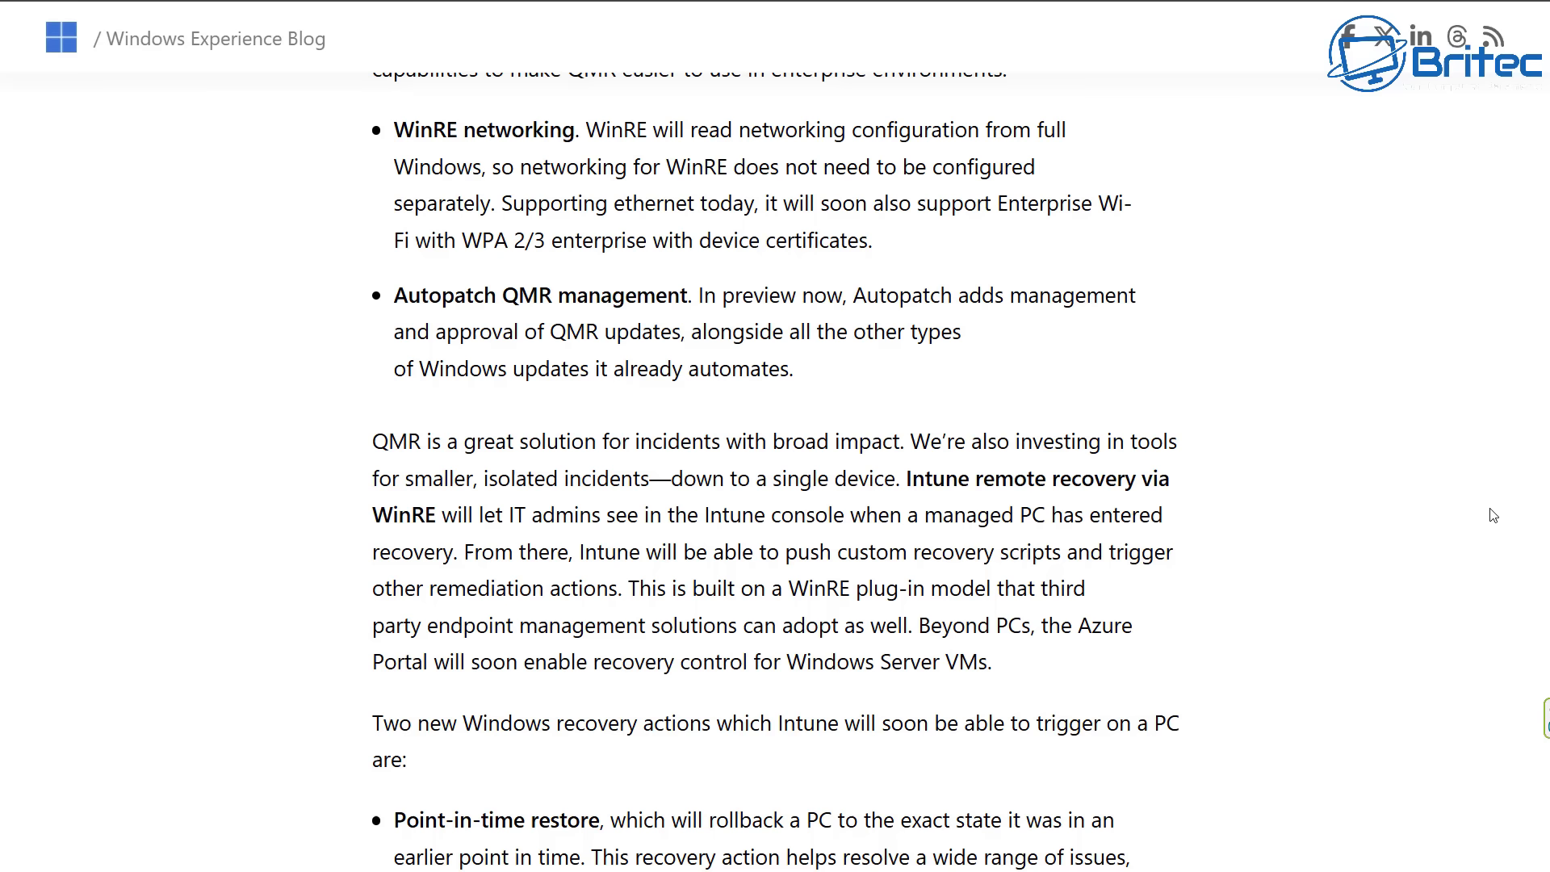
# - Scroll through the Point-in-time restore and Cloud rebuild recovery bullets
pyautogui.scroll(-3)
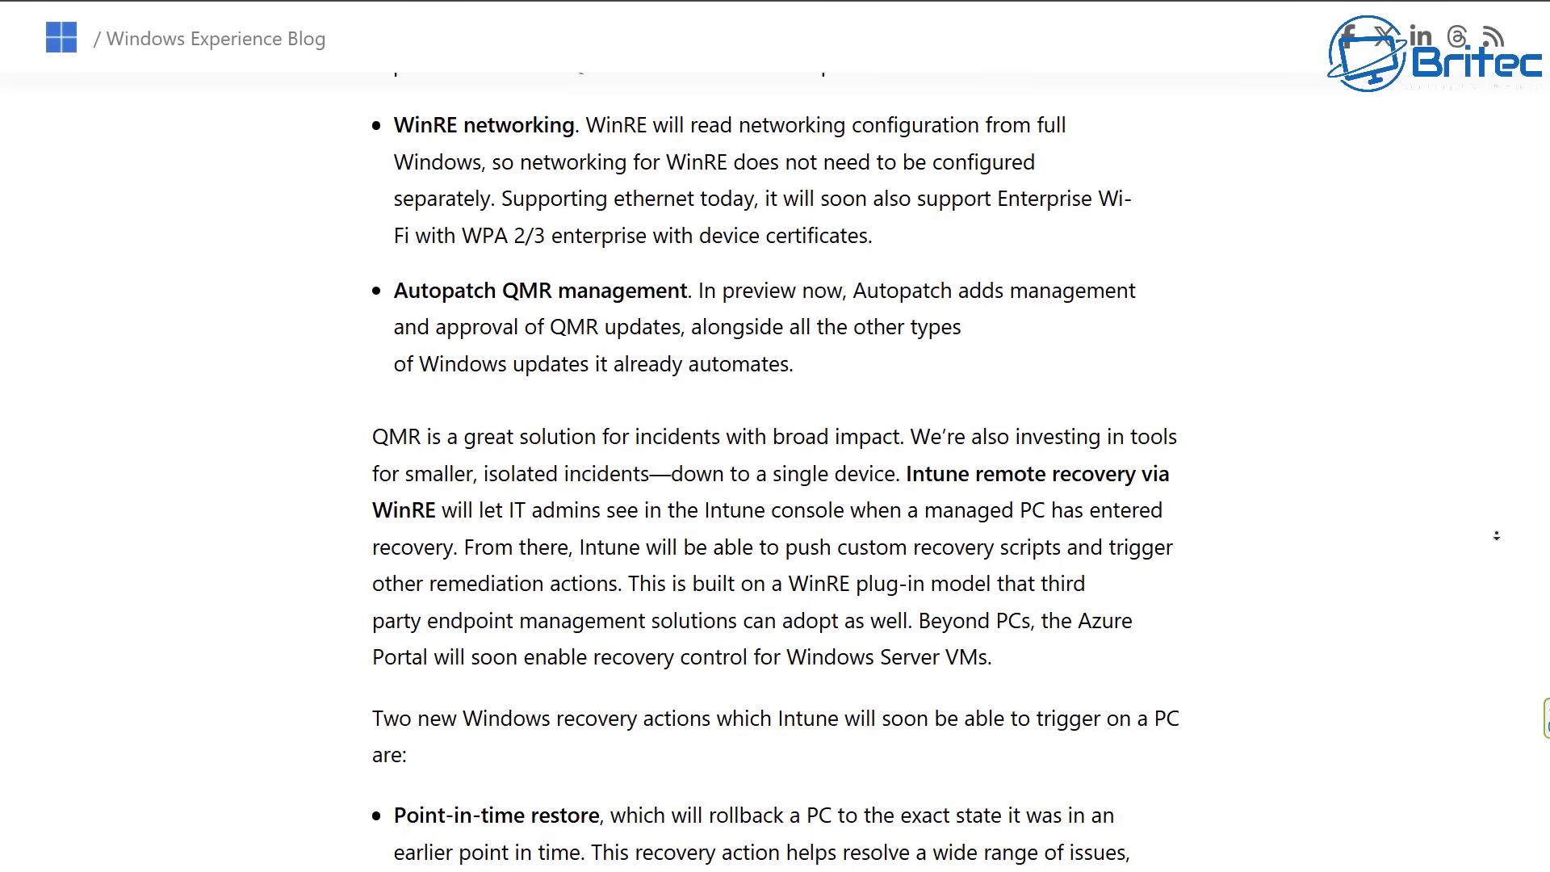
pyautogui.scroll(-3)
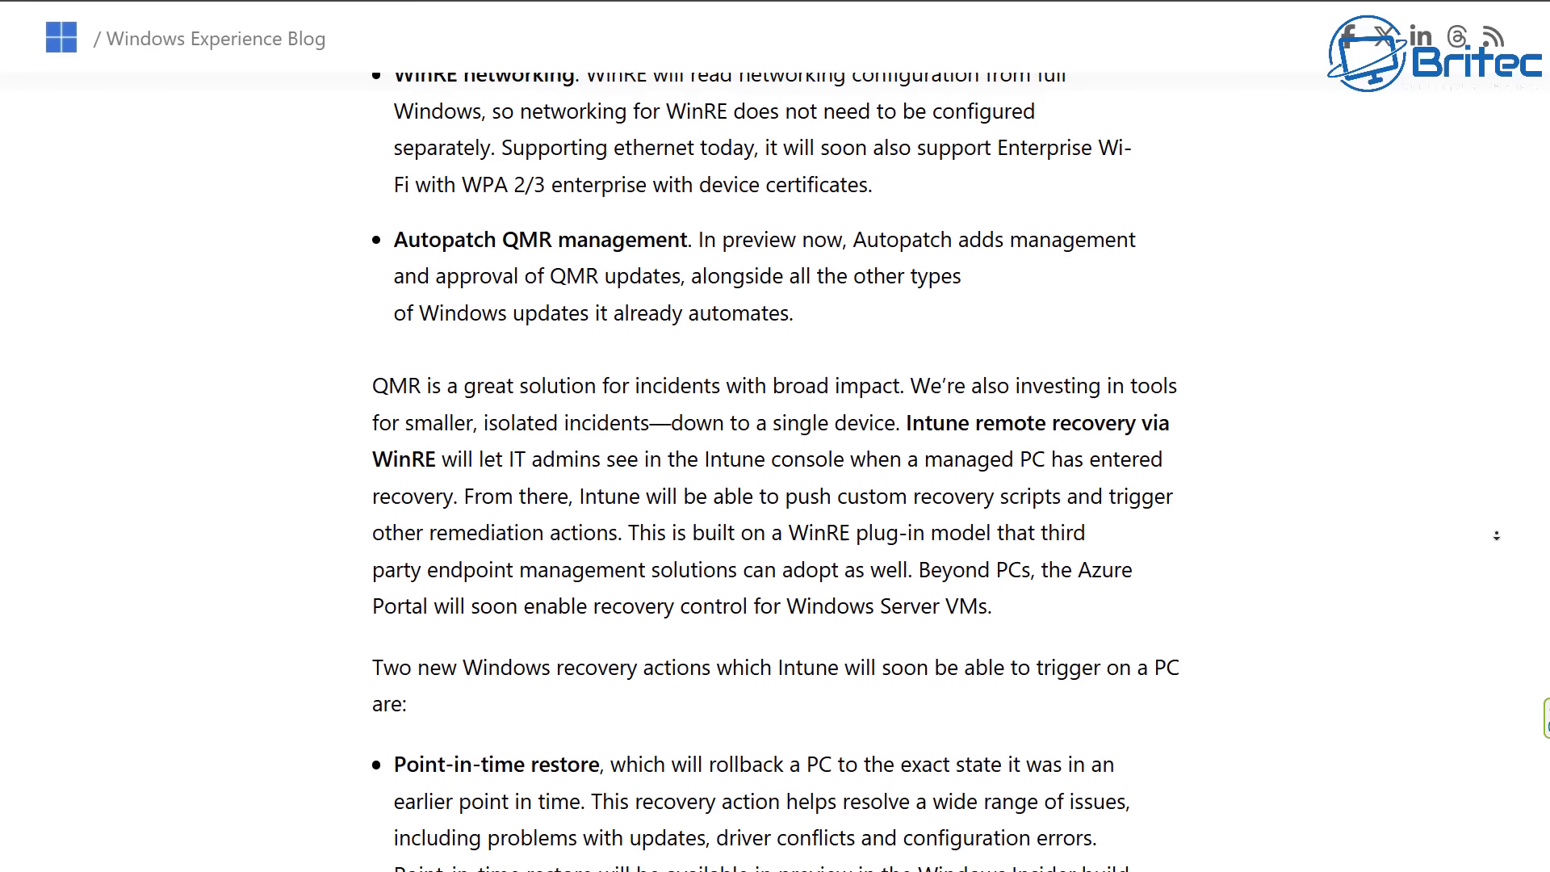
pyautogui.scroll(-3)
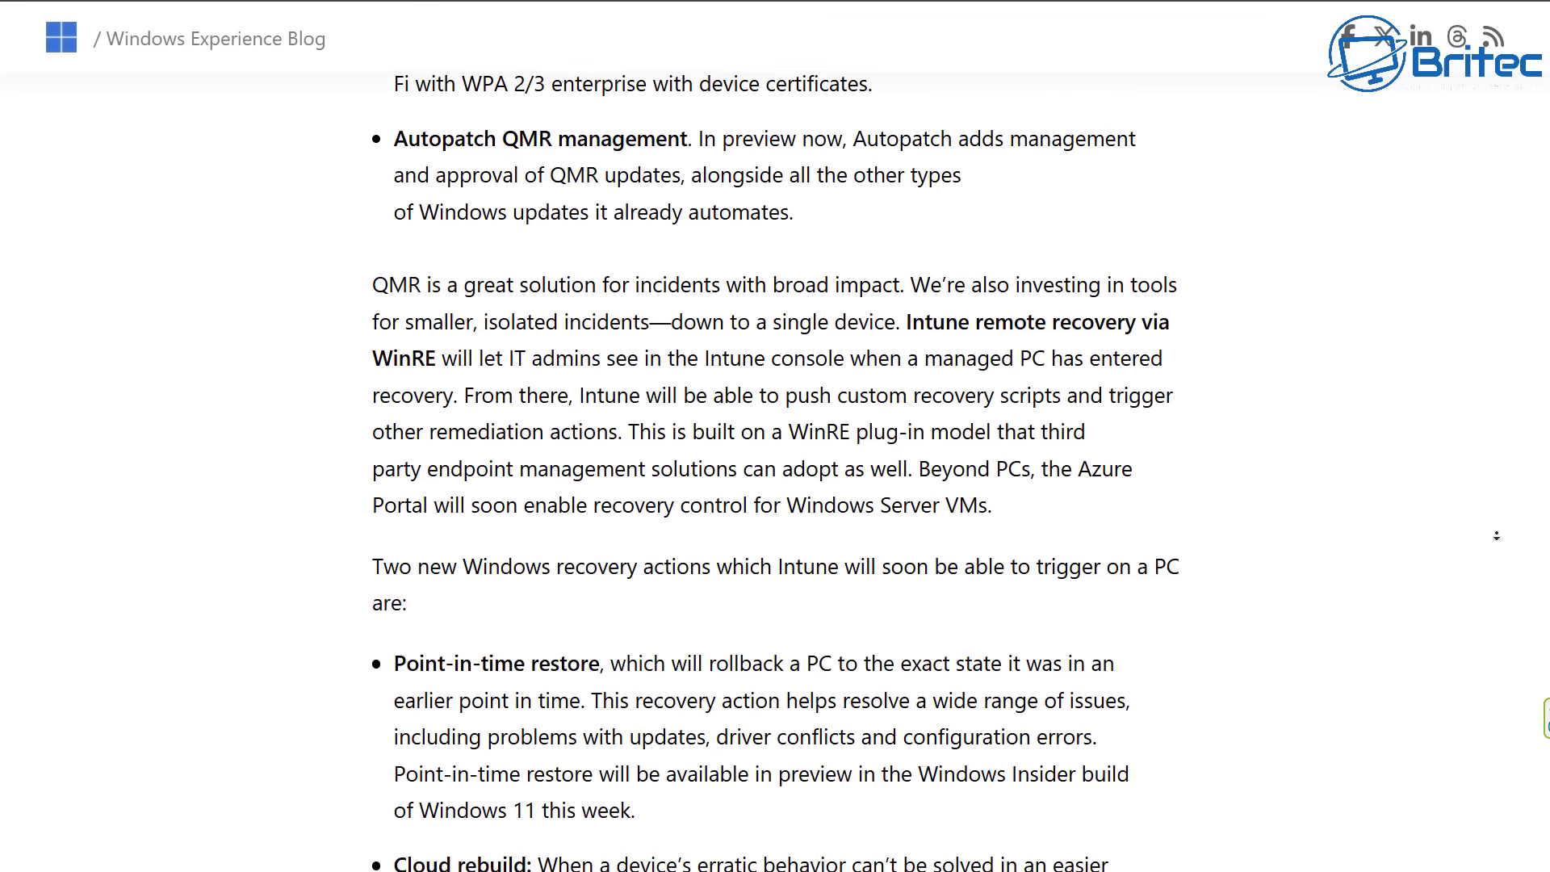
pyautogui.scroll(-3)
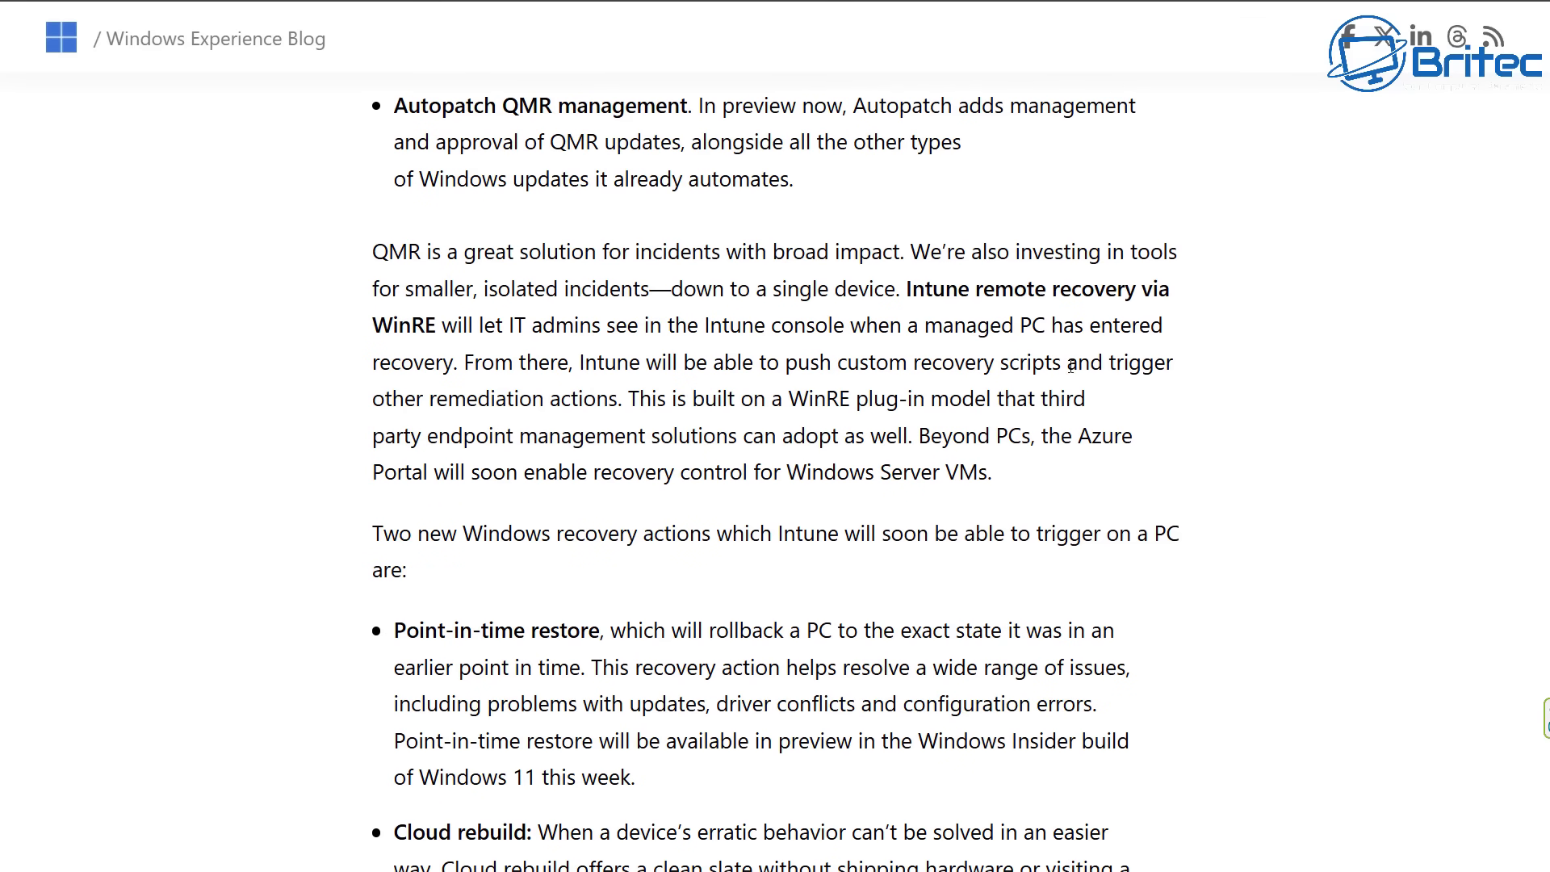
pyautogui.moveTo(1391, 723)
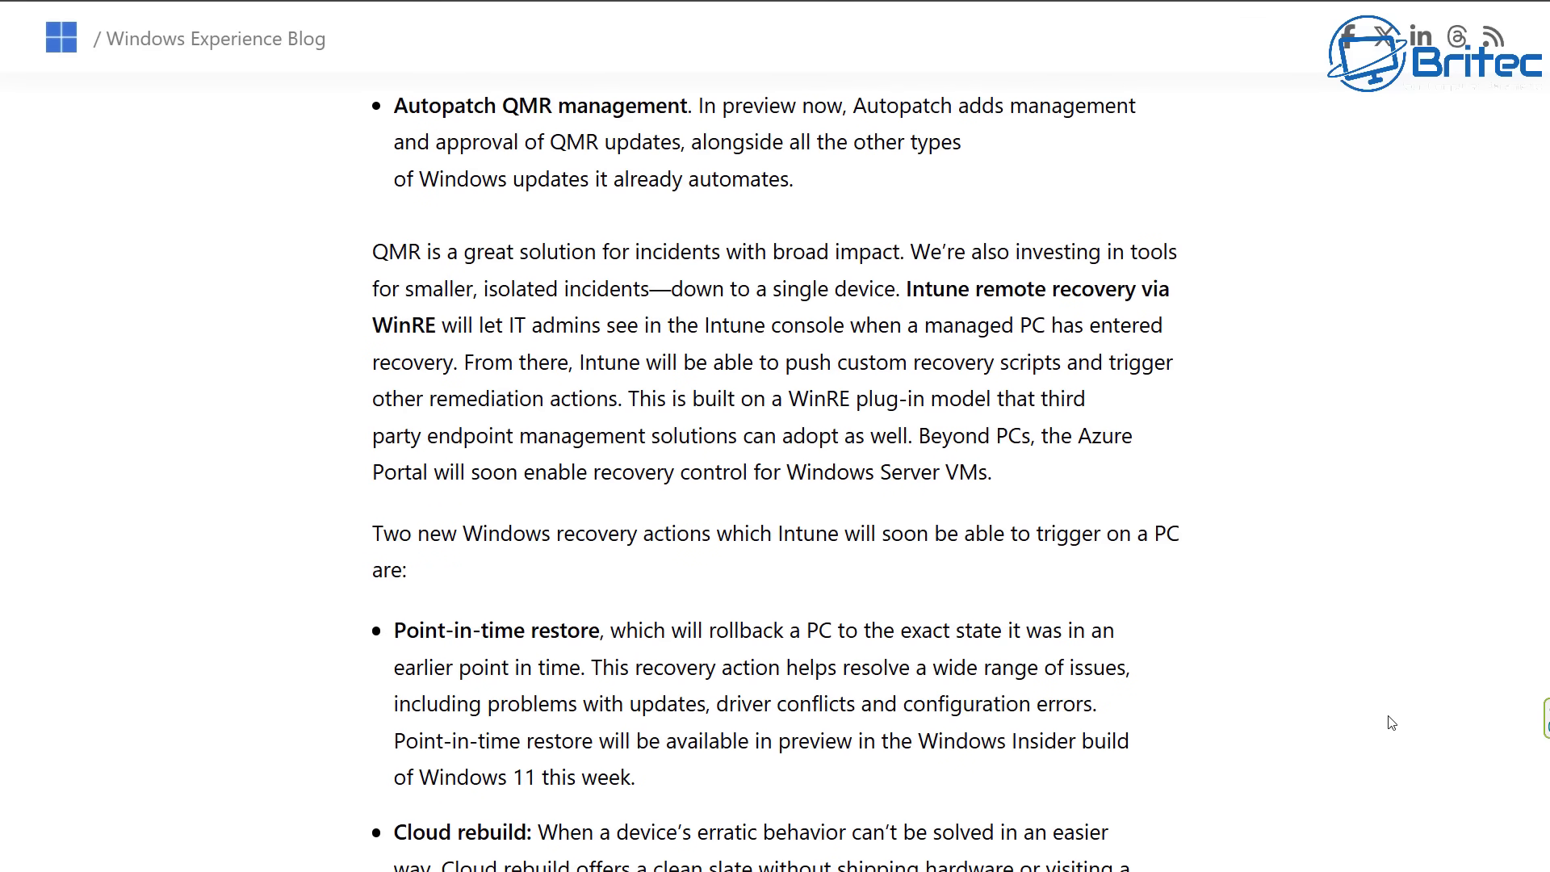
pyautogui.moveTo(1349, 692)
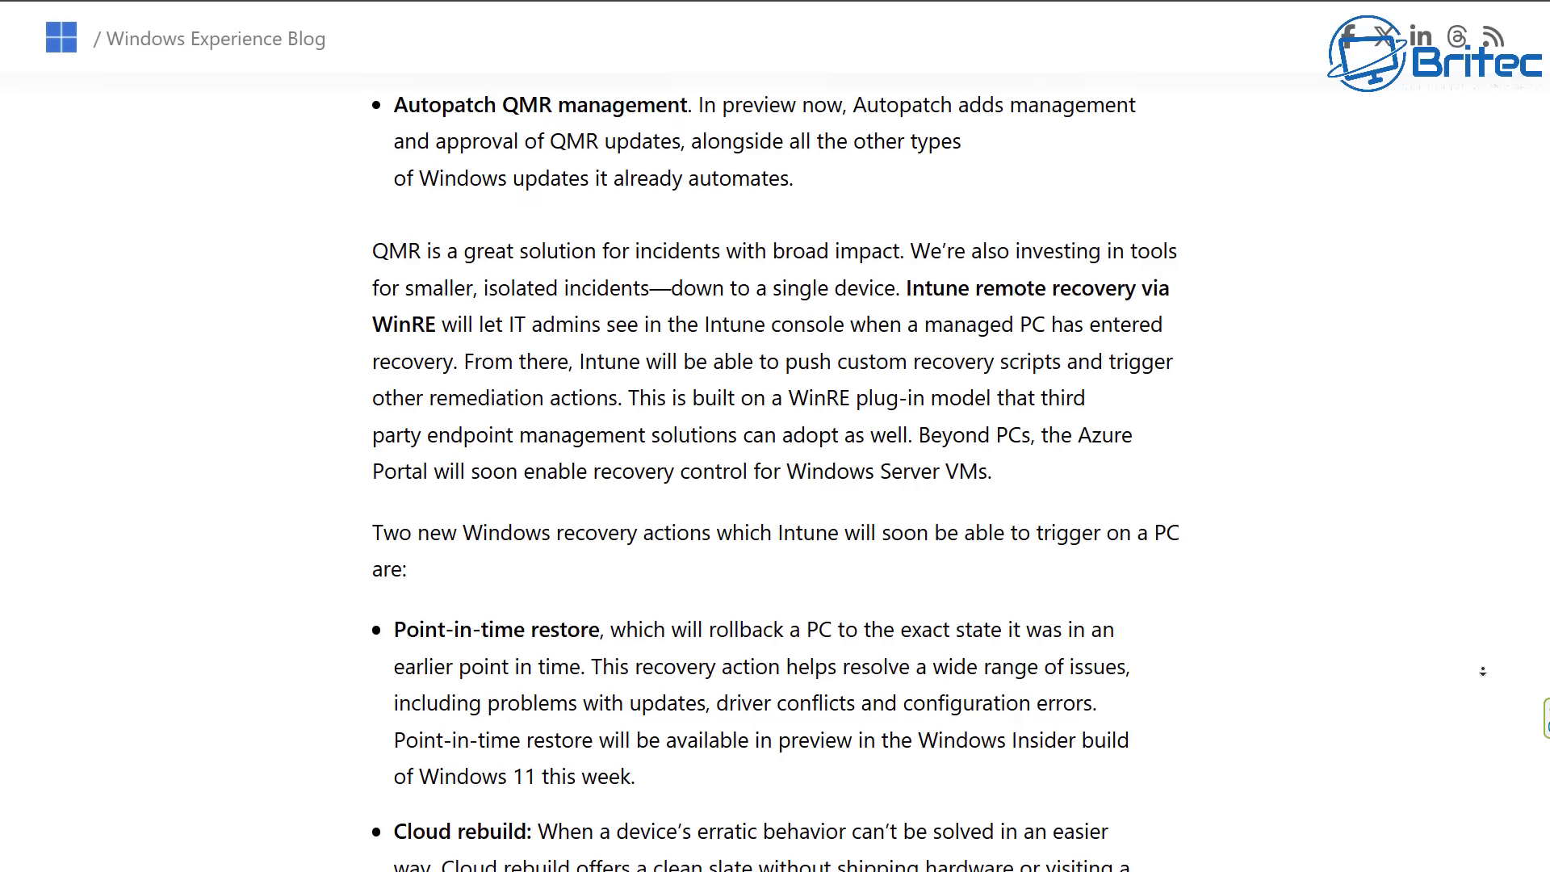
pyautogui.scroll(-3)
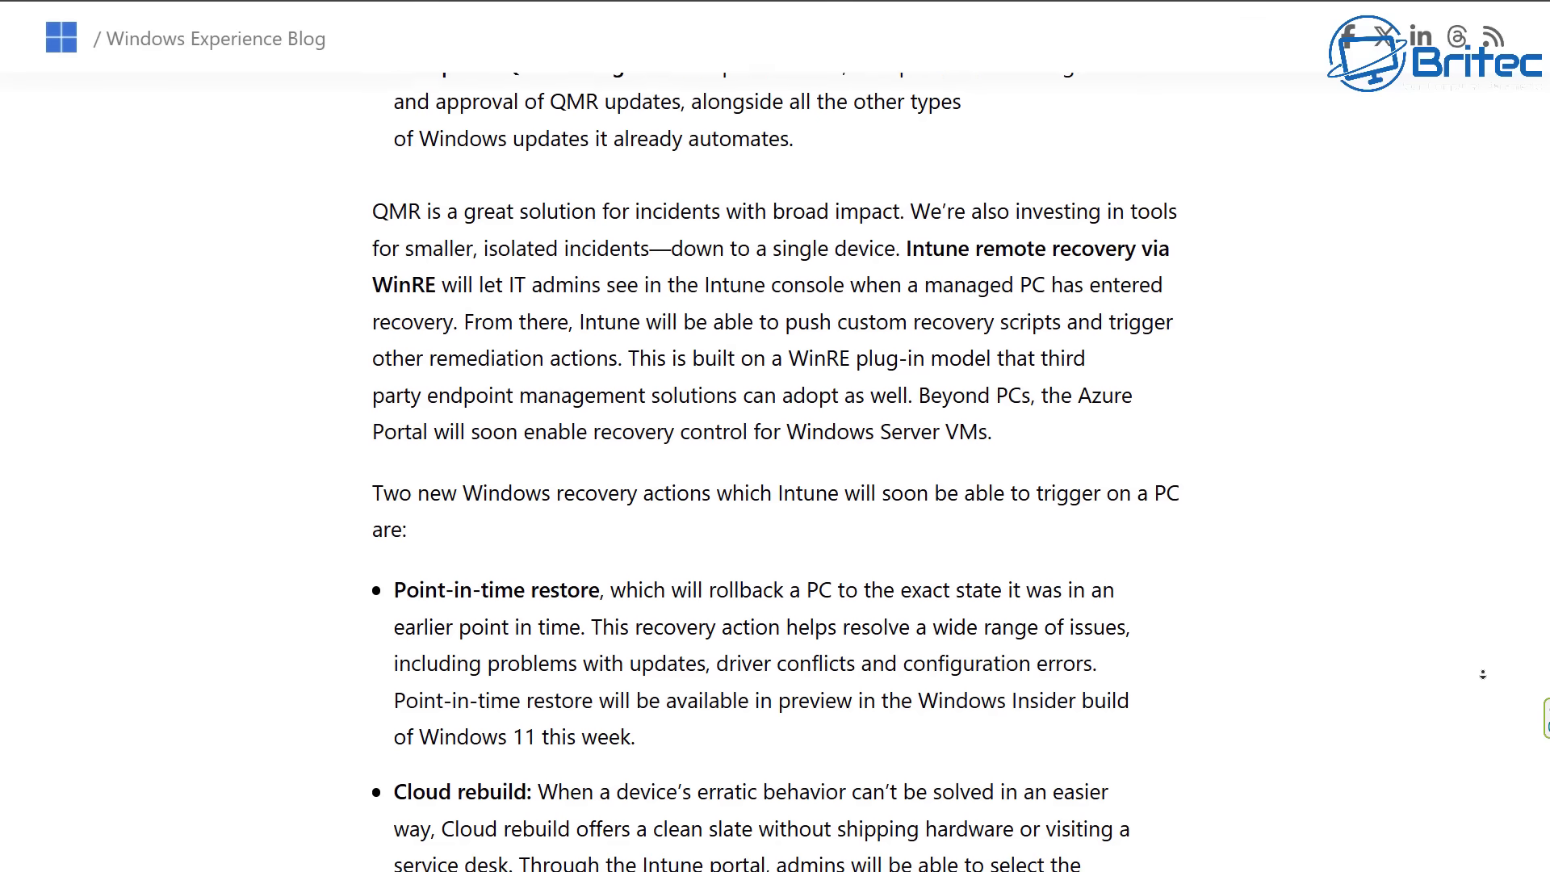
pyautogui.scroll(-3)
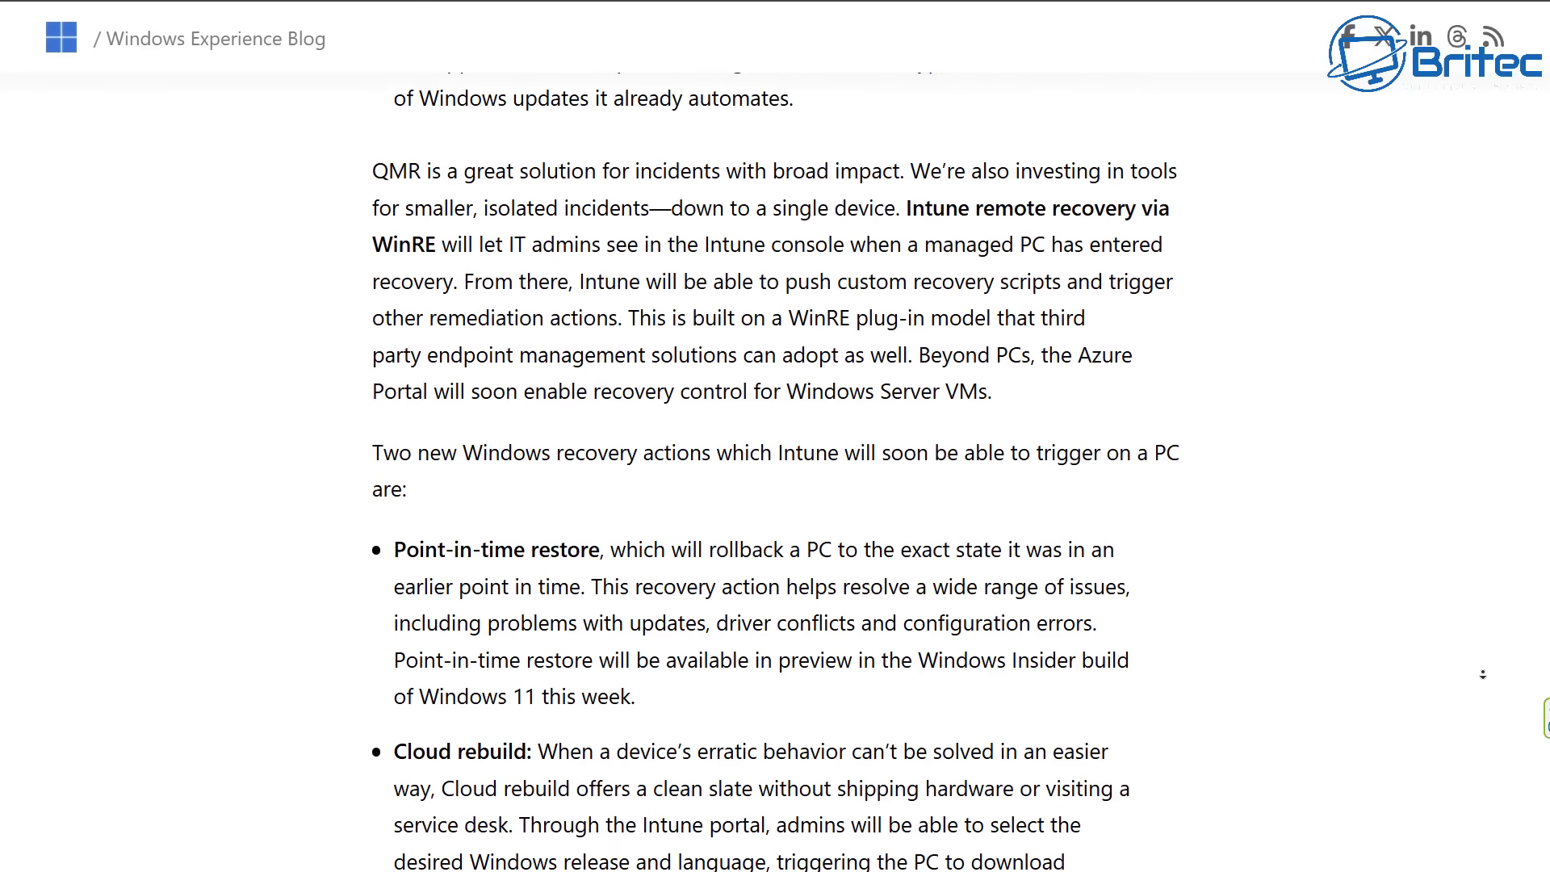
pyautogui.scroll(-3)
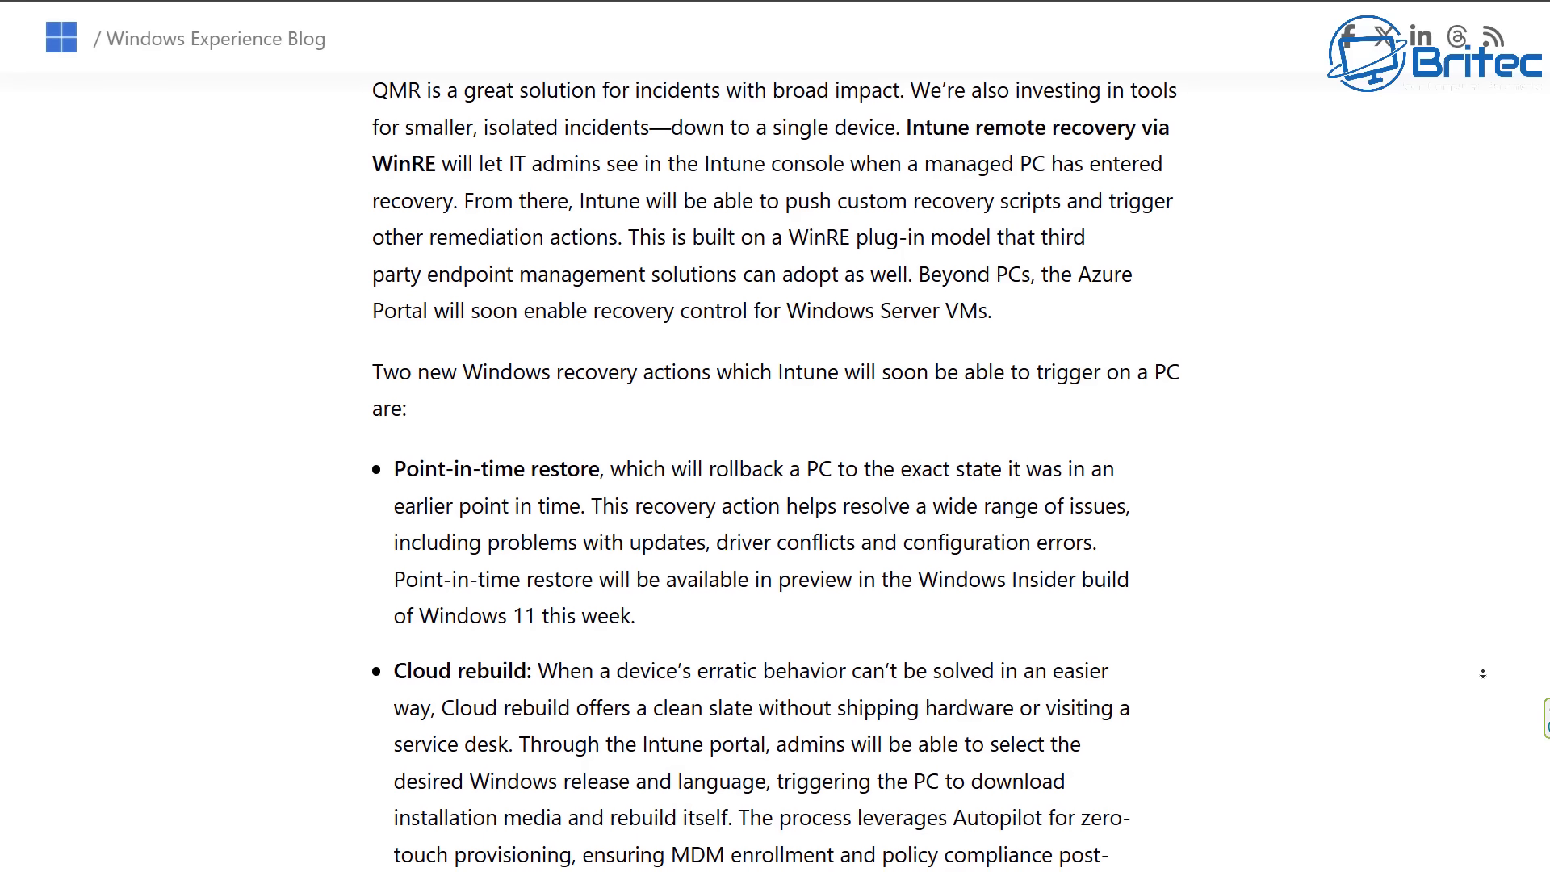
pyautogui.scroll(-3)
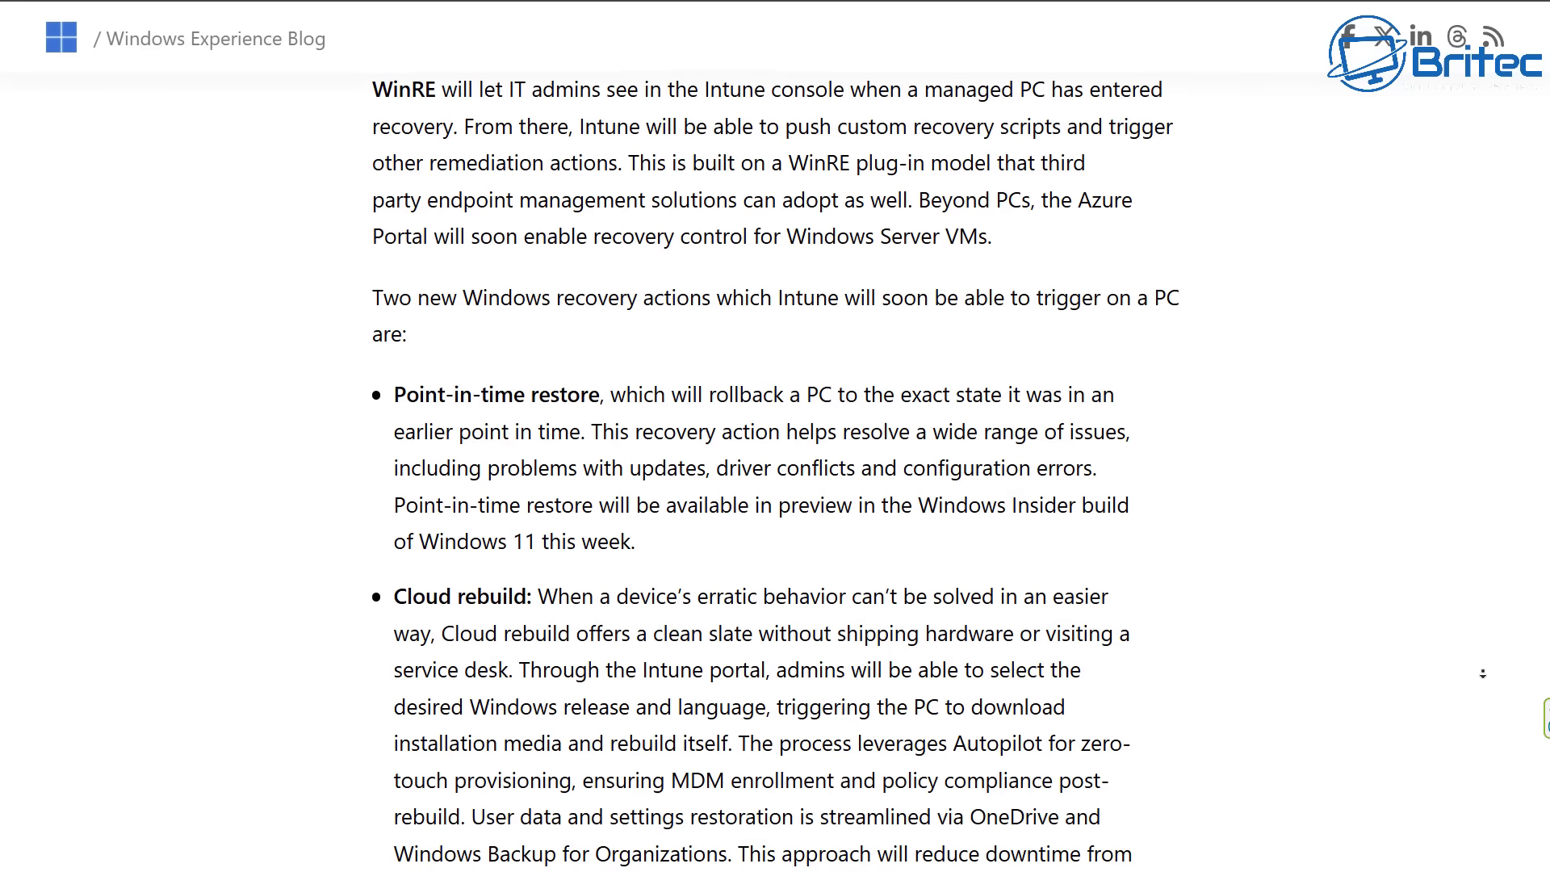
pyautogui.scroll(-3)
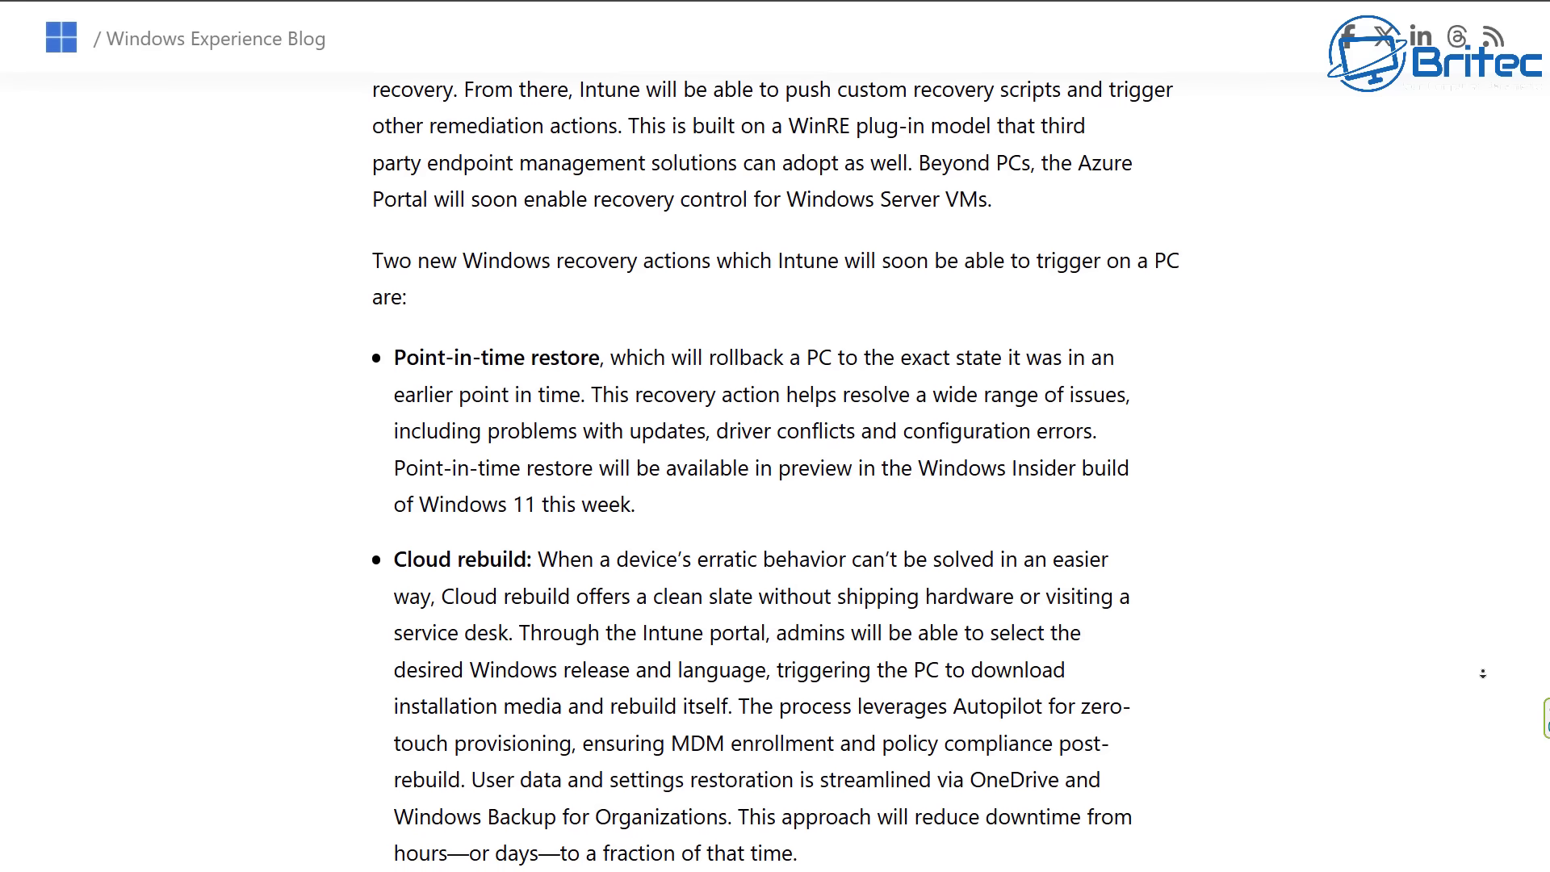
pyautogui.scroll(-3)
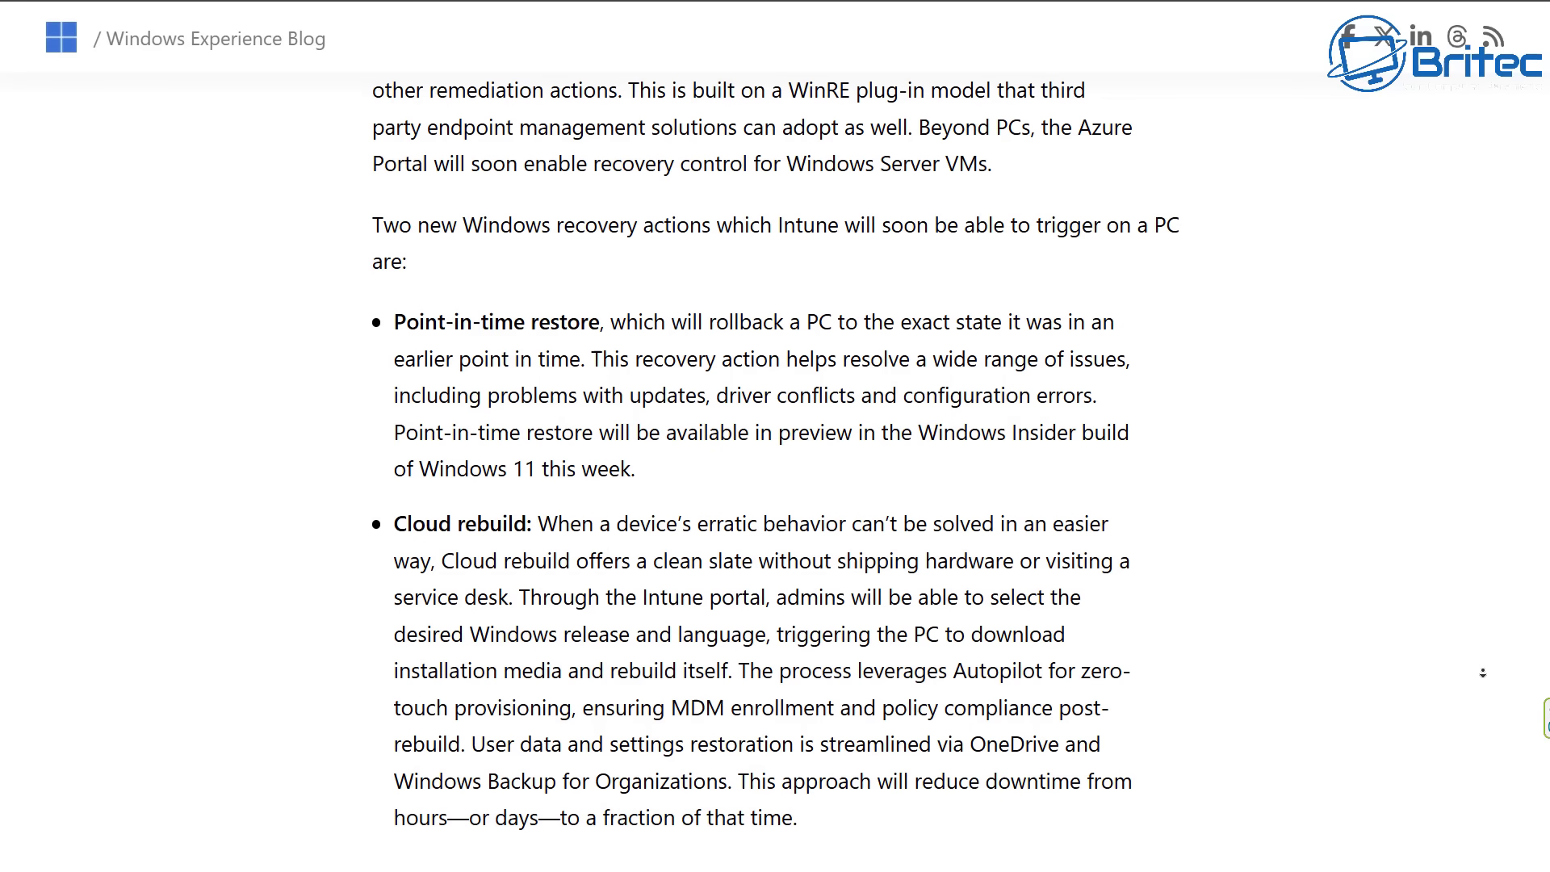
pyautogui.scroll(-3)
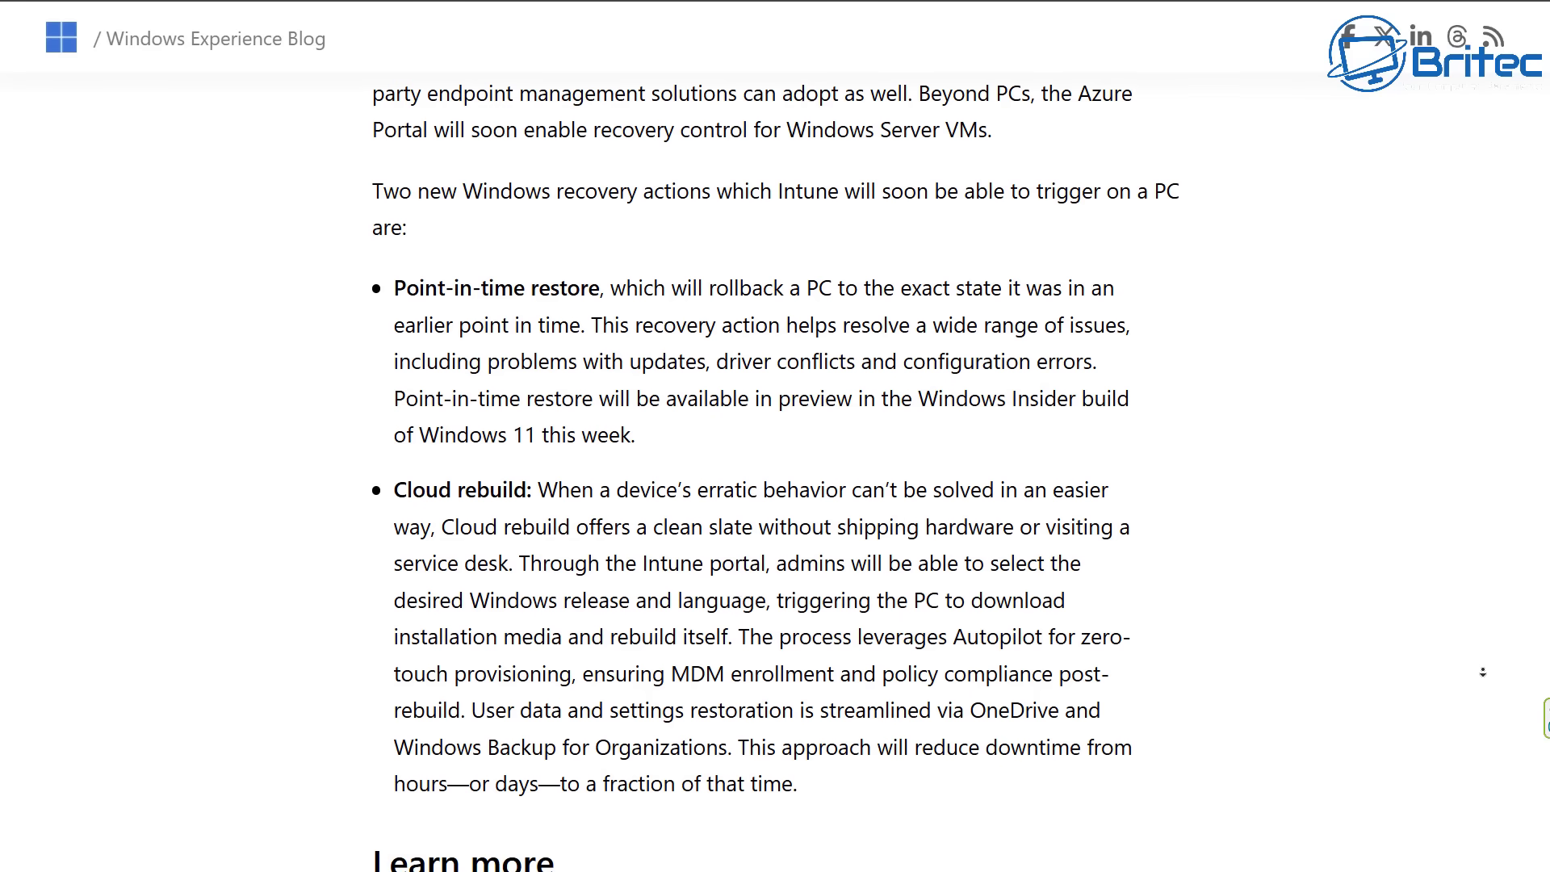
pyautogui.scroll(-3)
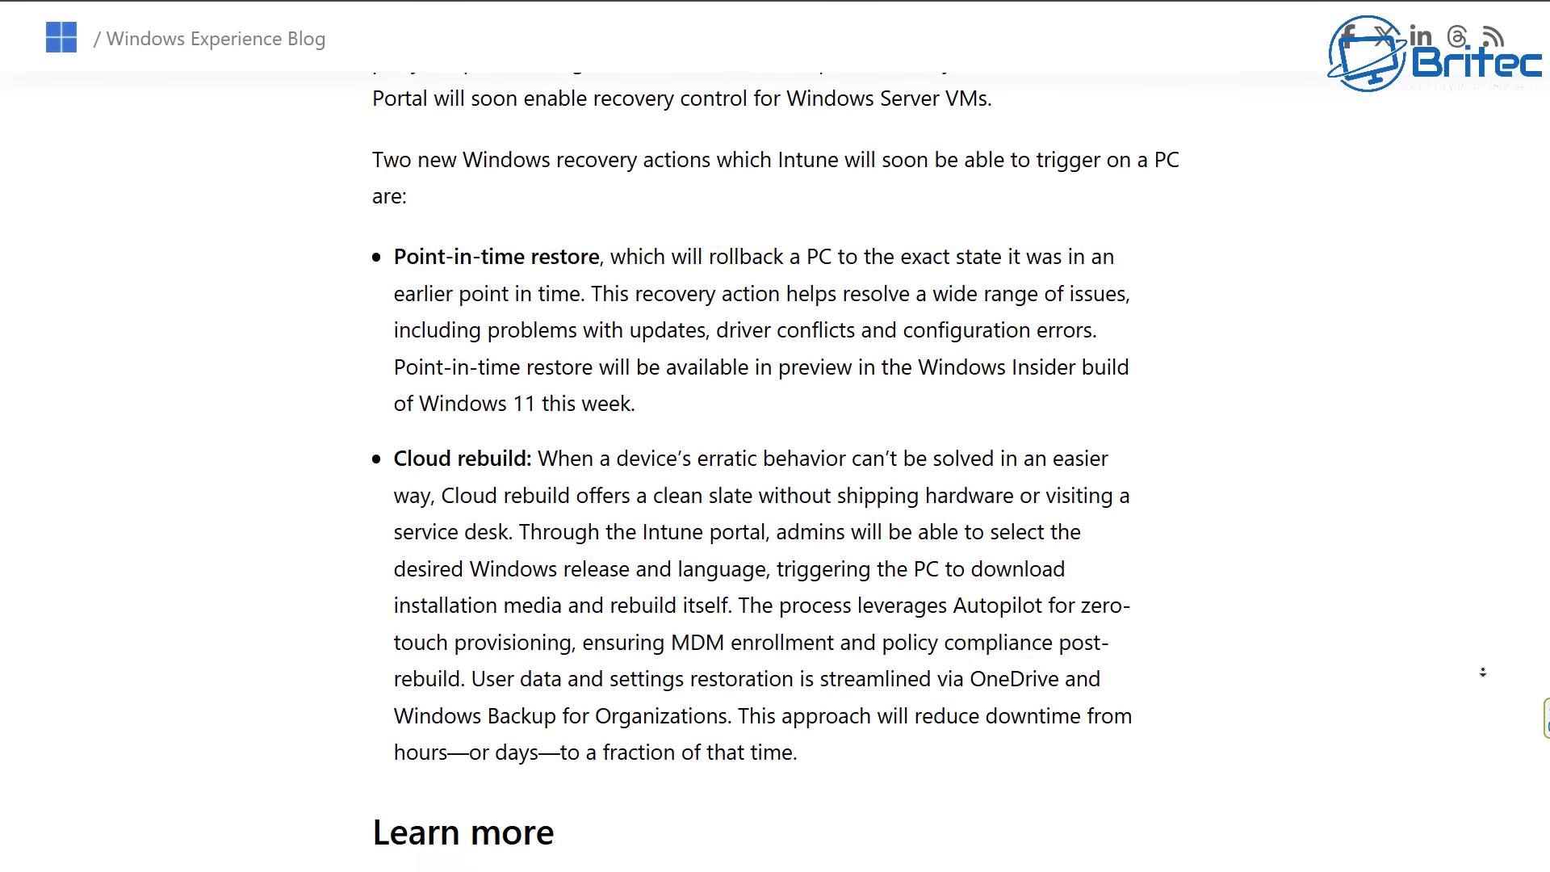
pyautogui.scroll(-3)
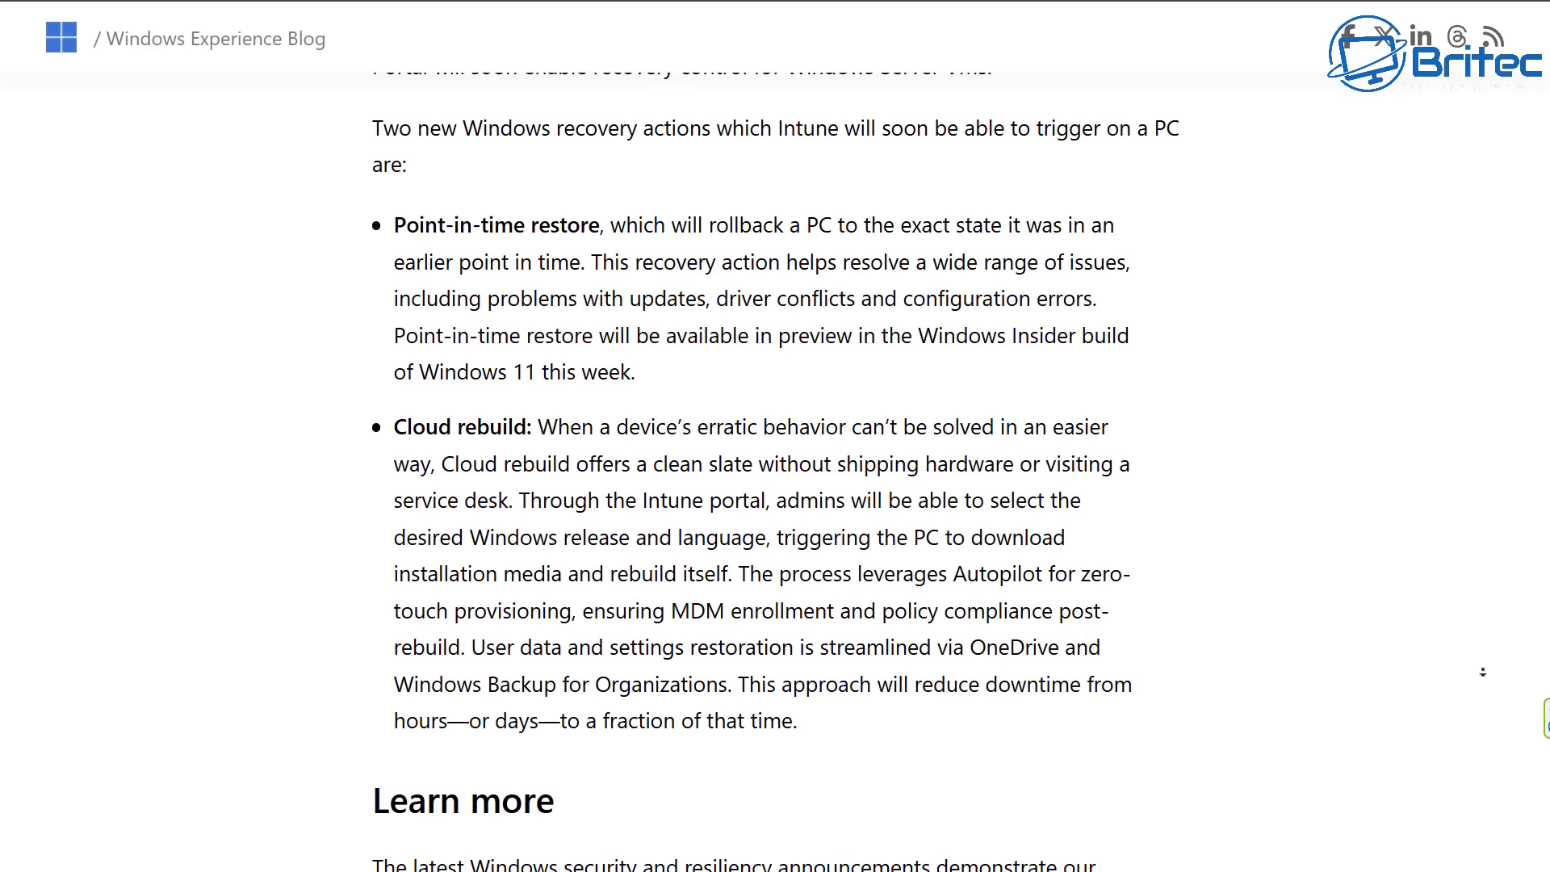
pyautogui.scroll(-3)
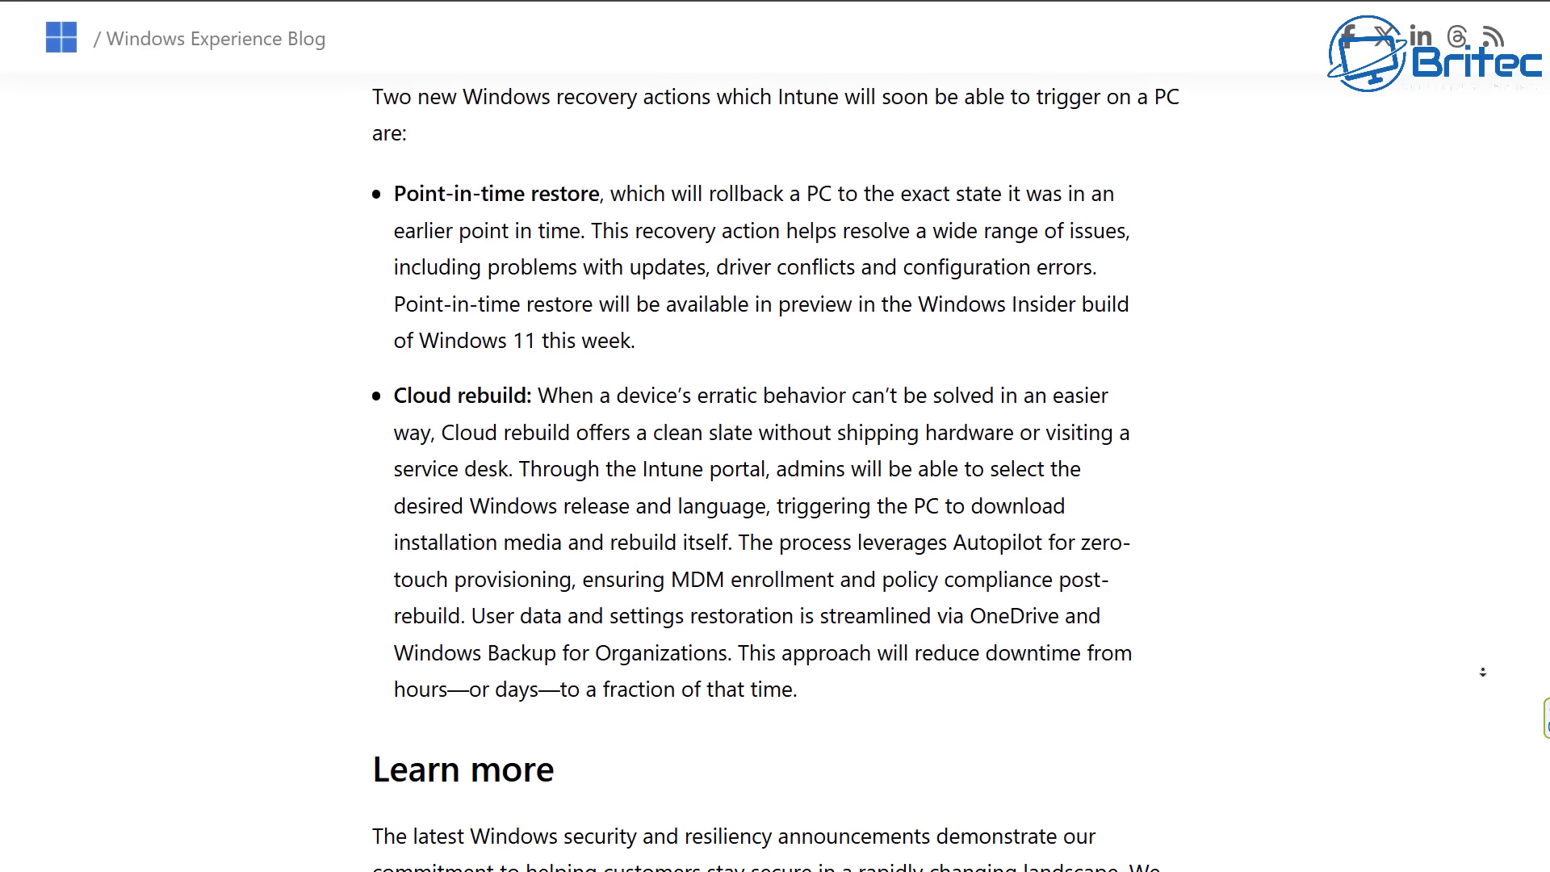
pyautogui.scroll(-3)
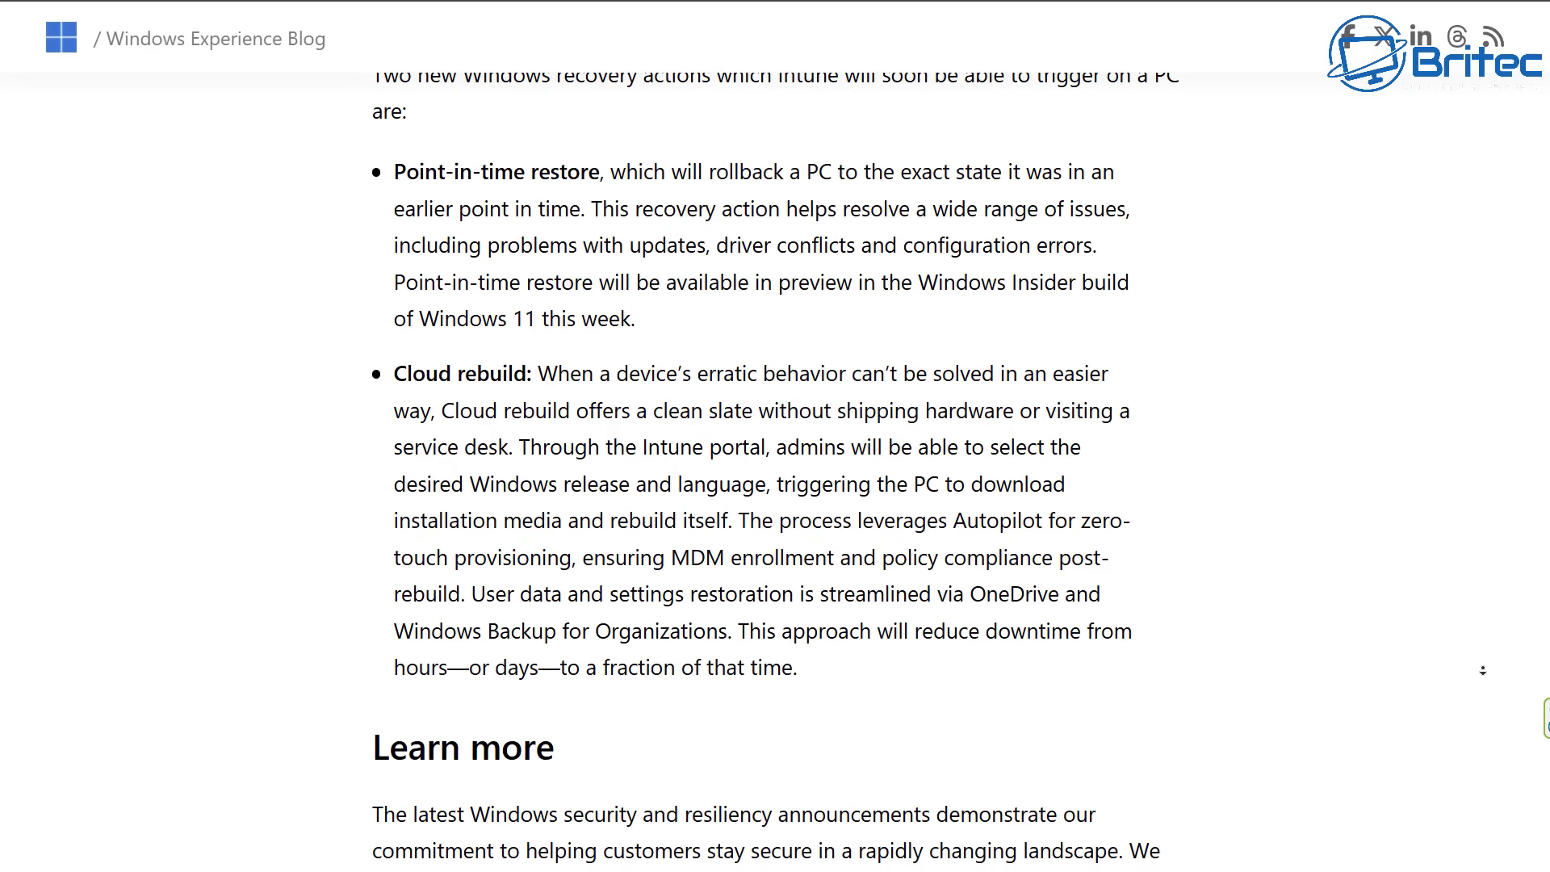
pyautogui.moveTo(1487, 674)
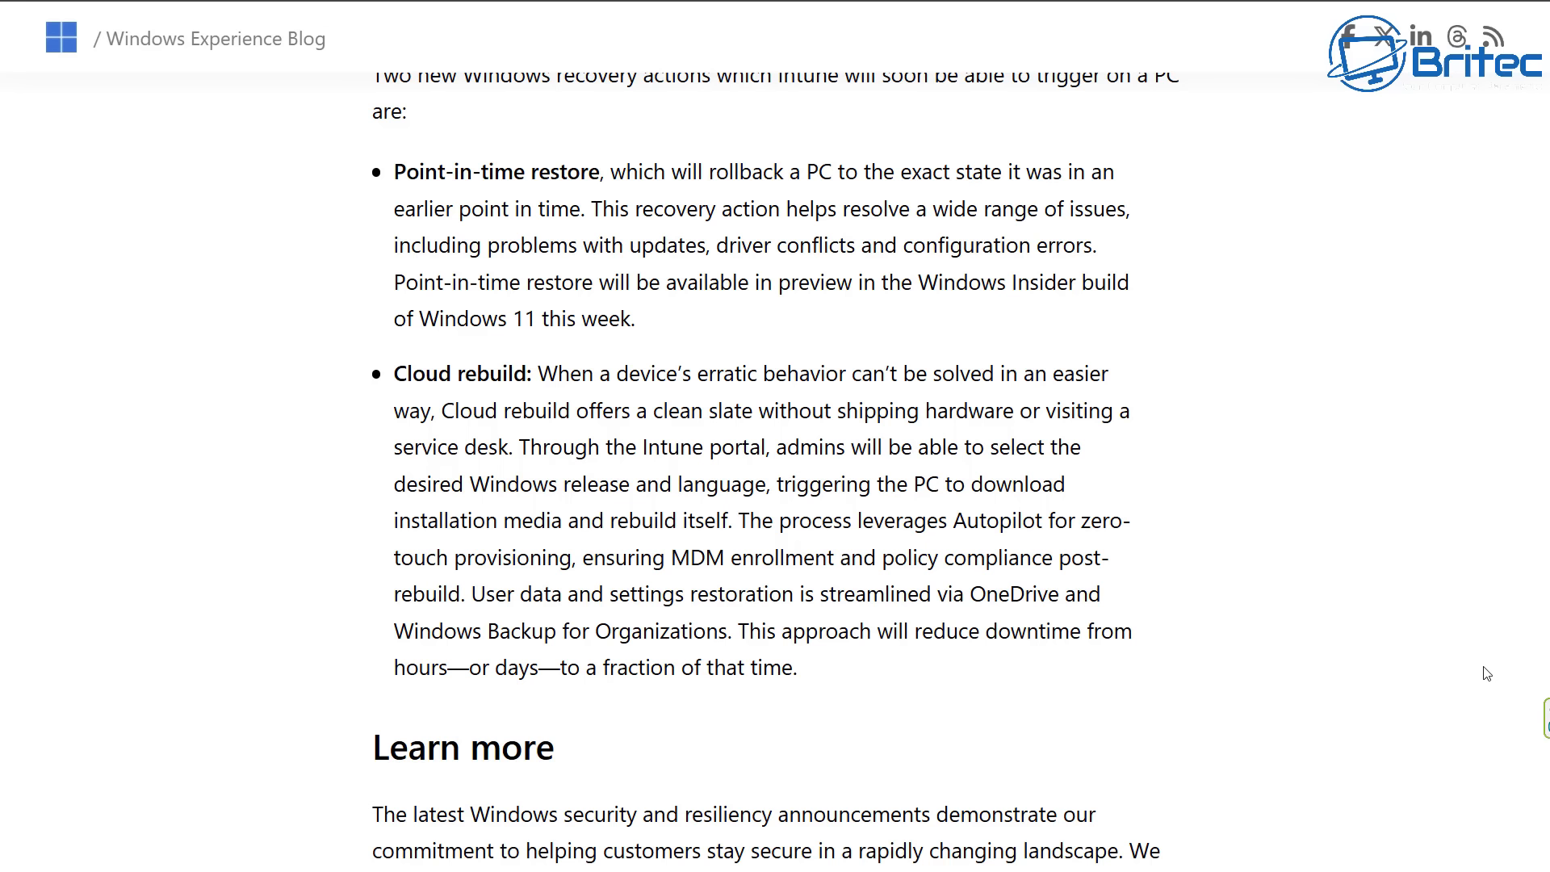
pyautogui.moveTo(1158, 424)
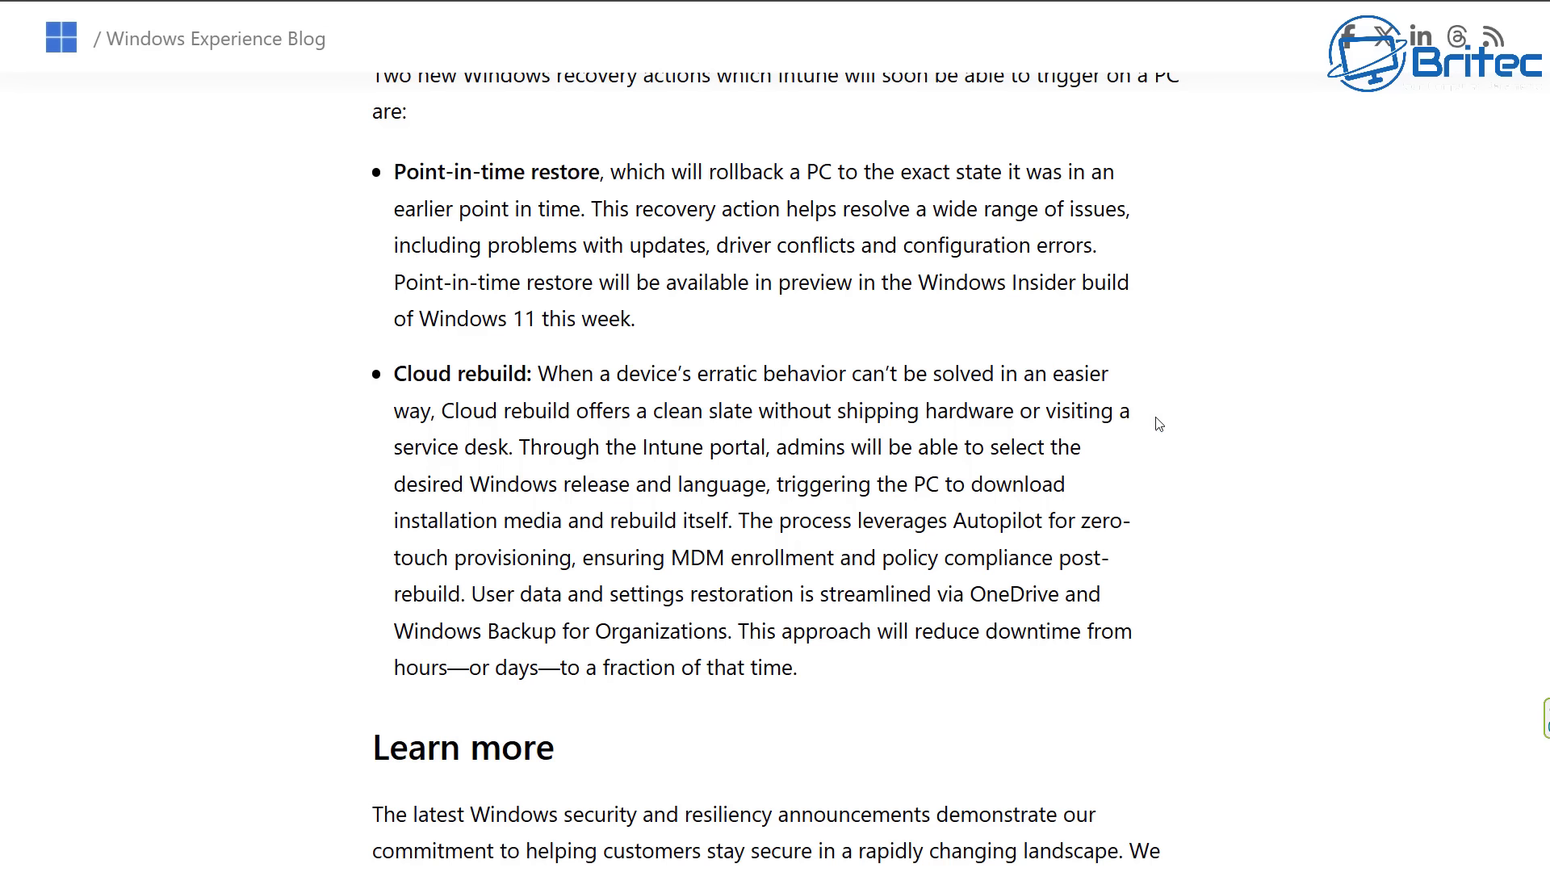
pyautogui.moveTo(1319, 484)
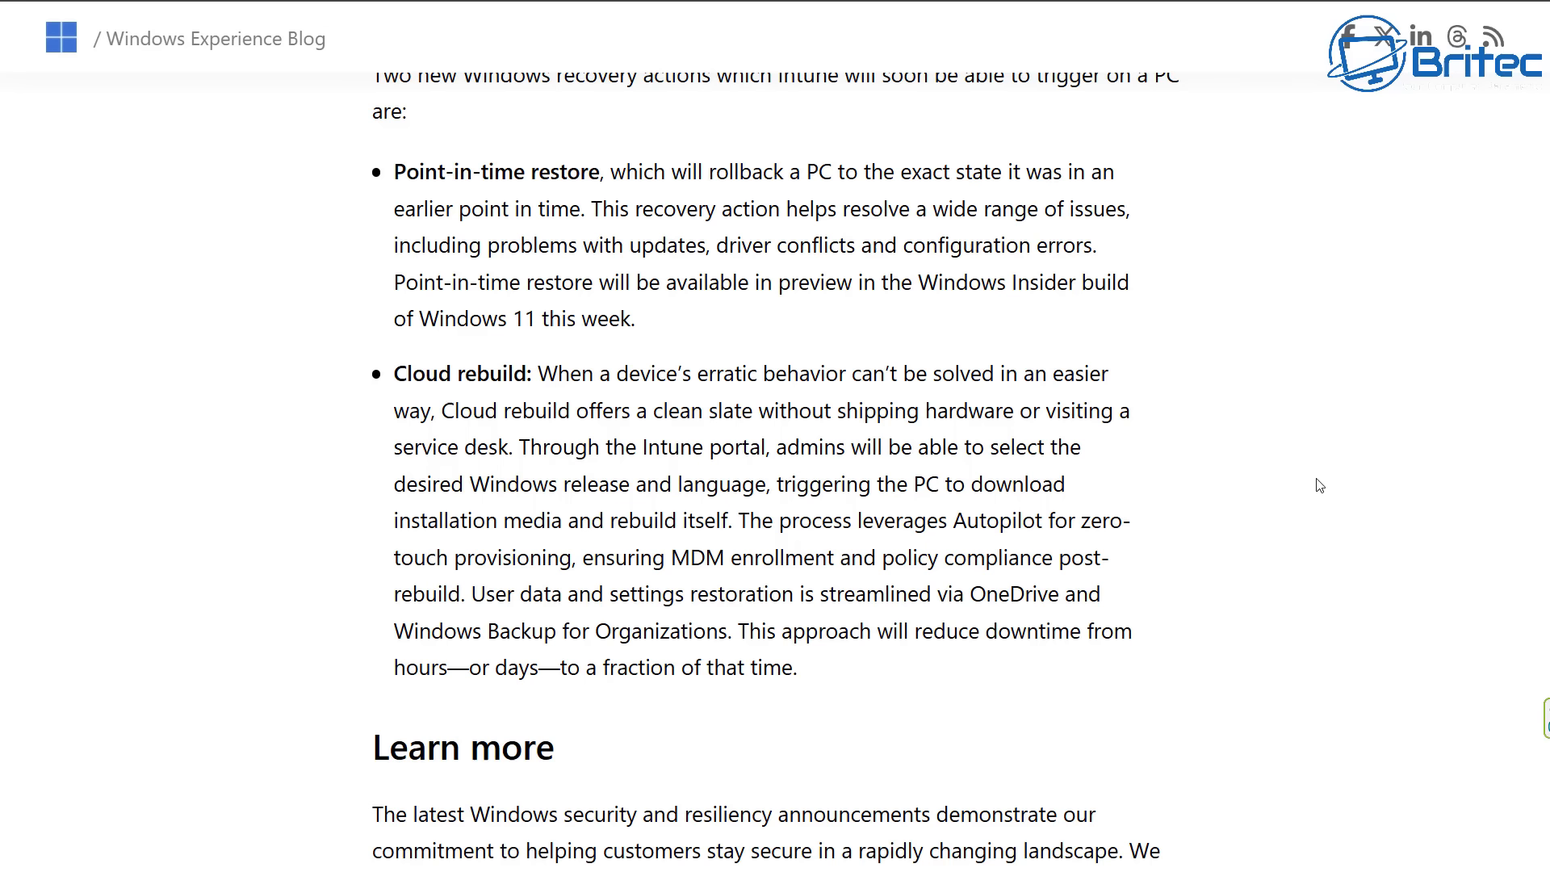
pyautogui.moveTo(1388, 533)
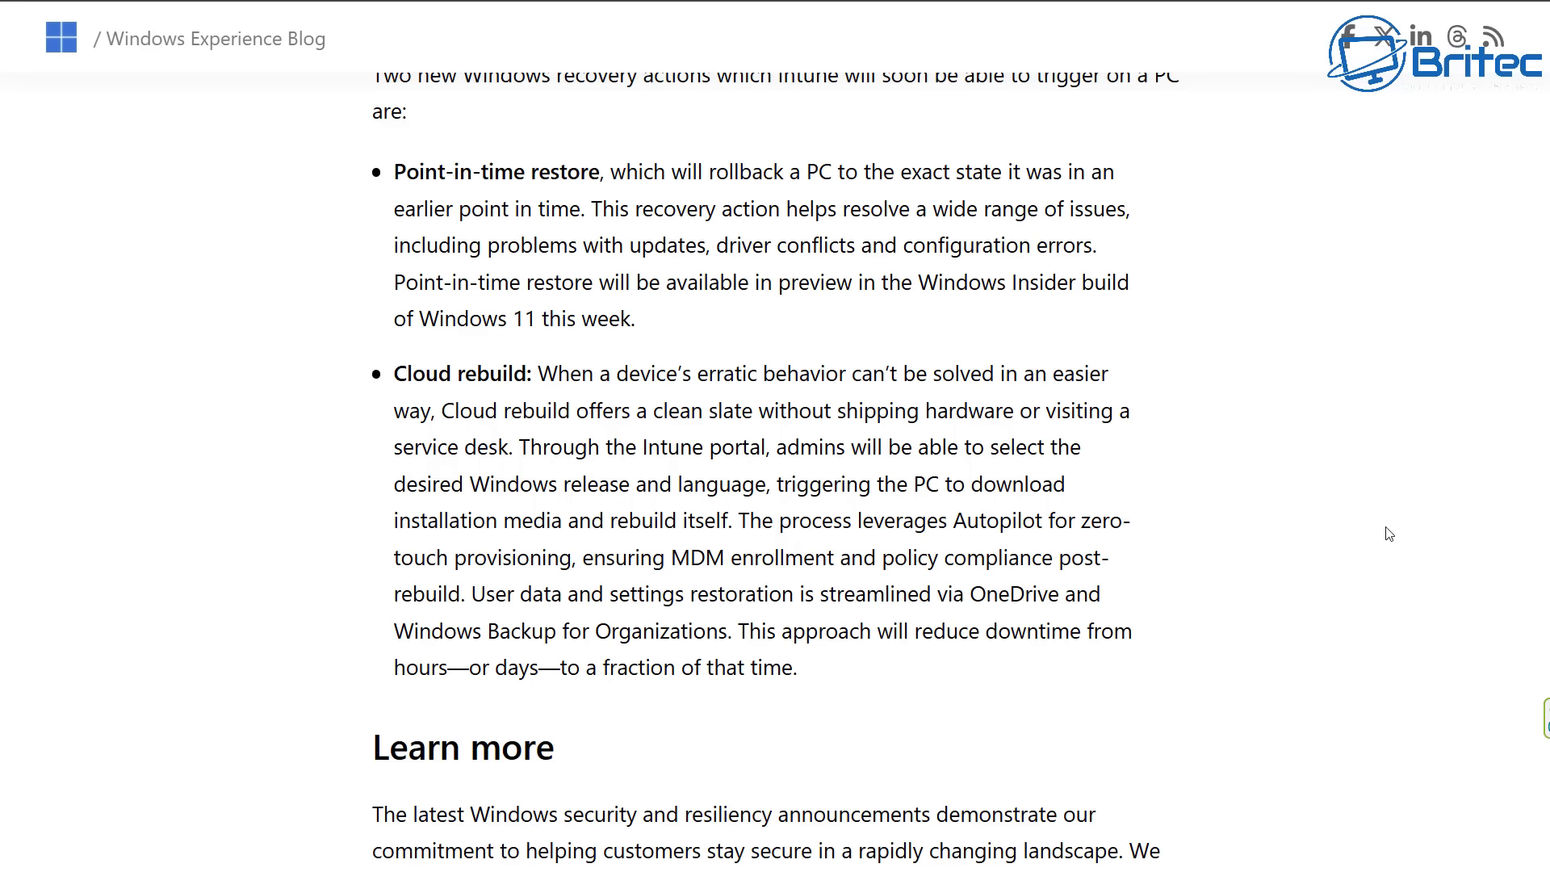
pyautogui.moveTo(1427, 537)
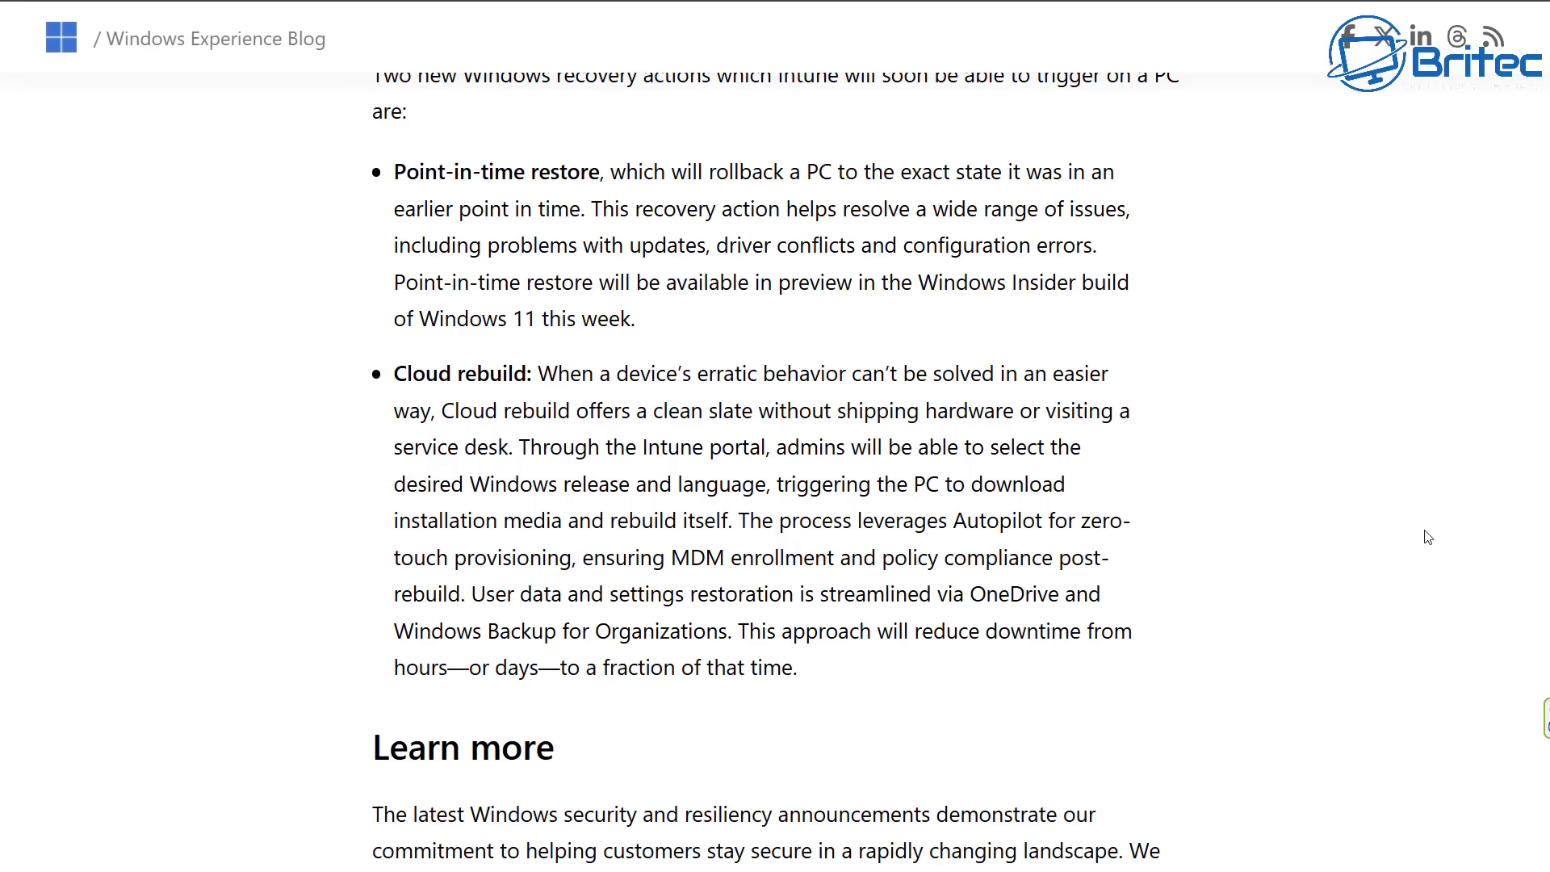
# - Continue scrolling to the closing Learn more section and its resource links
pyautogui.scroll(-3)
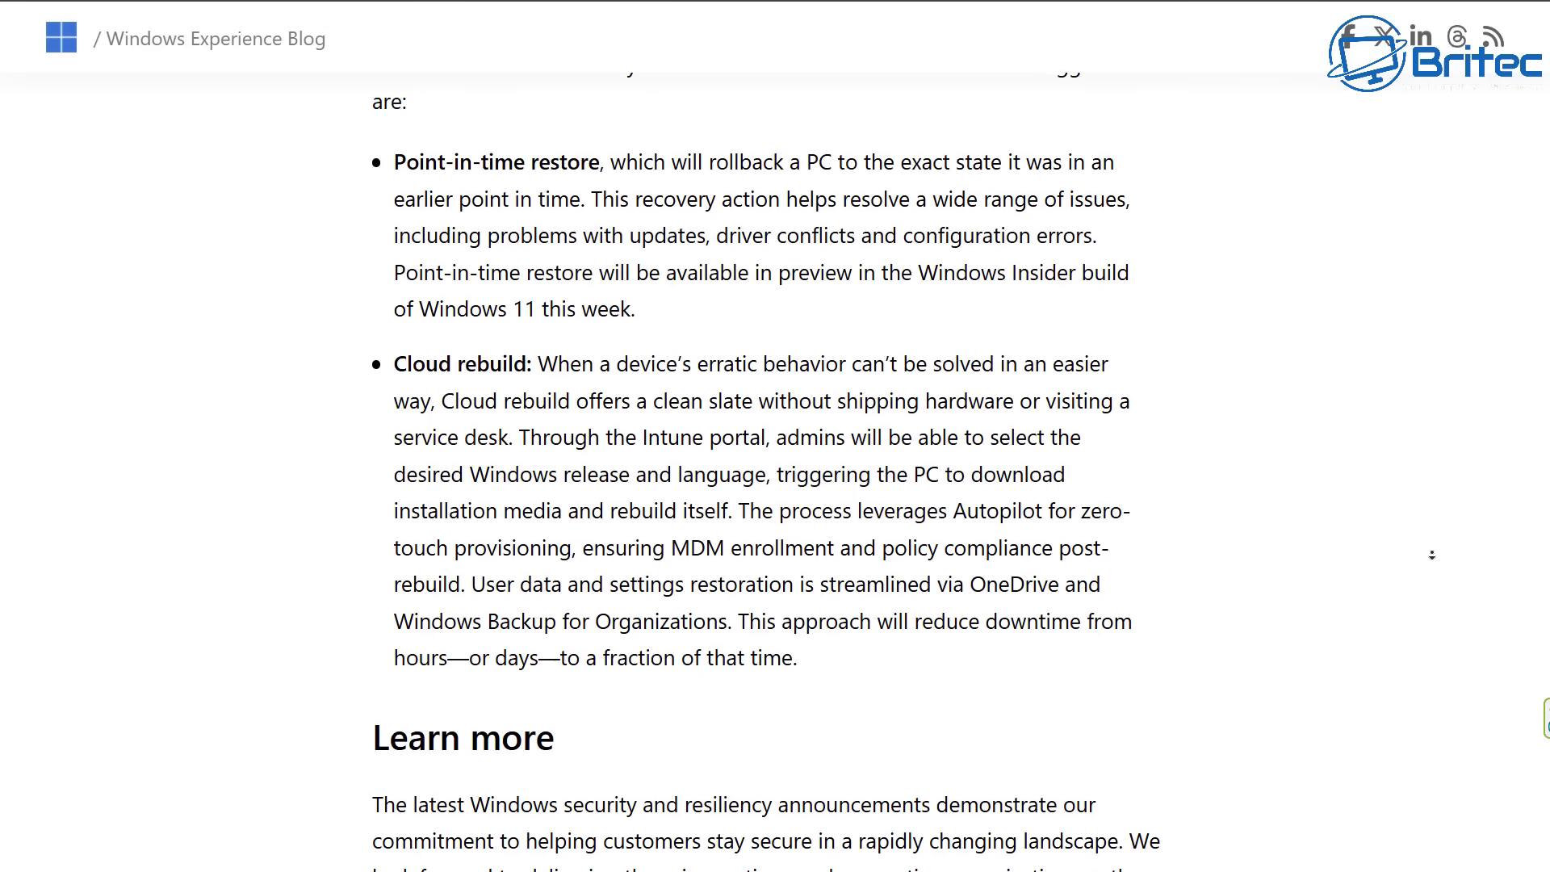
pyautogui.scroll(-3)
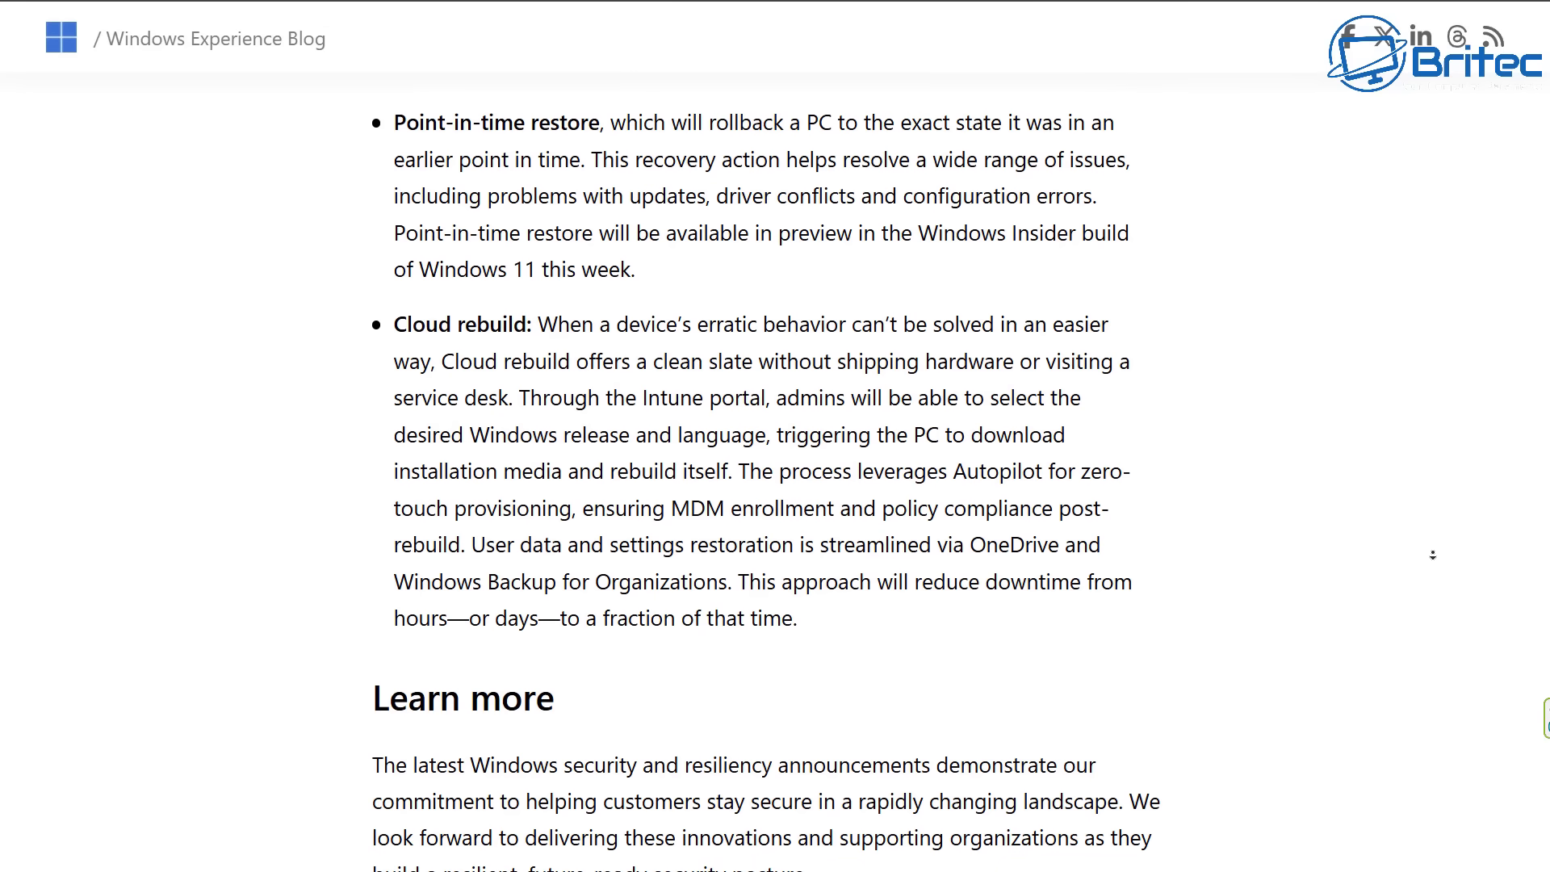
pyautogui.scroll(-3)
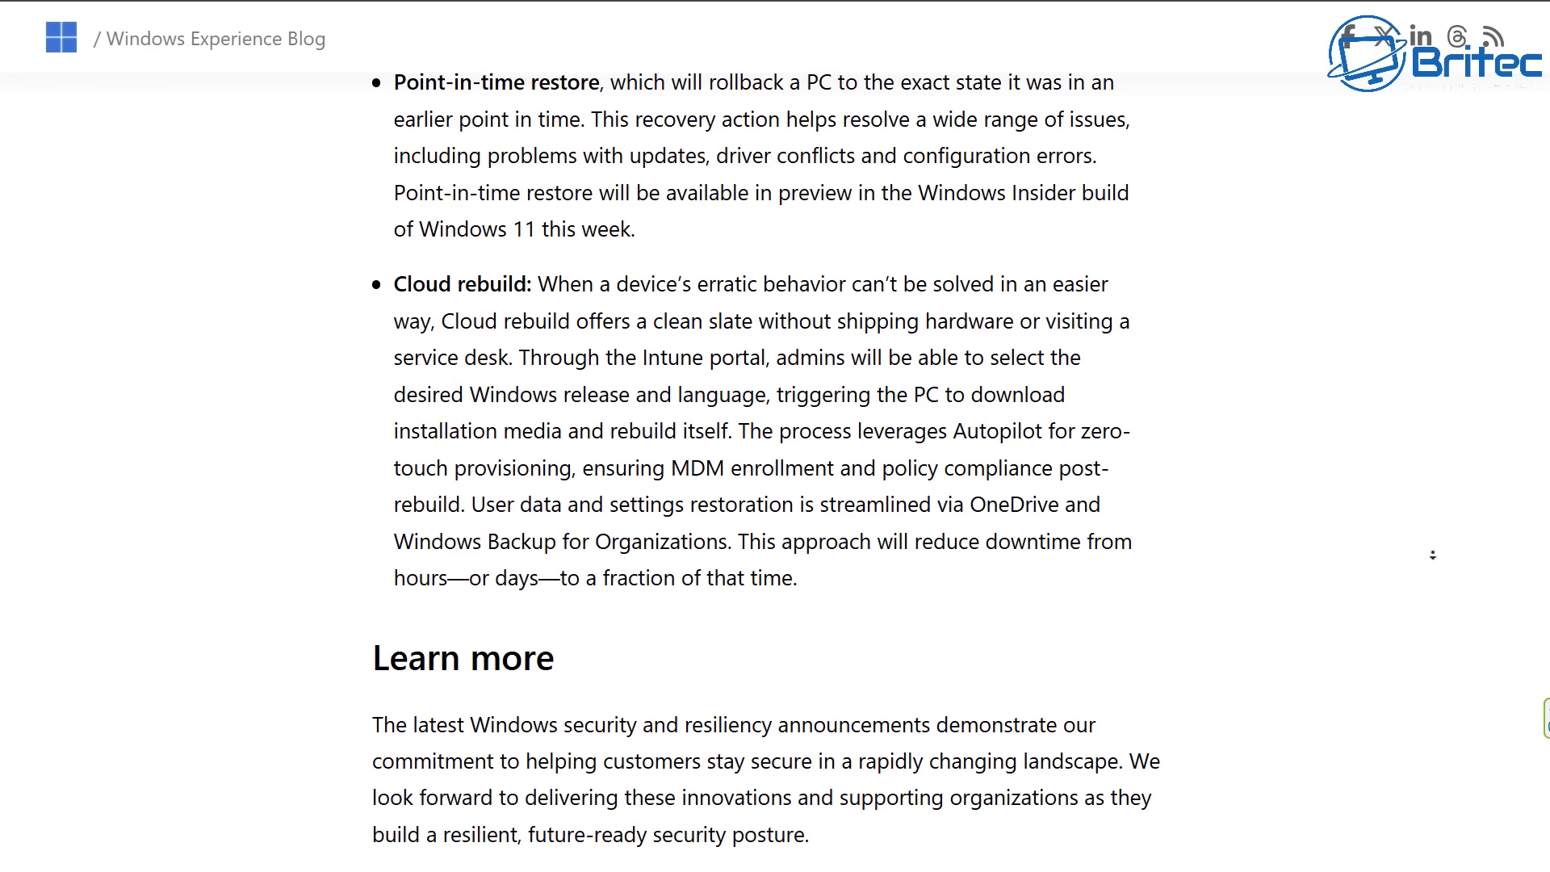
pyautogui.scroll(-3)
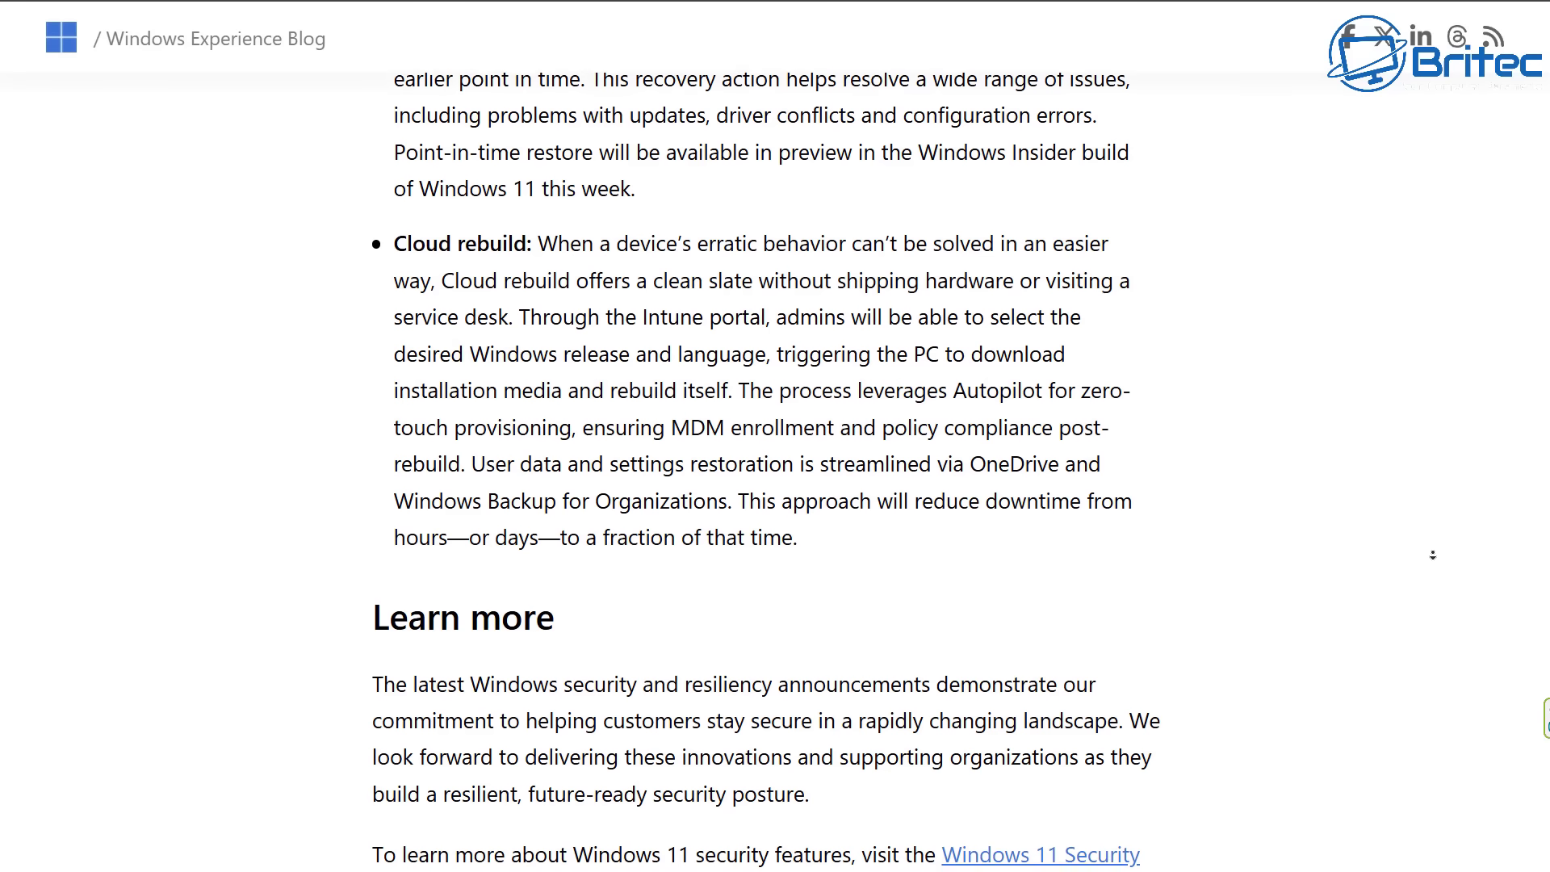
pyautogui.scroll(-3)
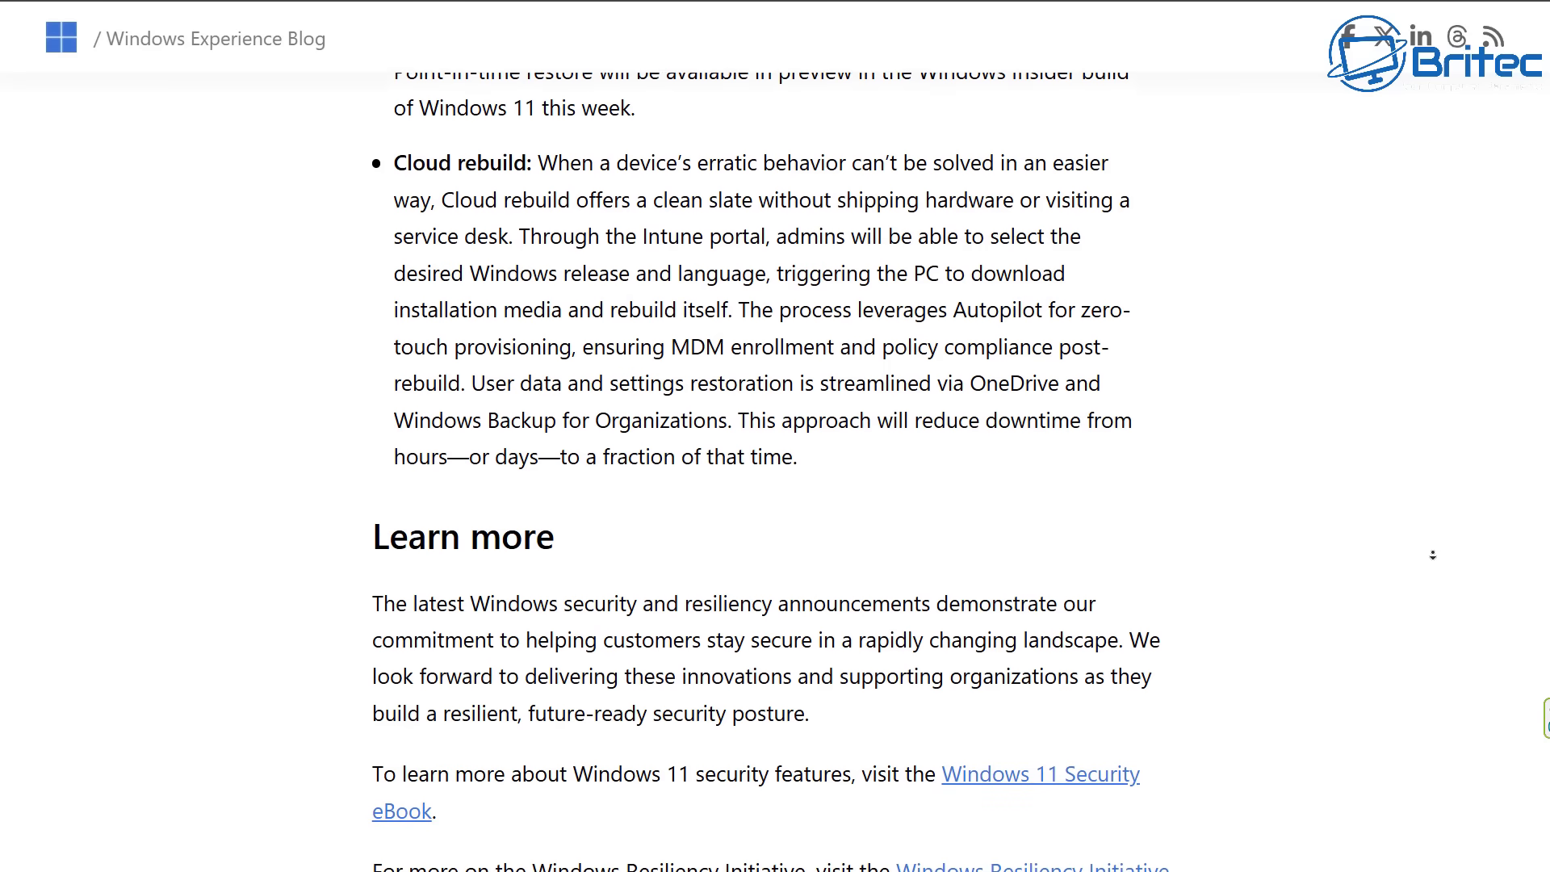
pyautogui.scroll(-3)
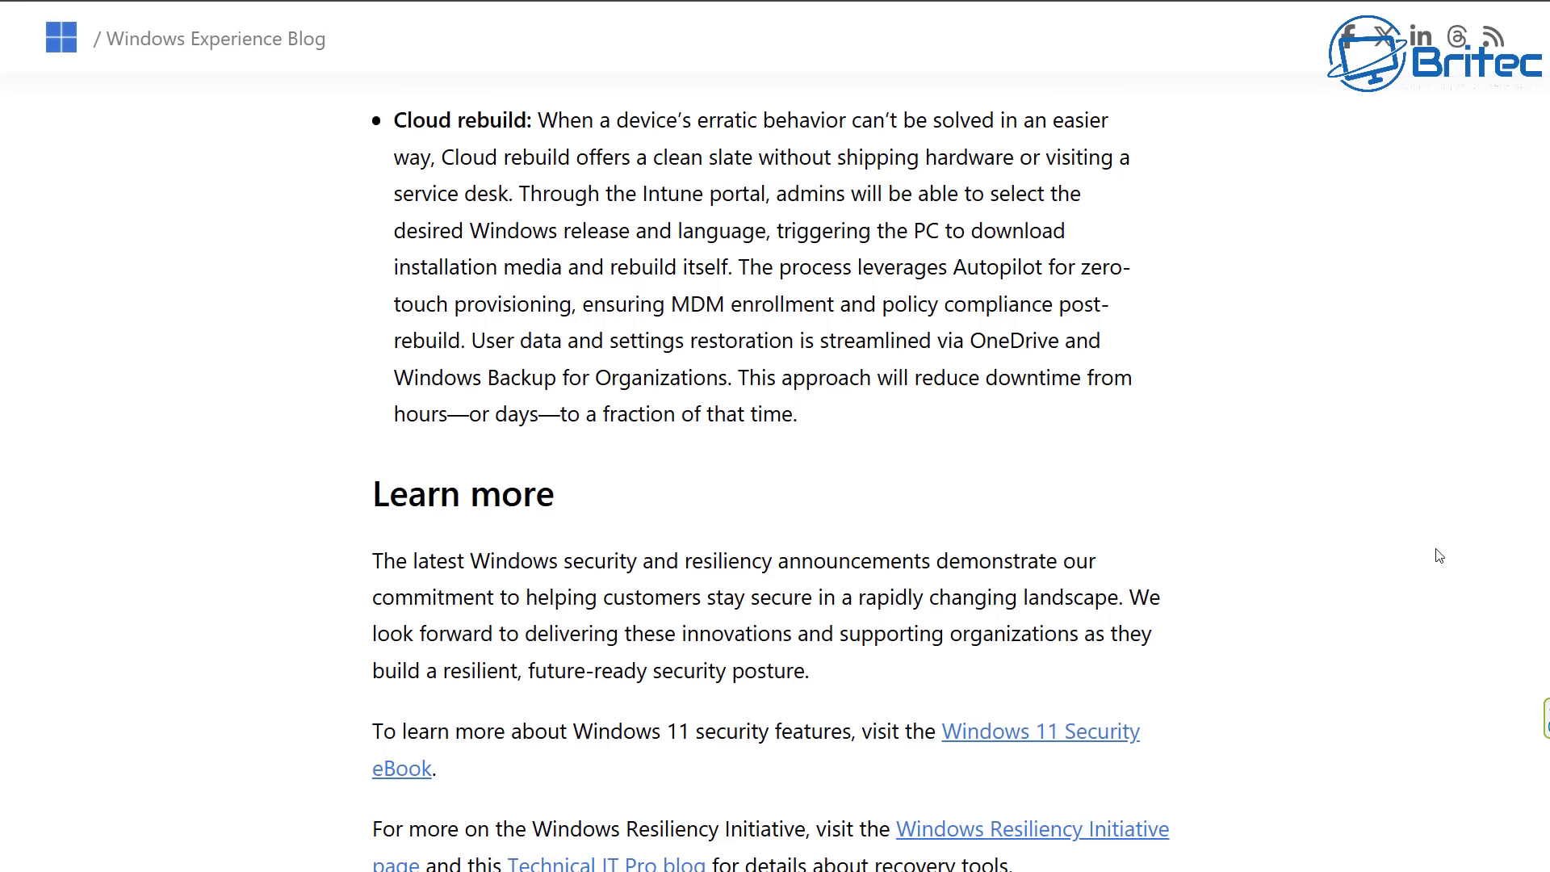
pyautogui.moveTo(1401, 531)
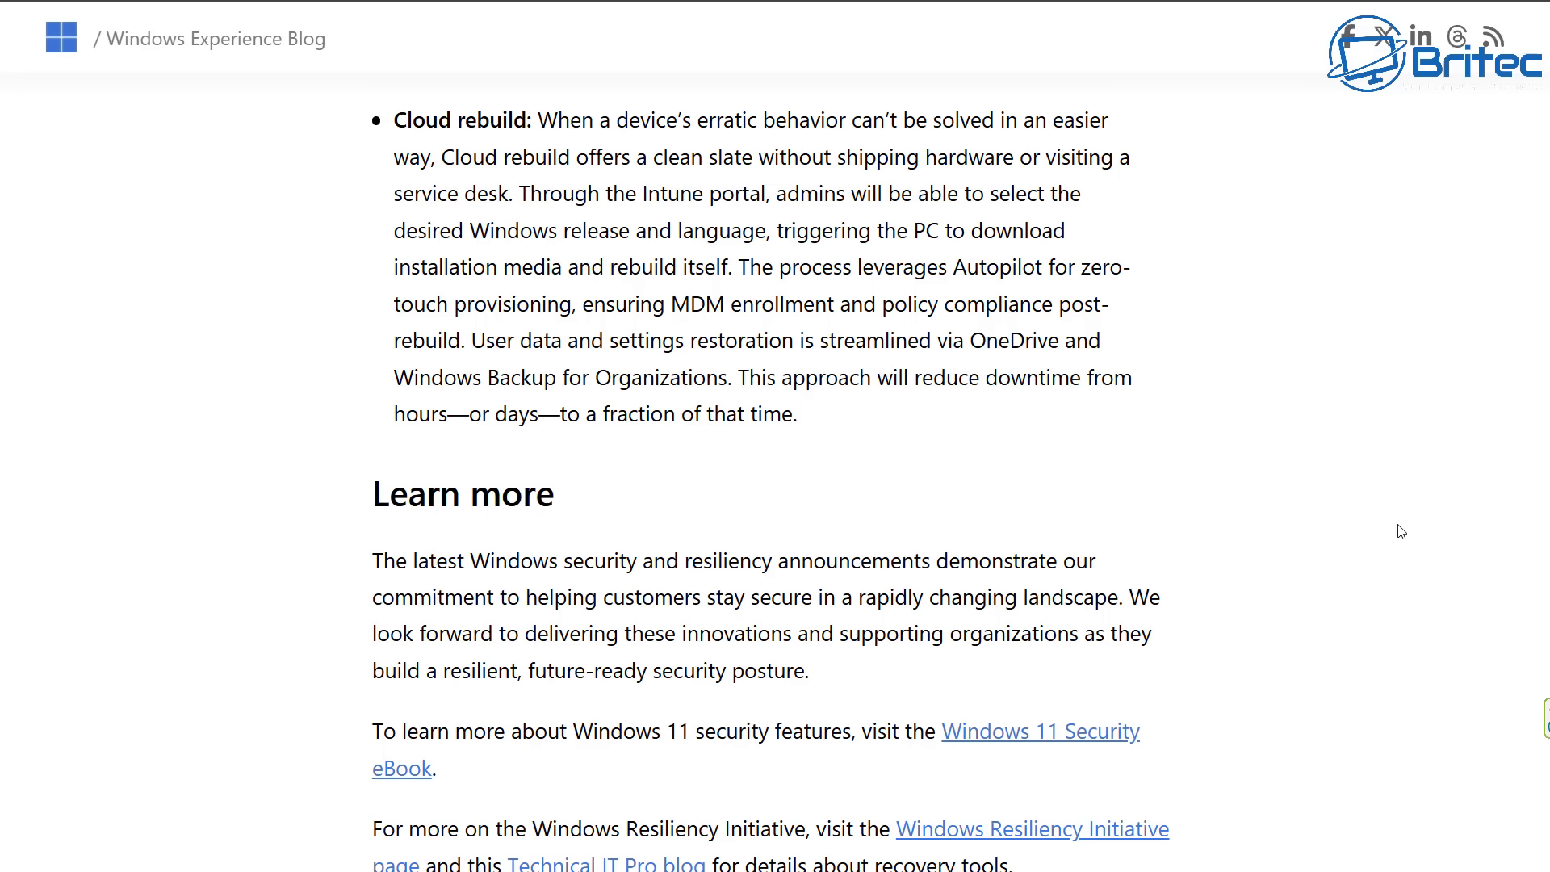
pyautogui.moveTo(1326, 511)
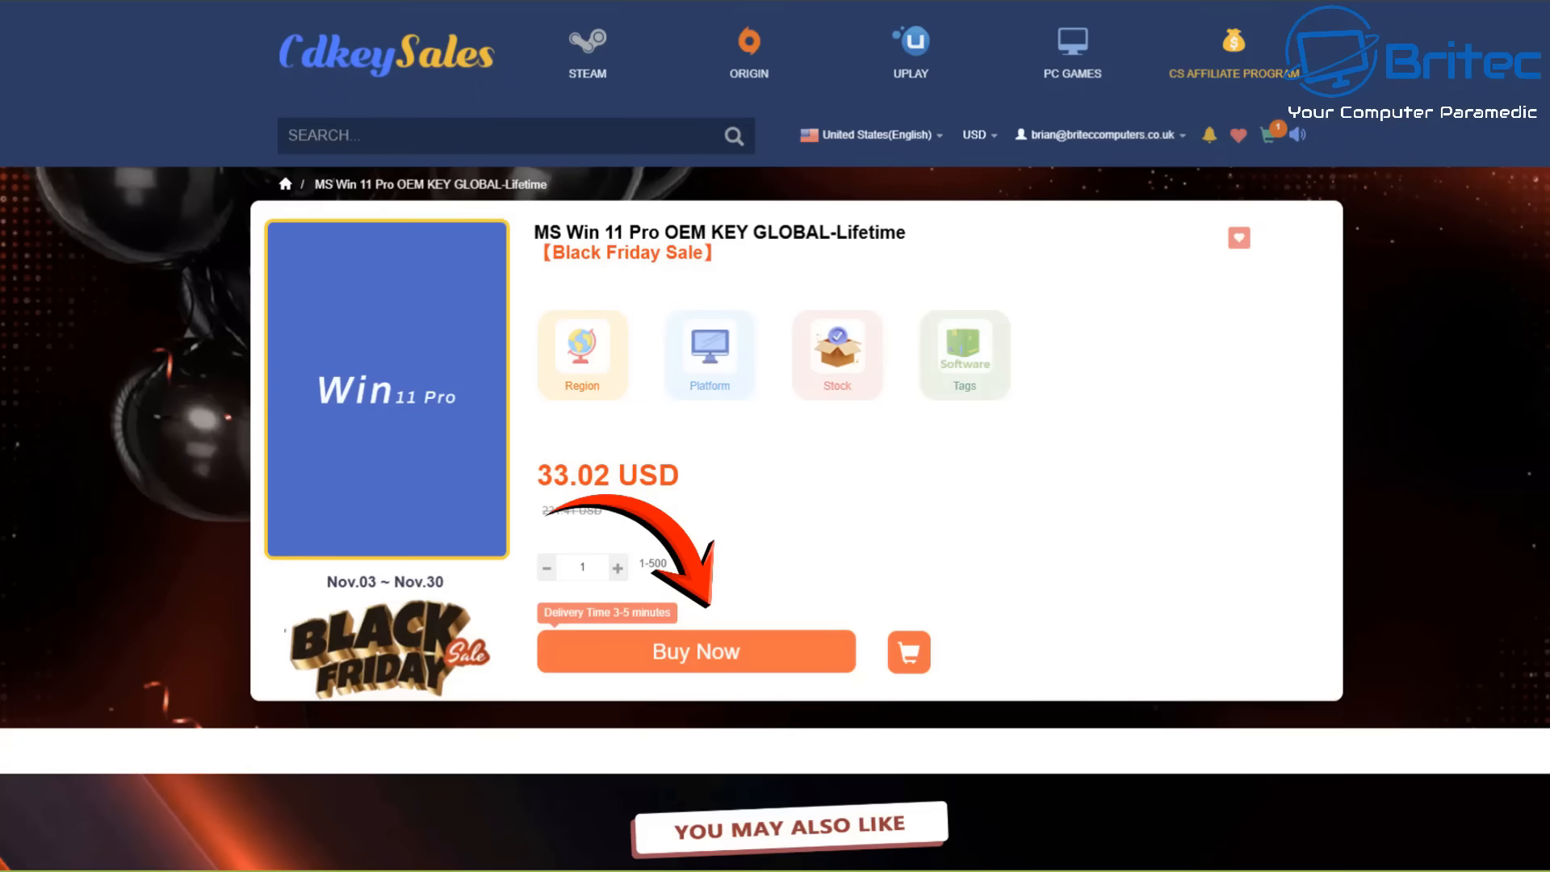
# - Open the CDKeySales MS Win 11 Pro OEM KEY GLOBAL-Lifetime page, priced 33.02 USD
pyautogui.click(695, 650)
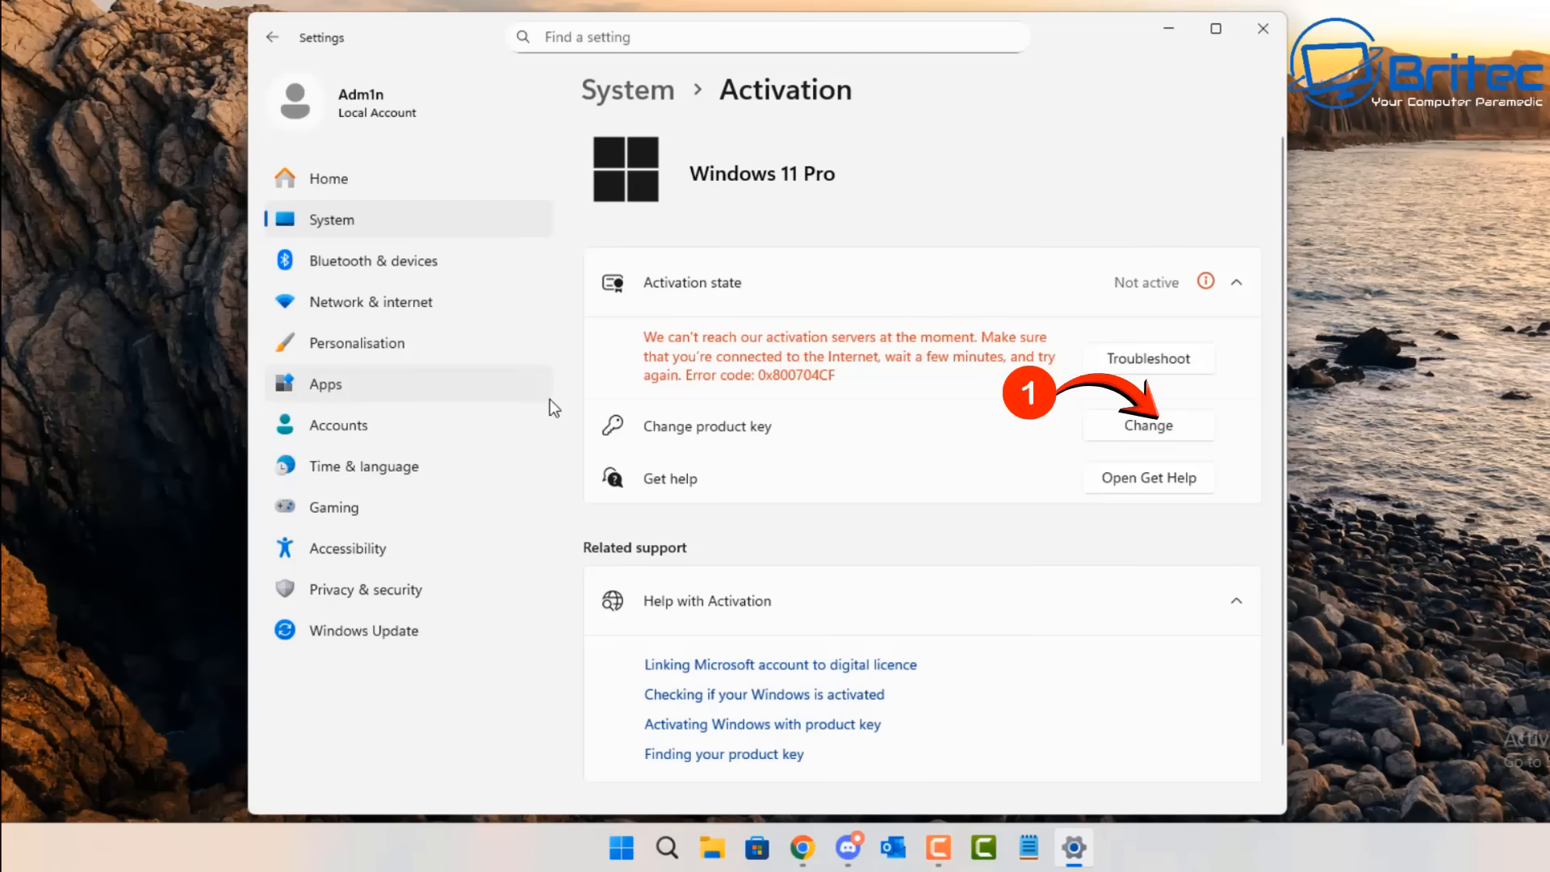
# - Open and cancel the Enter a product key dialog, leaving the empty desktop
pyautogui.click(1145, 425)
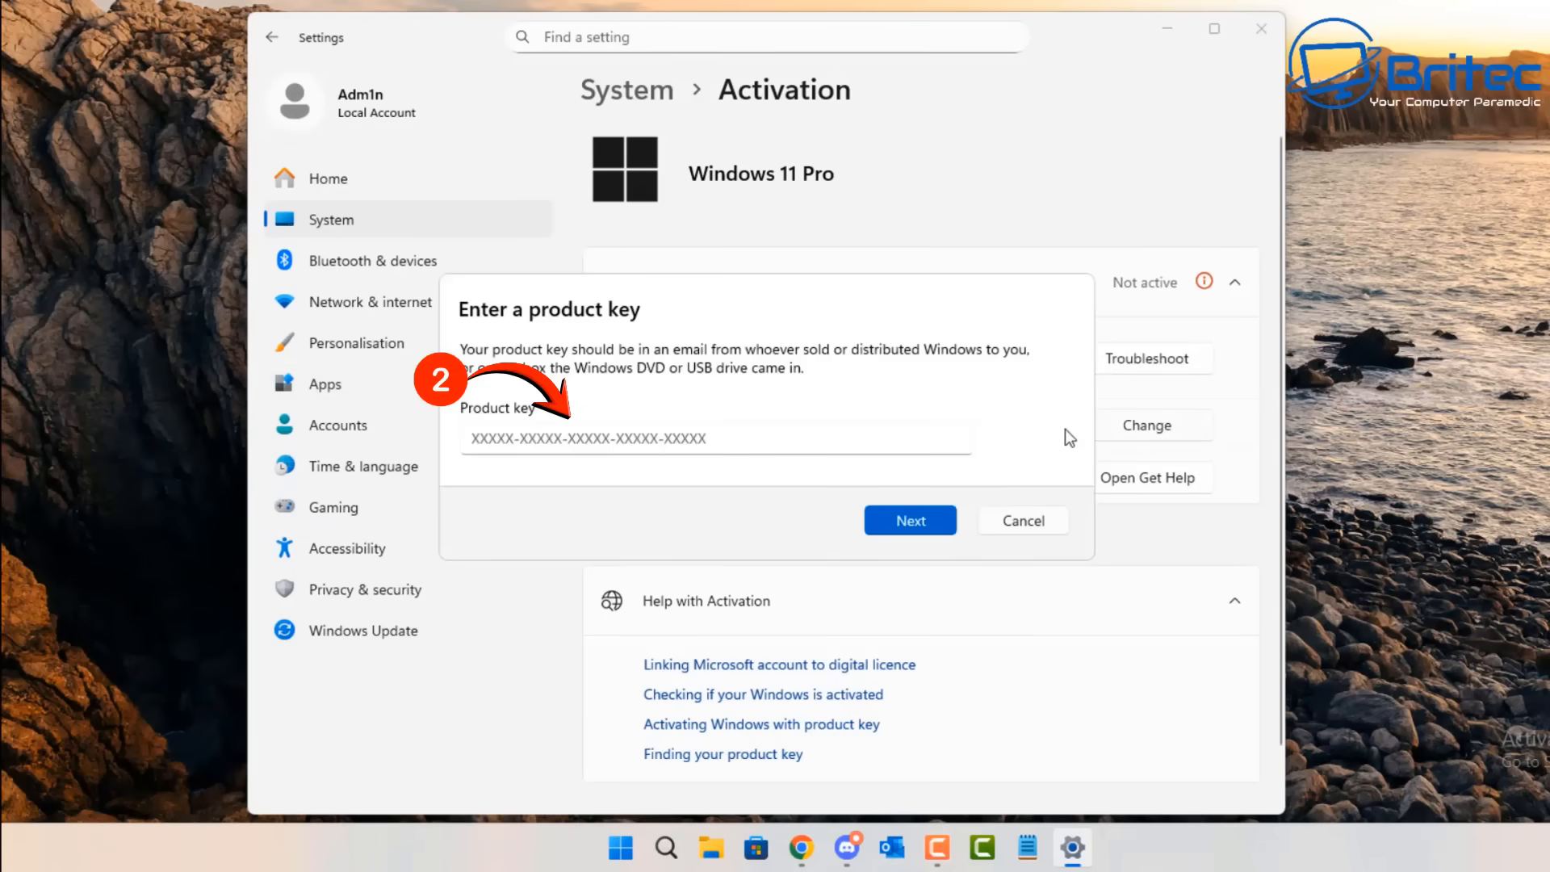
pyautogui.click(1023, 520)
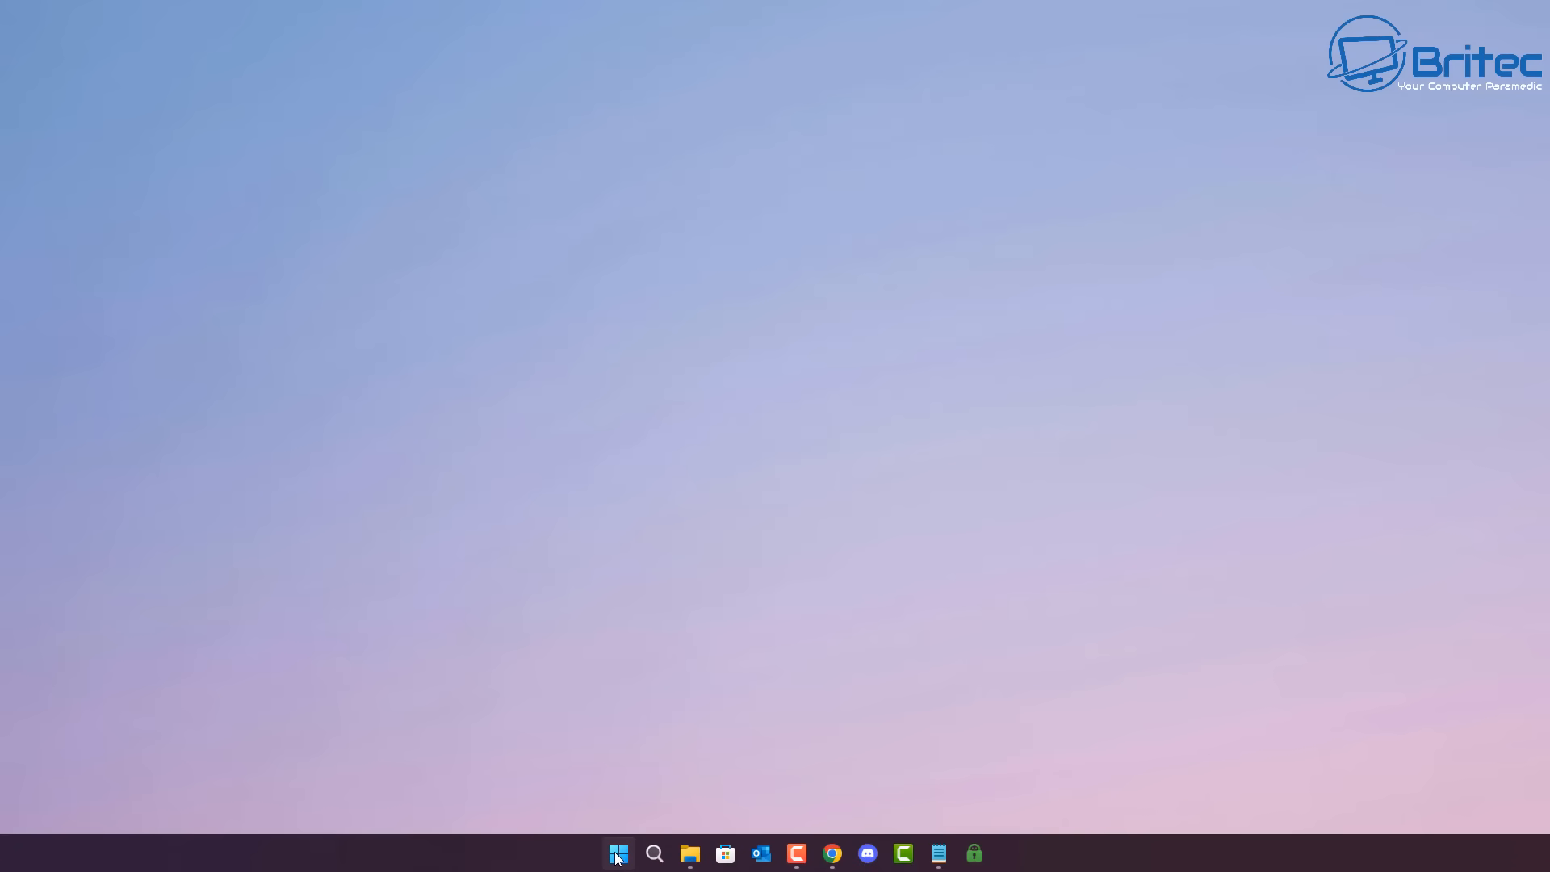
# - Launch Settings from Start and go to System > Recovery
pyautogui.click(617, 853)
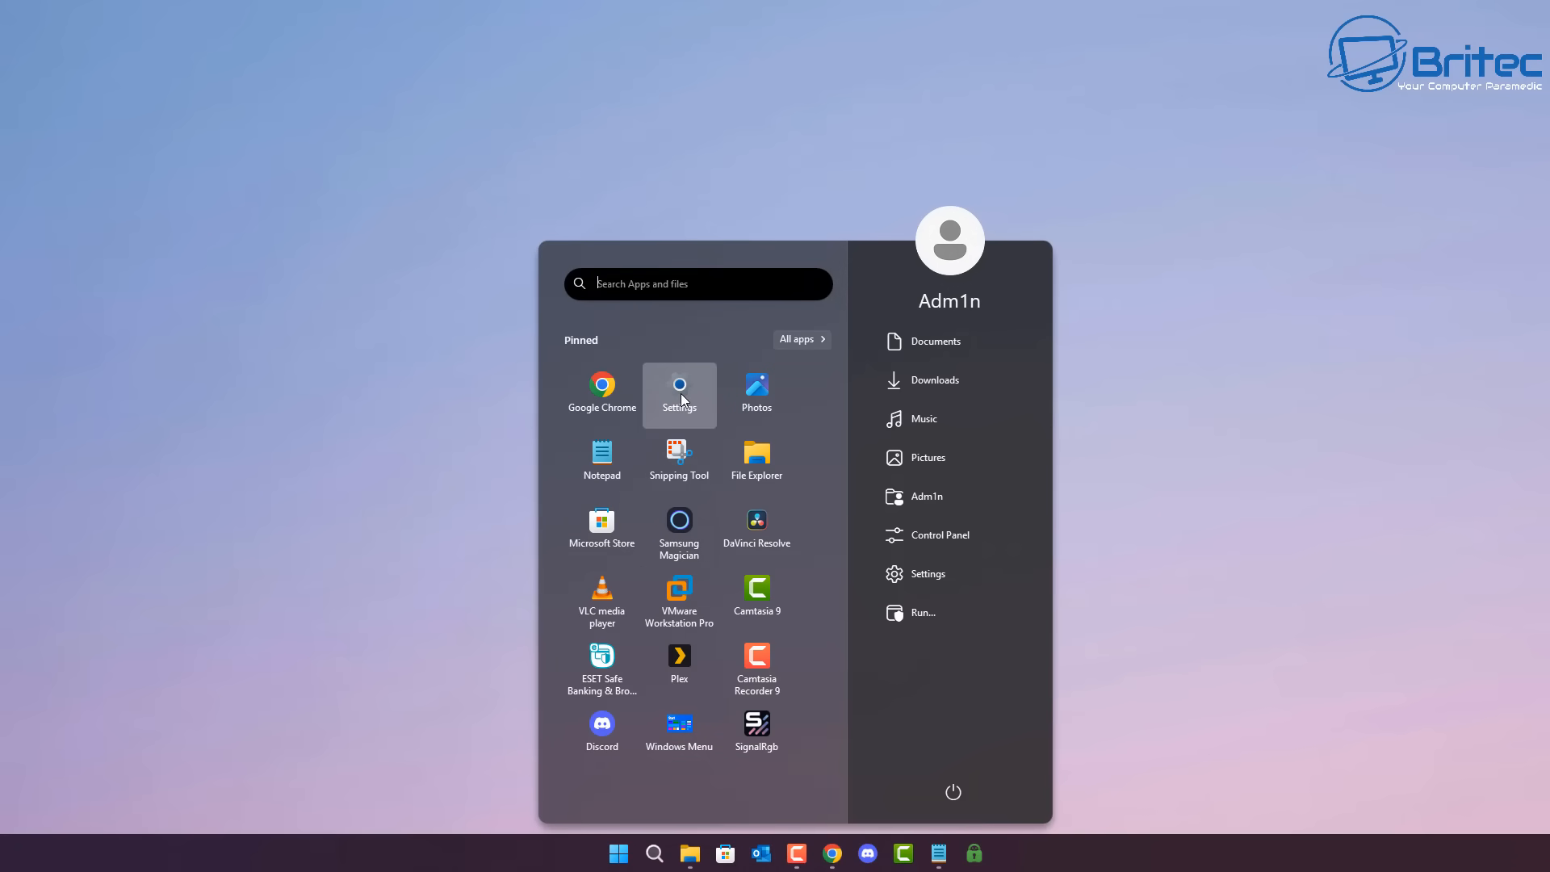
pyautogui.click(679, 390)
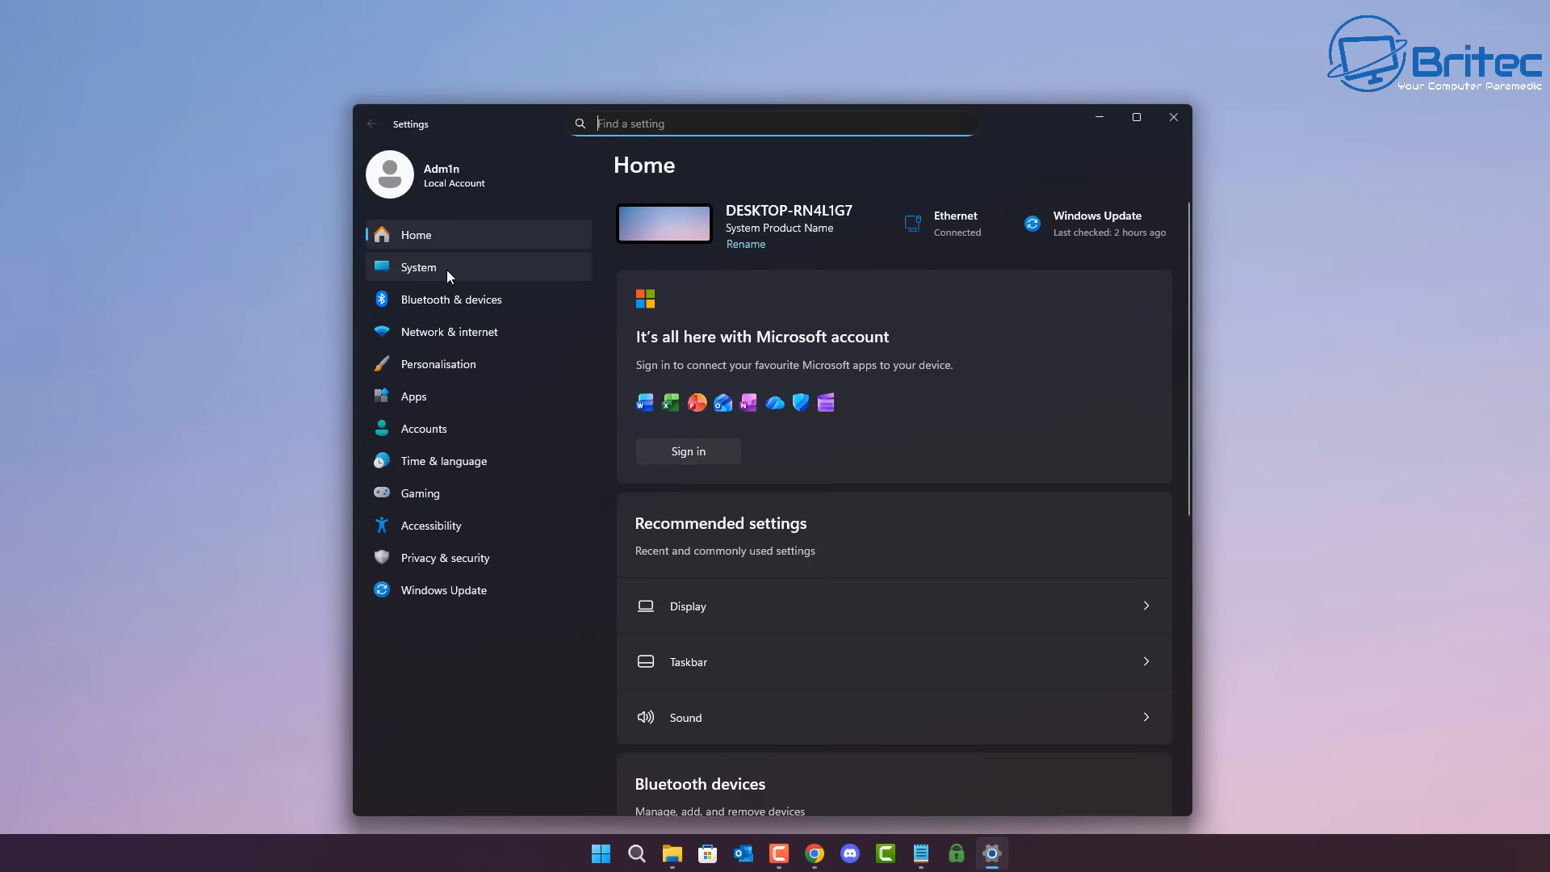
pyautogui.click(418, 268)
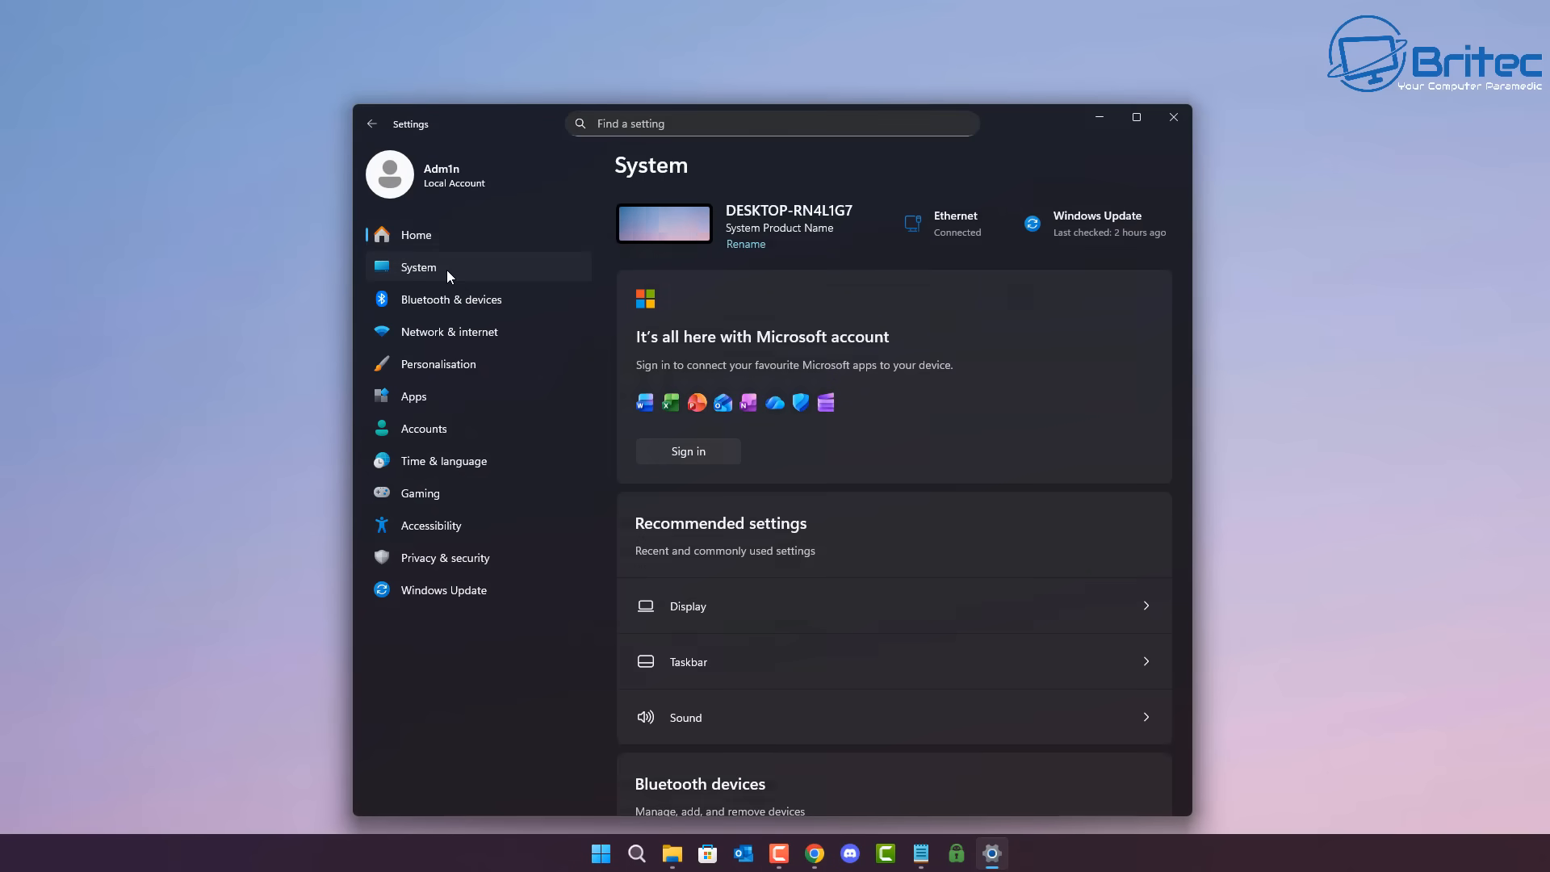
pyautogui.scroll(-3)
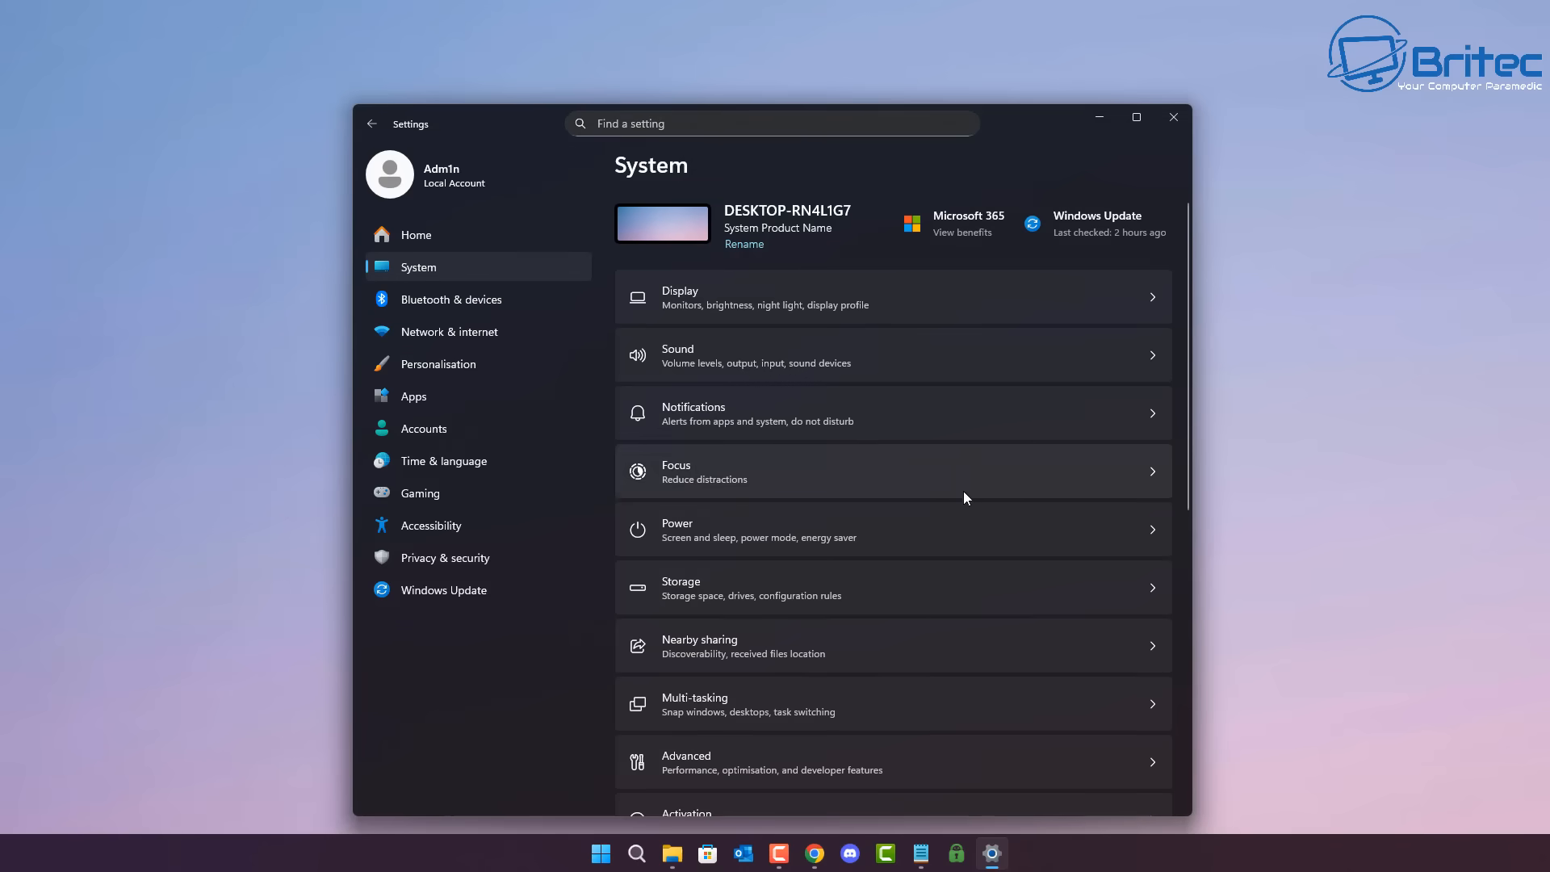
pyautogui.scroll(-3)
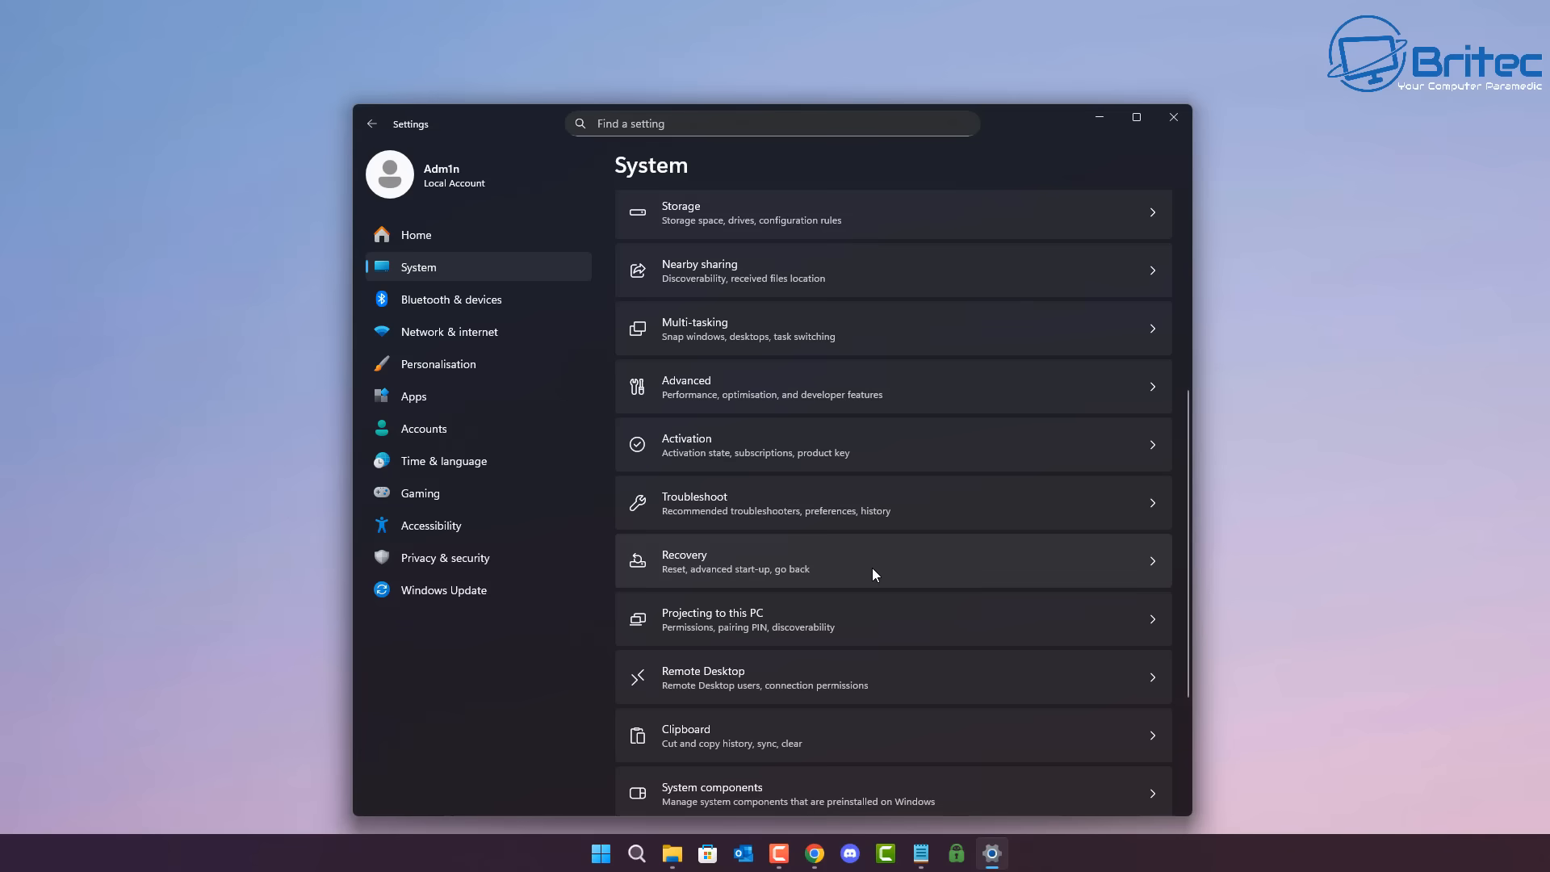
pyautogui.click(890, 560)
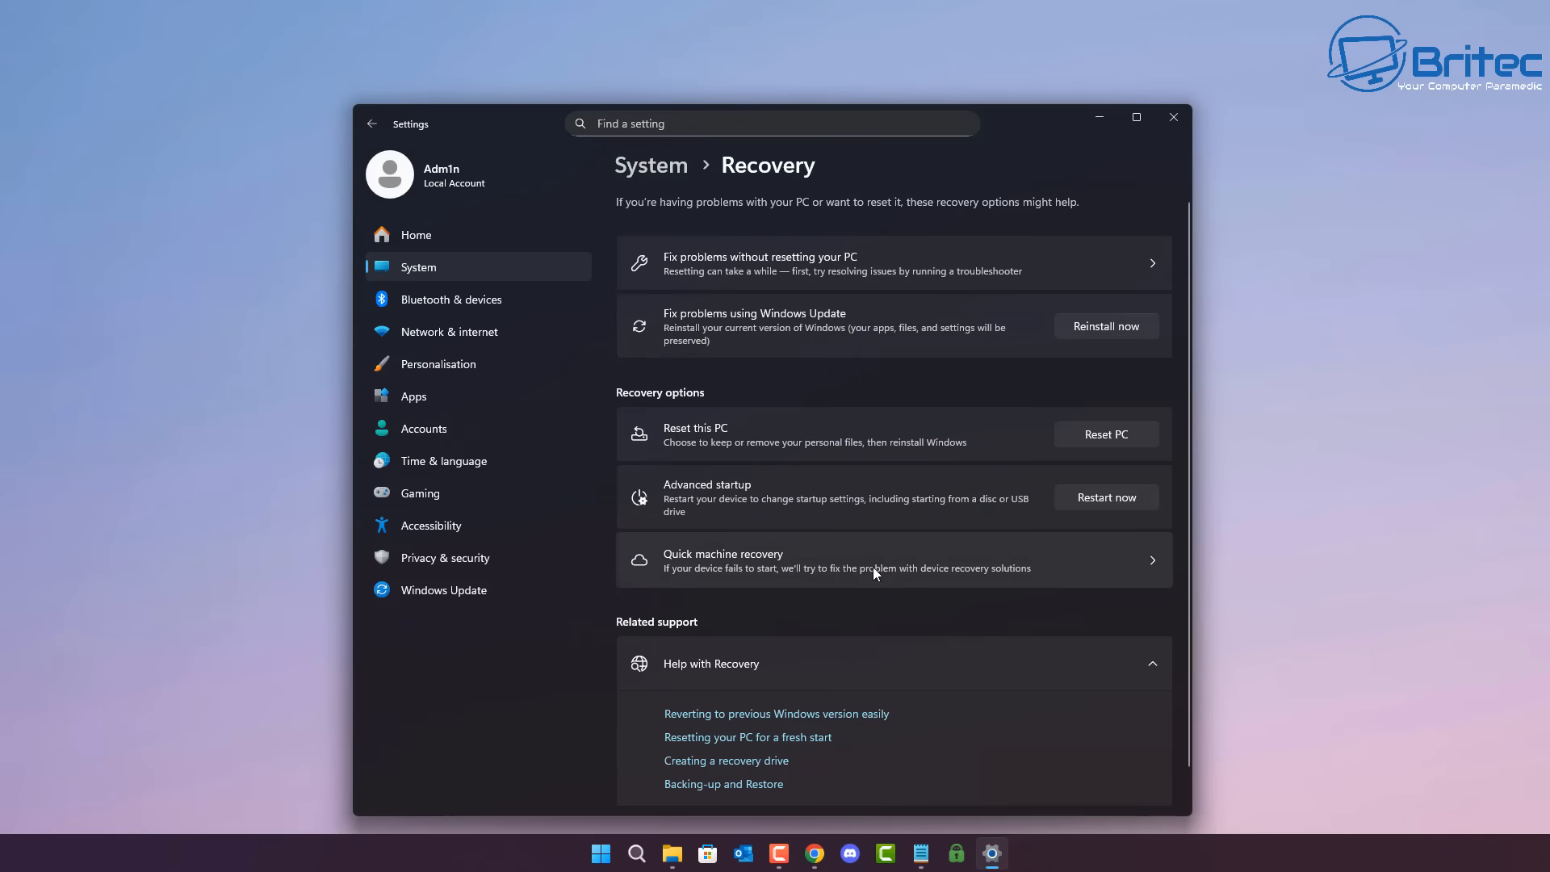
pyautogui.moveTo(844, 538)
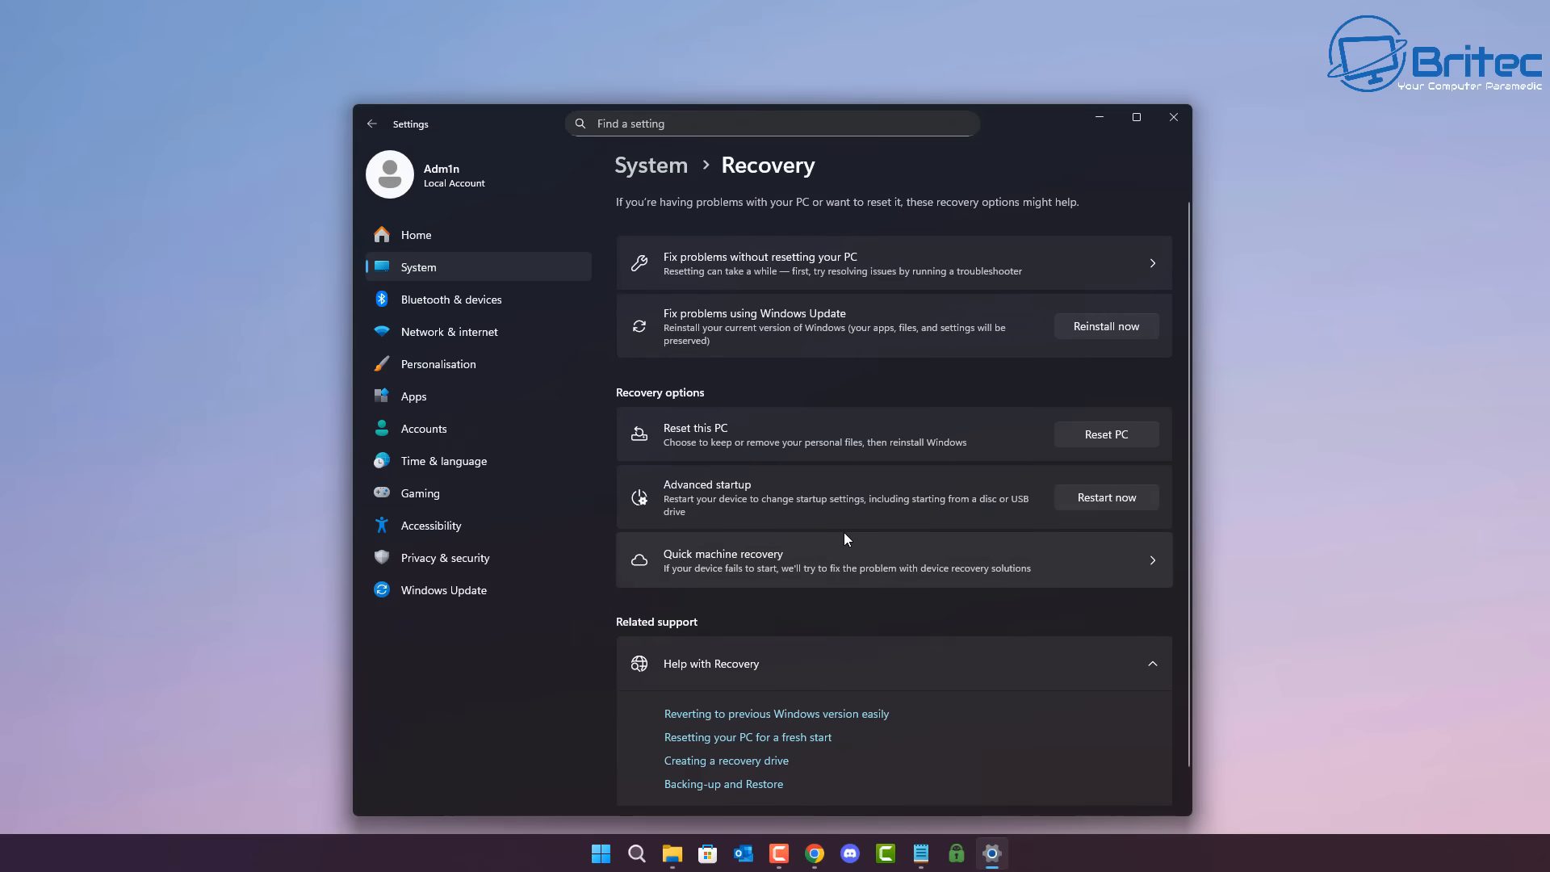
pyautogui.moveTo(766, 562)
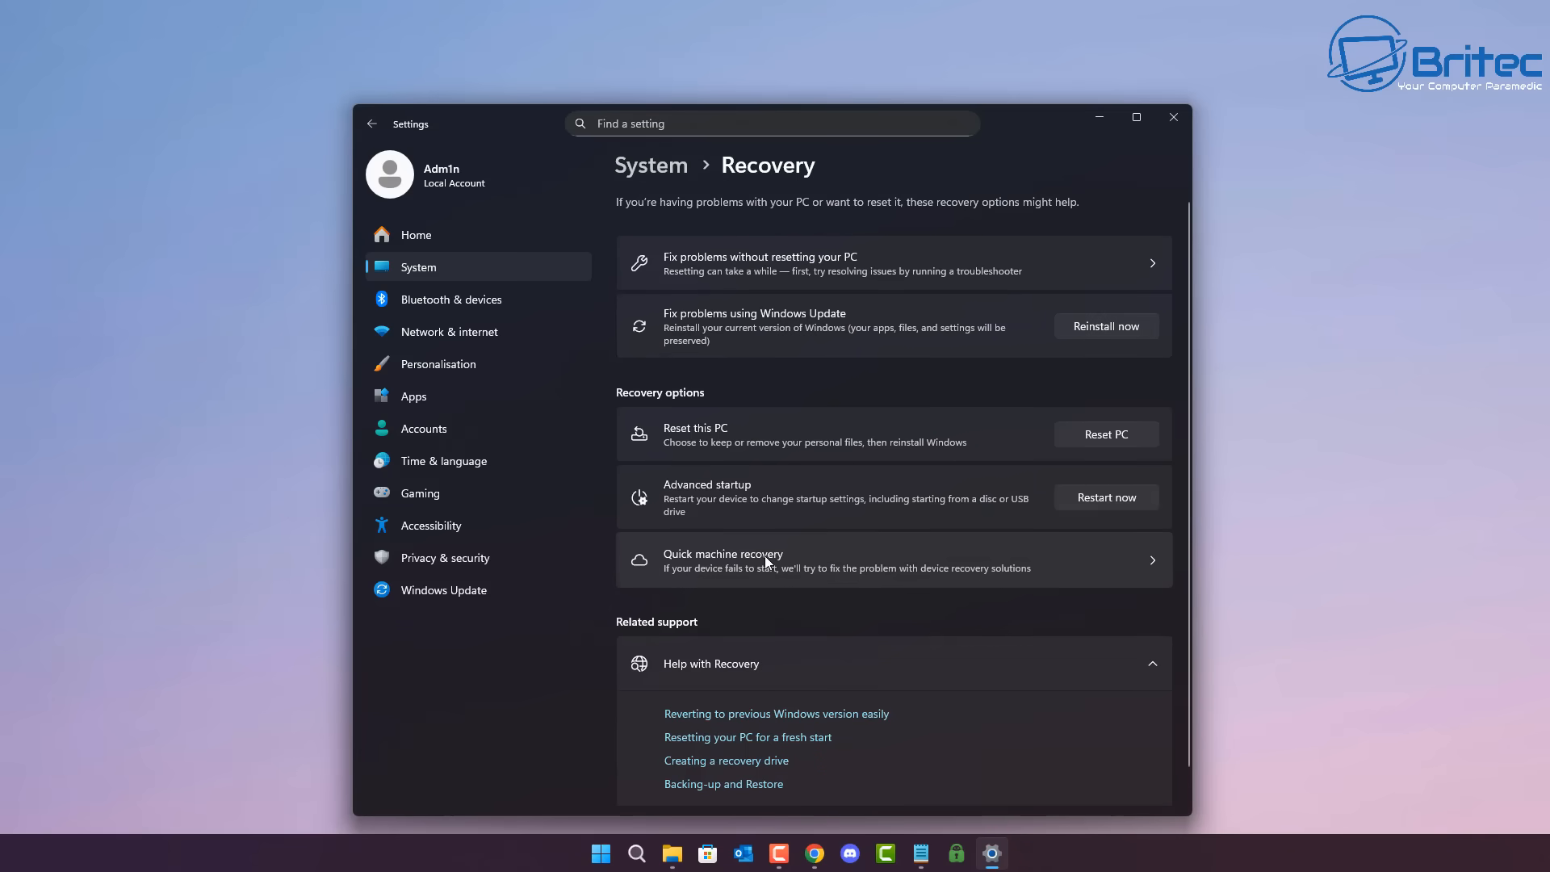
pyautogui.moveTo(1039, 547)
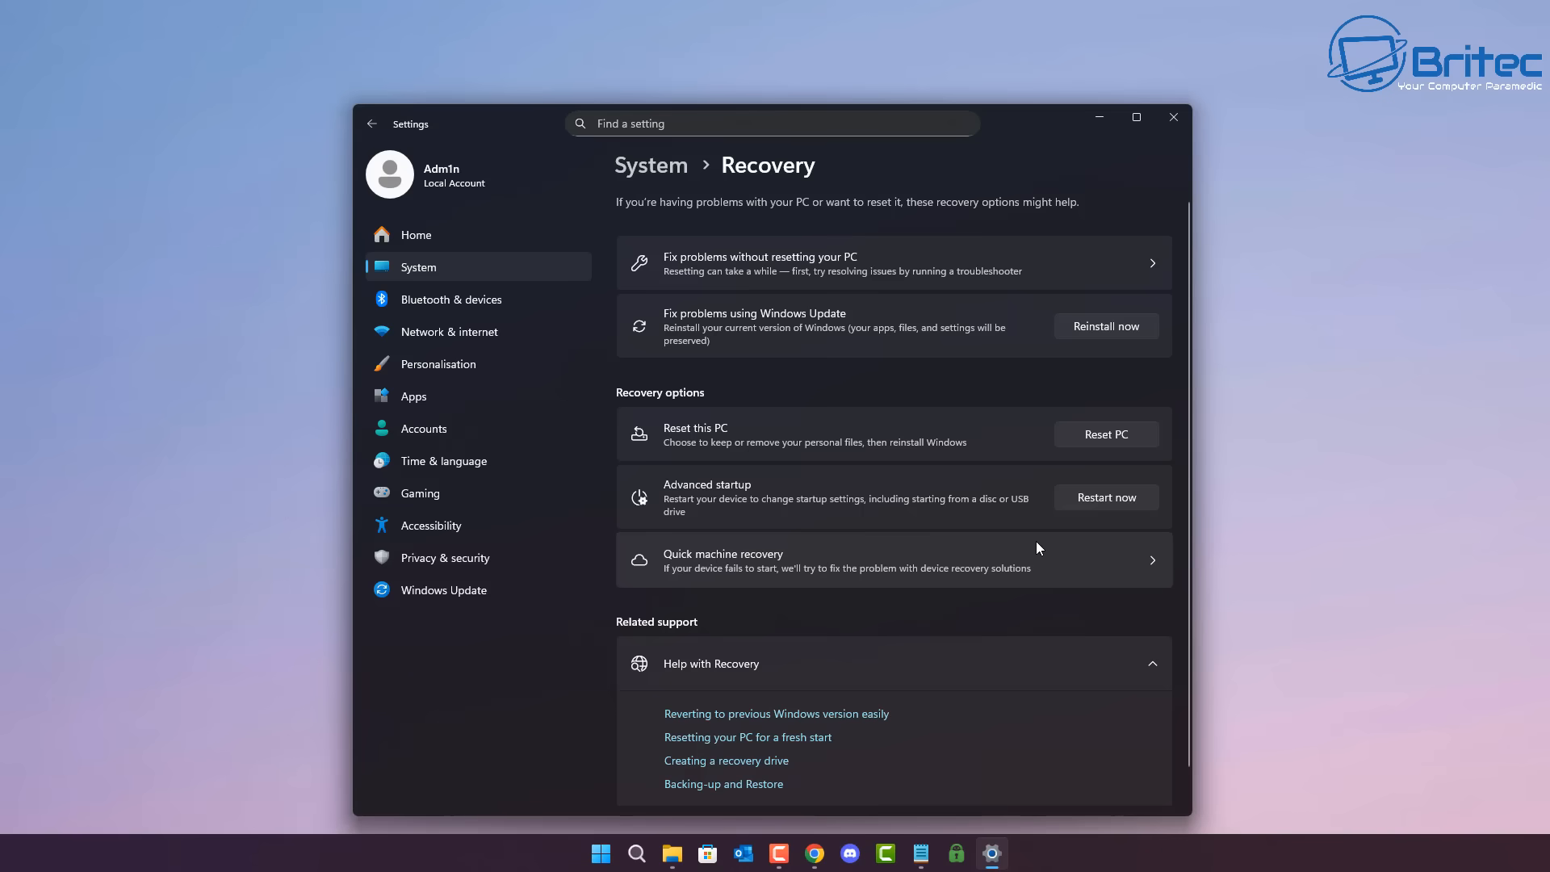
pyautogui.moveTo(1065, 556)
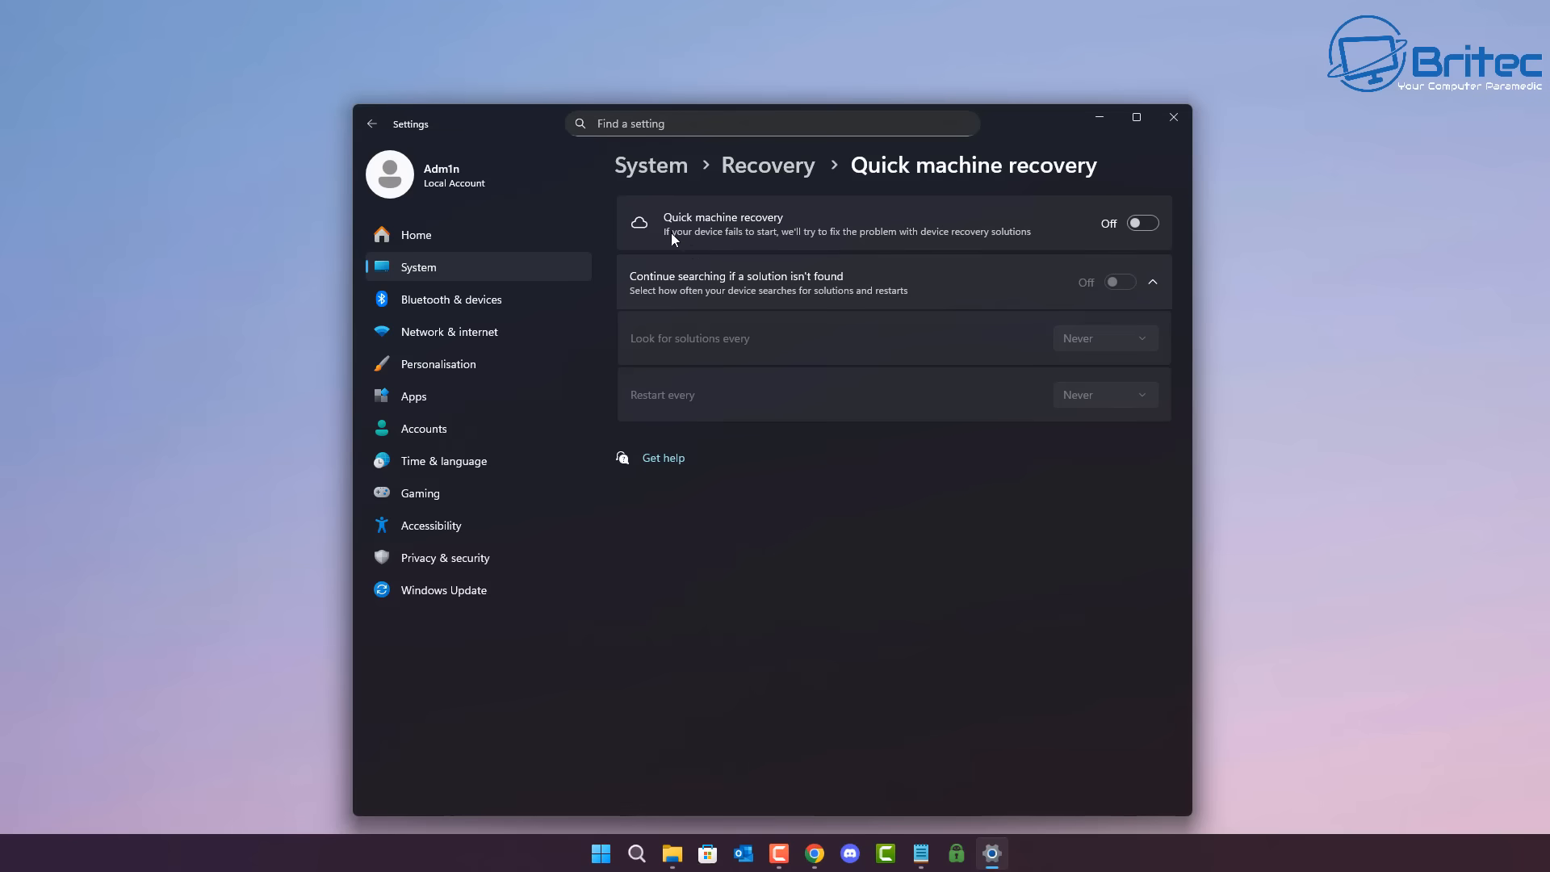
pyautogui.moveTo(739, 253)
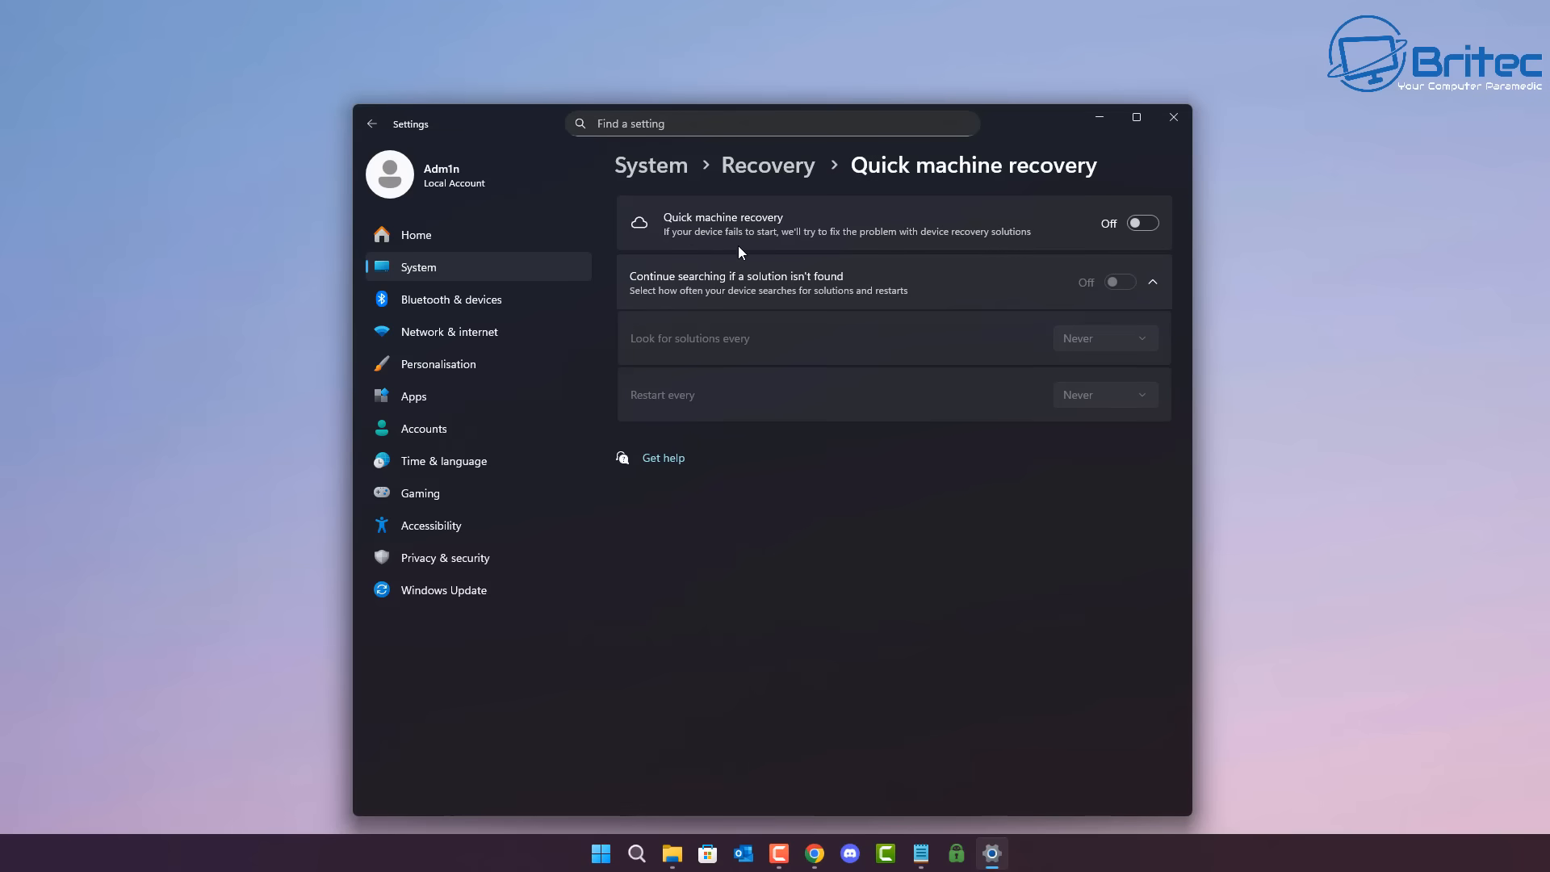
pyautogui.moveTo(877, 247)
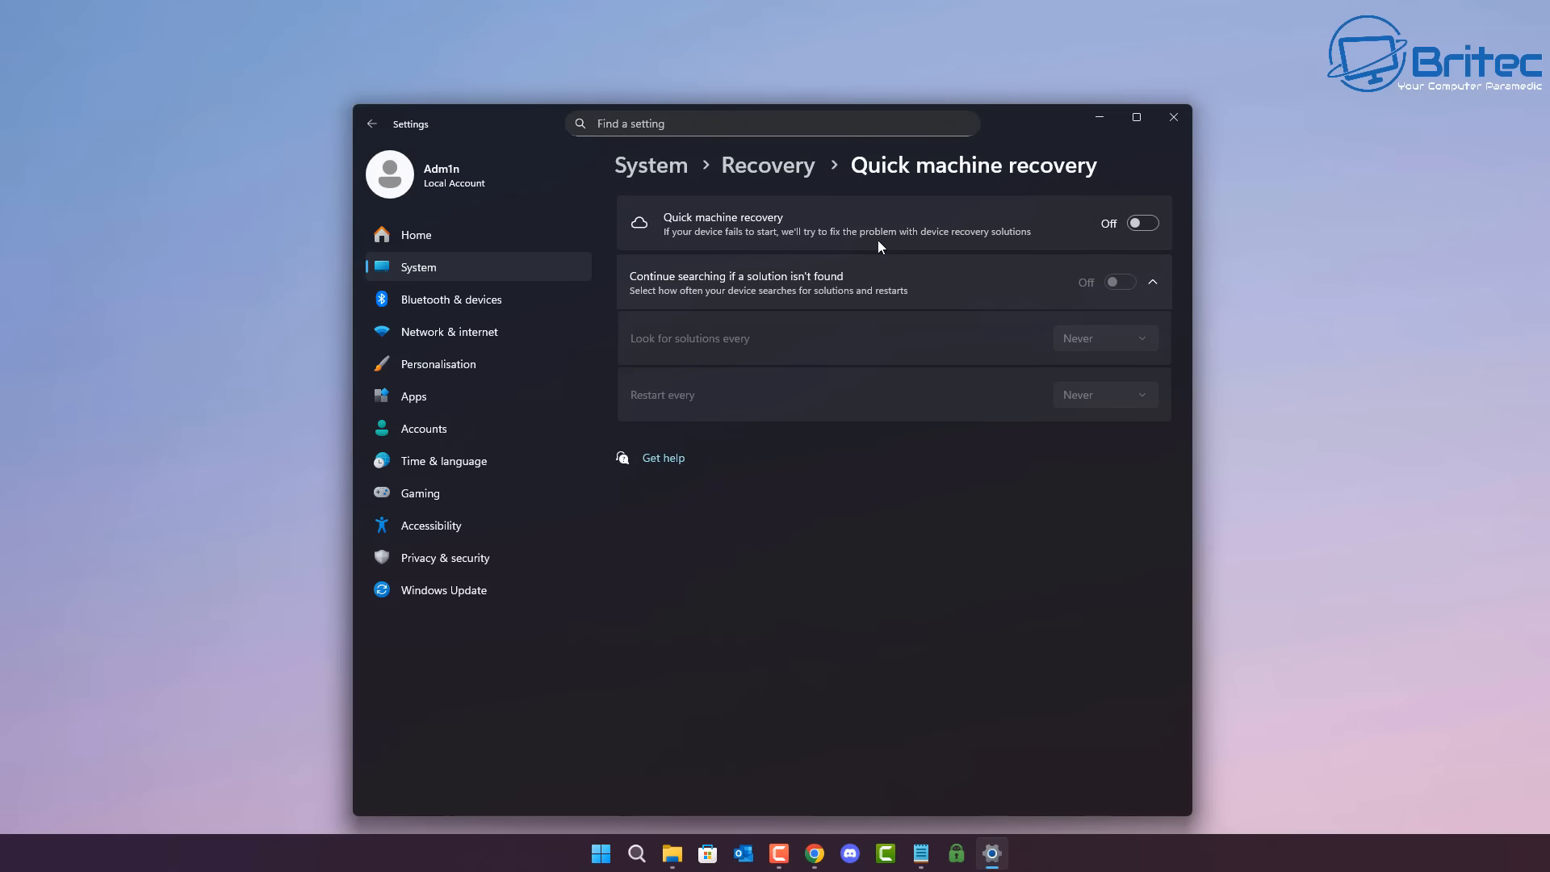
pyautogui.moveTo(1026, 246)
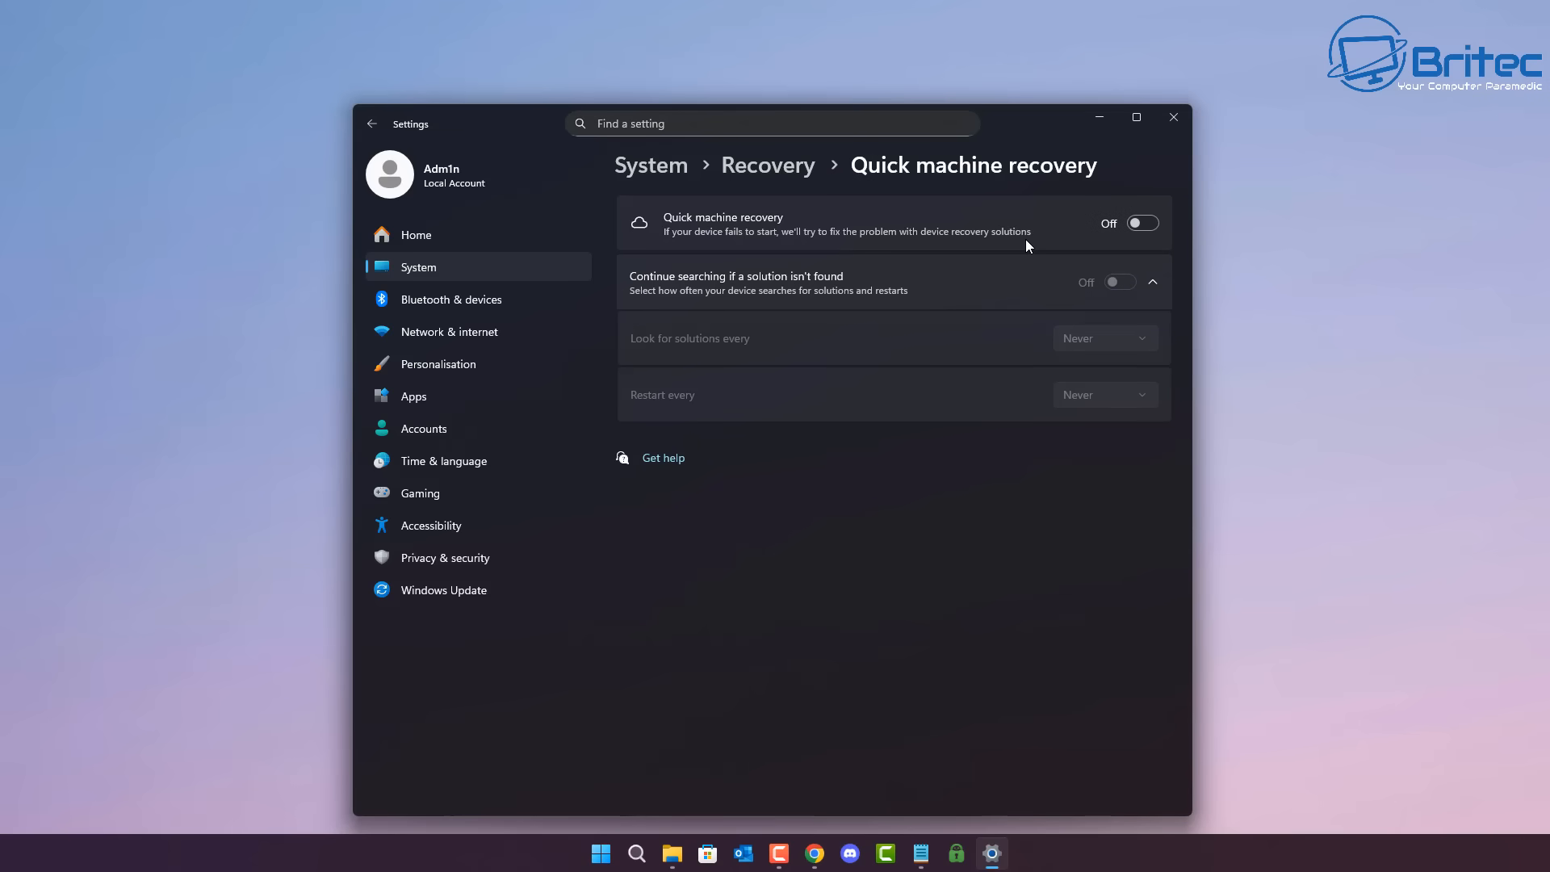
pyautogui.moveTo(1141, 223)
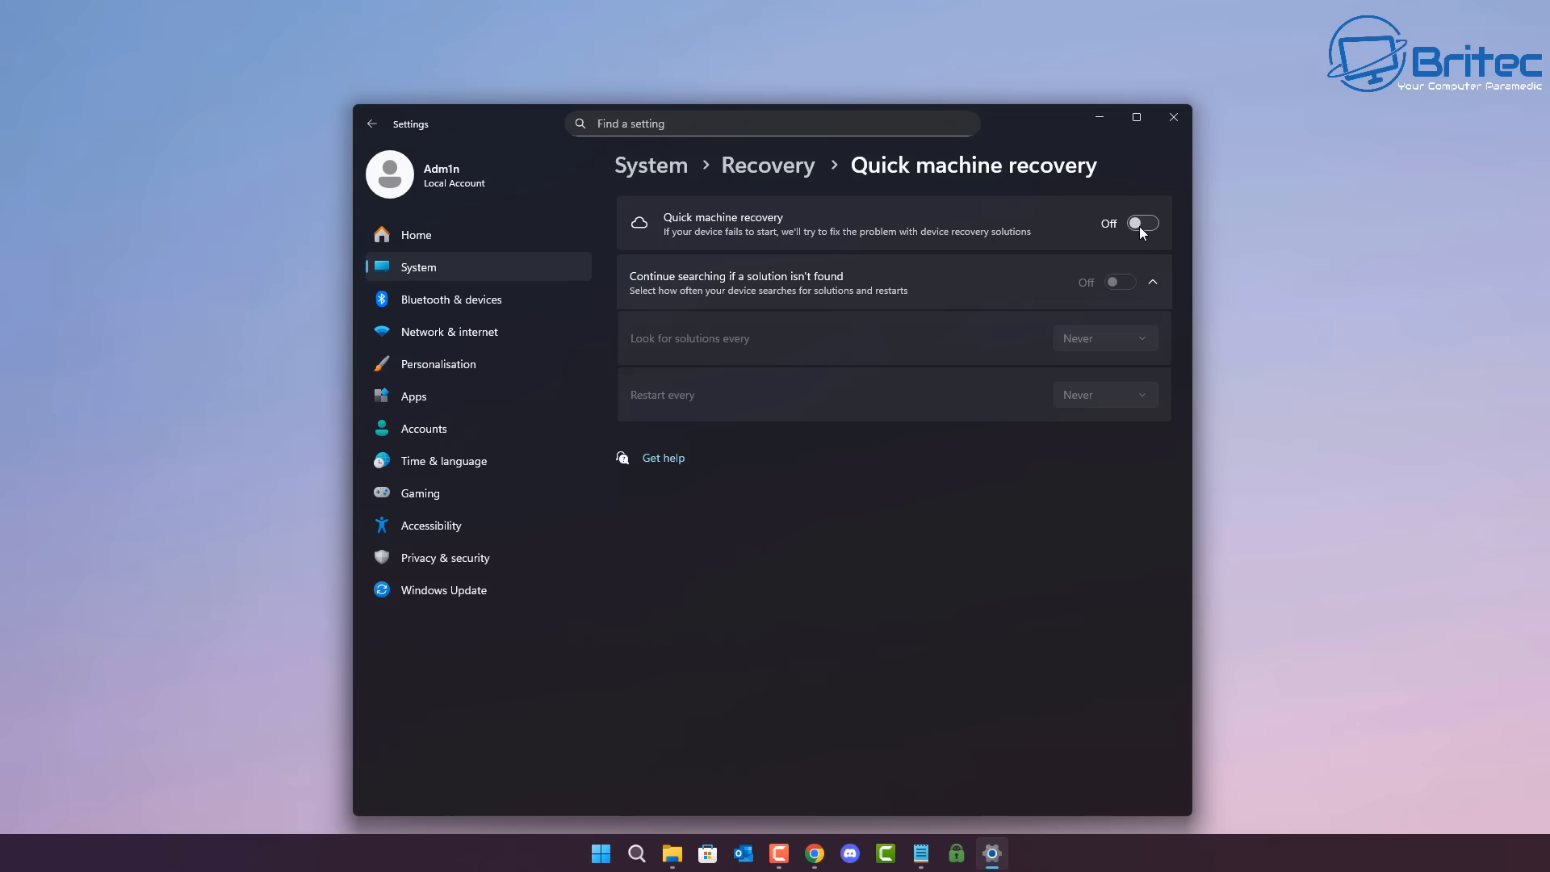
# - Turn on Quick machine recovery and Continue searching if a solution isn't found, then return to Recovery
pyautogui.click(1141, 222)
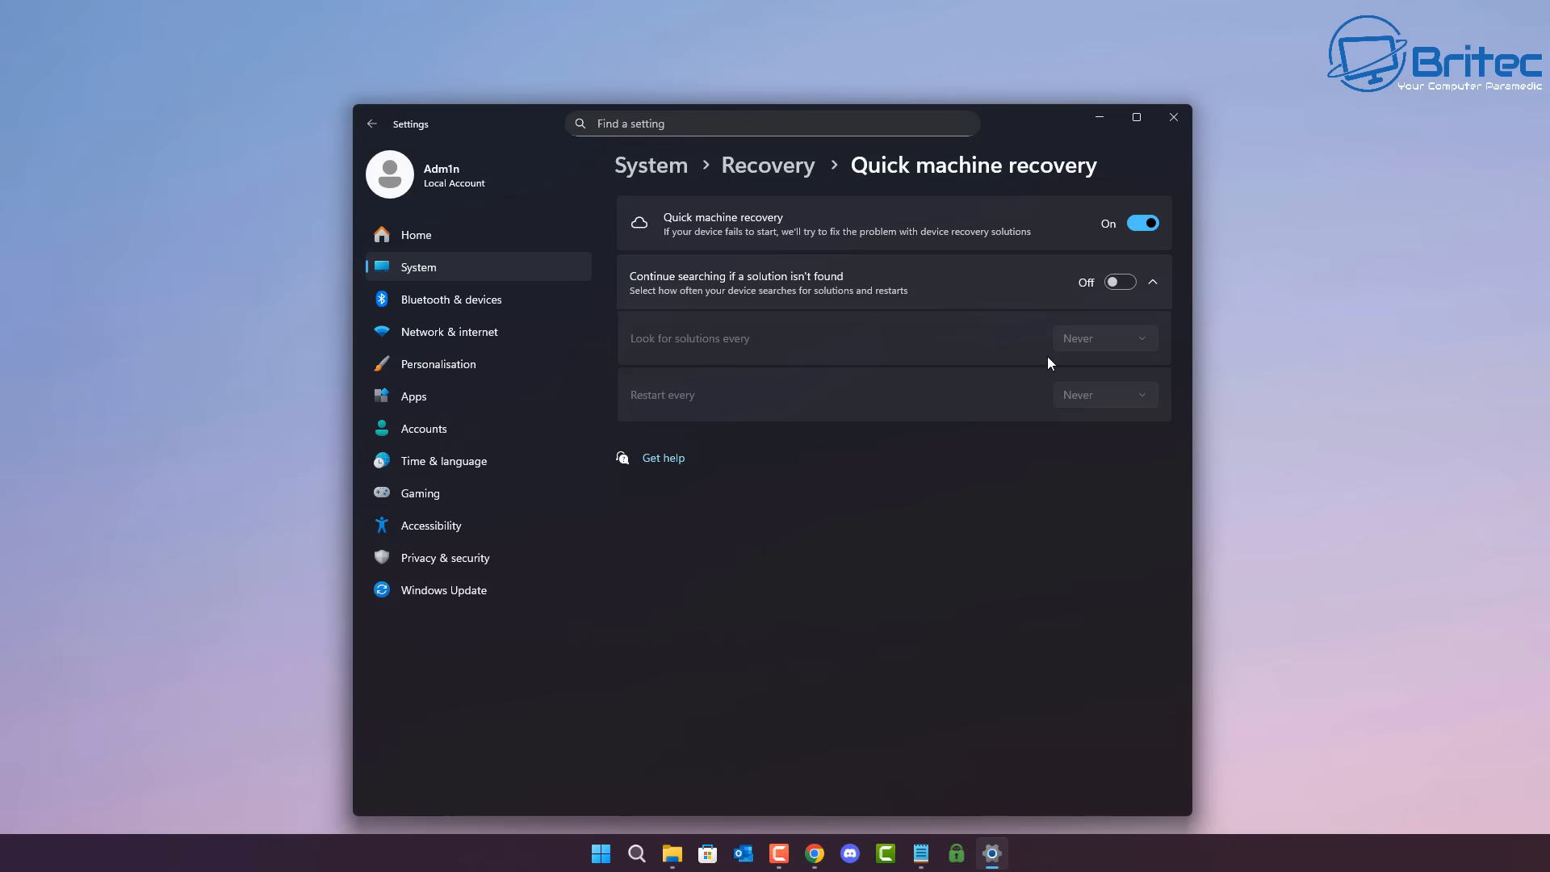
pyautogui.moveTo(752, 313)
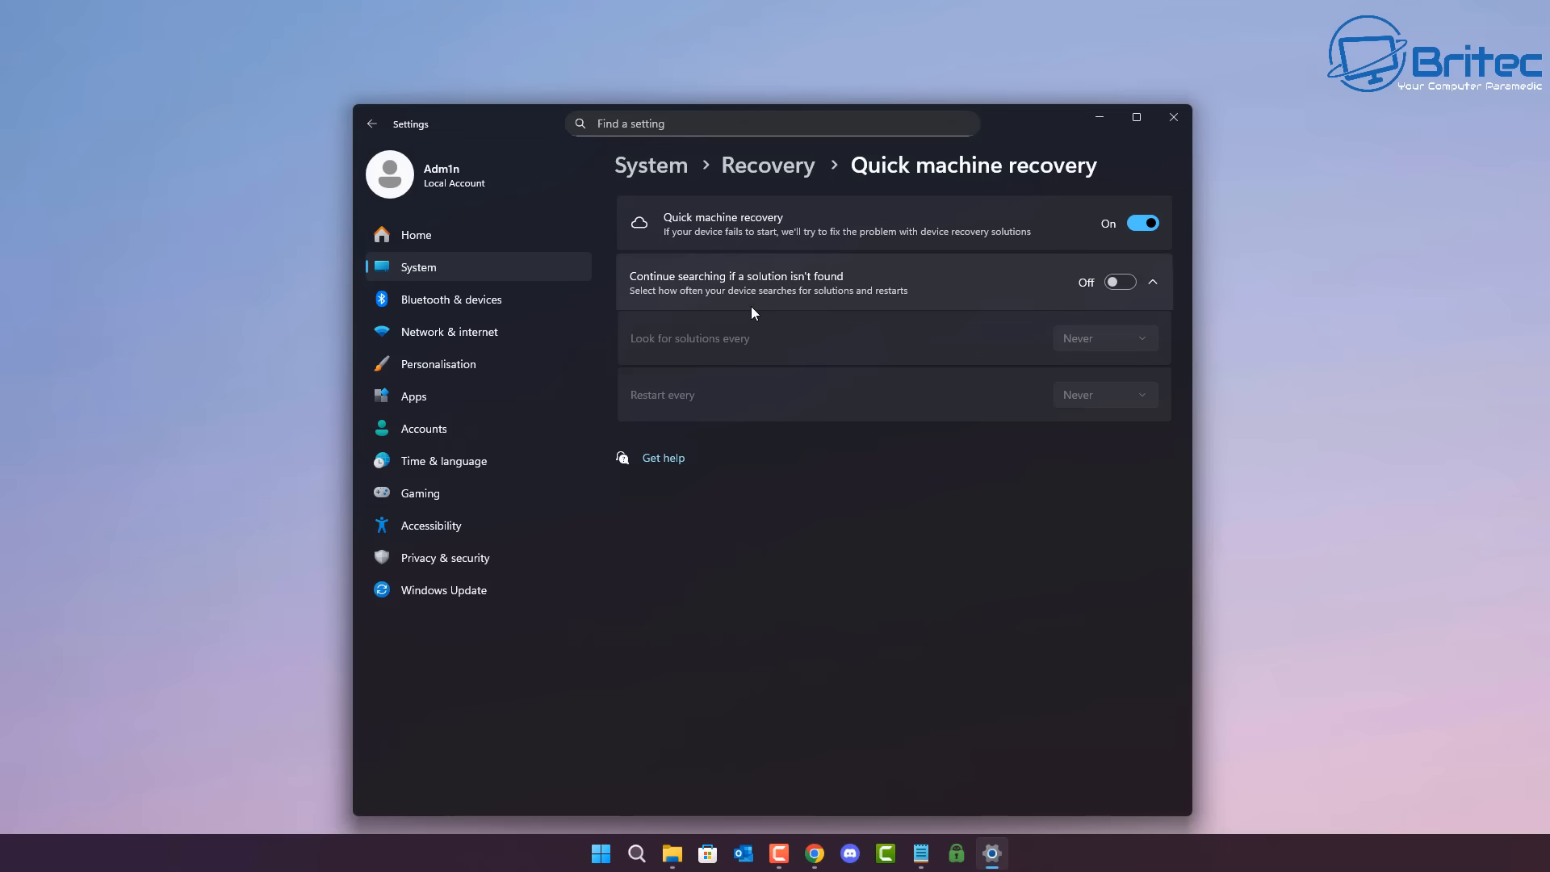
pyautogui.click(1118, 281)
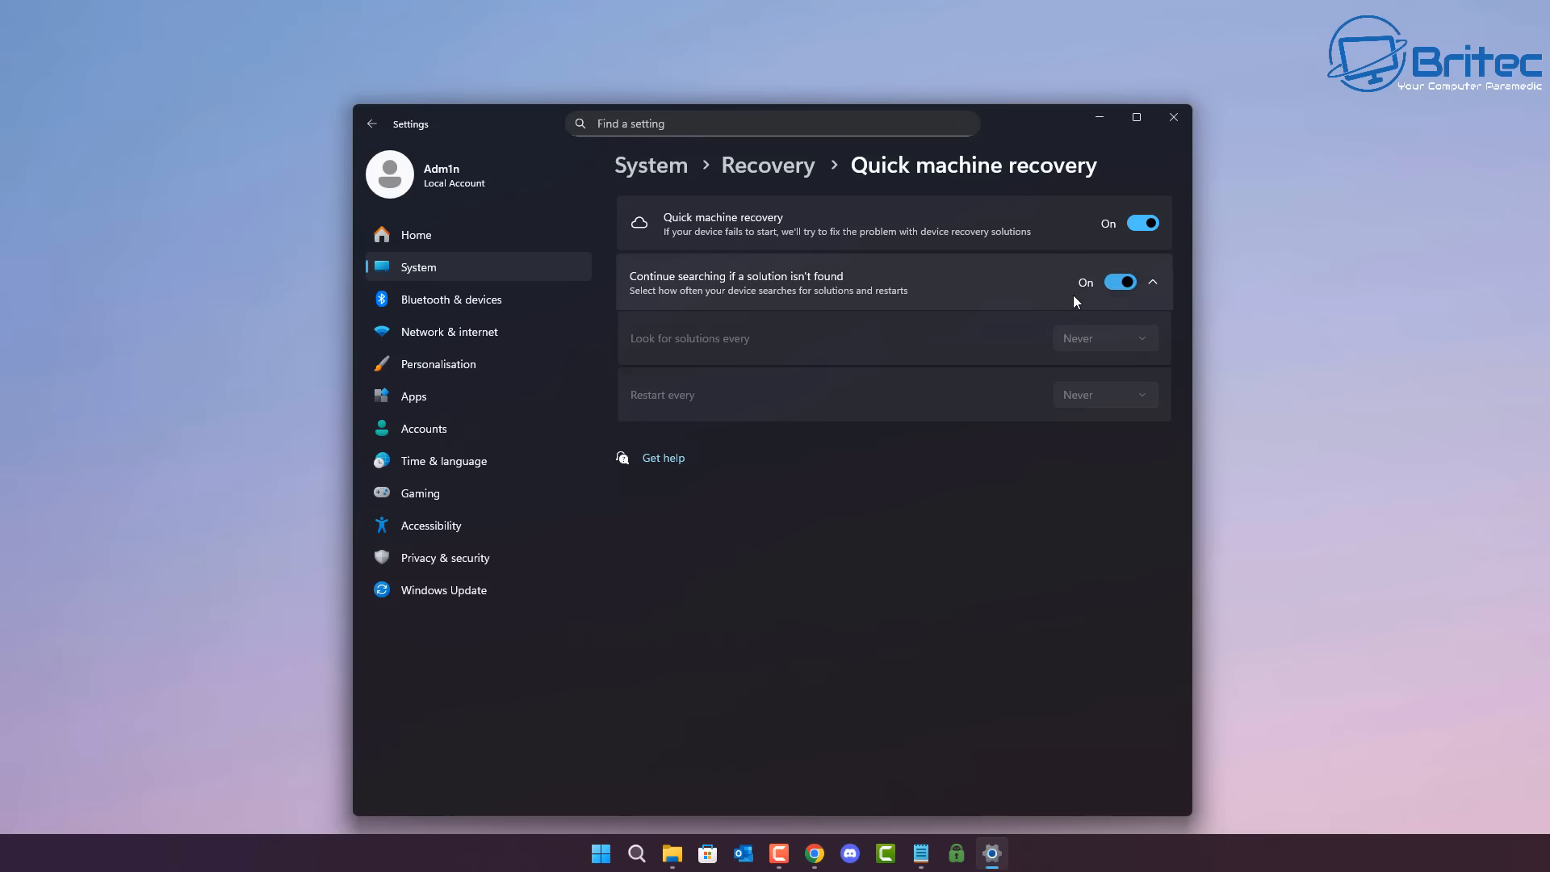
pyautogui.click(1119, 282)
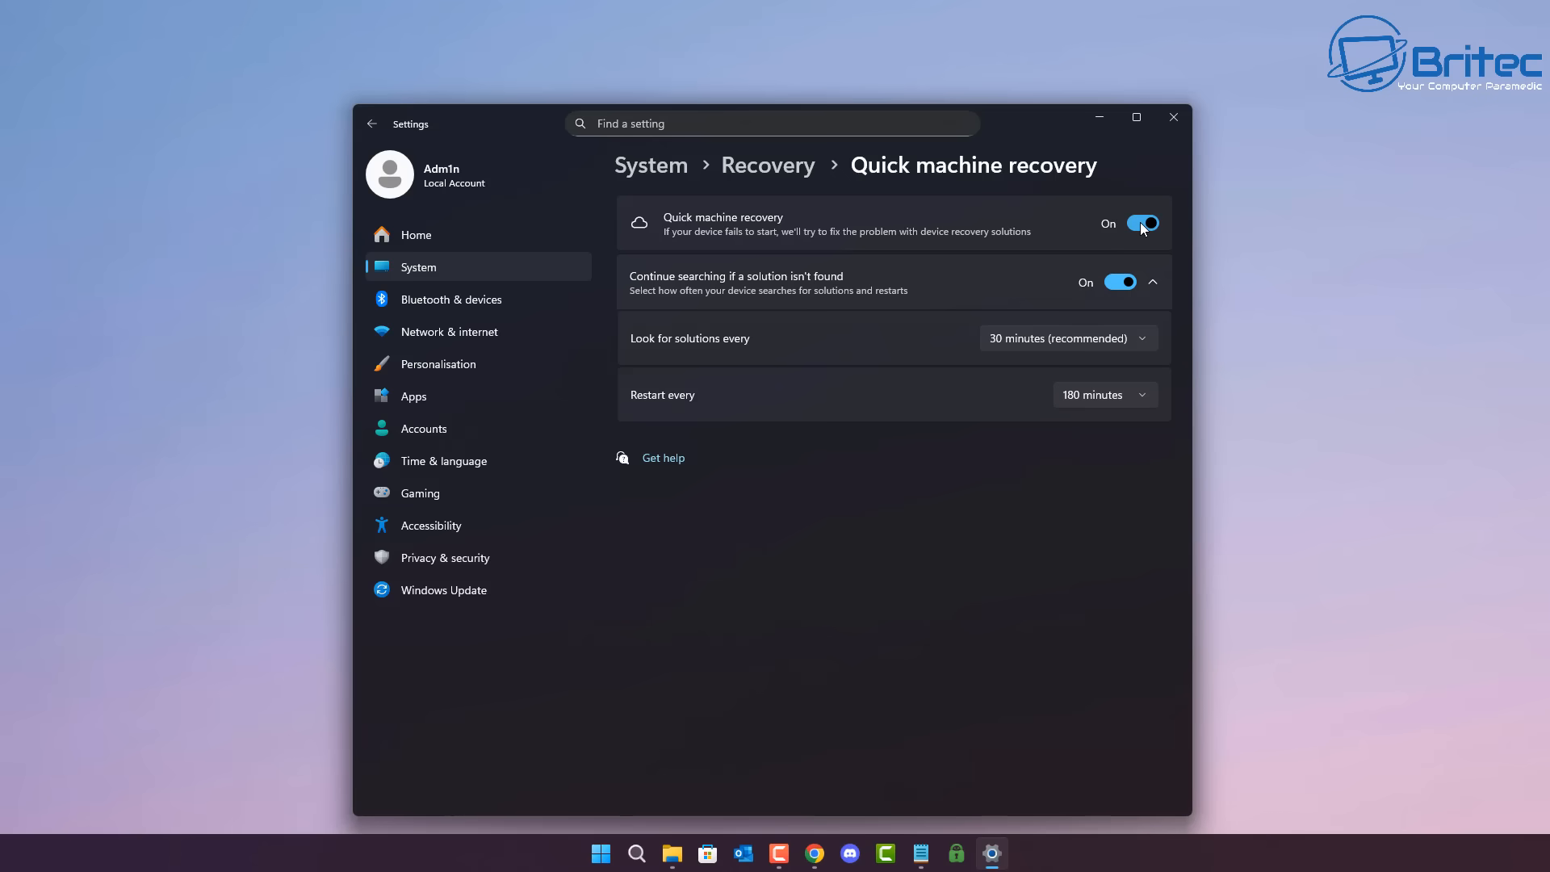
pyautogui.click(1142, 223)
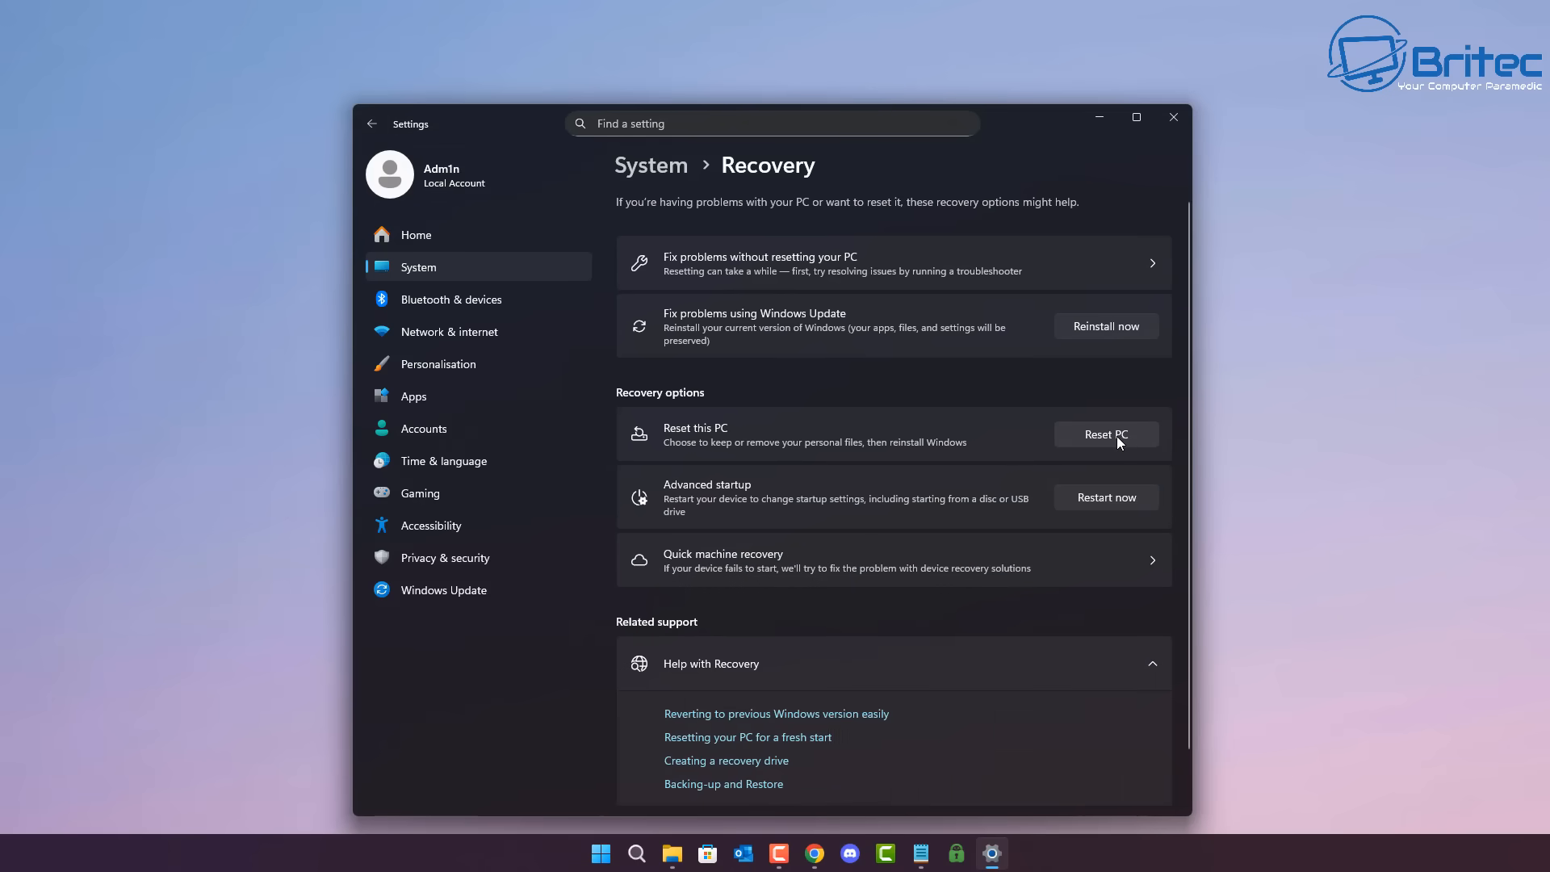
# - Start Reset this PC with Keep my files, then cancel at the reinstall choice
pyautogui.click(1105, 434)
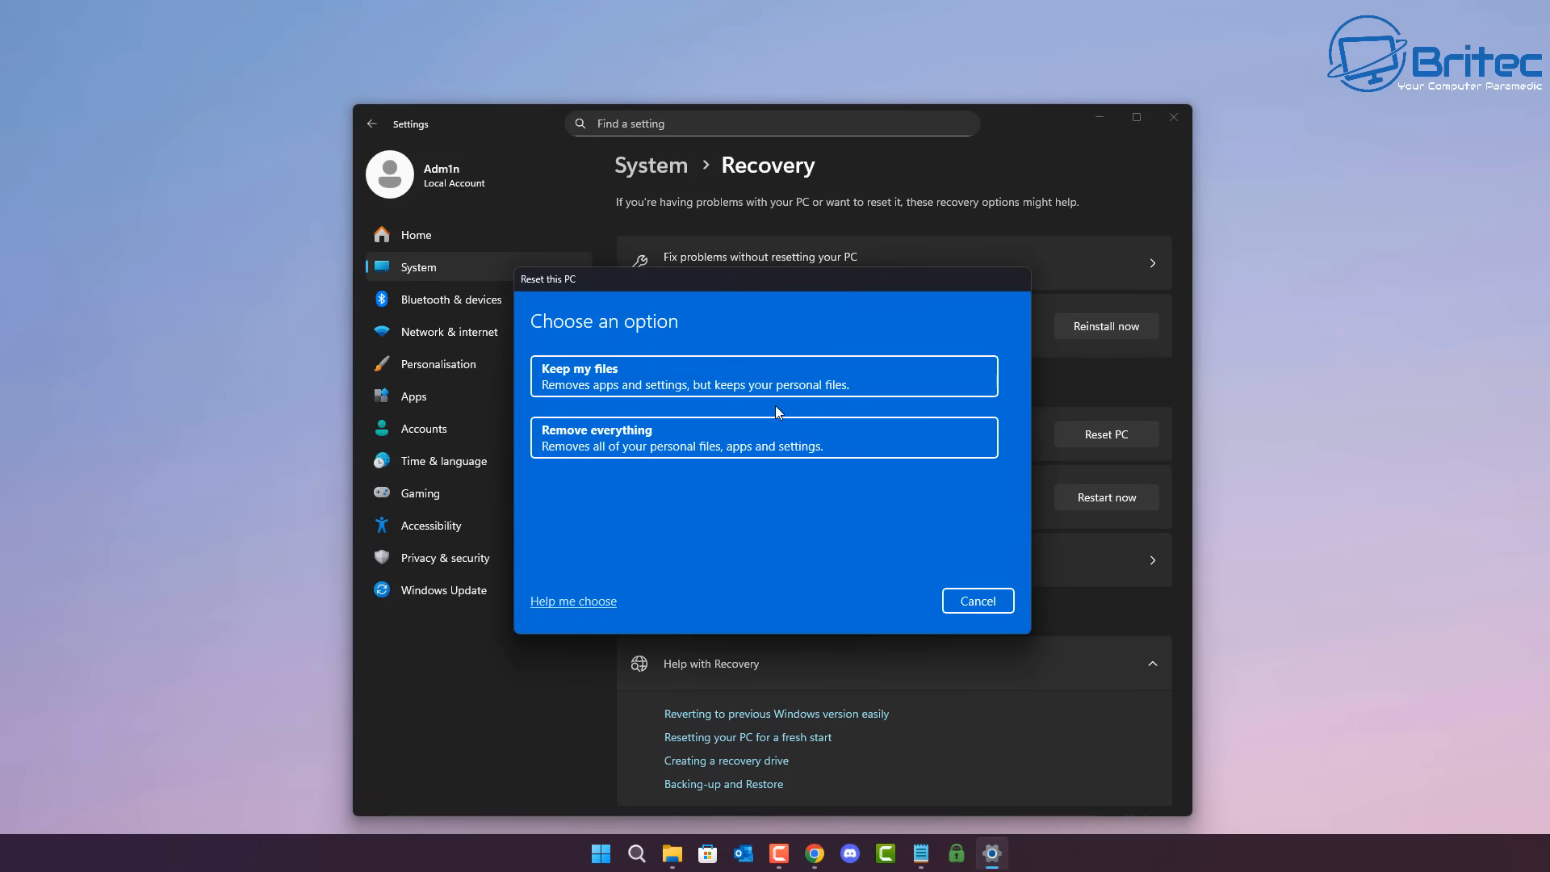
pyautogui.moveTo(758, 396)
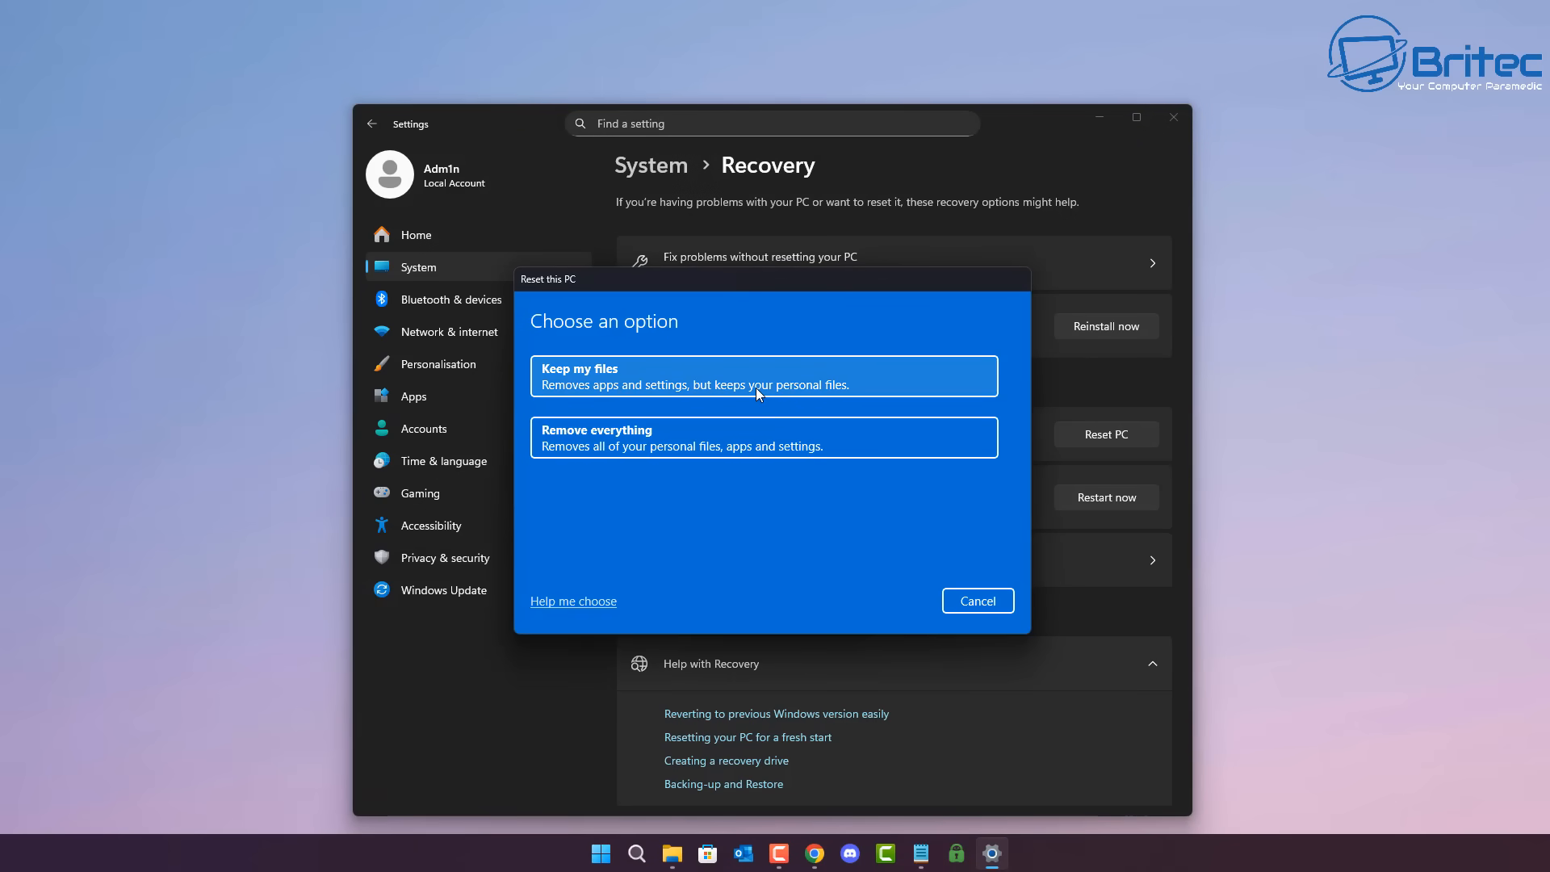
pyautogui.moveTo(762, 376)
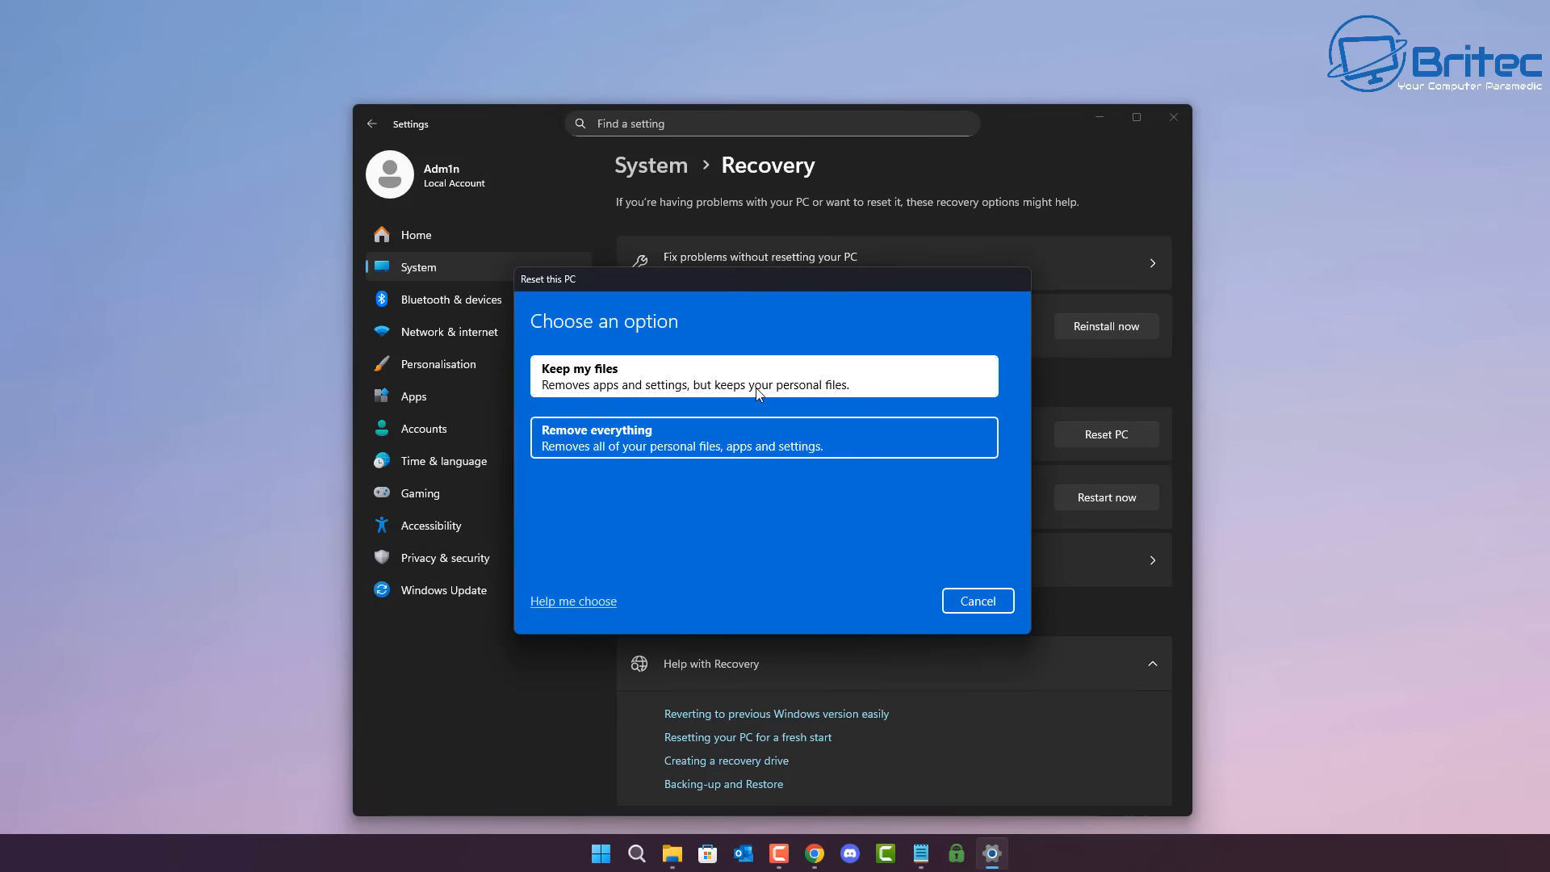
pyautogui.click(762, 375)
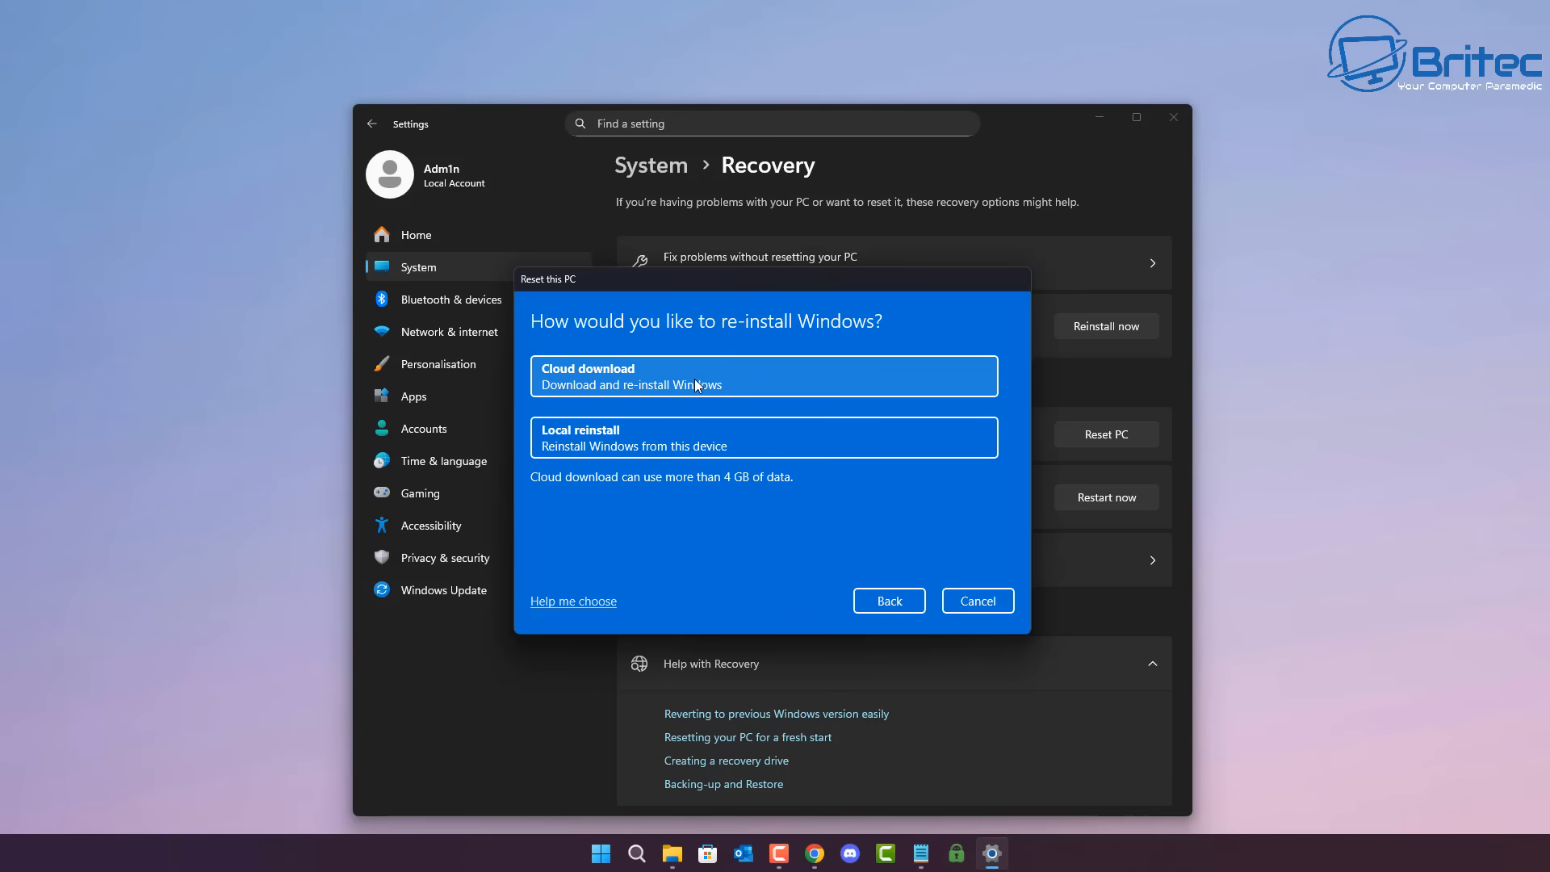
pyautogui.moveTo(774, 383)
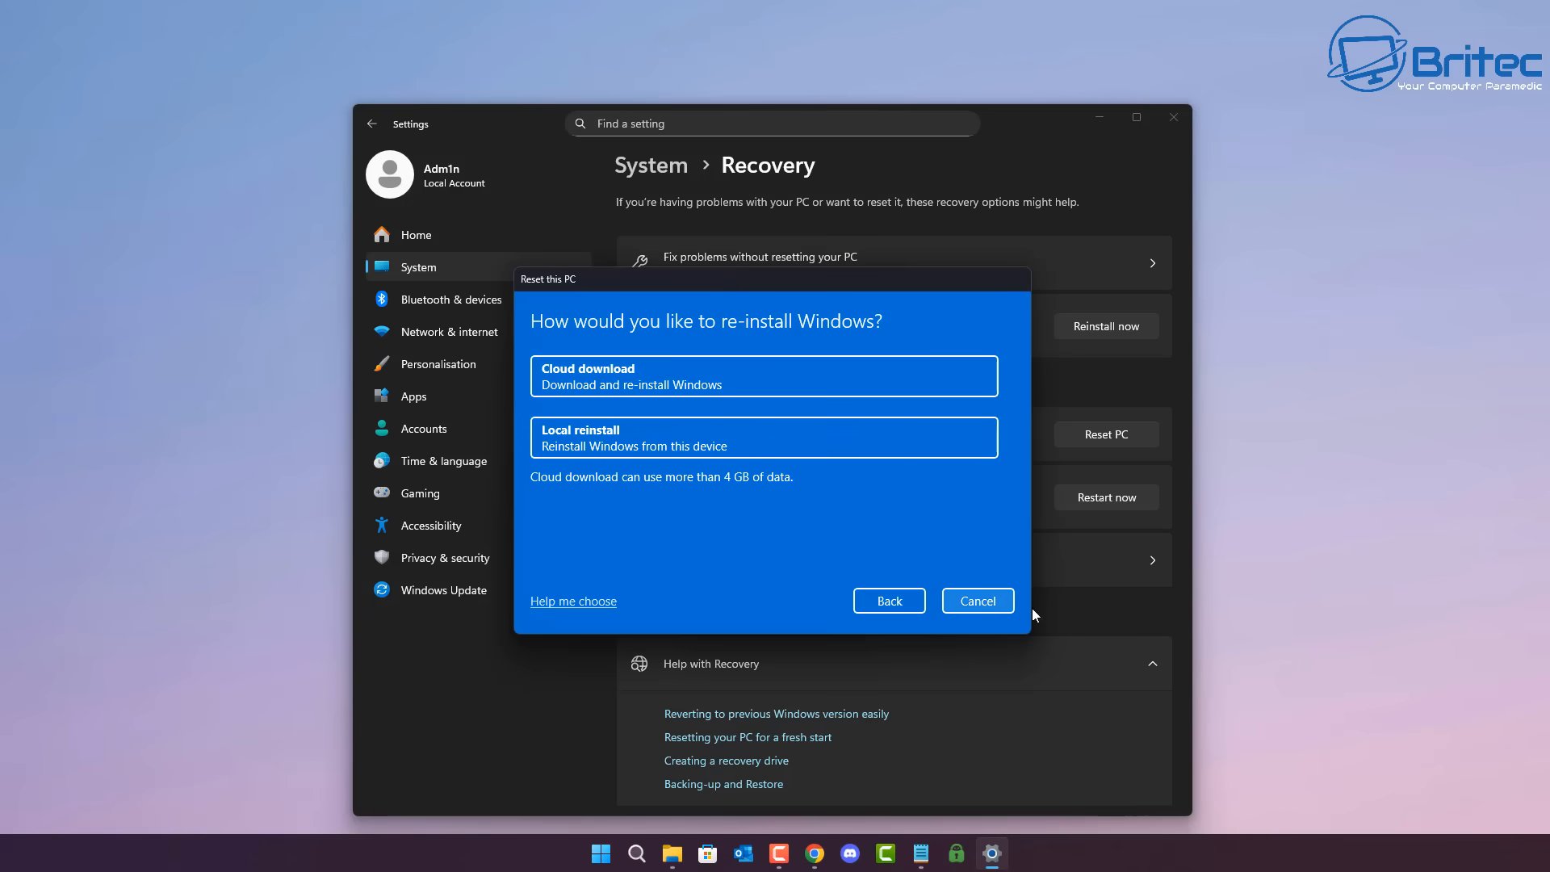
pyautogui.click(977, 599)
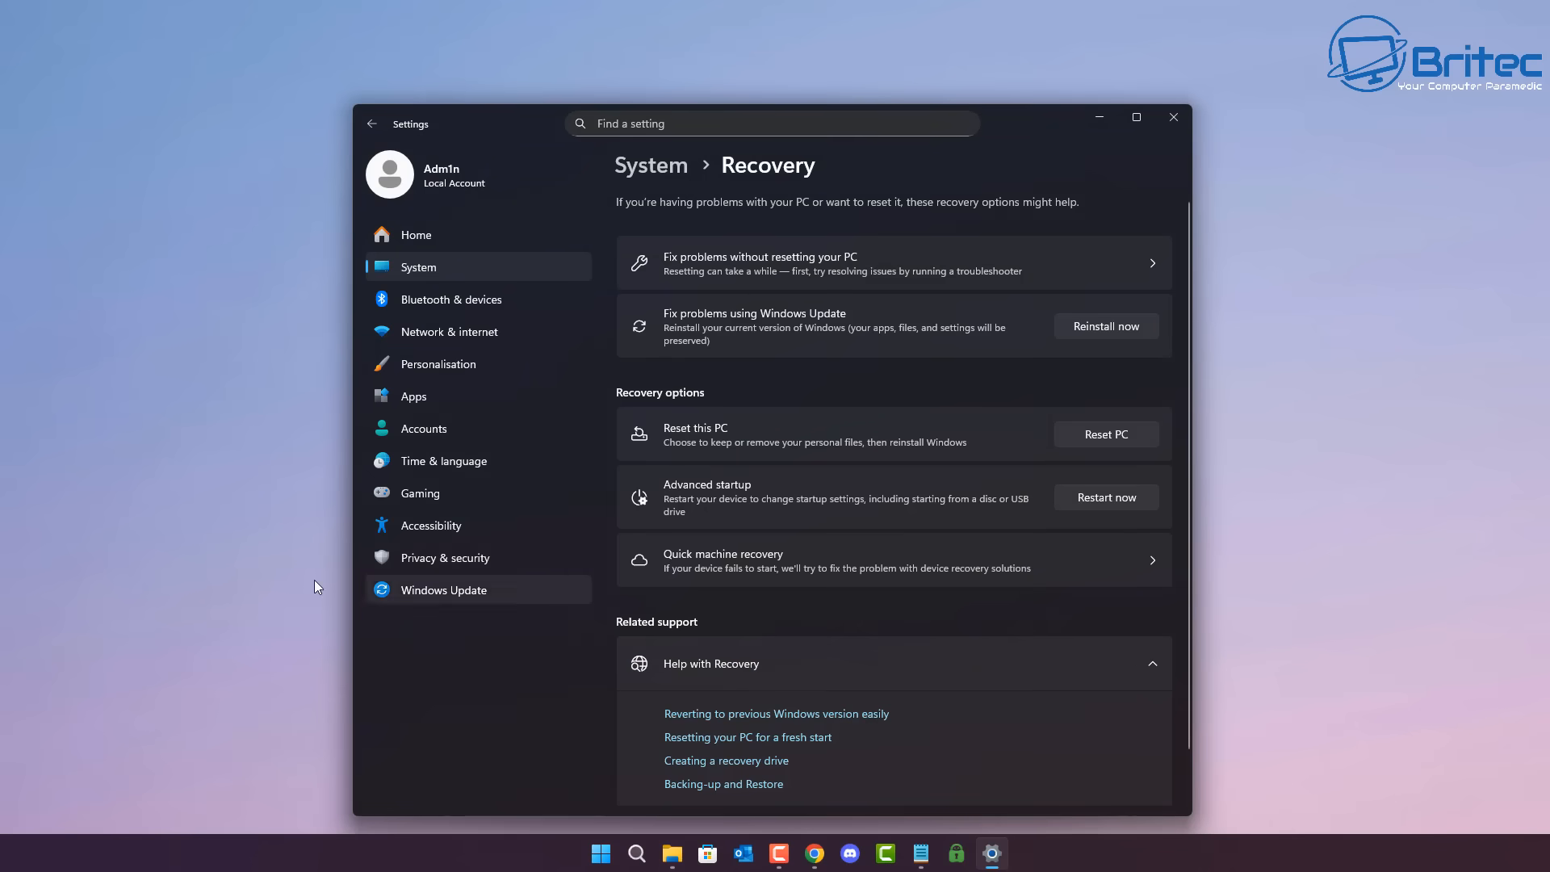
pyautogui.moveTo(862, 298)
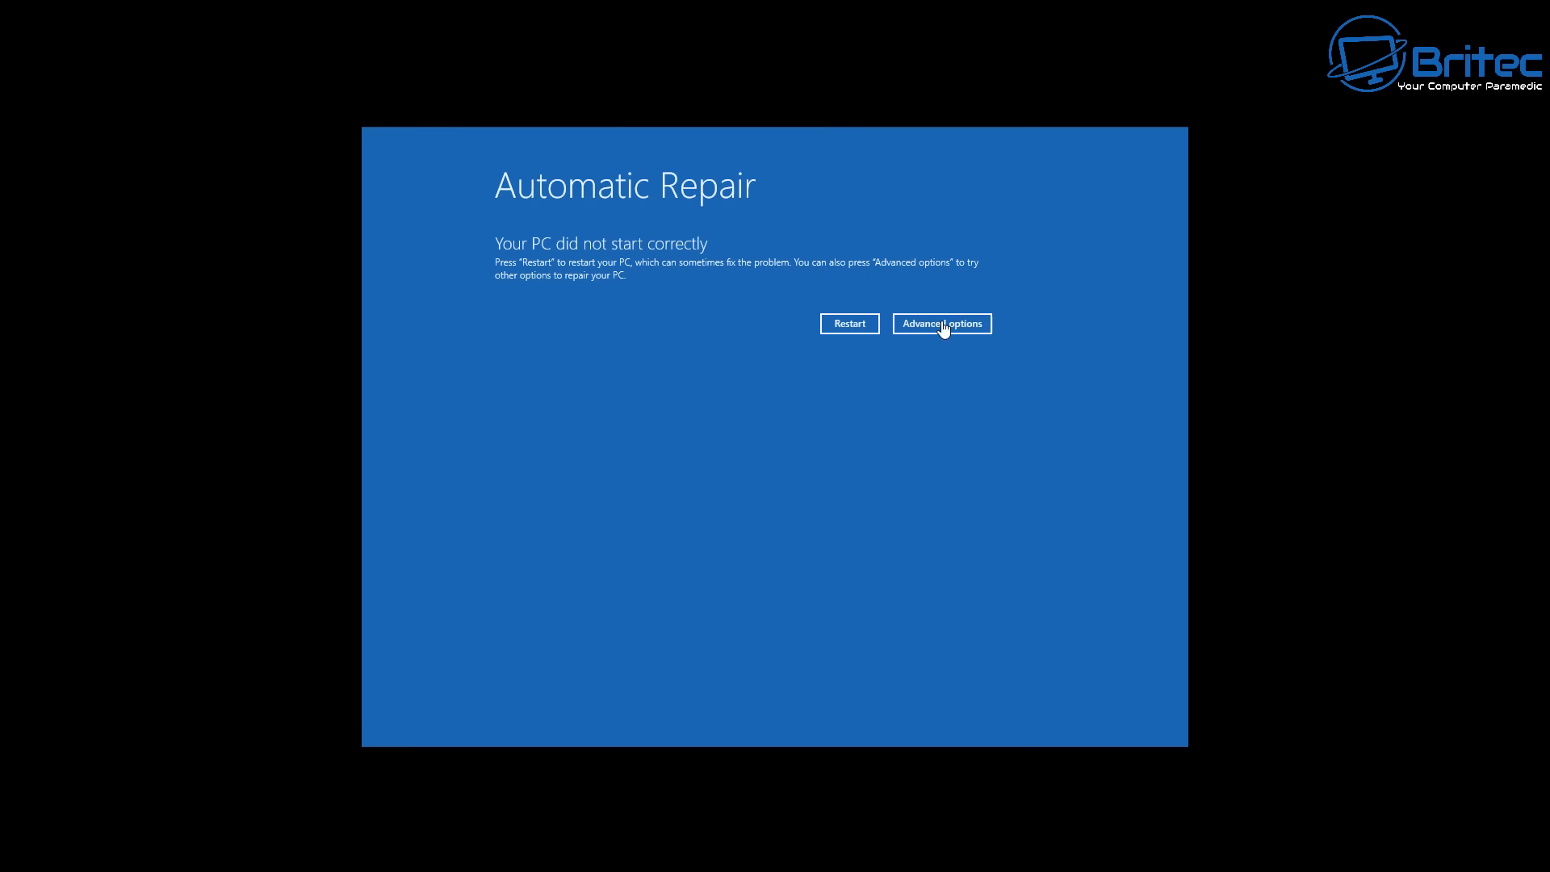
# - Browse Troubleshoot > Advanced options and See more recovery options, then return to Troubleshoot
pyautogui.click(940, 322)
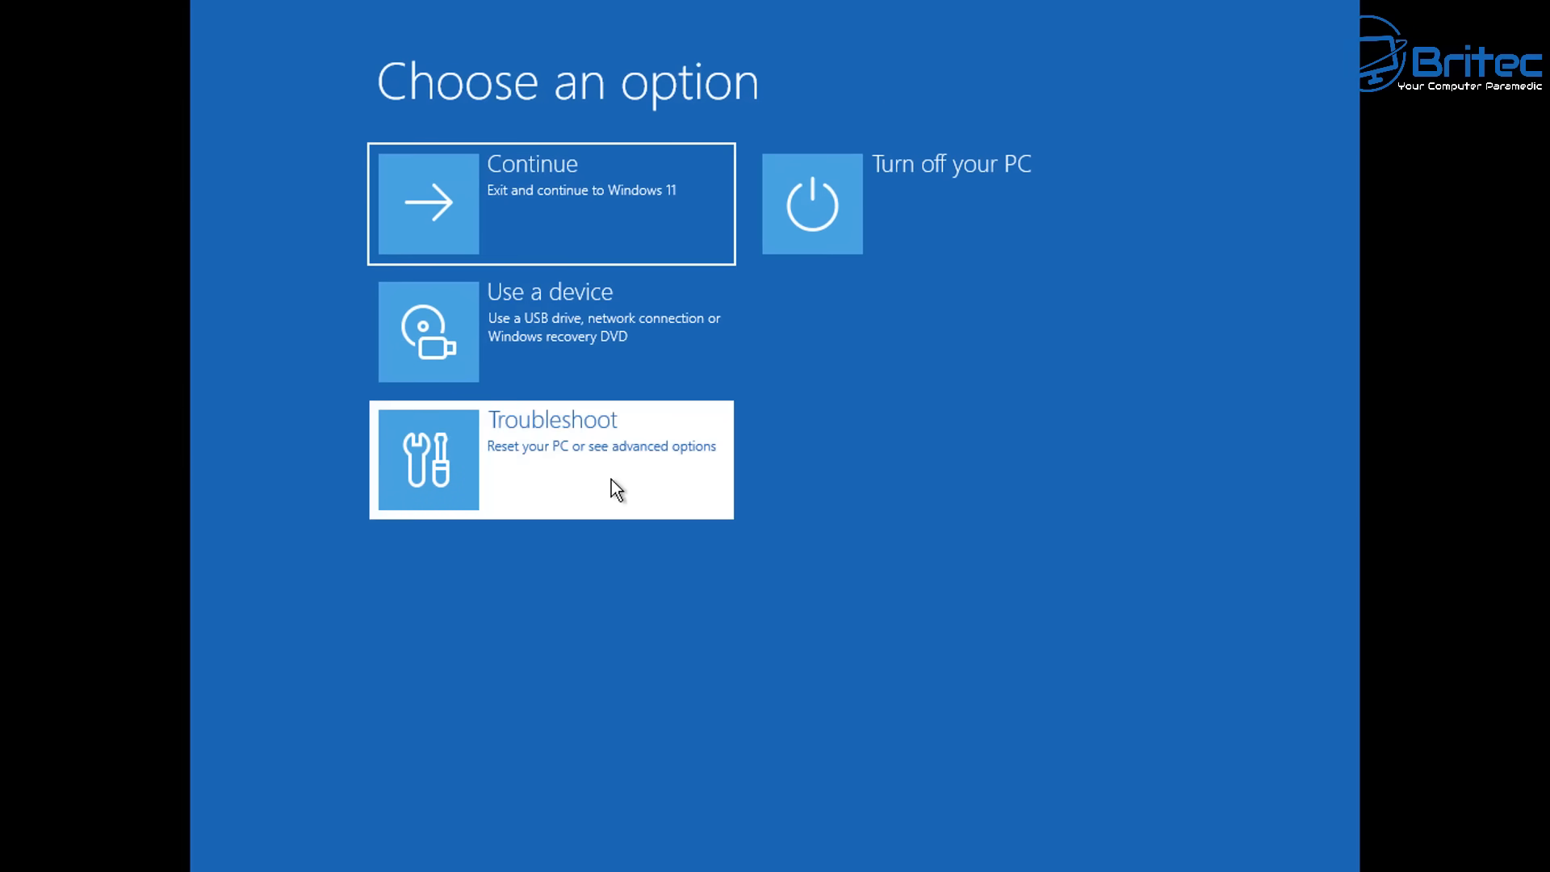
pyautogui.click(550, 458)
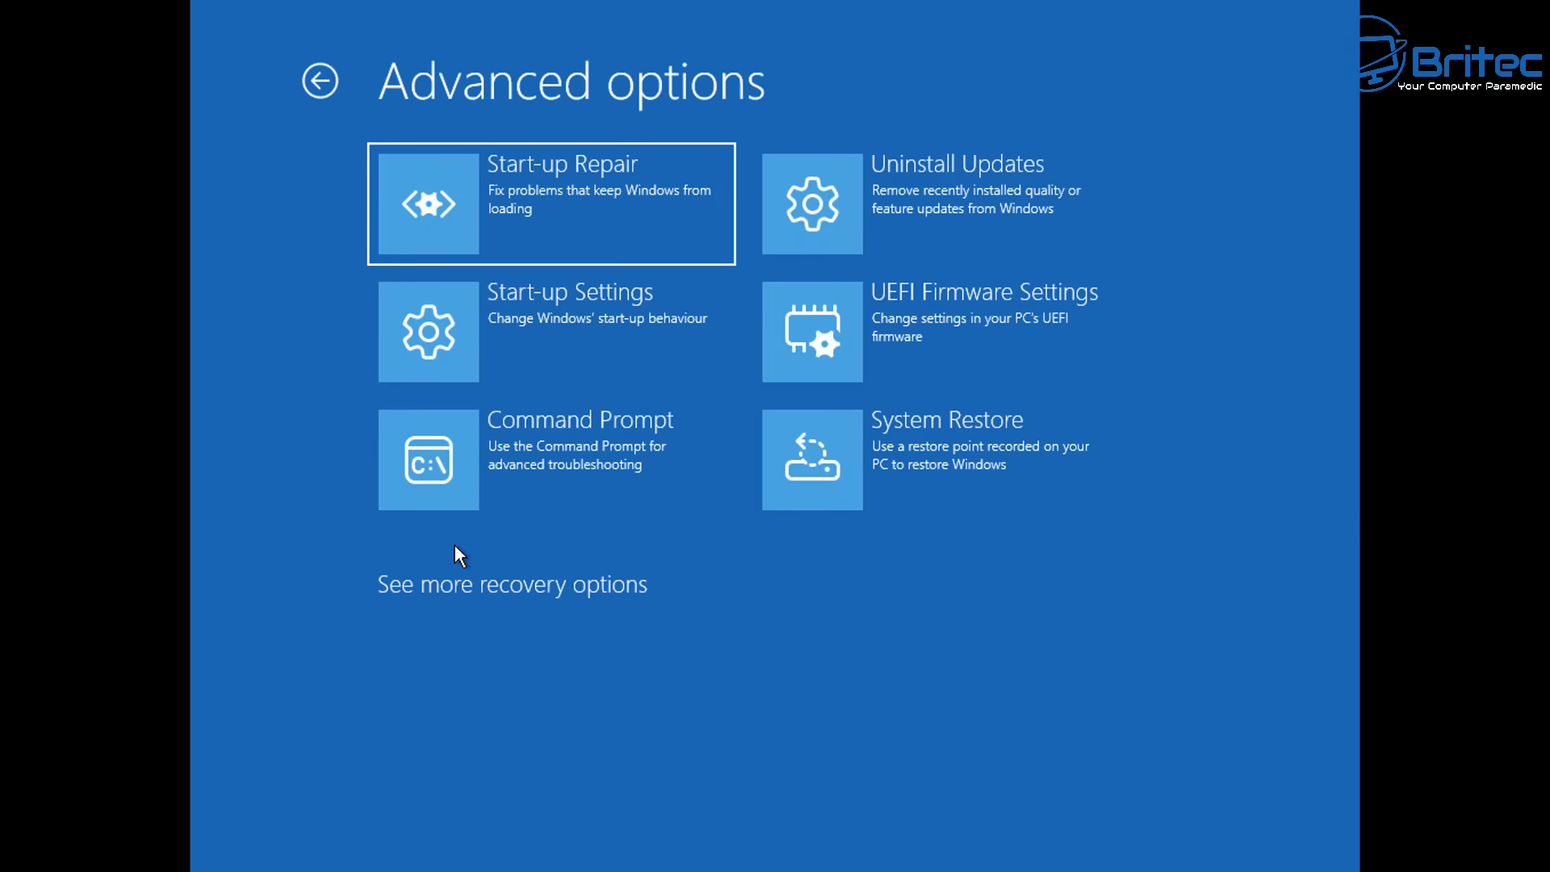
pyautogui.moveTo(465, 609)
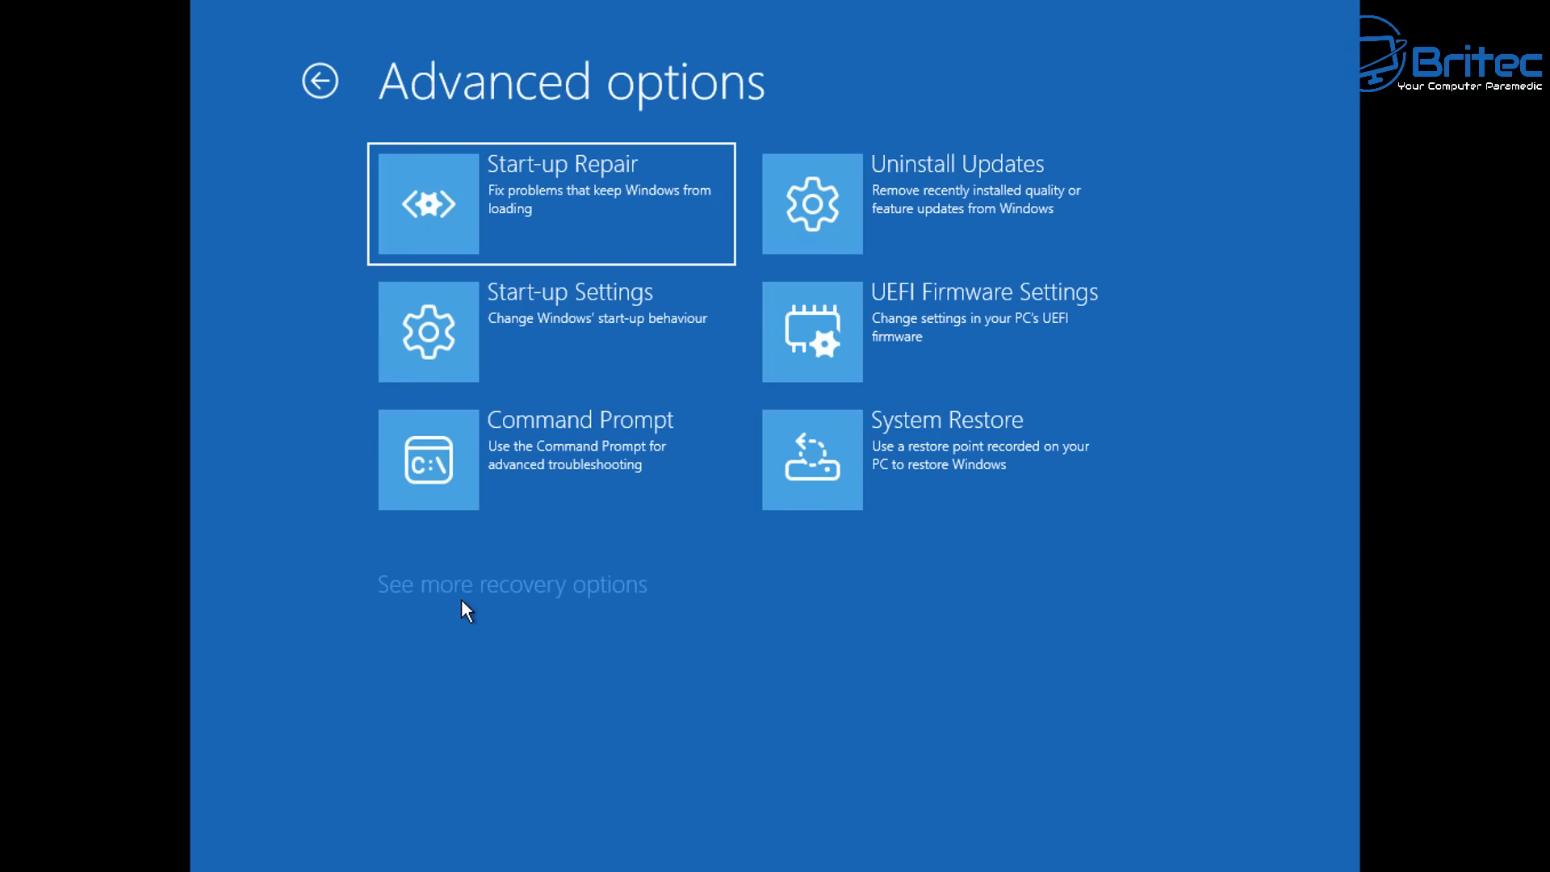
pyautogui.click(512, 583)
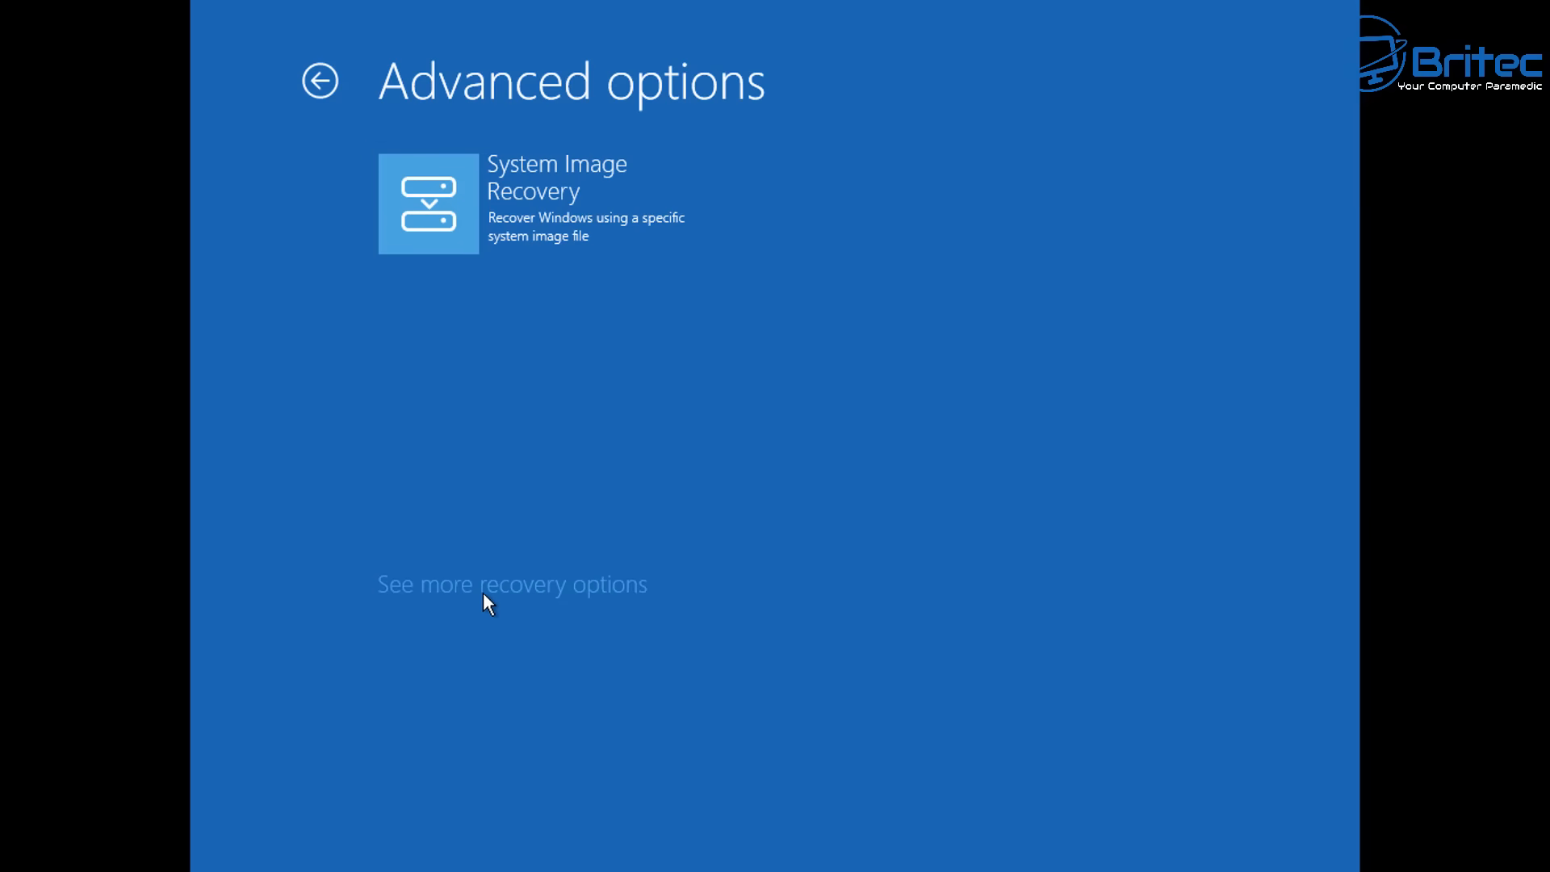
pyautogui.click(320, 80)
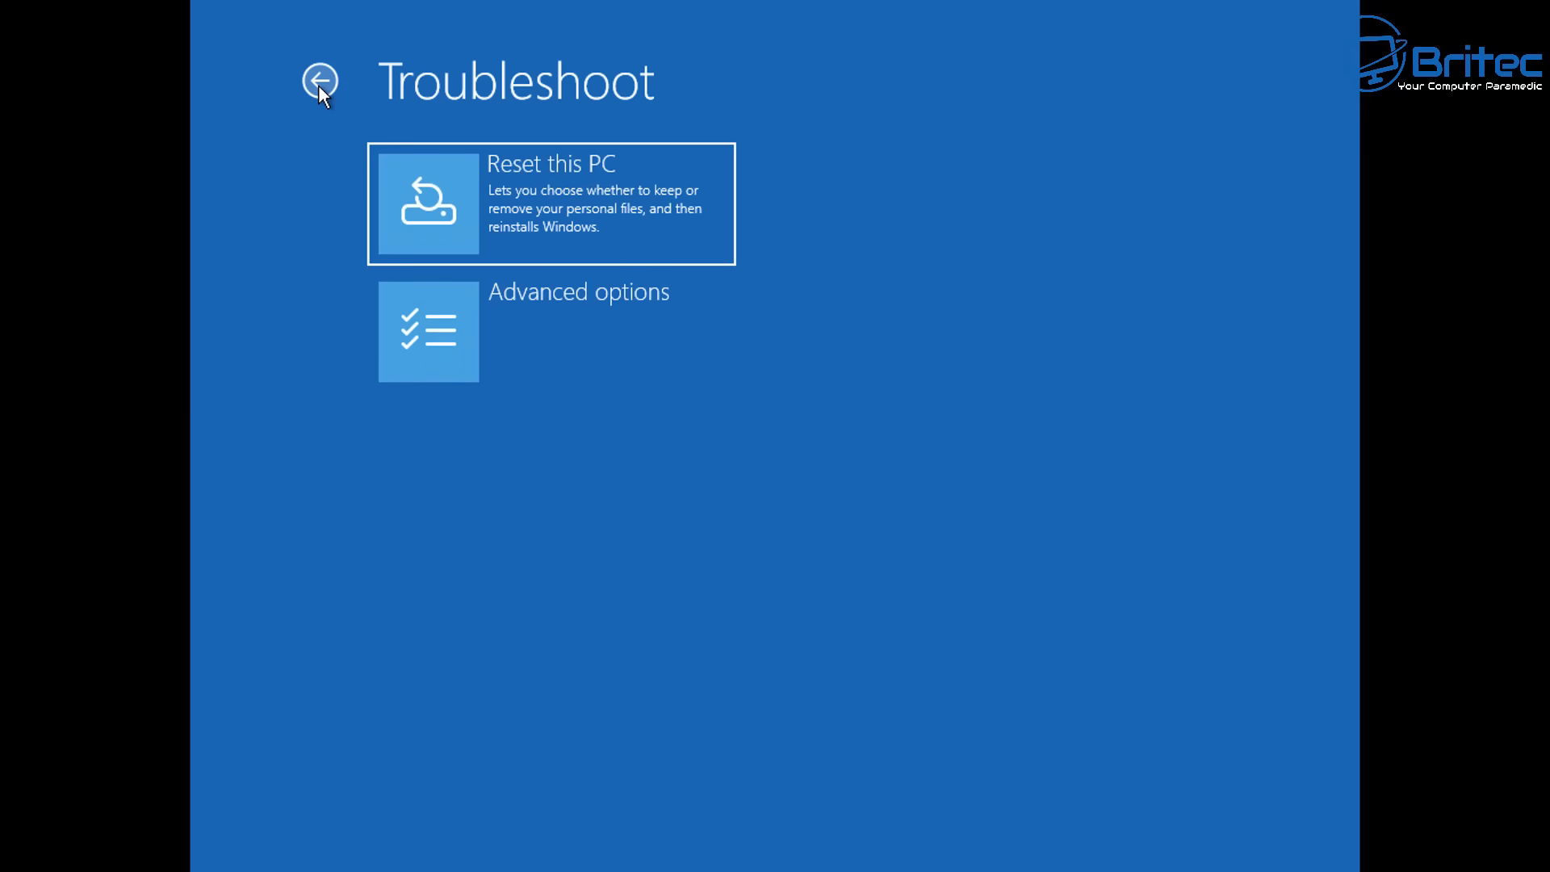
pyautogui.click(320, 82)
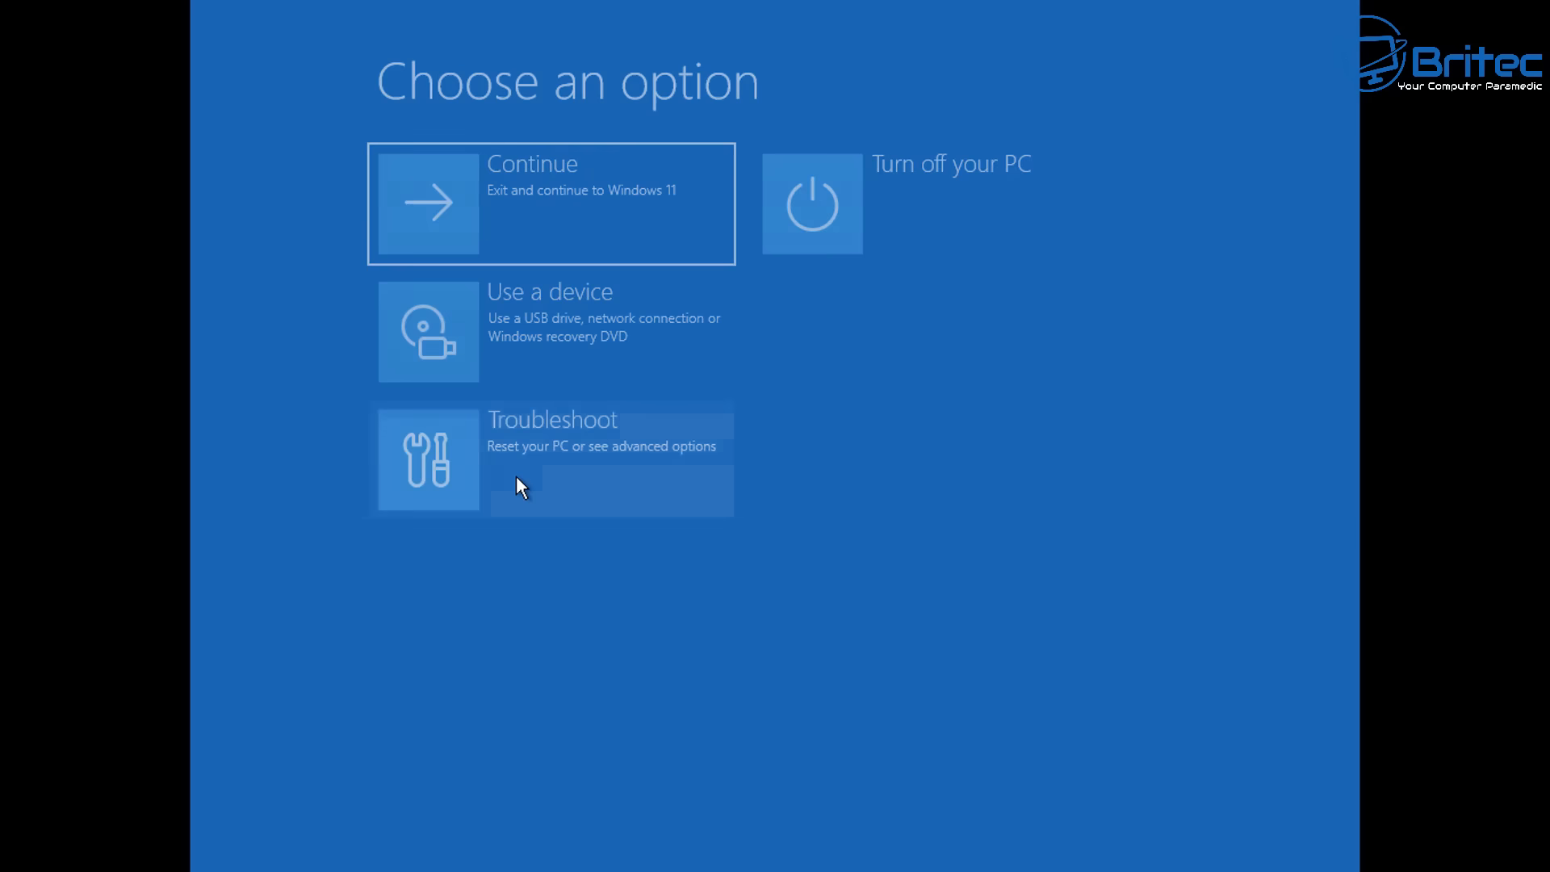
pyautogui.click(552, 459)
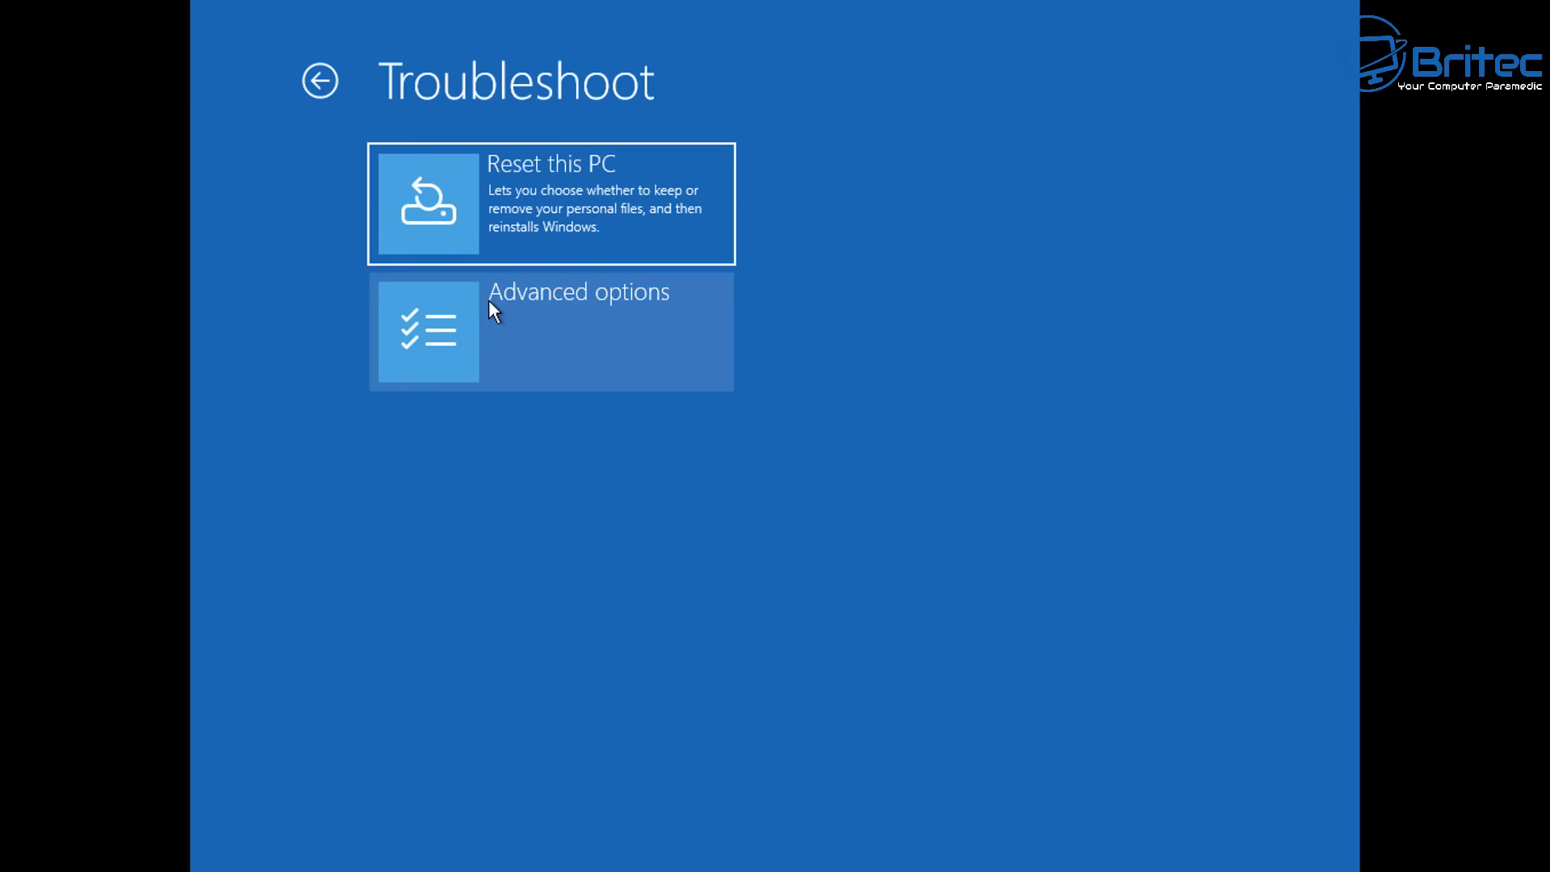
pyautogui.moveTo(492, 329)
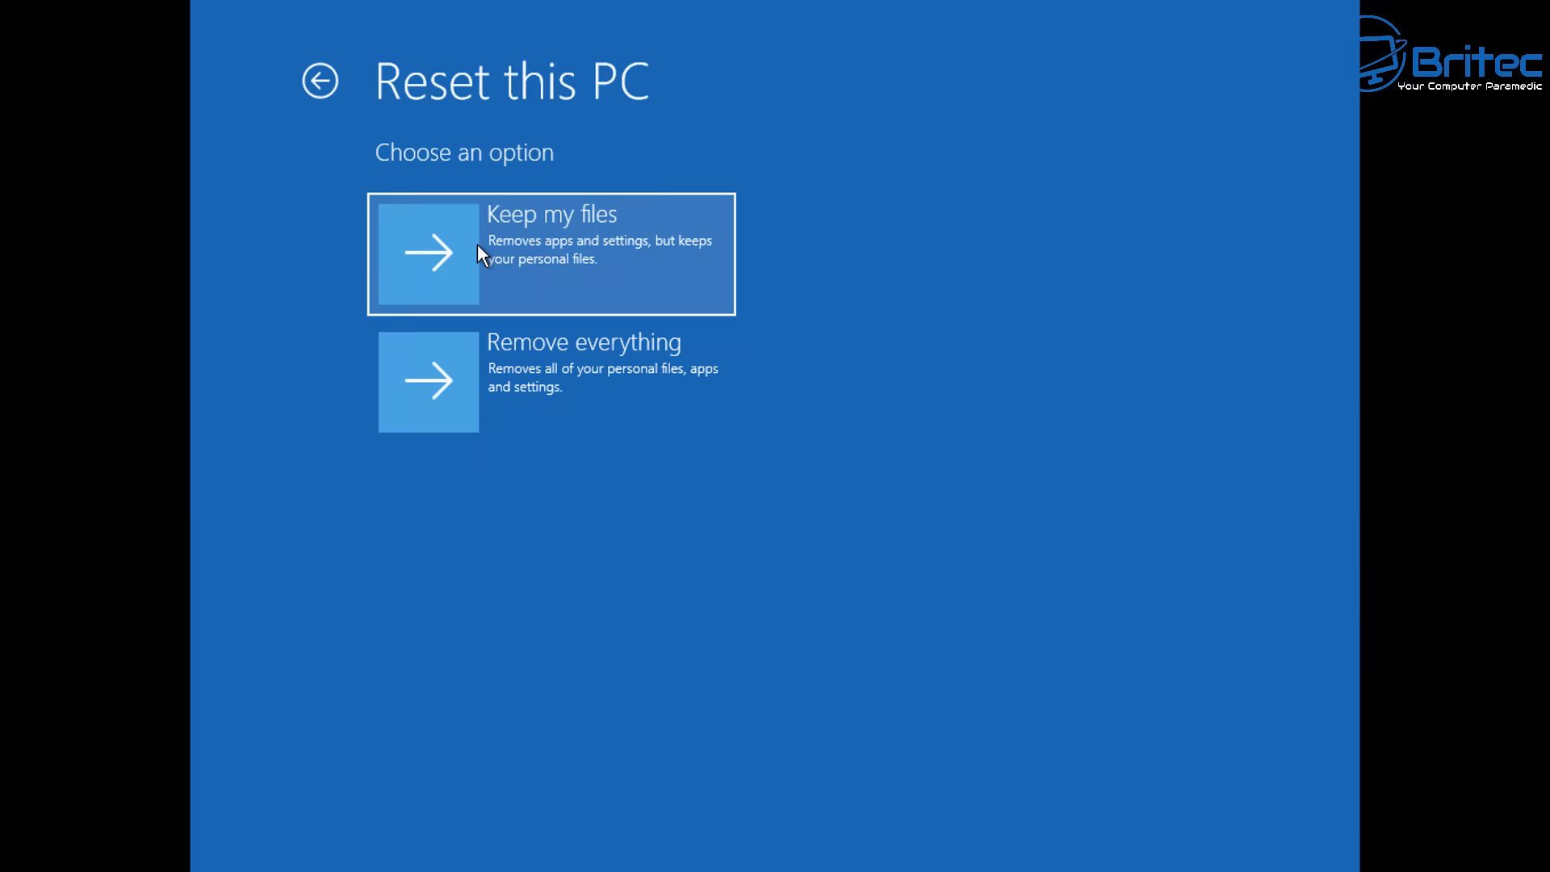
# - Back out of the Reset this PC keep-or-remove choices
pyautogui.click(320, 81)
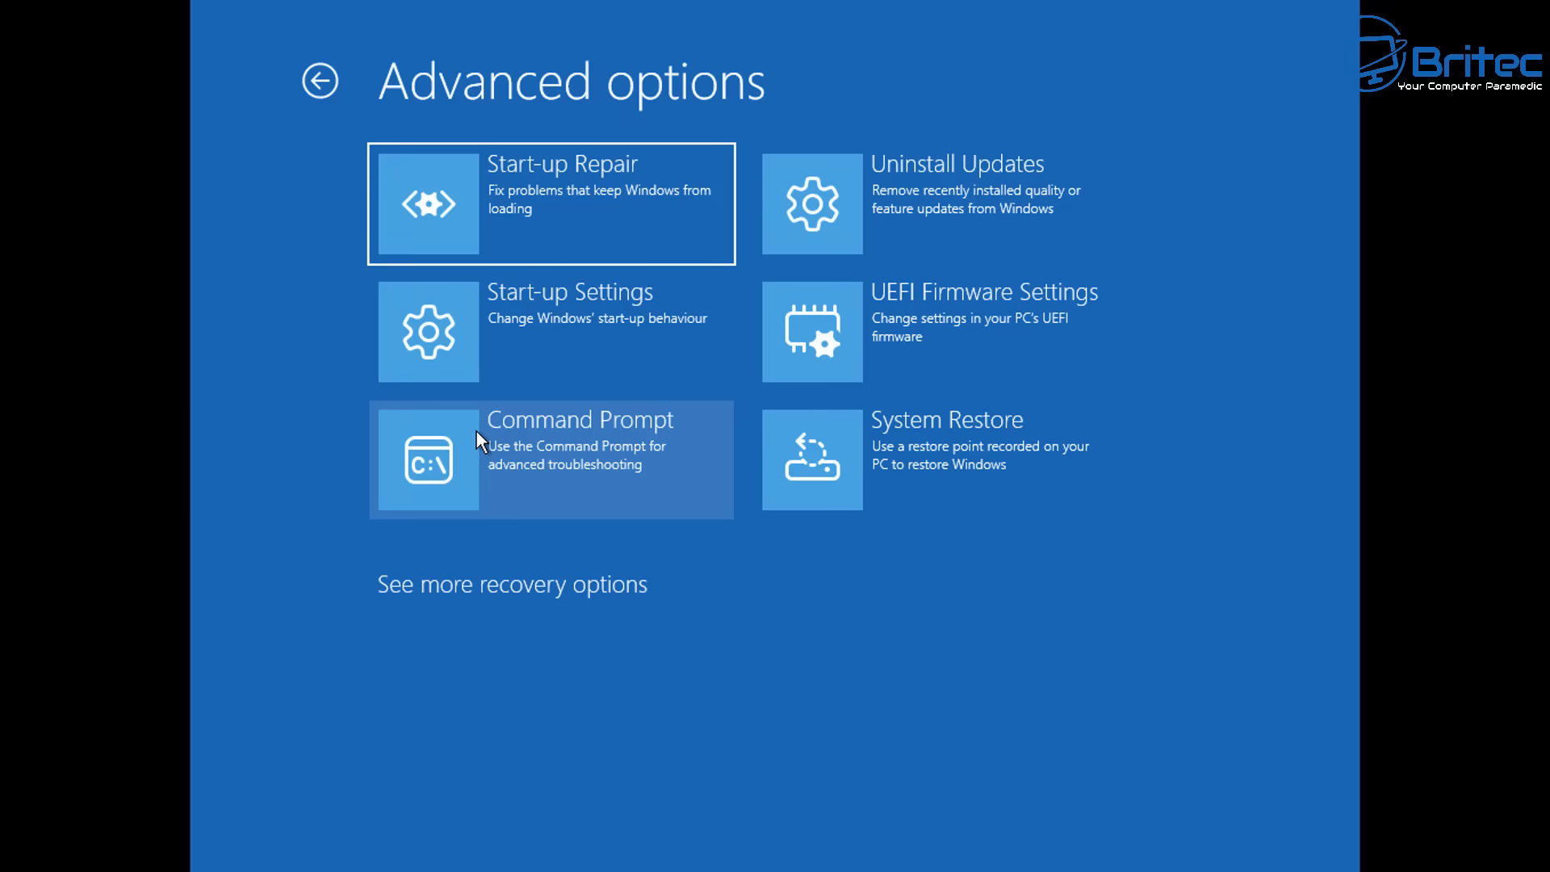
pyautogui.moveTo(499, 452)
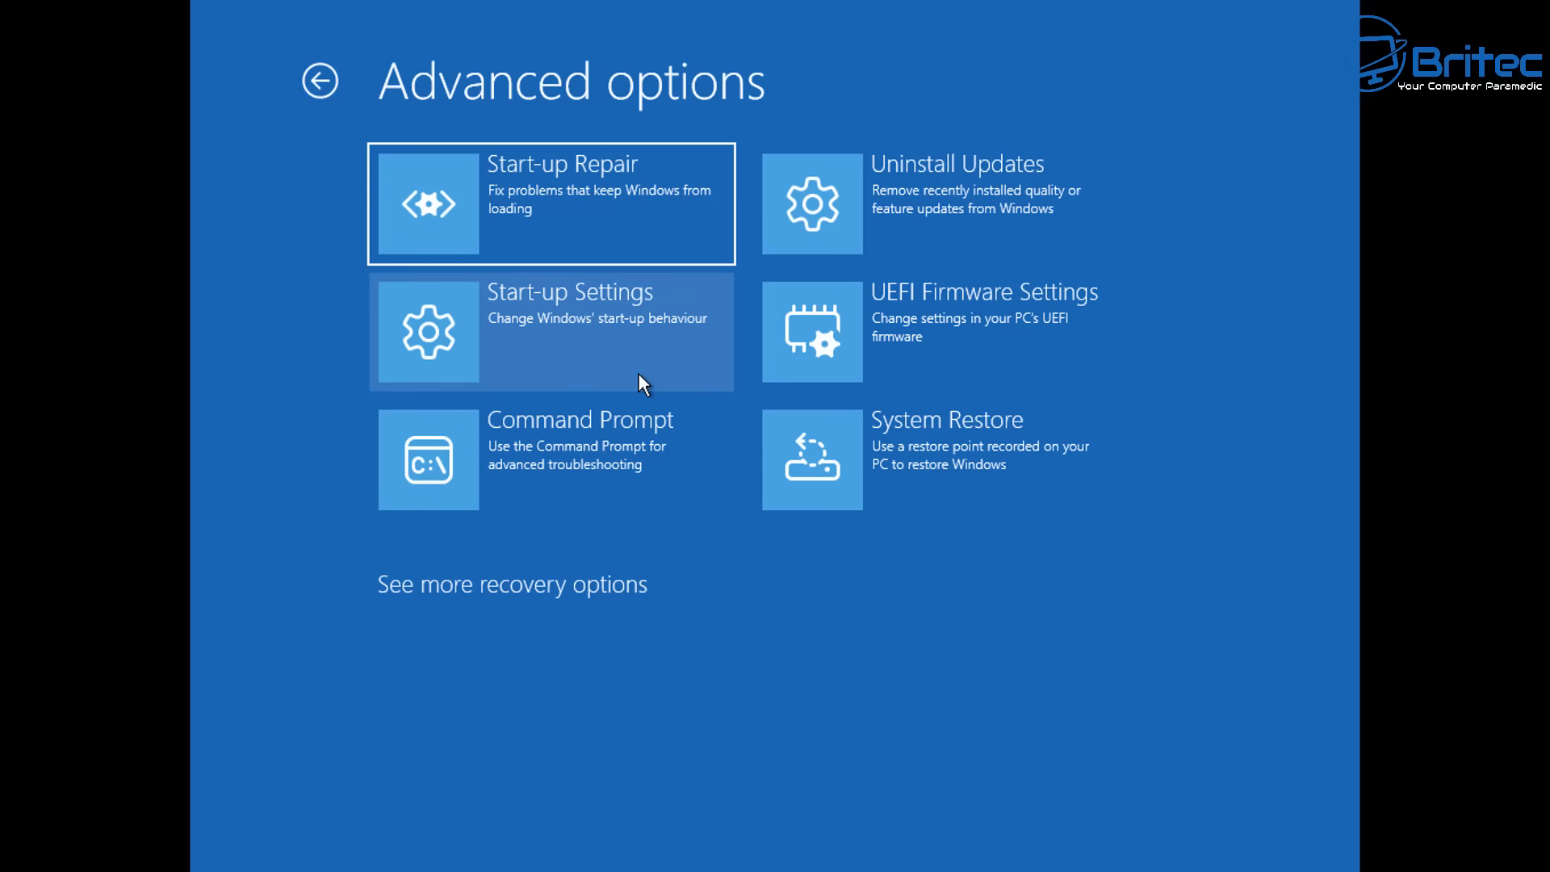
pyautogui.moveTo(633, 356)
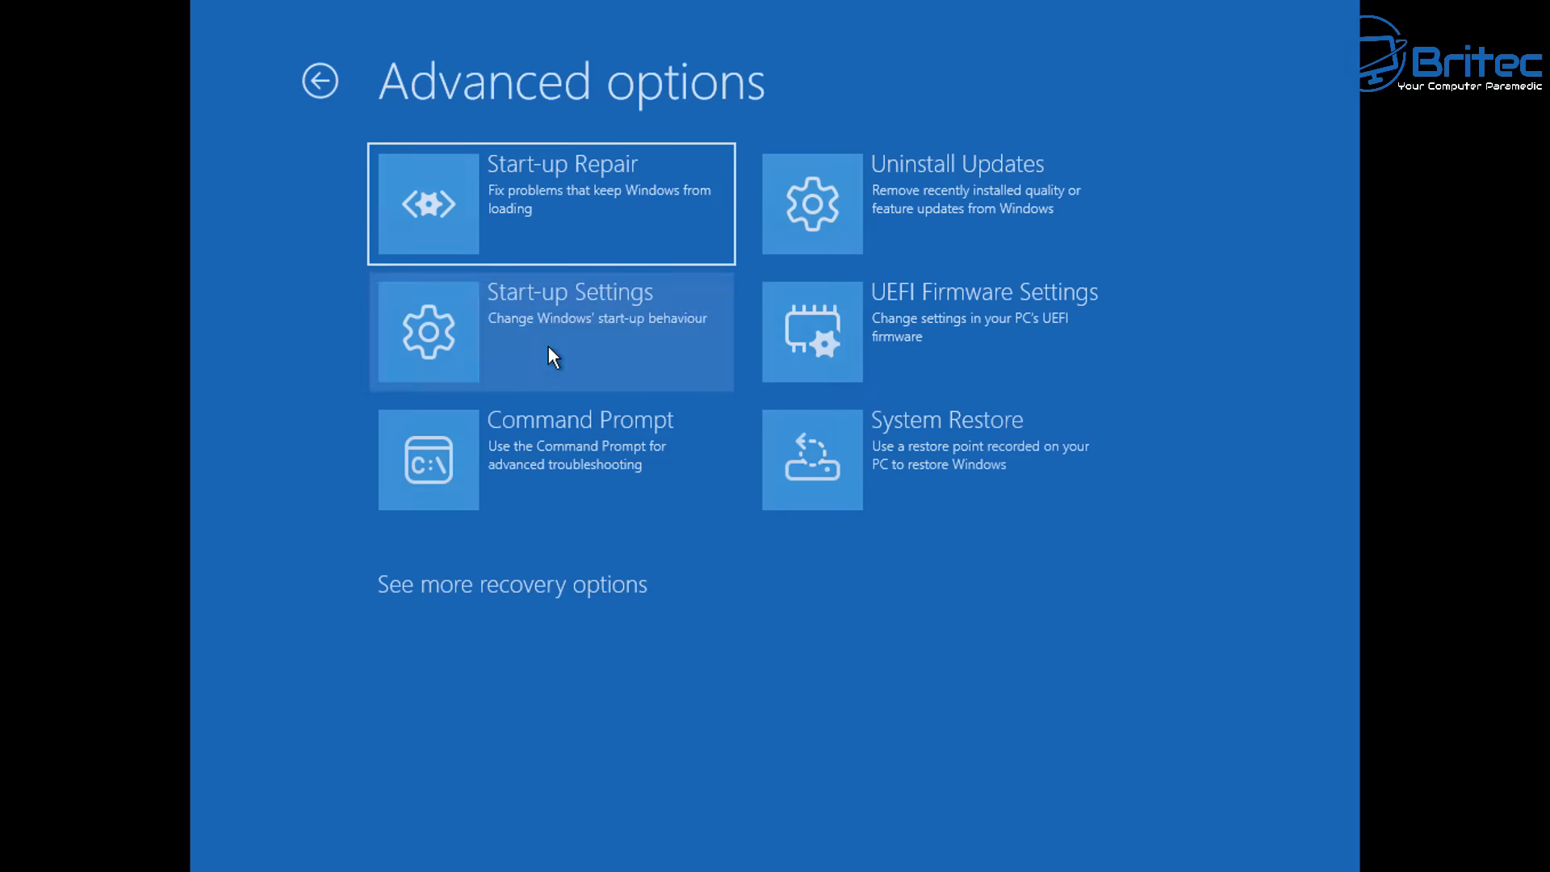
# - Browse Start-up Settings and the additional recovery options, then back out to Choose an option
pyautogui.click(551, 330)
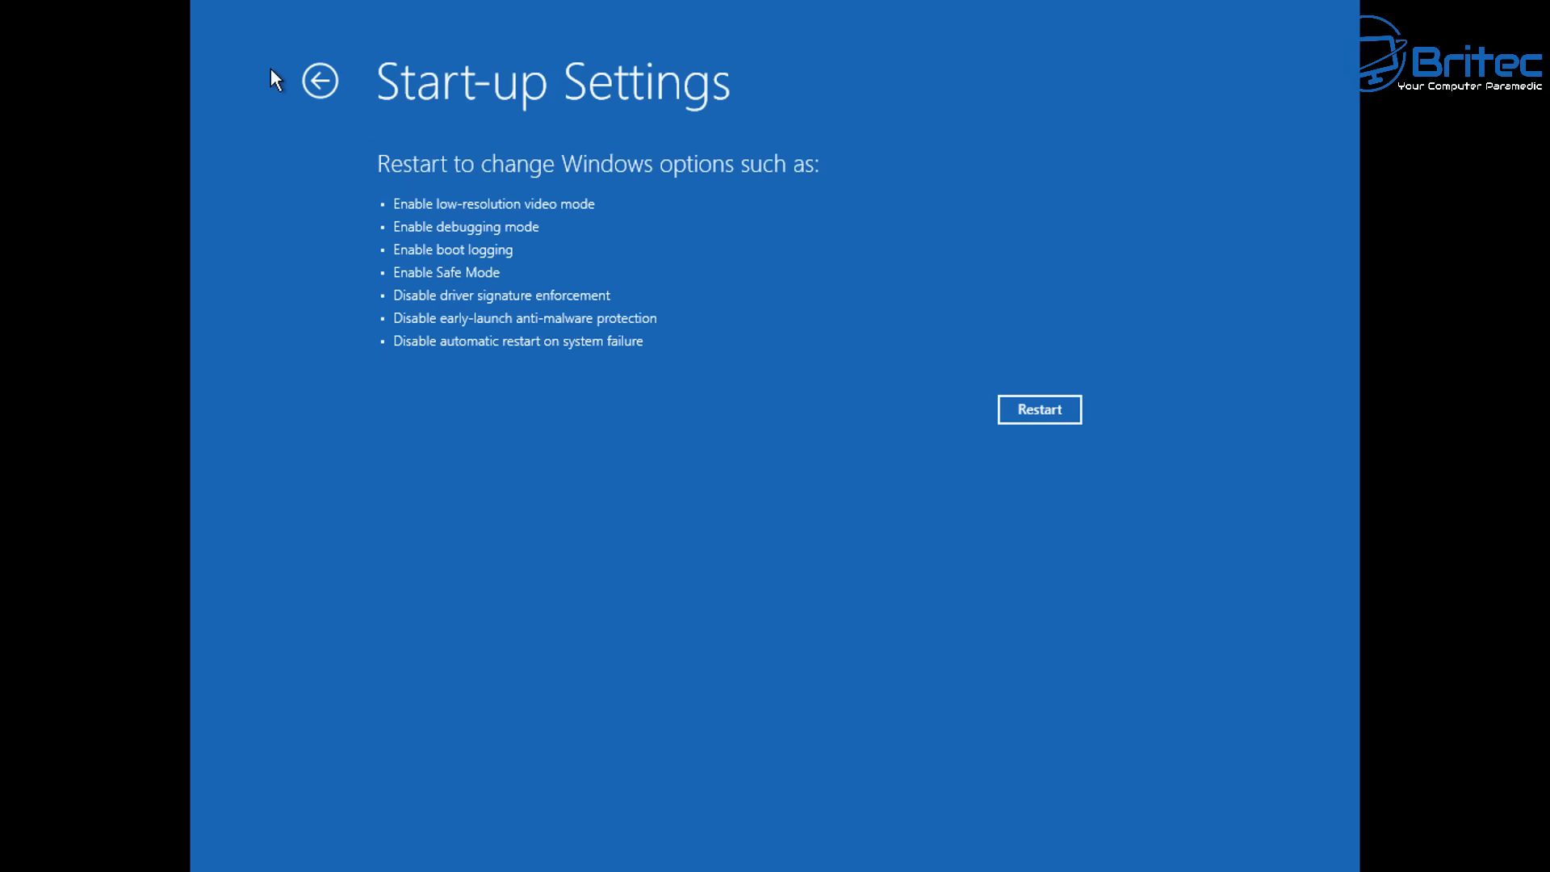
pyautogui.click(320, 81)
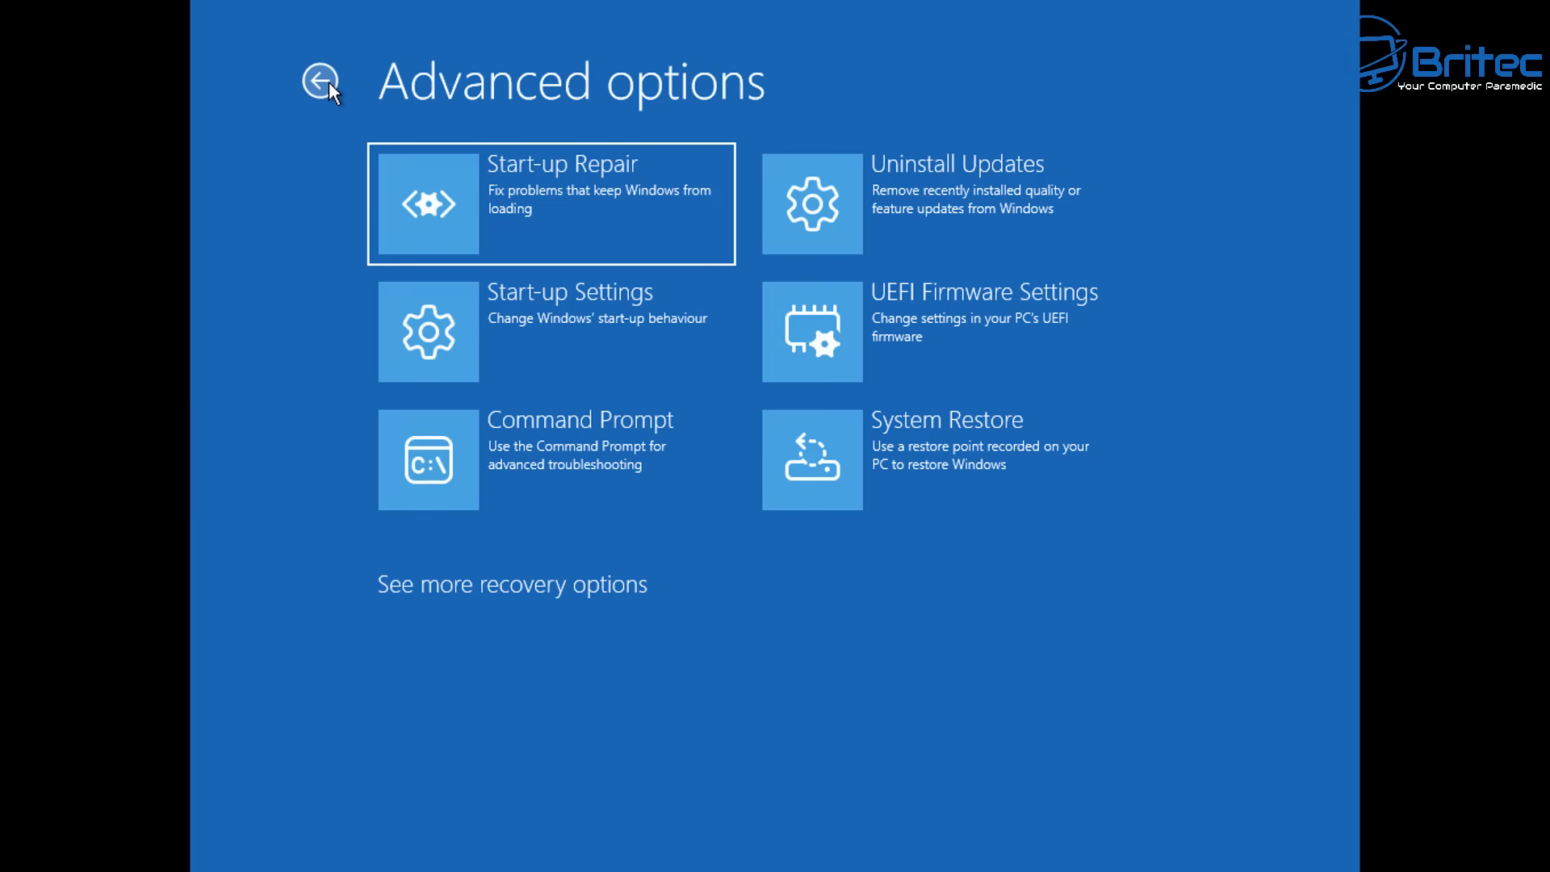
pyautogui.click(511, 584)
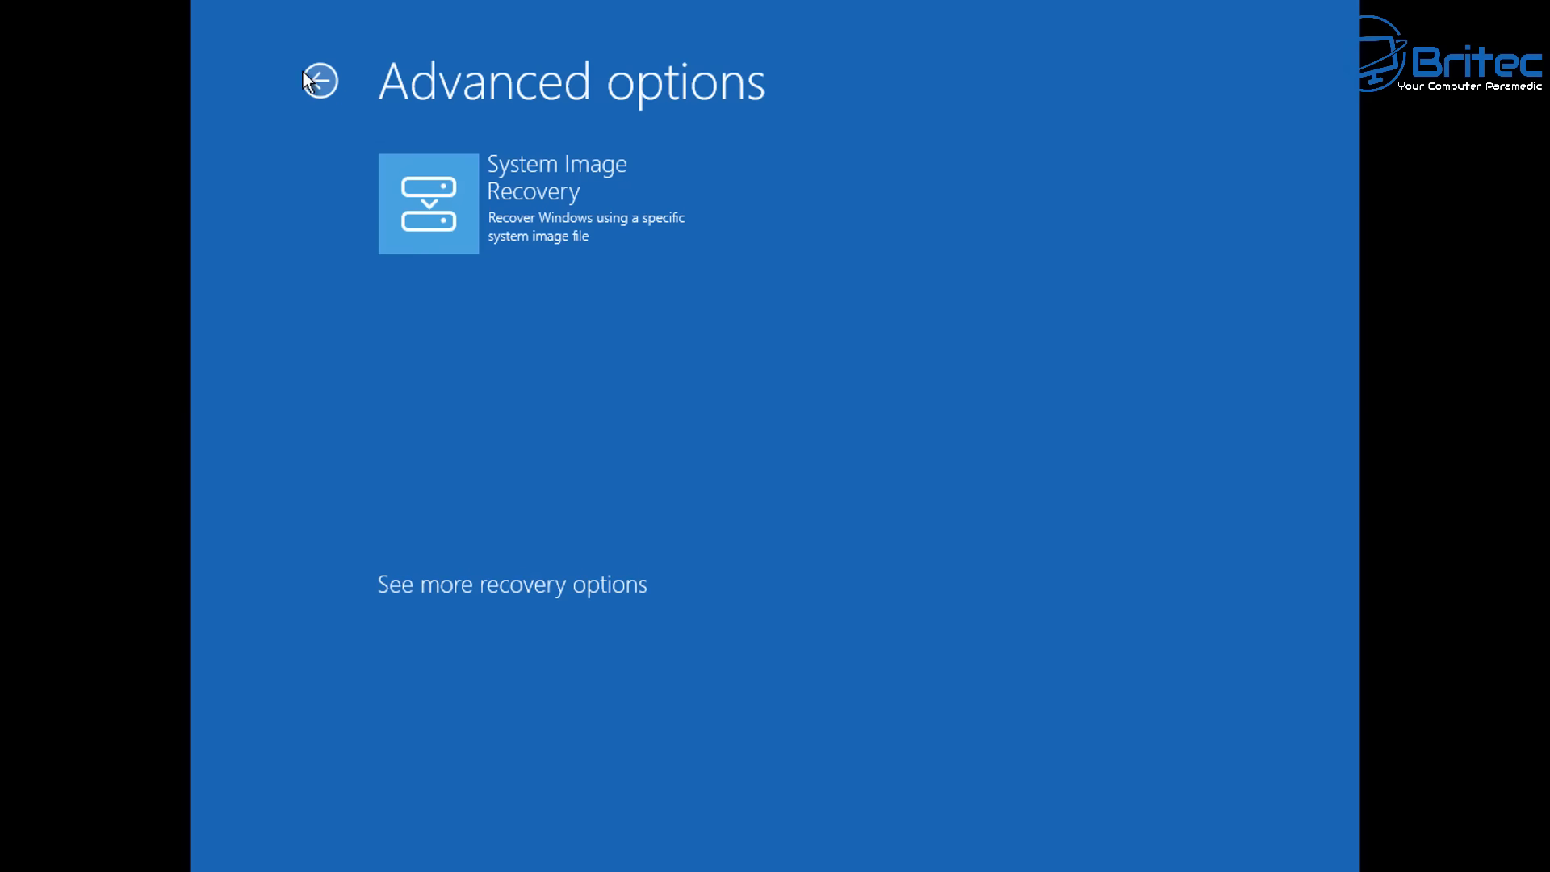
pyautogui.click(318, 80)
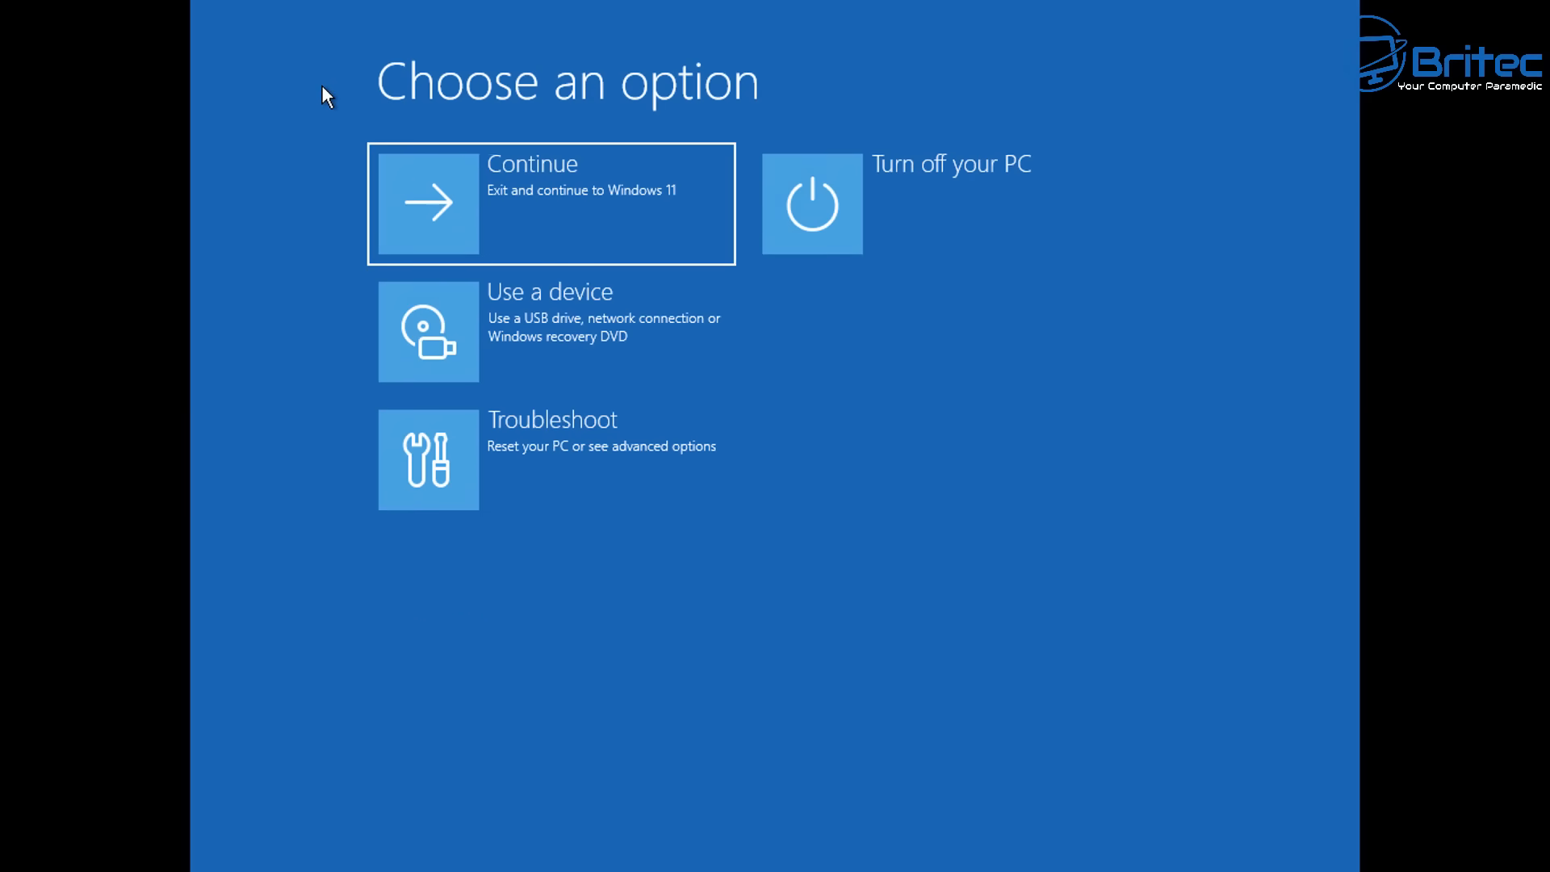
pyautogui.moveTo(530, 392)
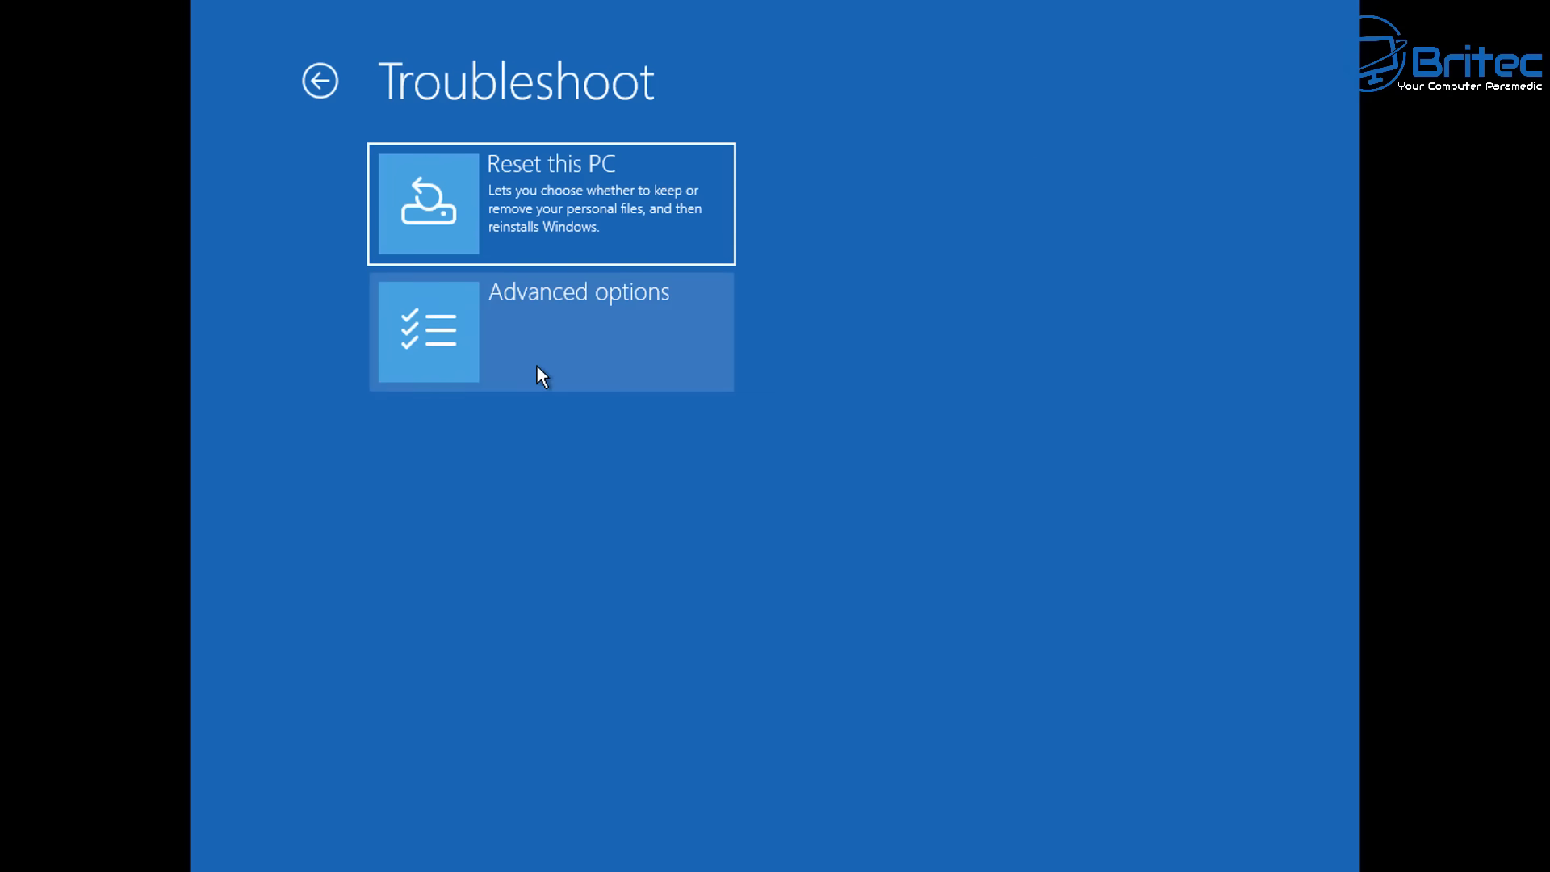
pyautogui.click(550, 330)
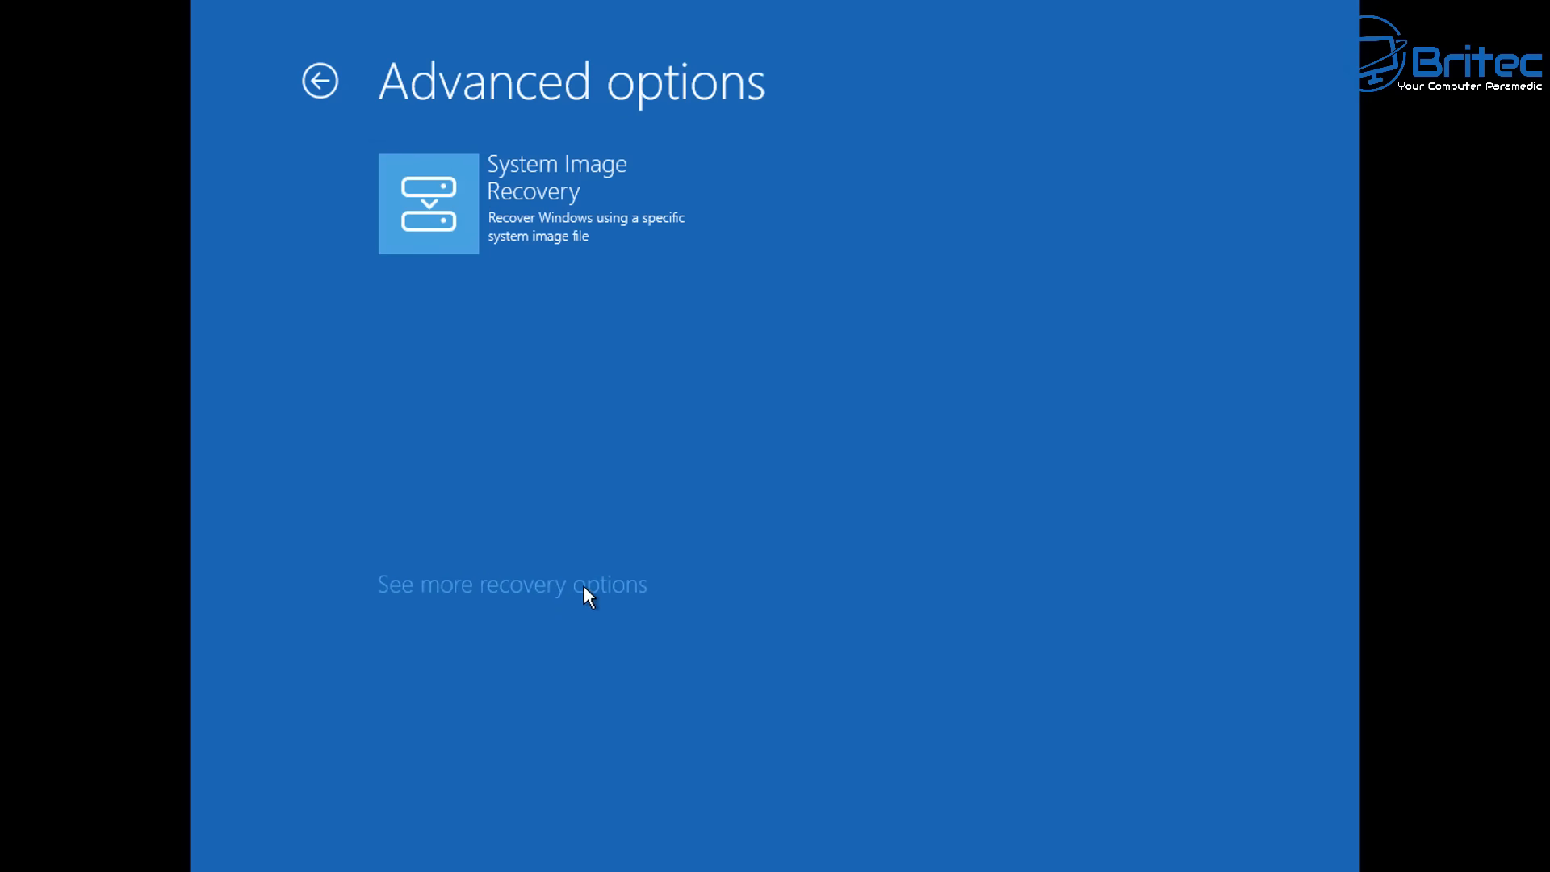
pyautogui.click(320, 80)
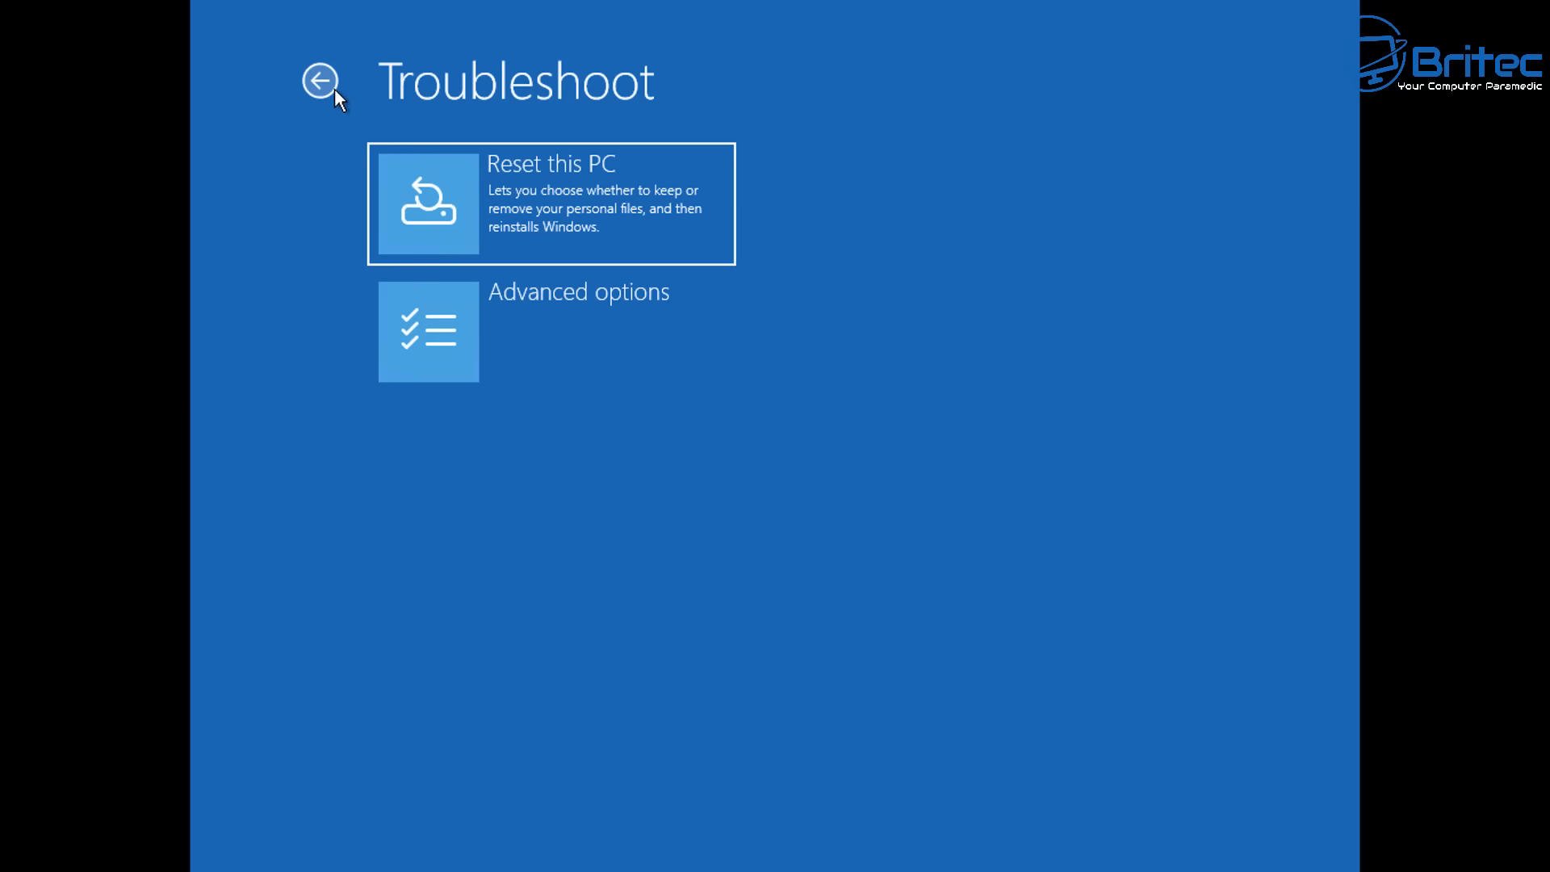
pyautogui.click(326, 82)
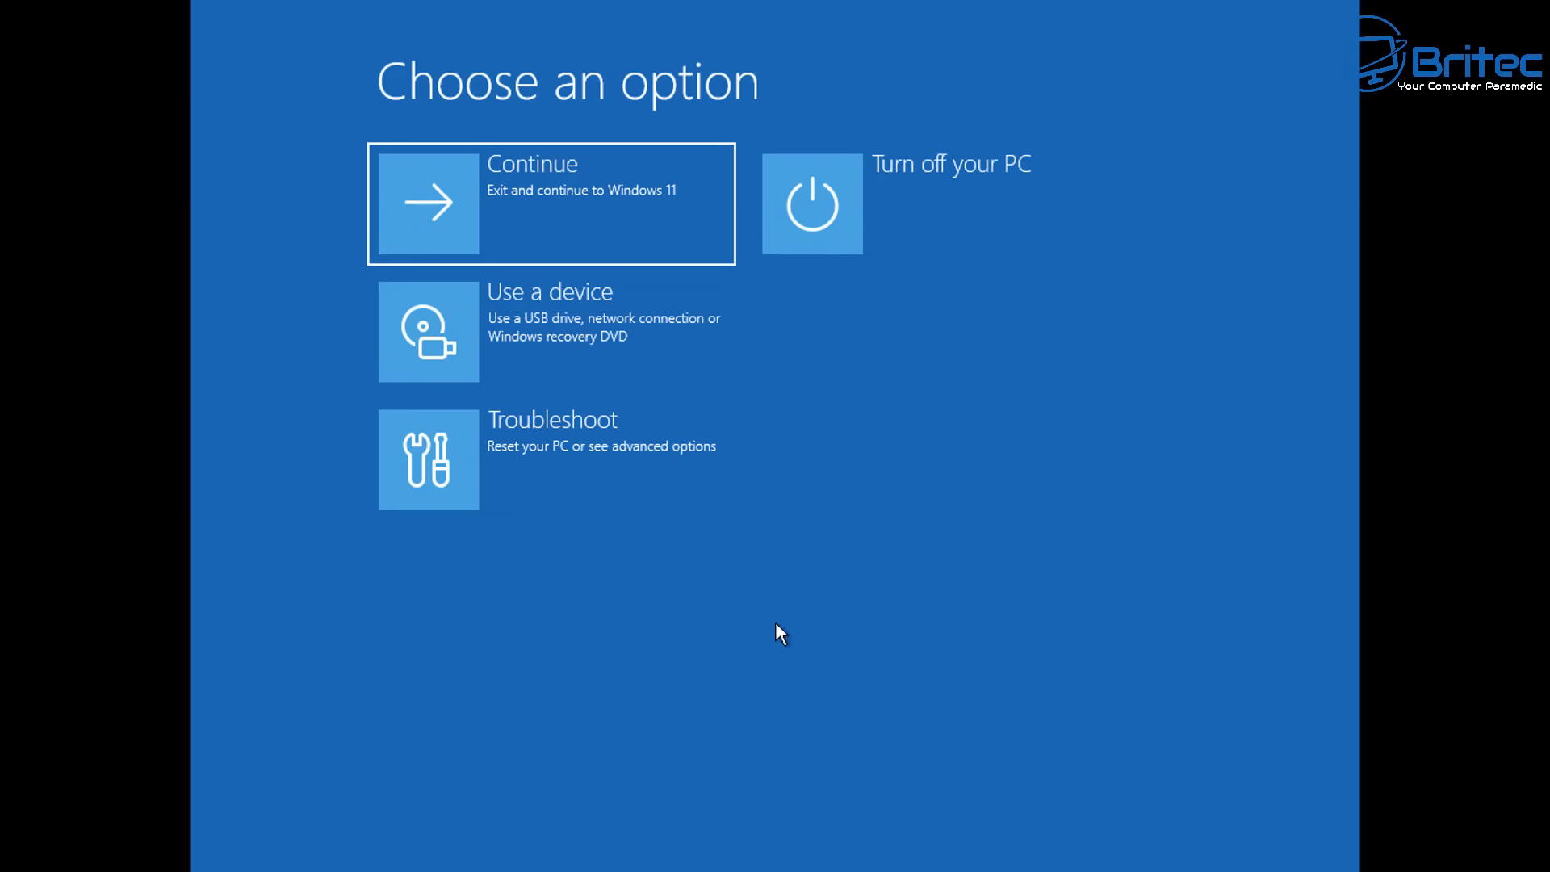
pyautogui.moveTo(551, 405)
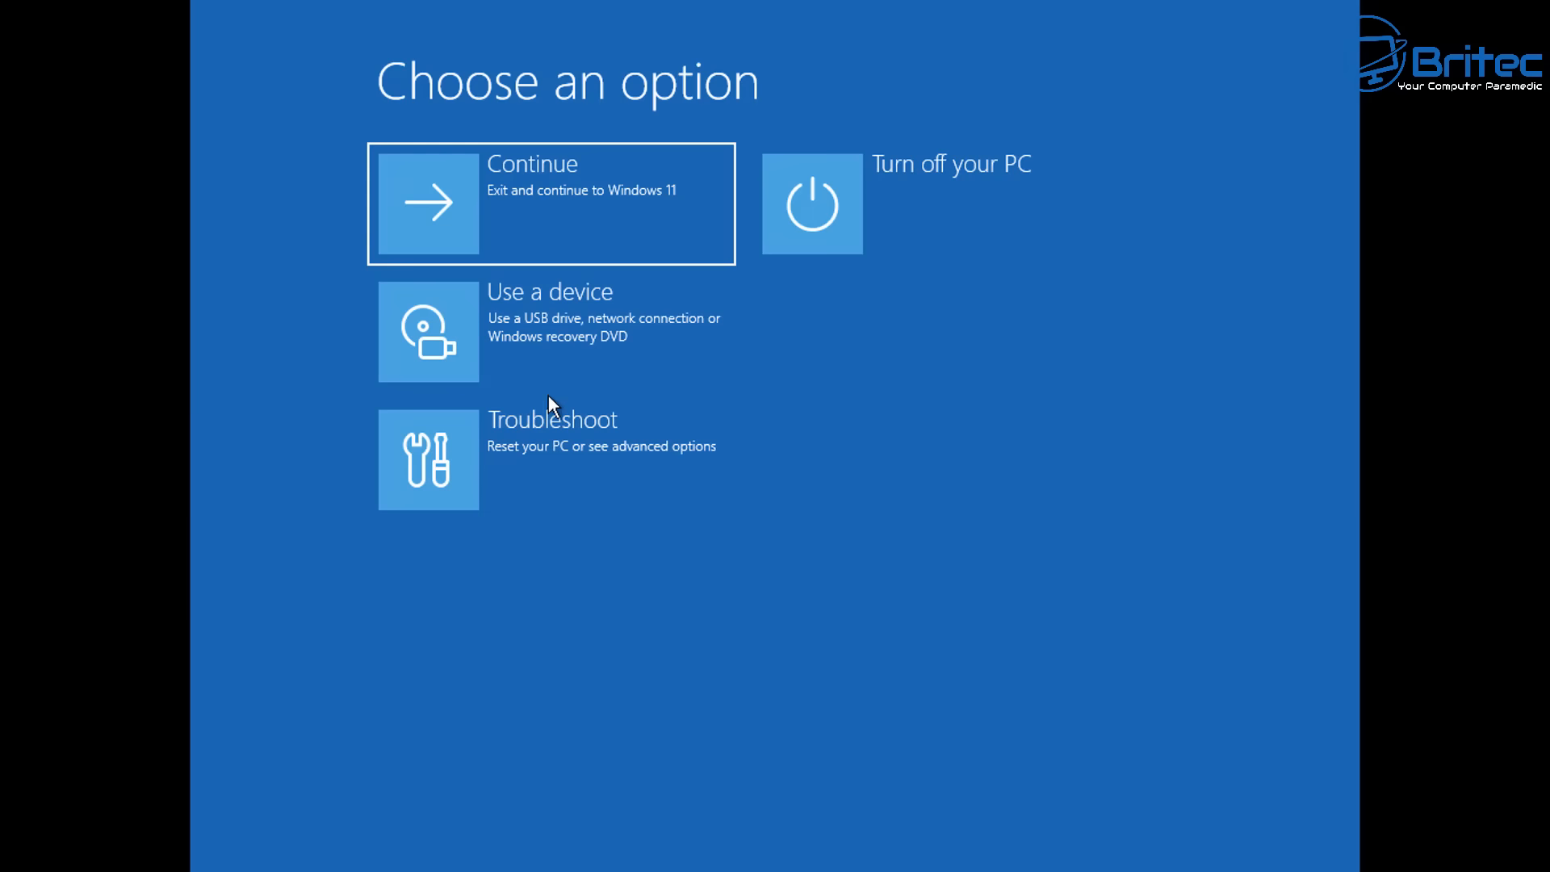
pyautogui.moveTo(937, 259)
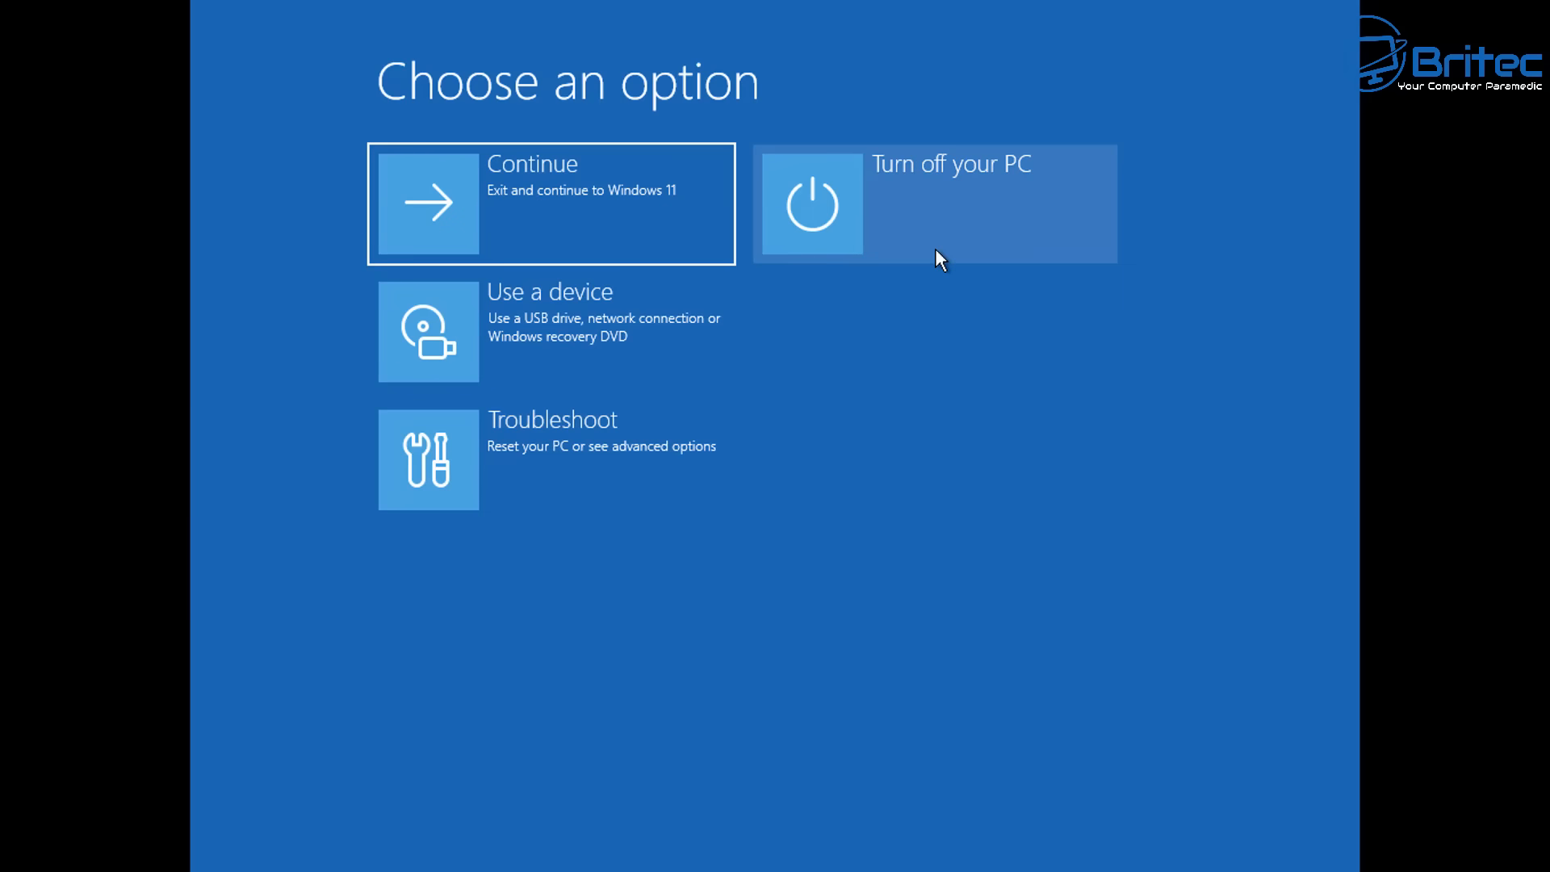
pyautogui.moveTo(687, 373)
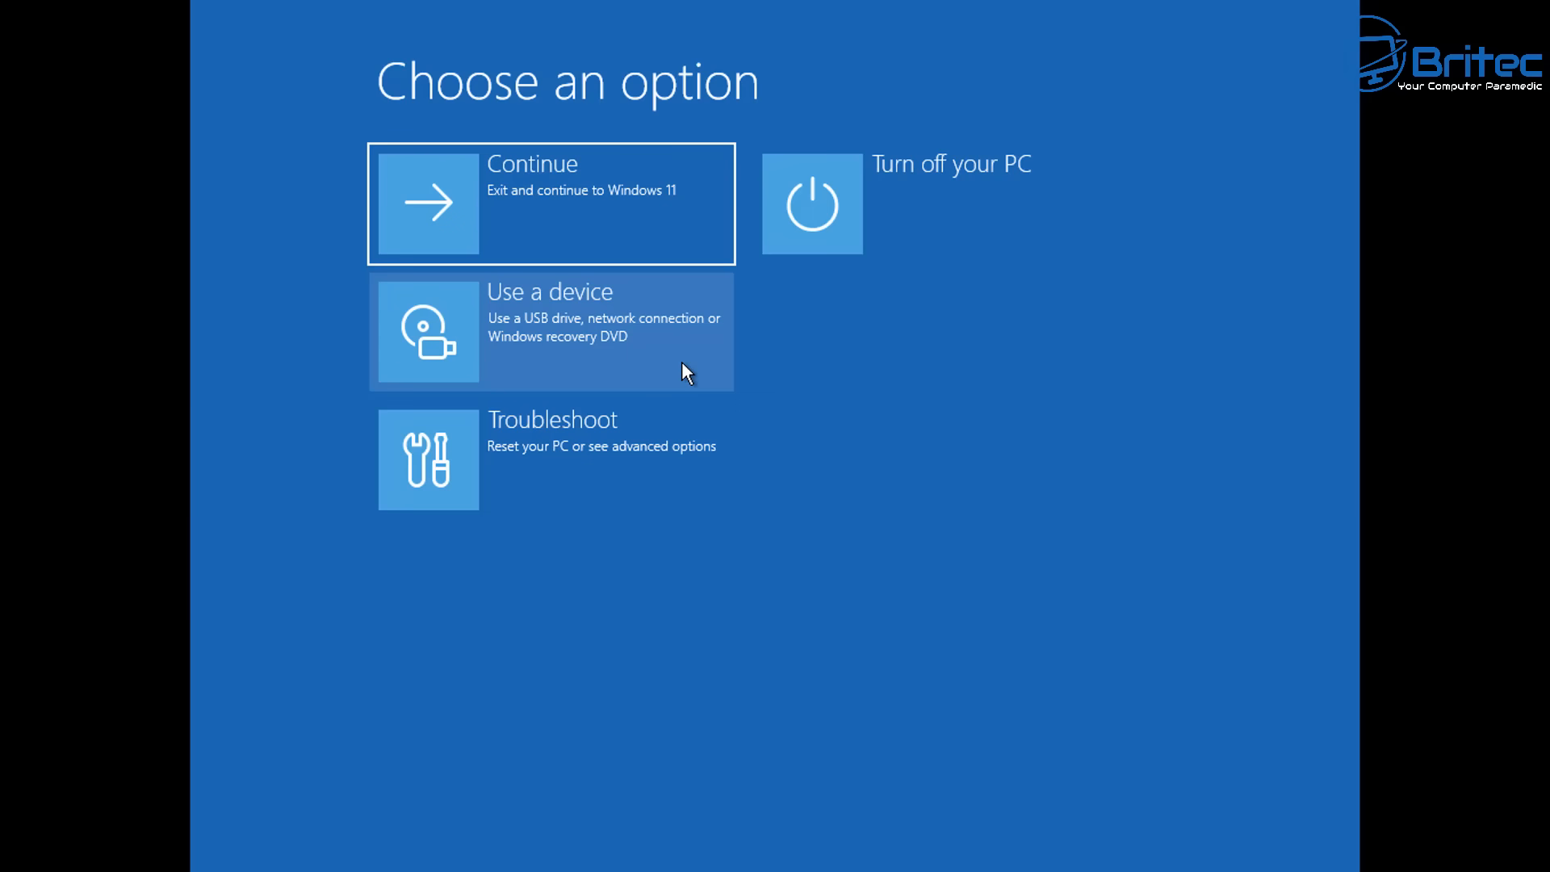
pyautogui.moveTo(195, 270)
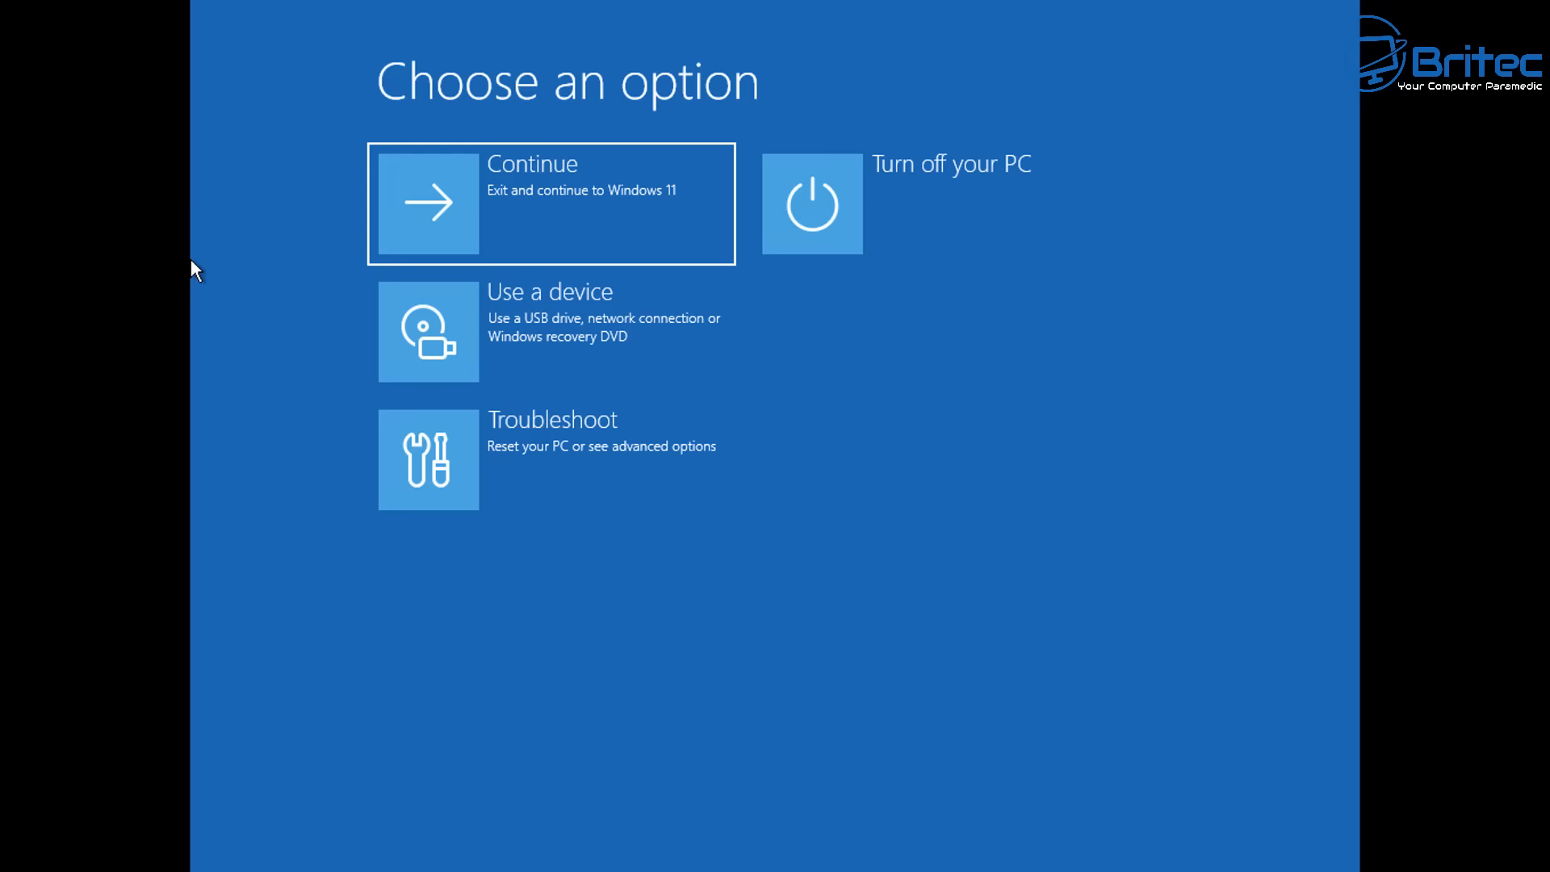